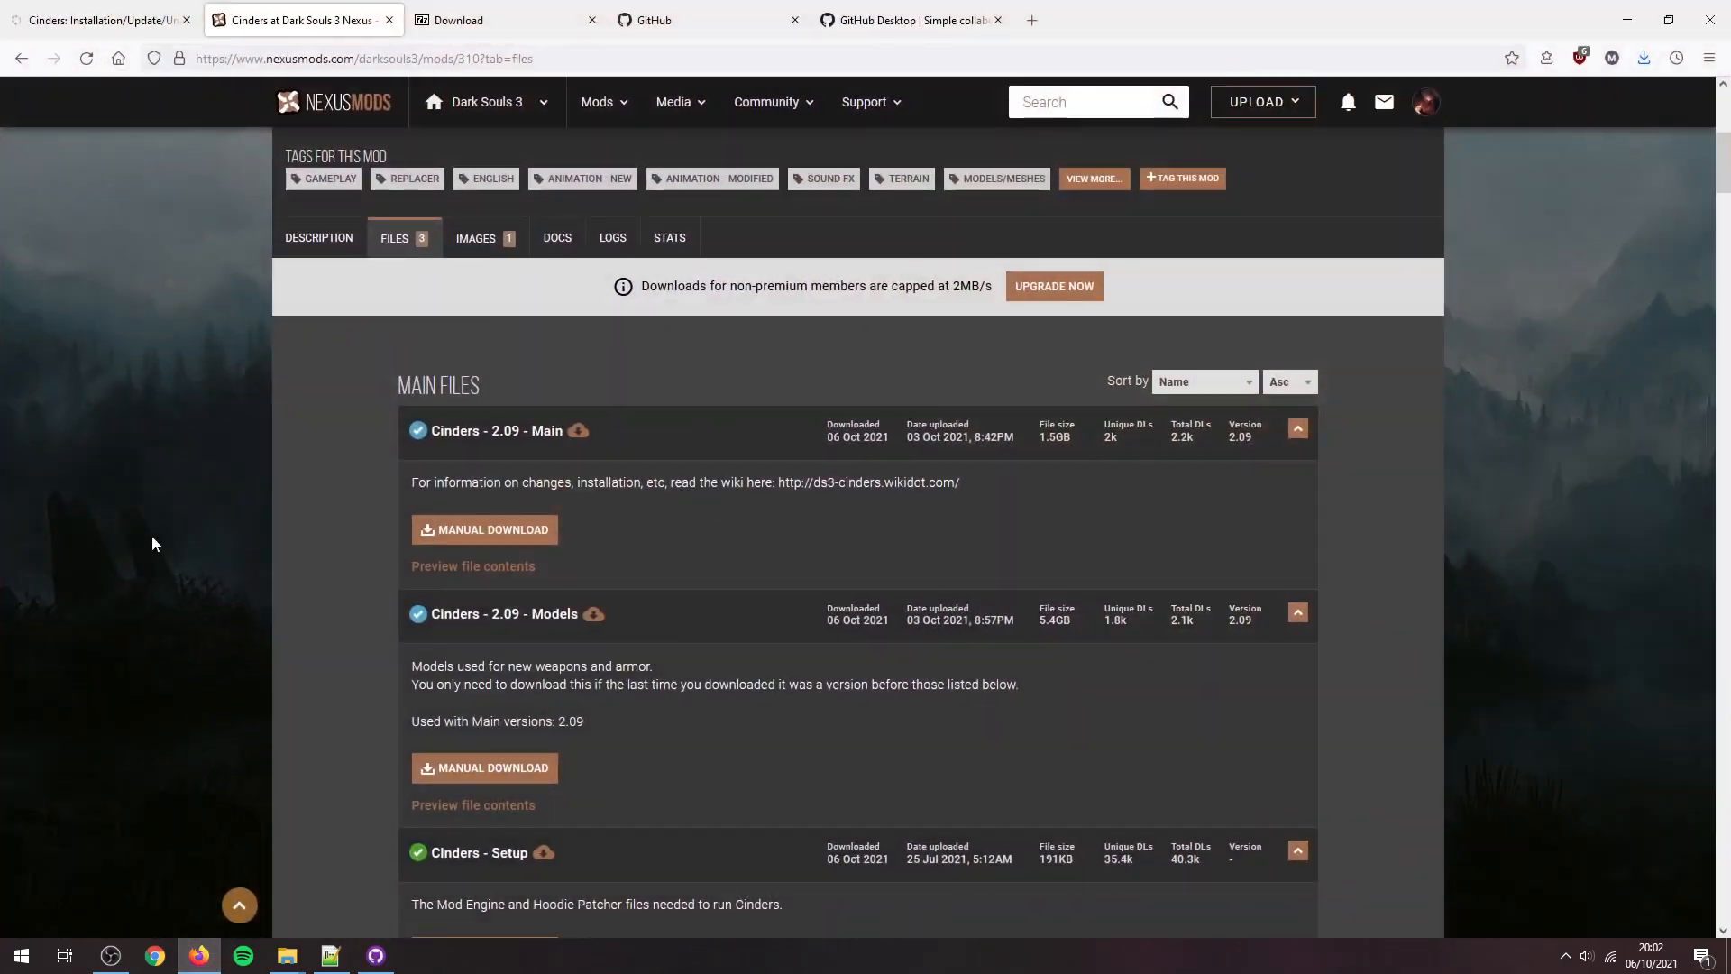
Step: View the Cinders Installation/Update/Uninstallation Guide on the Wikidot tab instead of Nexus Mods
click(99, 20)
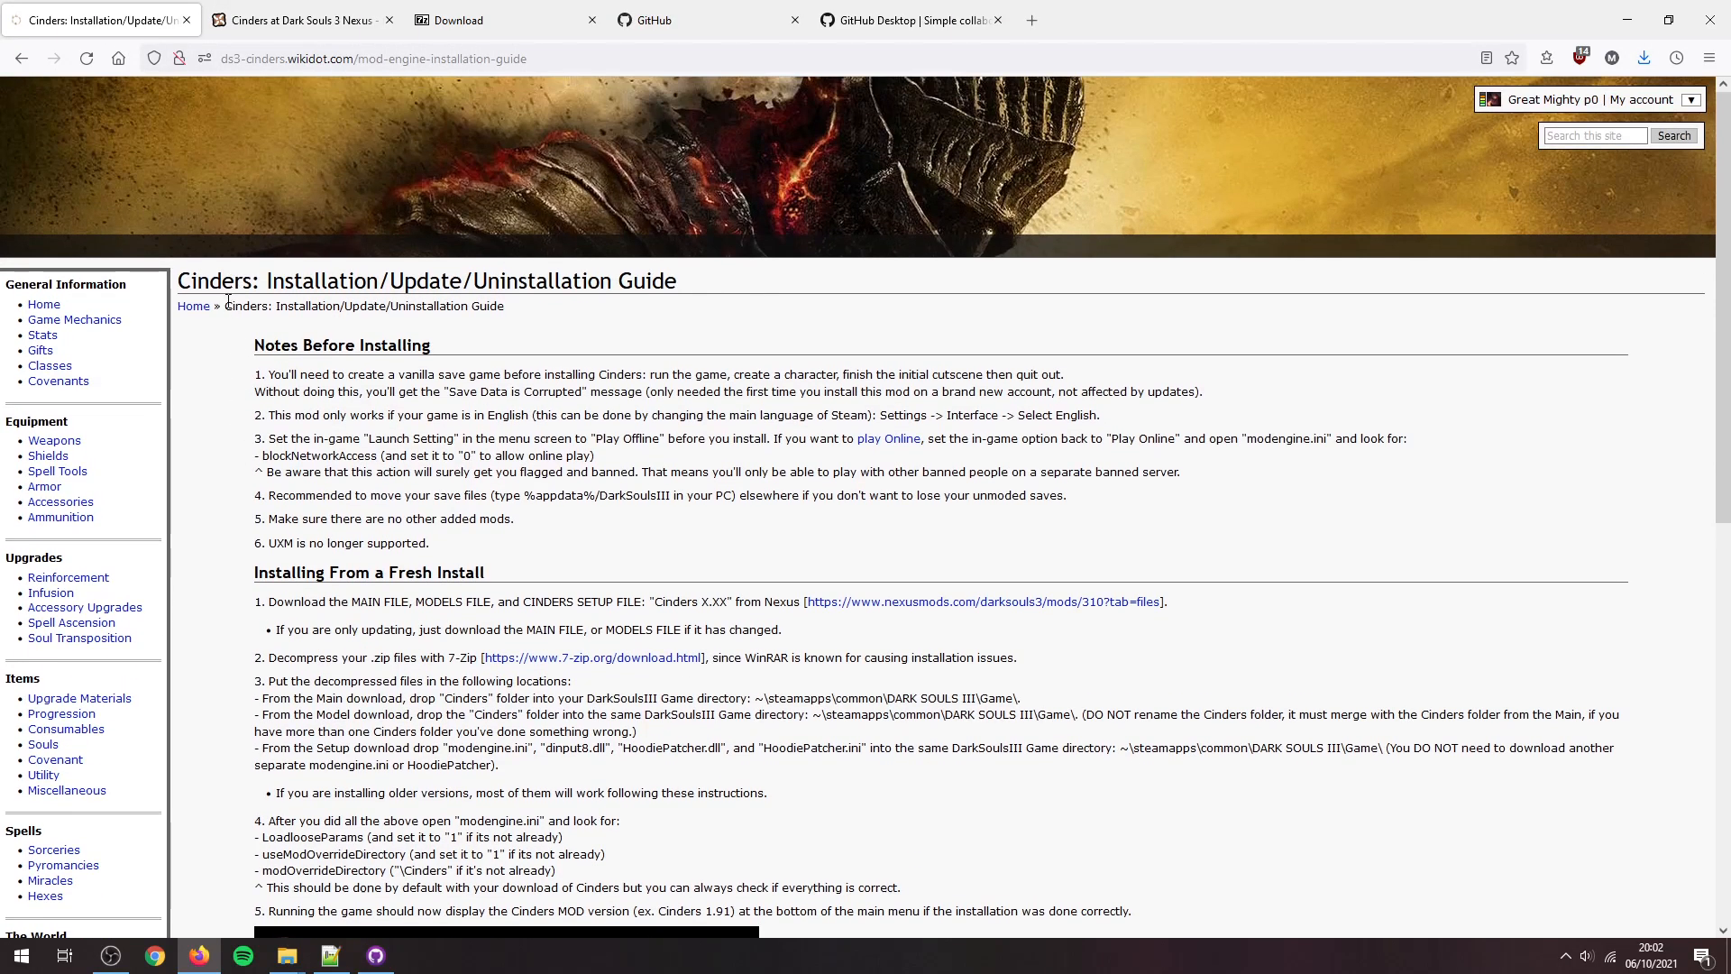
mouse_move(231, 401)
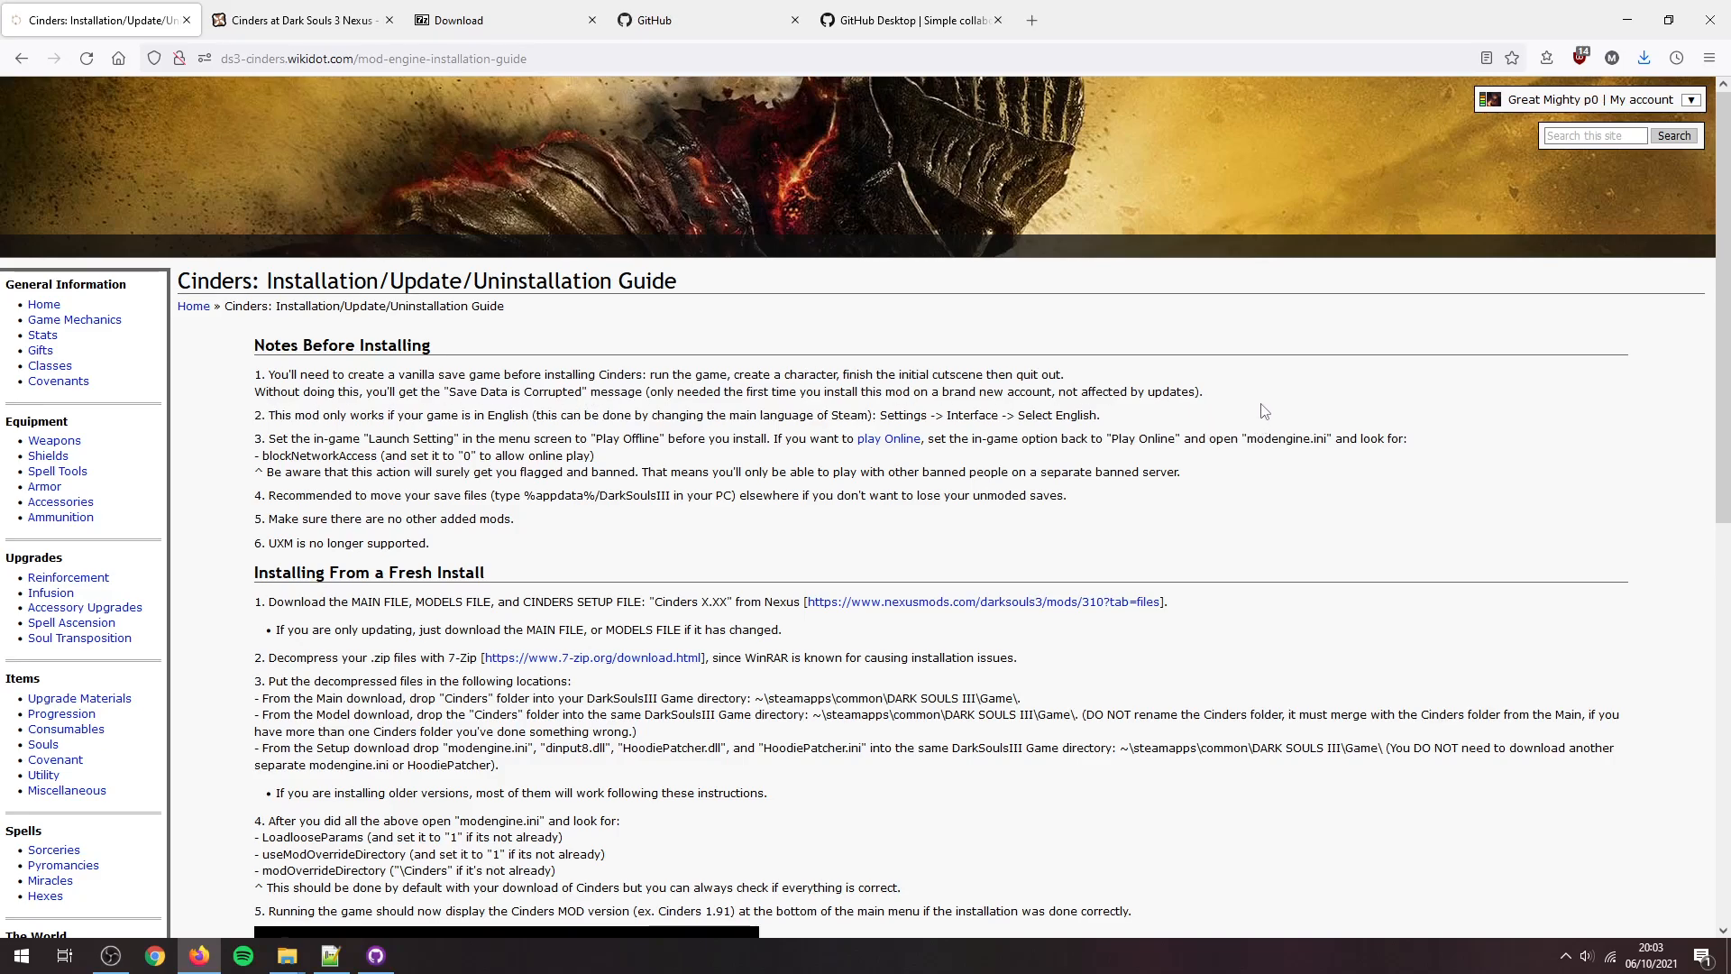
mouse_move(358, 421)
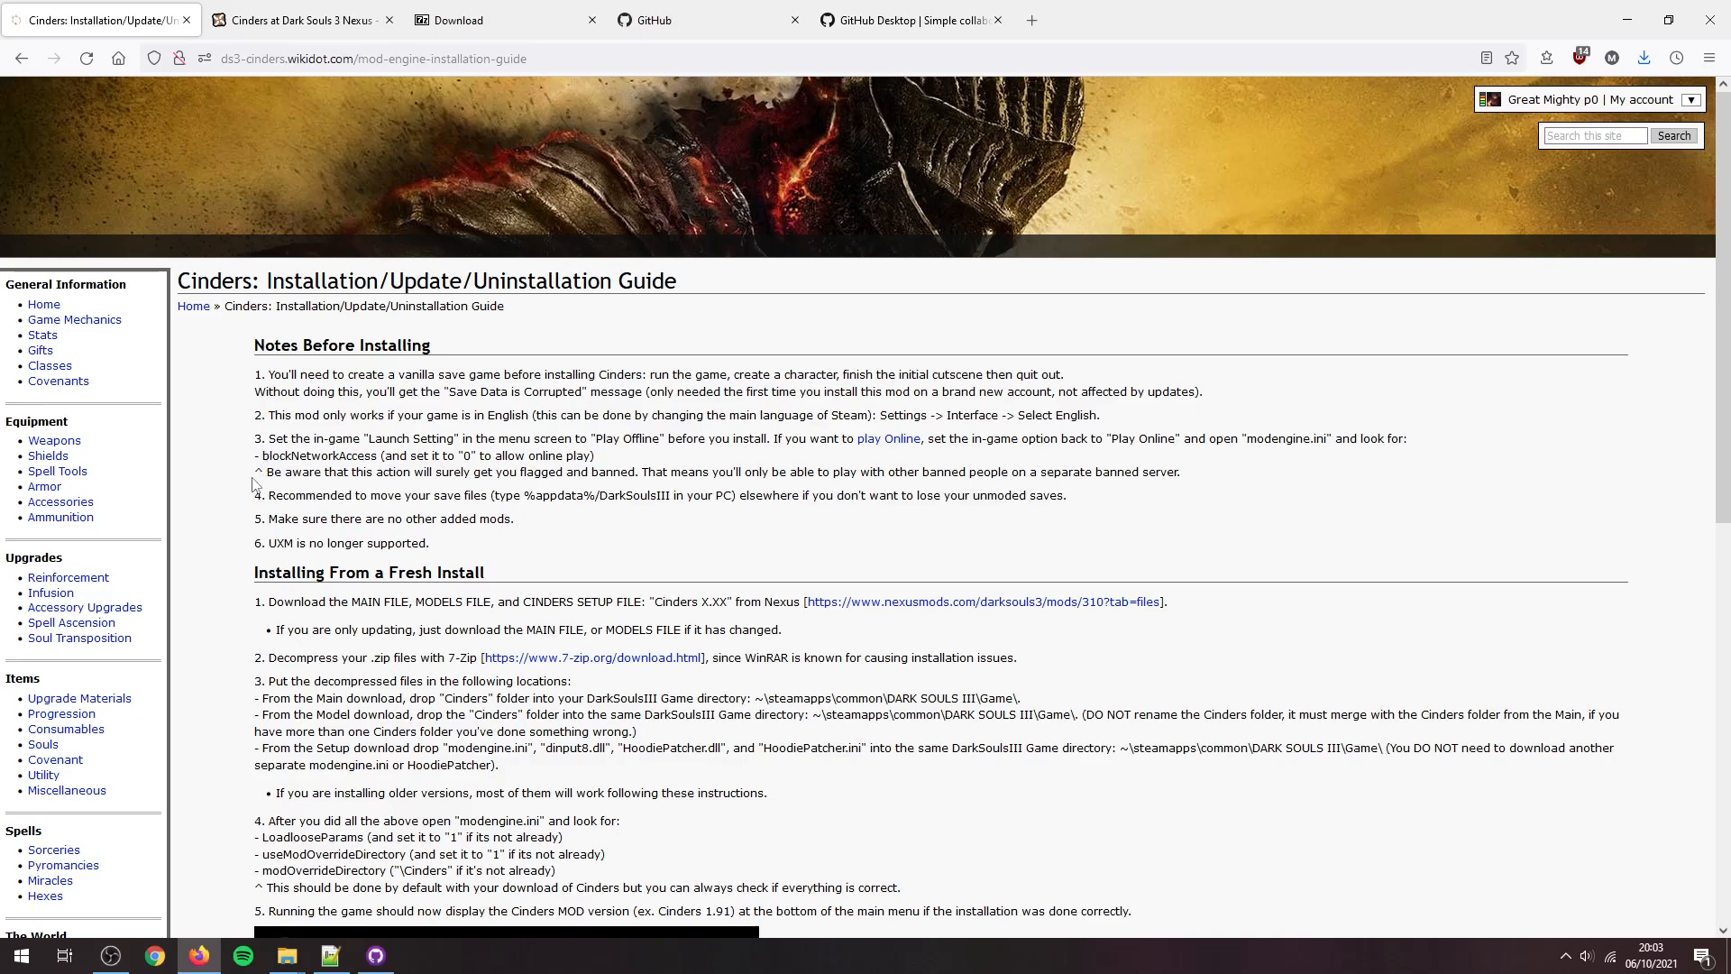
double_click(259, 438)
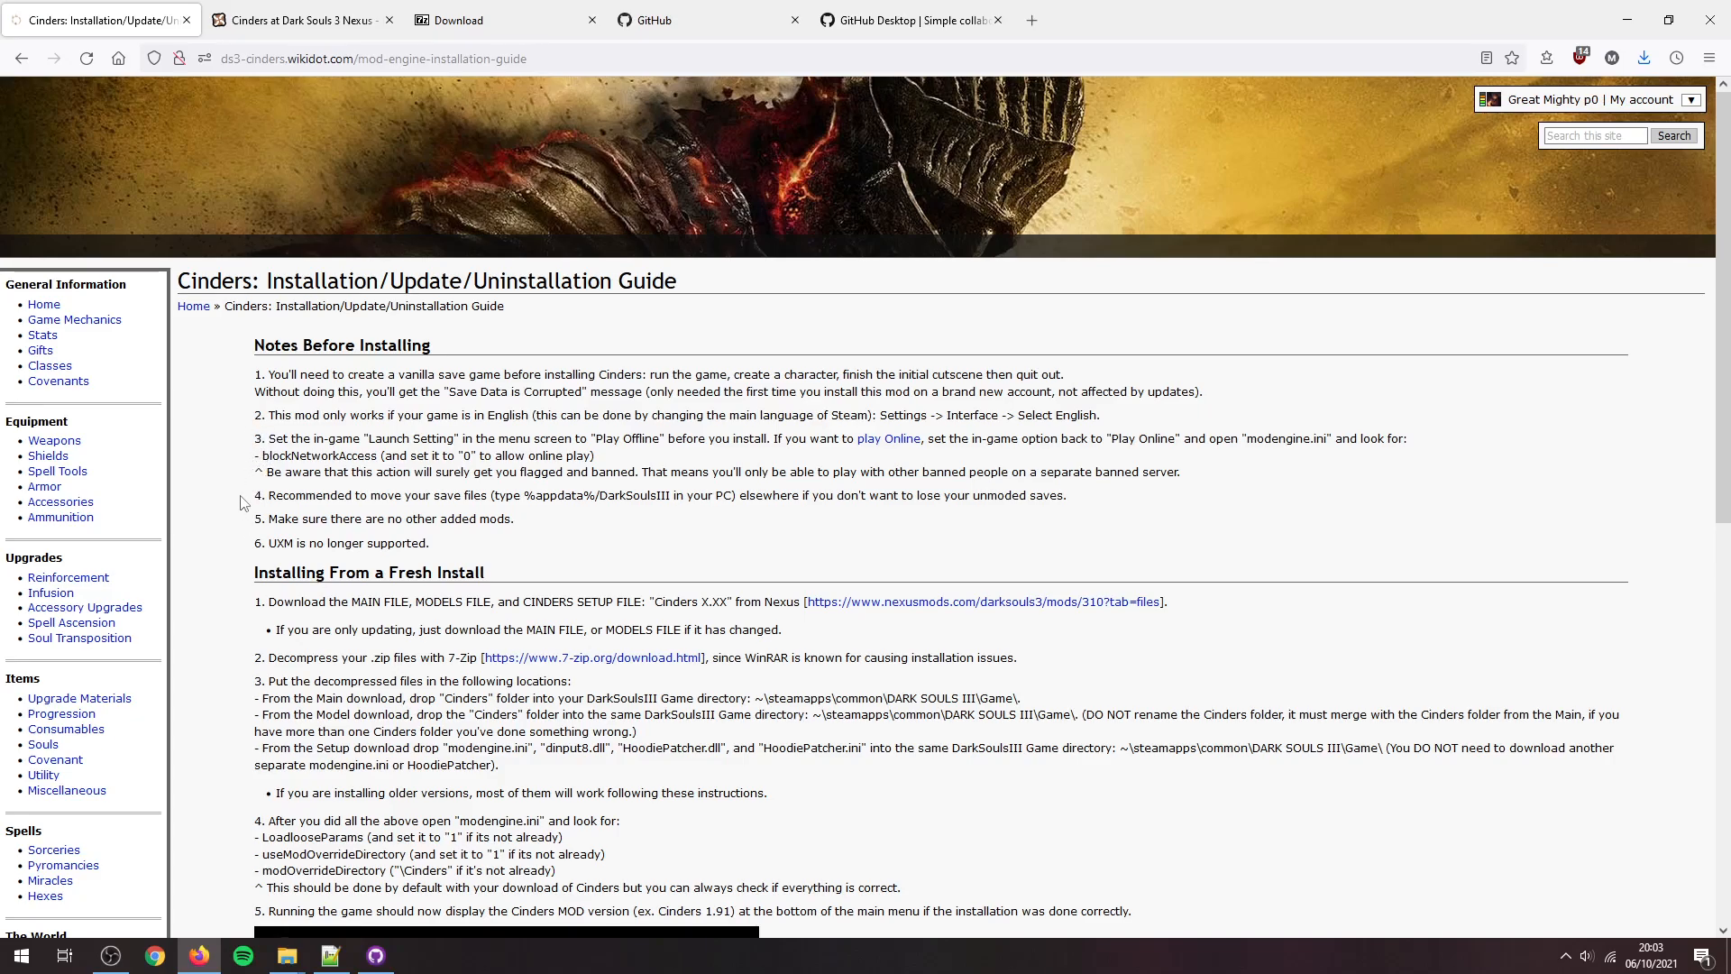
double_click(557, 495)
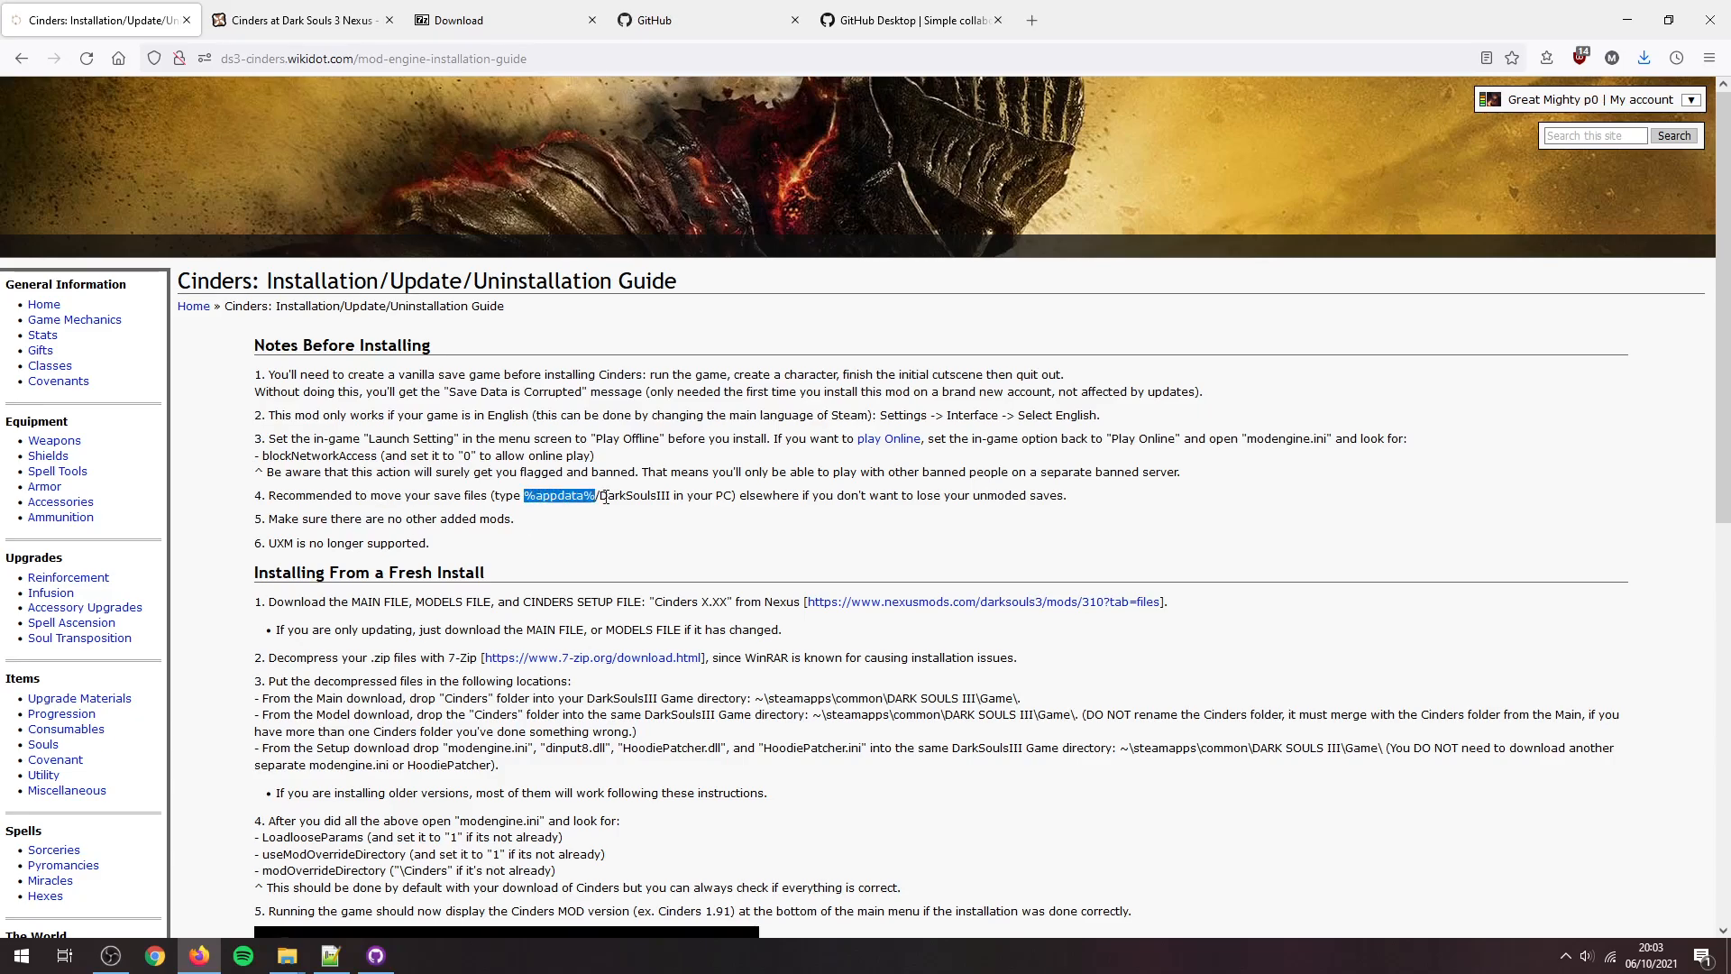
click(940, 533)
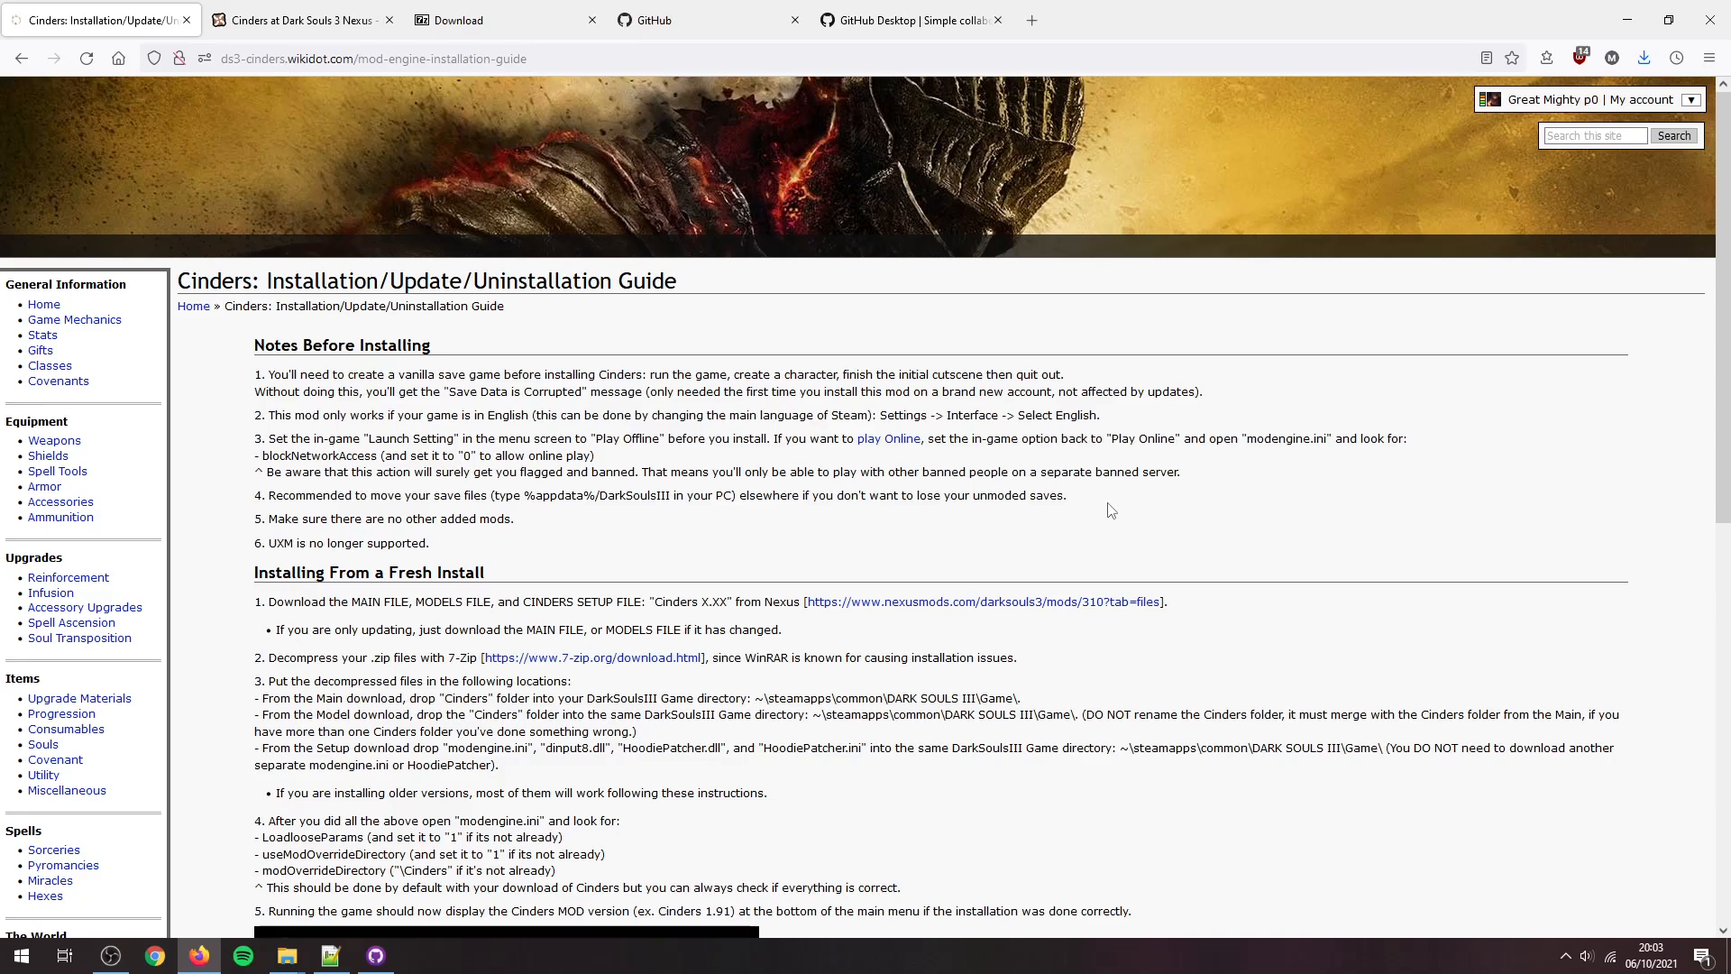
mouse_move(244, 365)
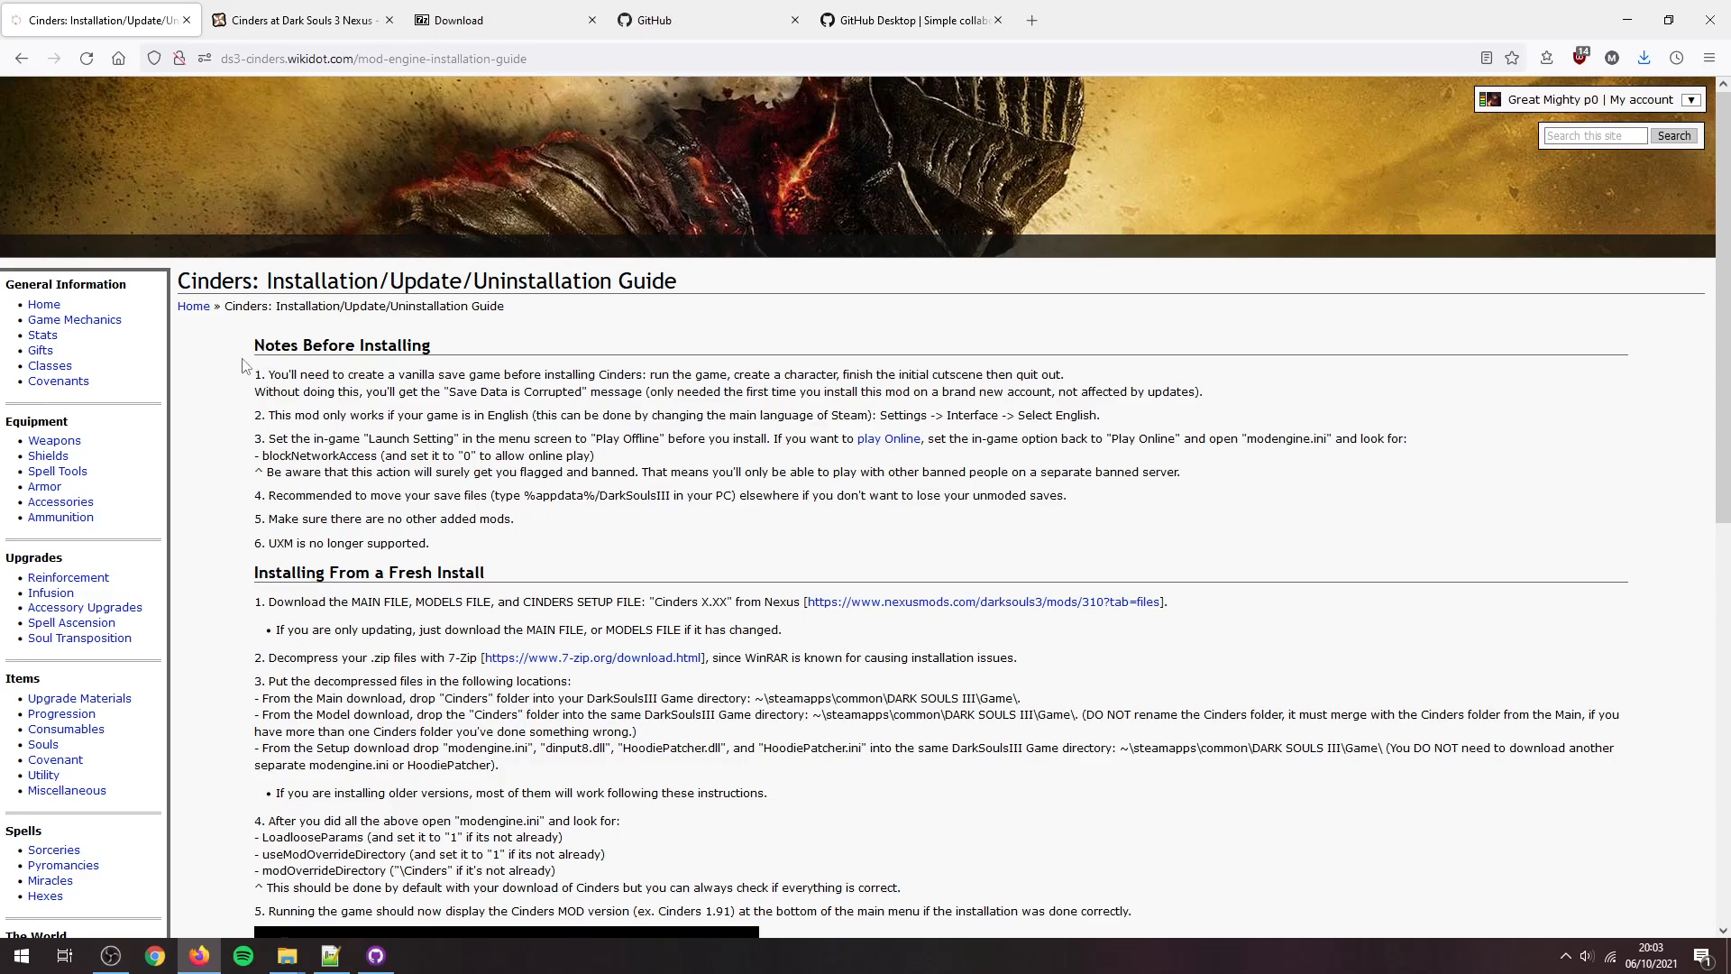
drag(256, 374, 645, 374)
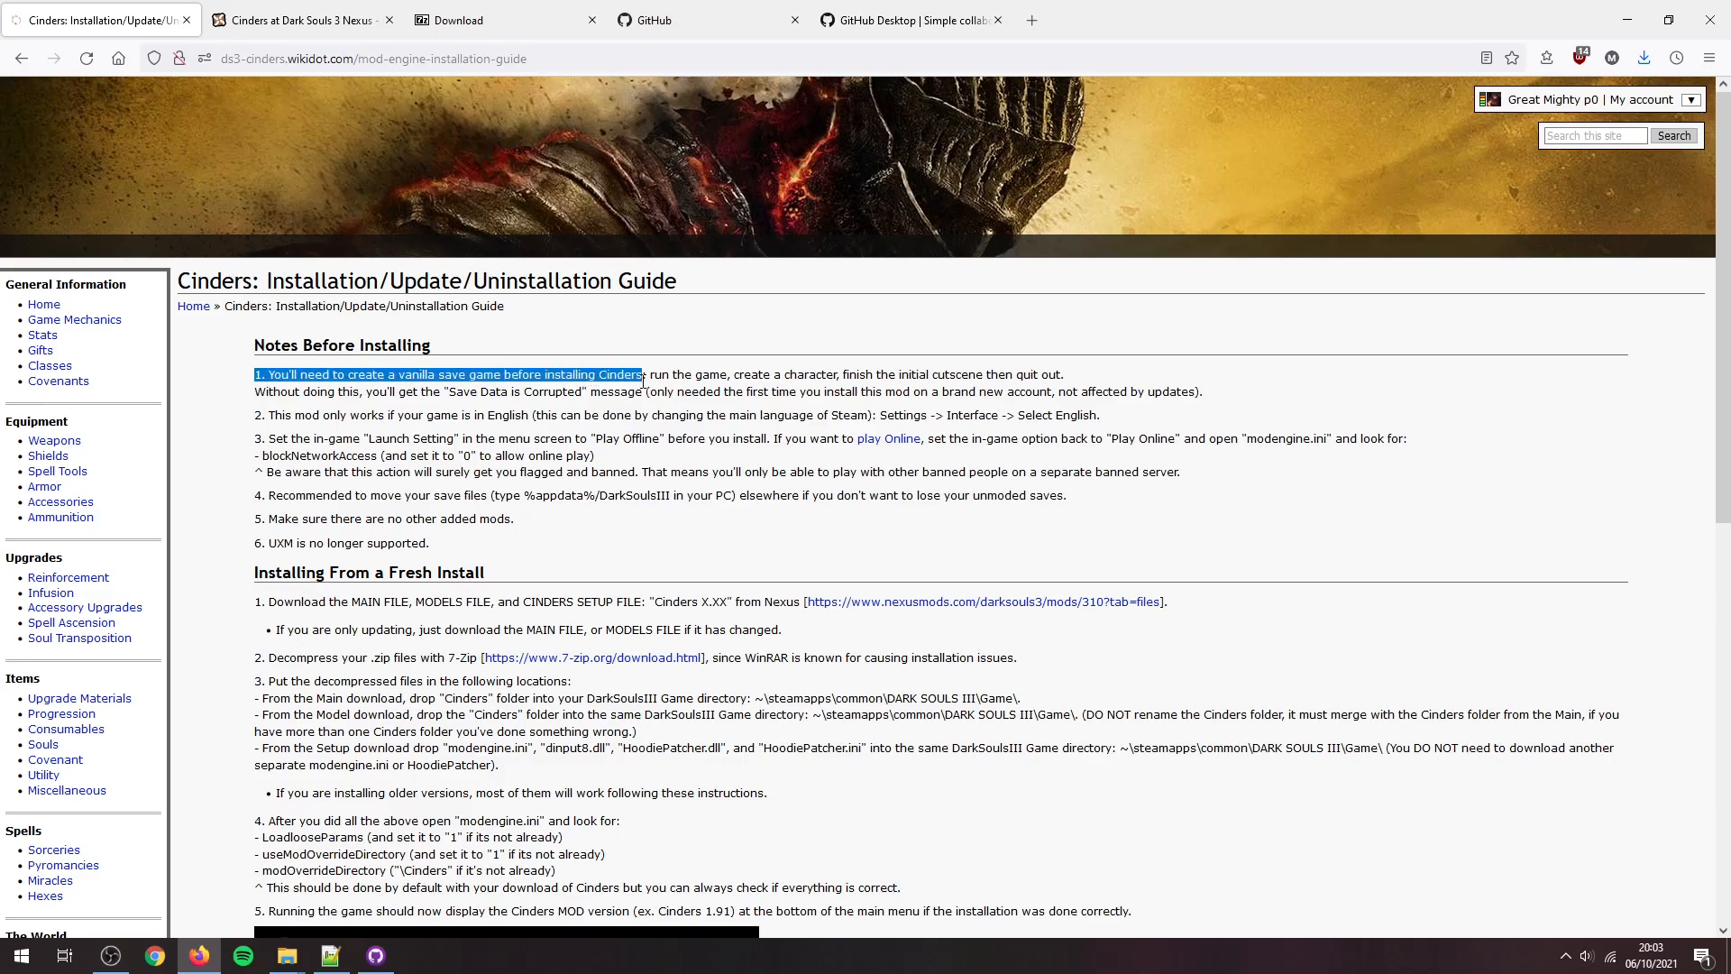
click(864, 496)
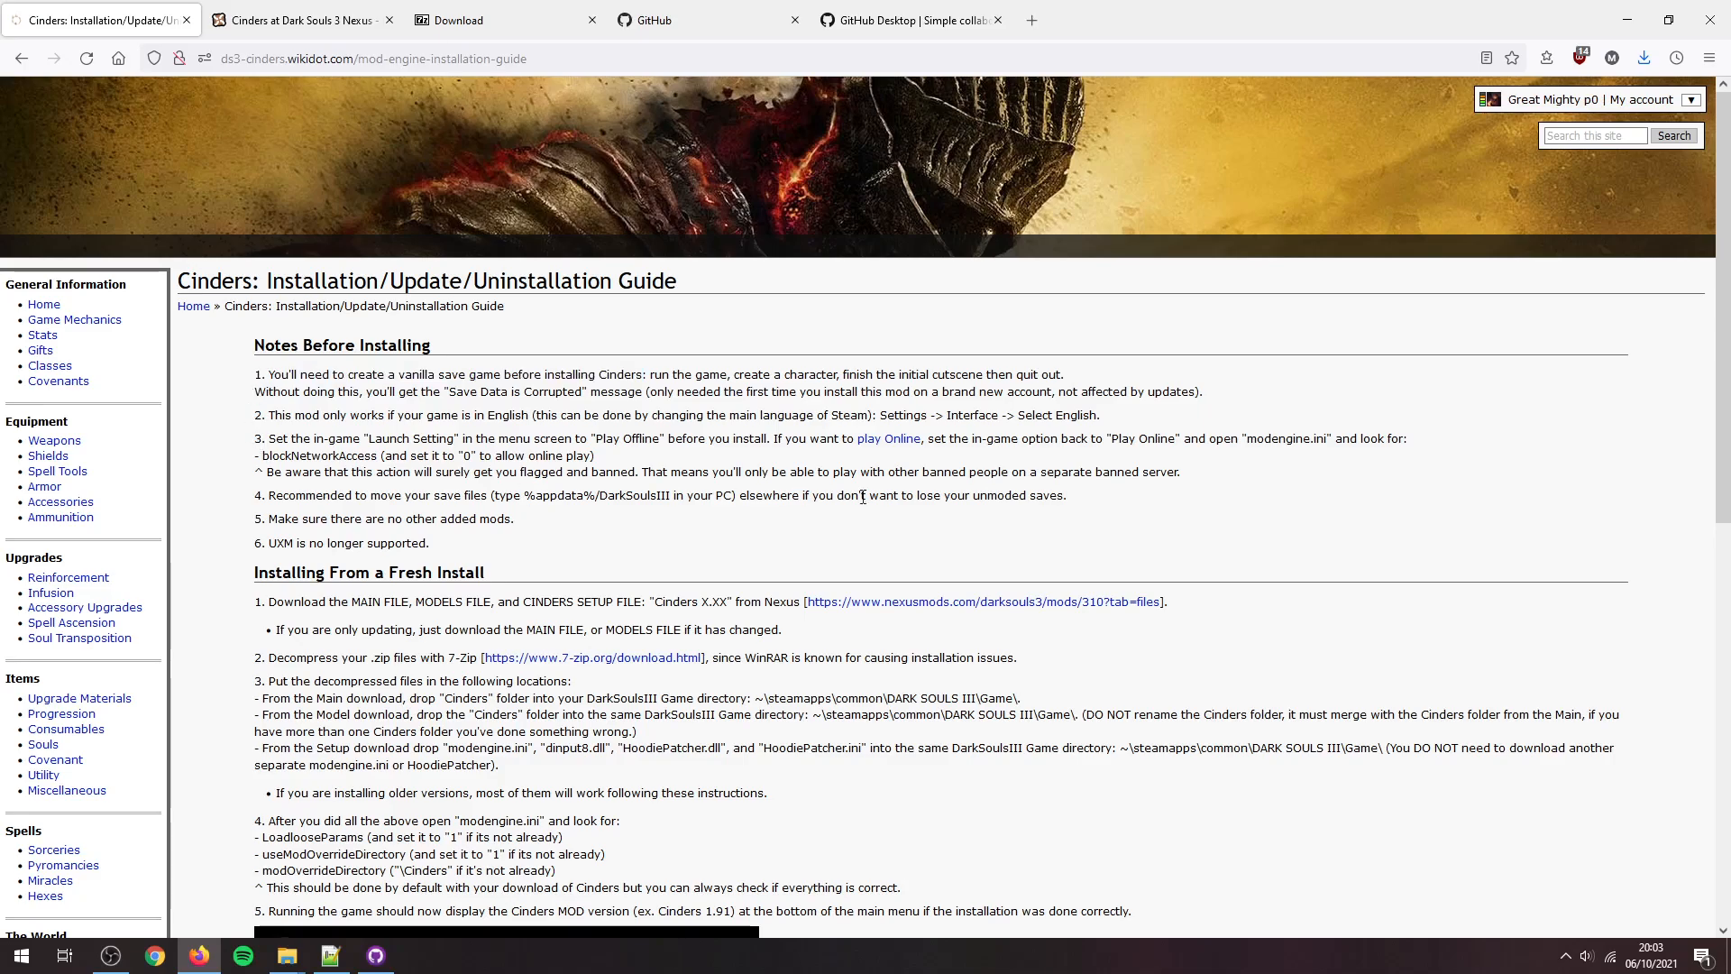
mouse_move(265, 519)
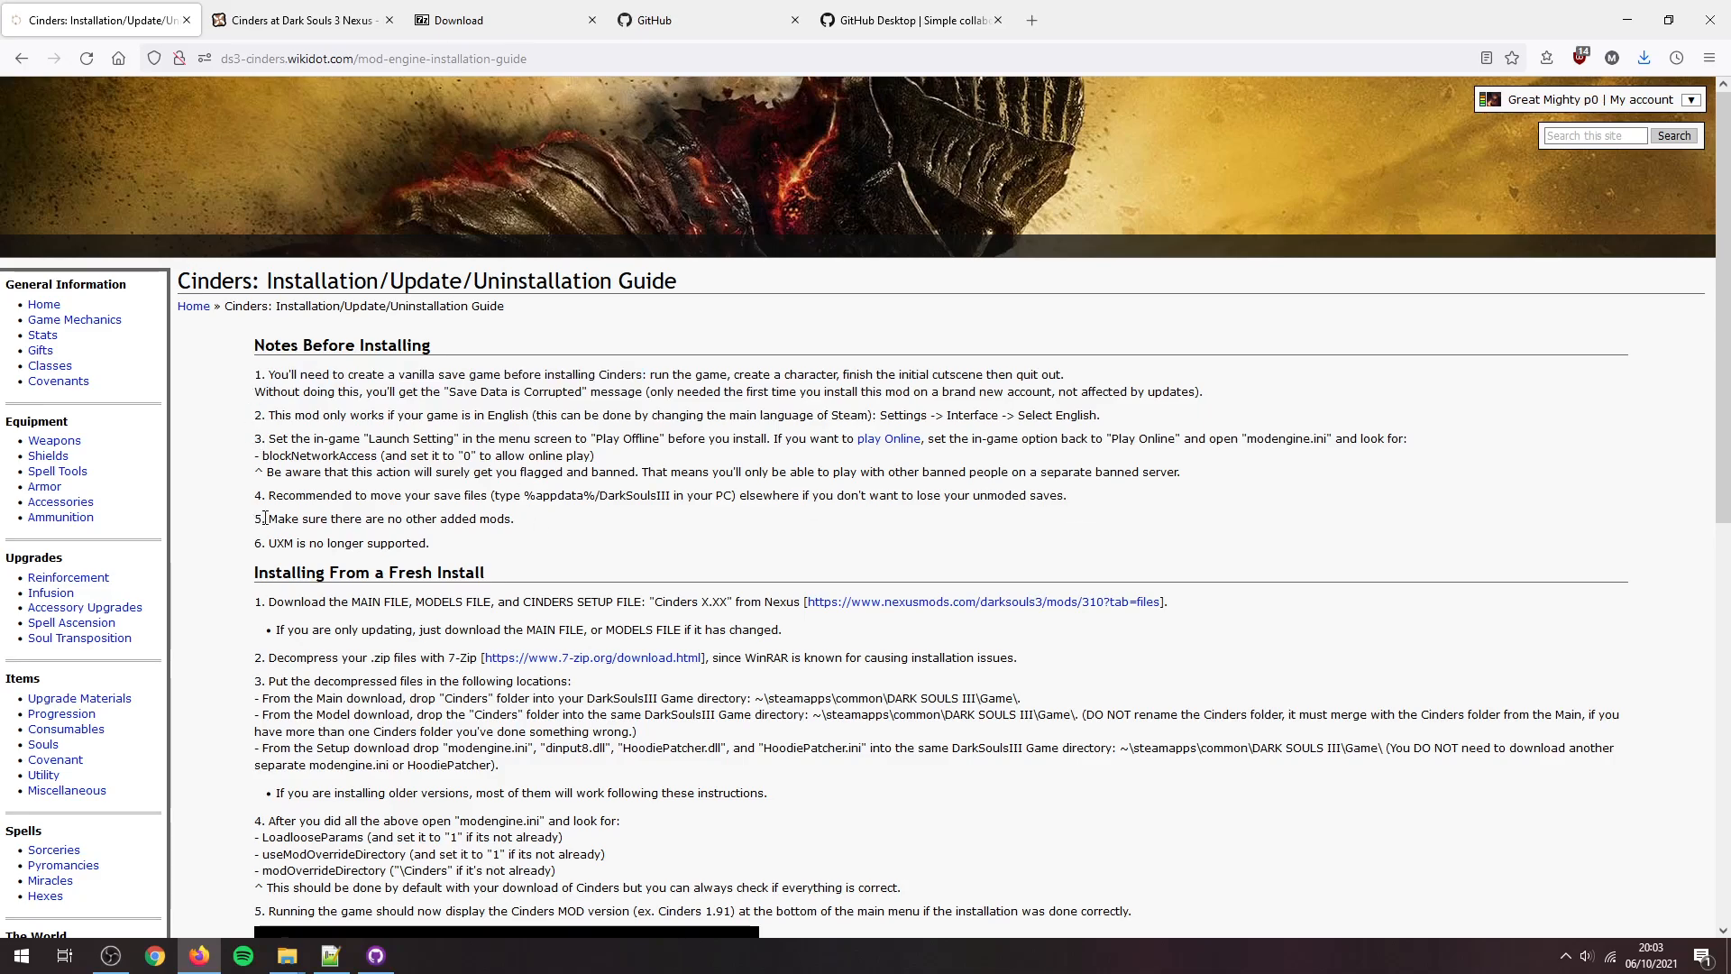
mouse_move(538, 525)
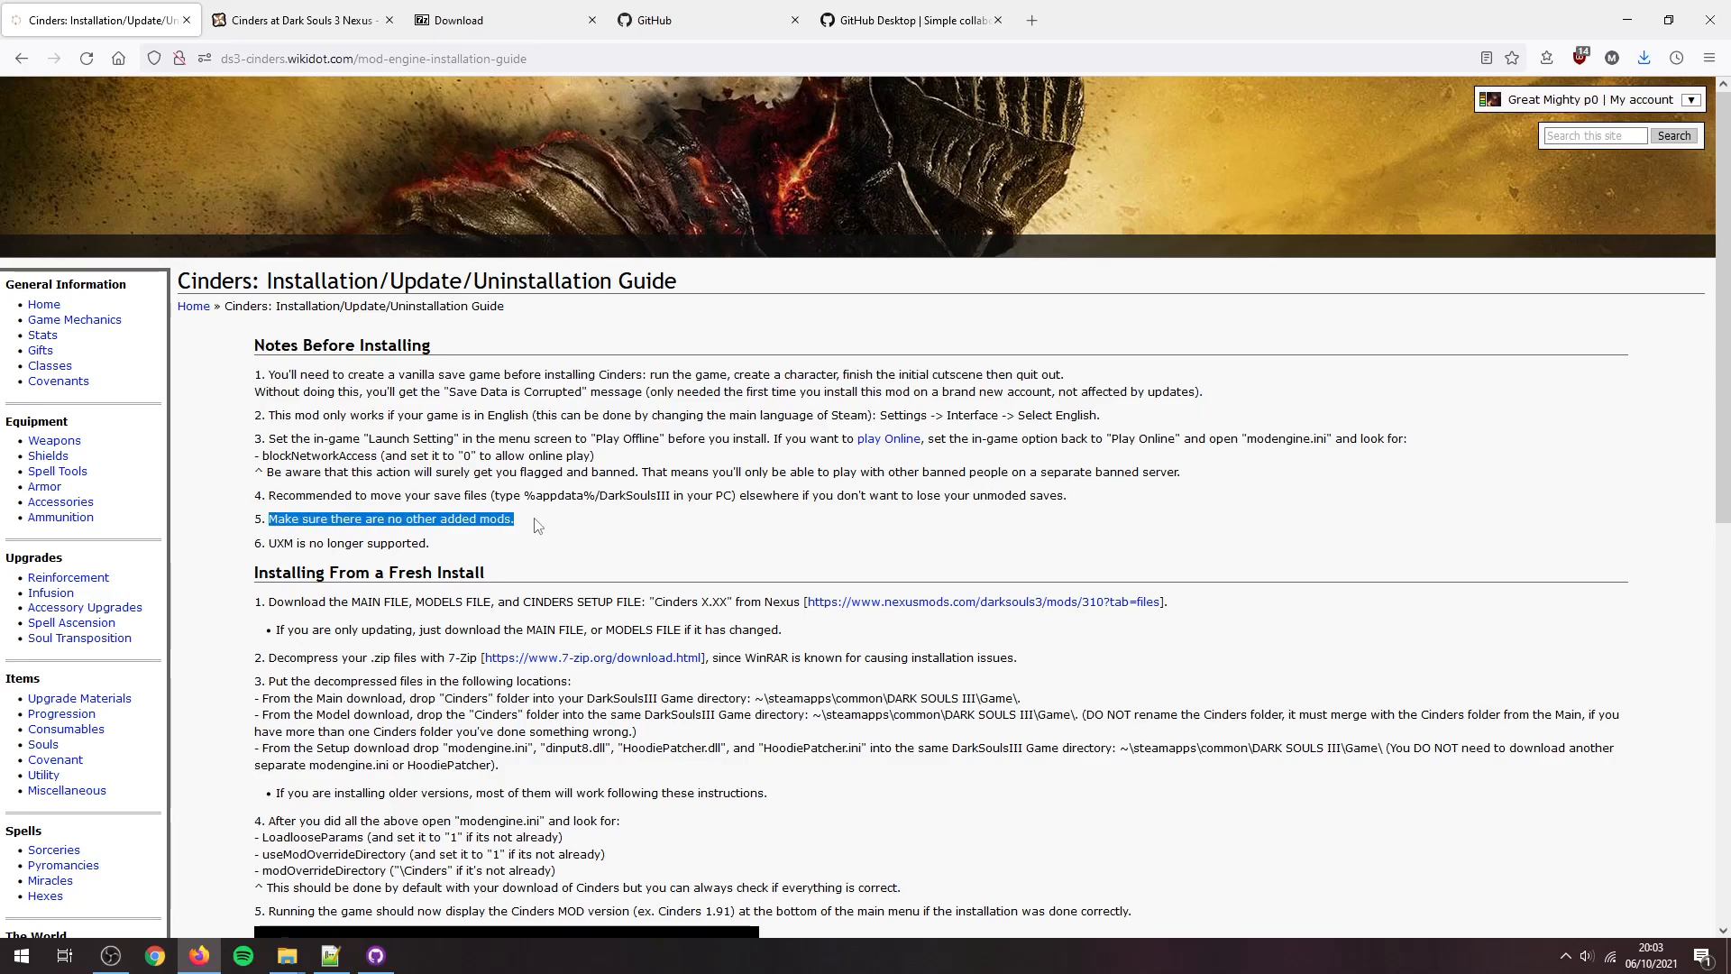
click(537, 525)
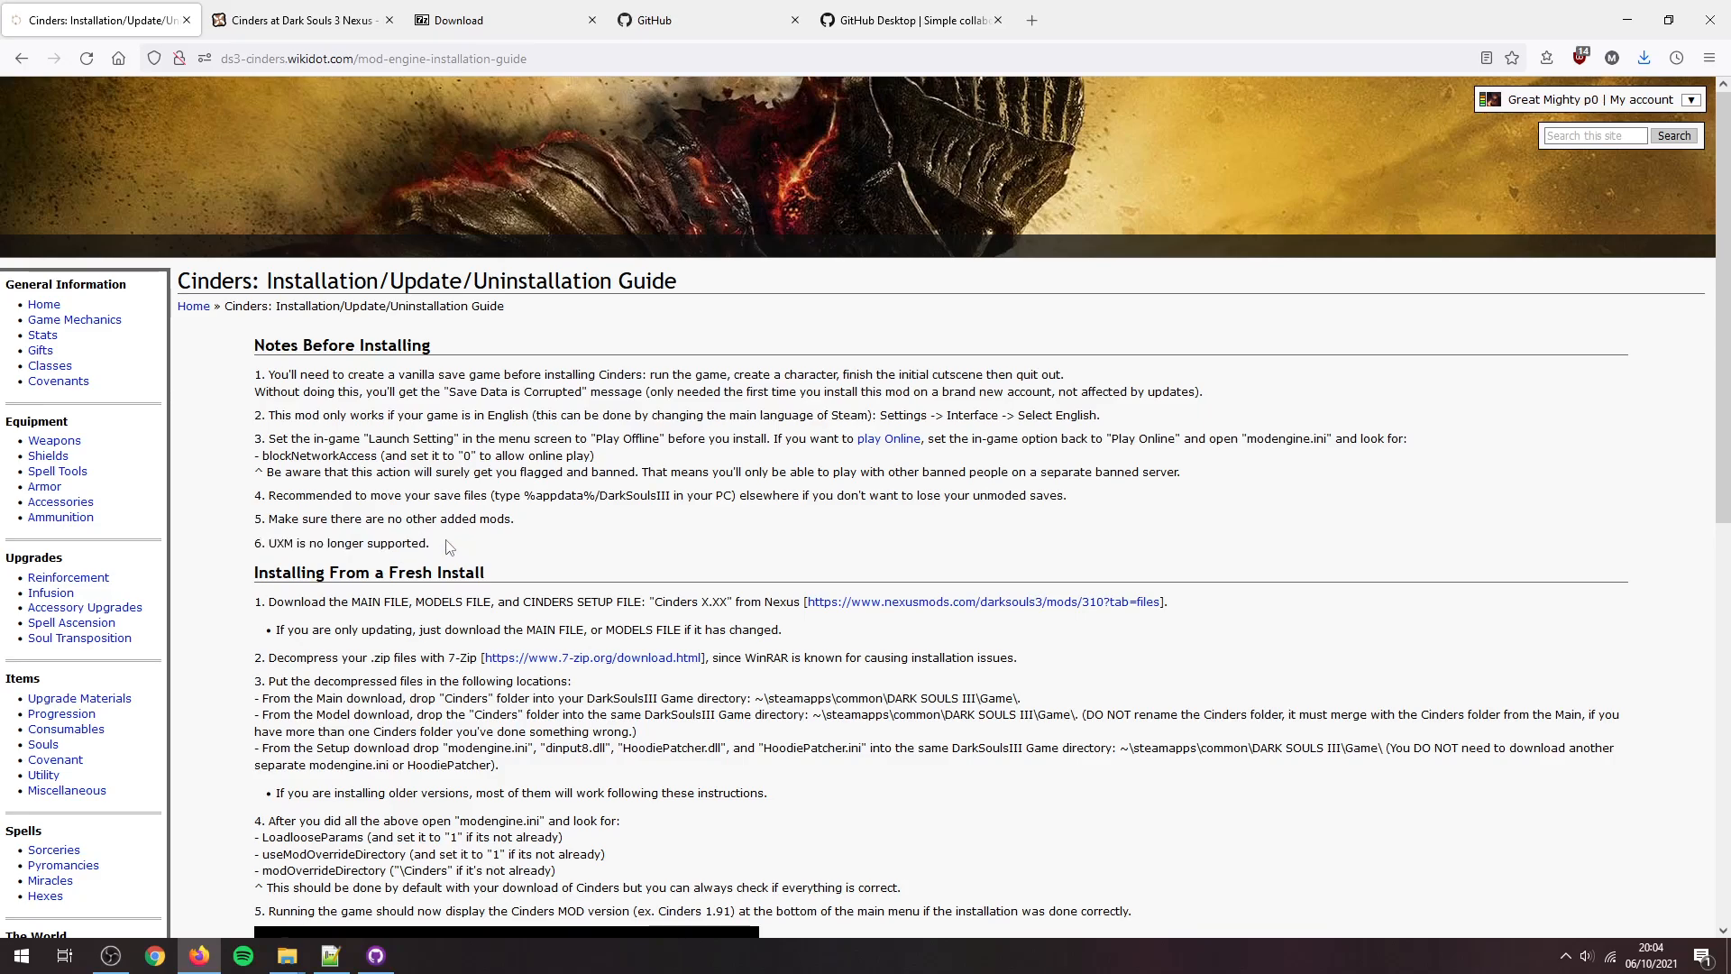
scroll(down, 3)
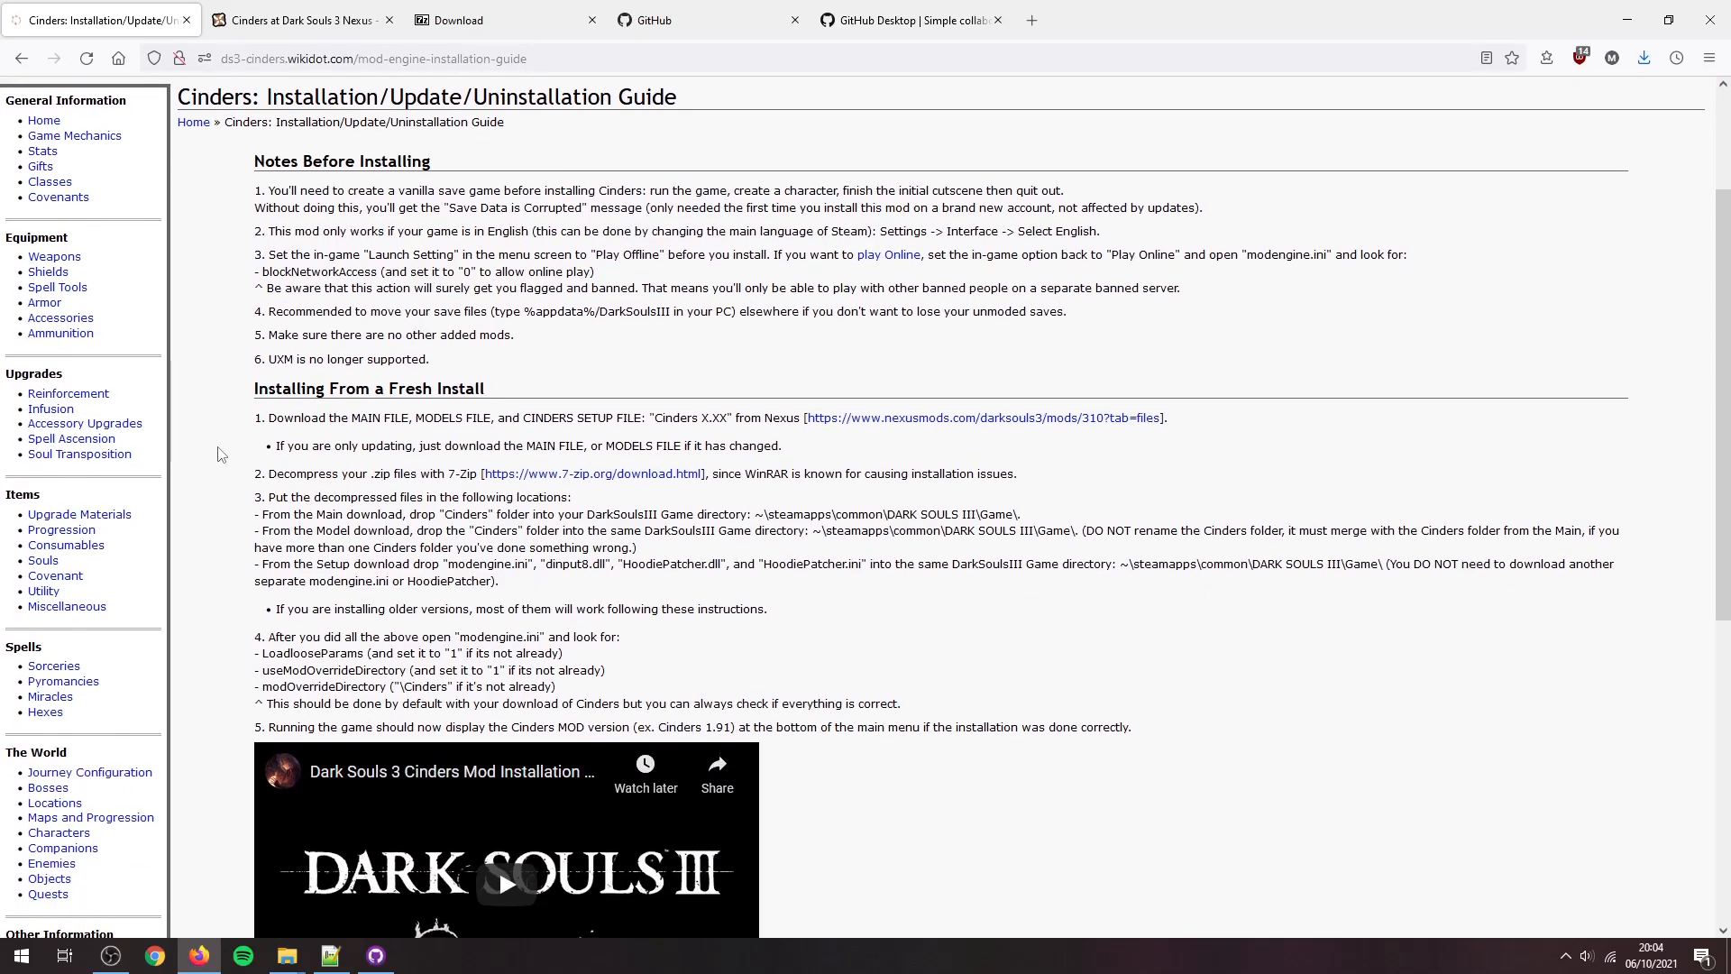
mouse_move(272, 418)
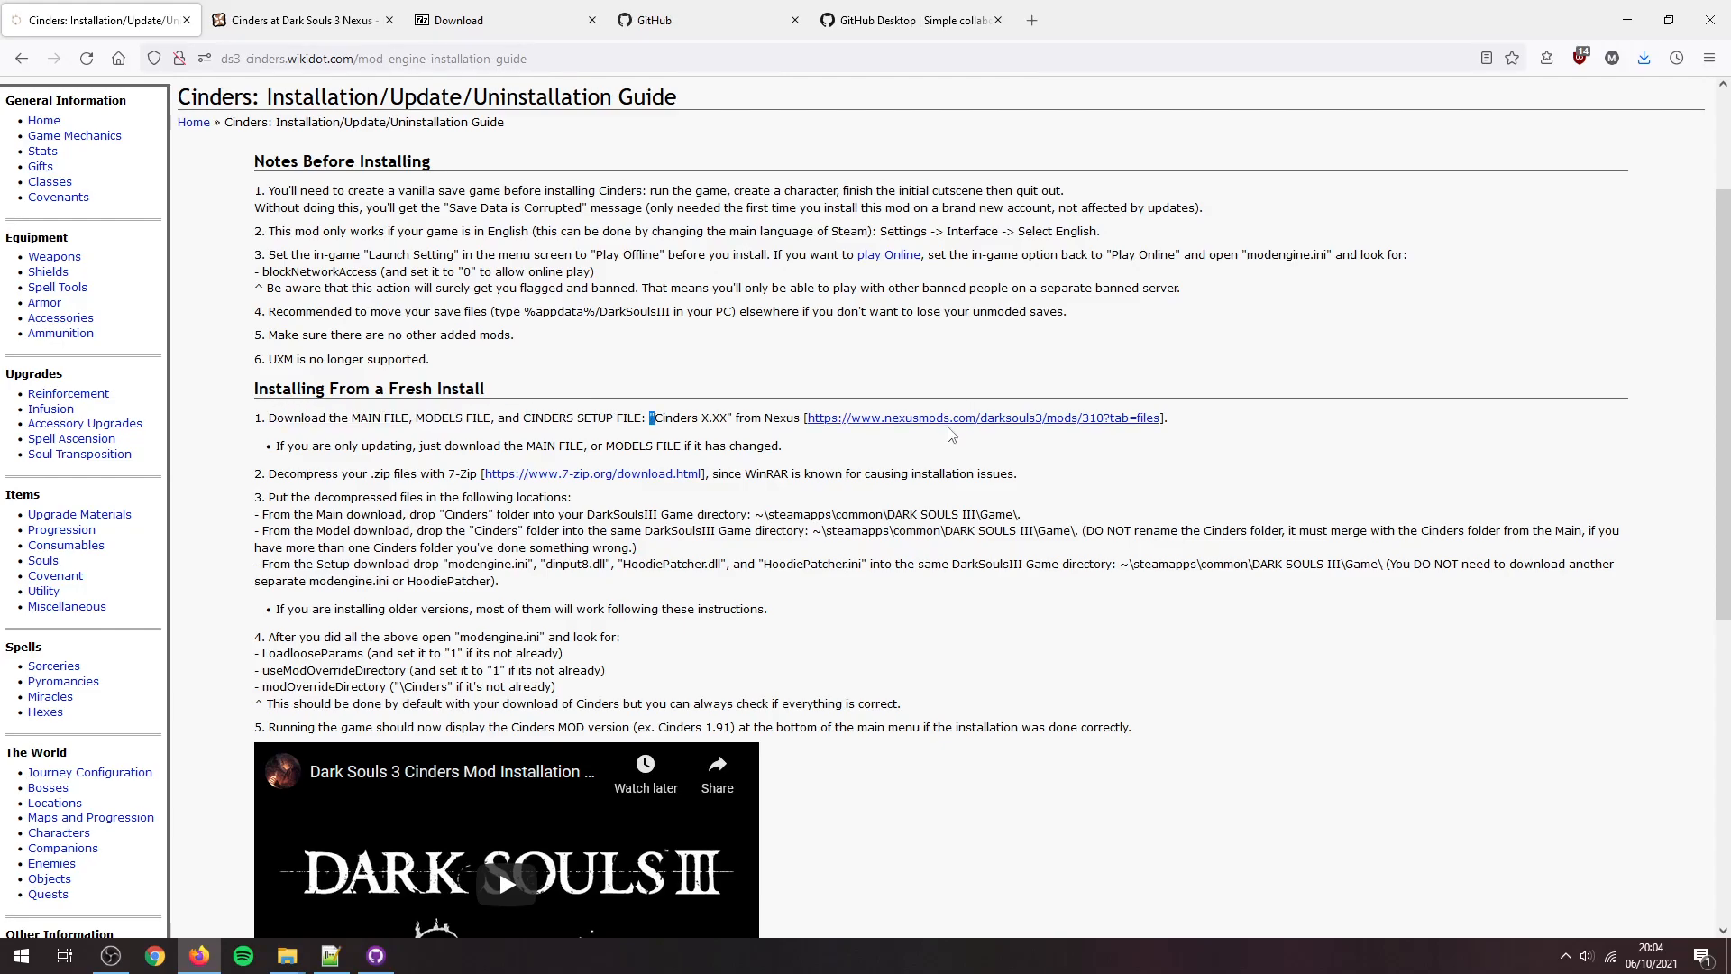
Step: Return to the Nexus Mods file list and check the Cinders 2.09 Main download page
click(299, 20)
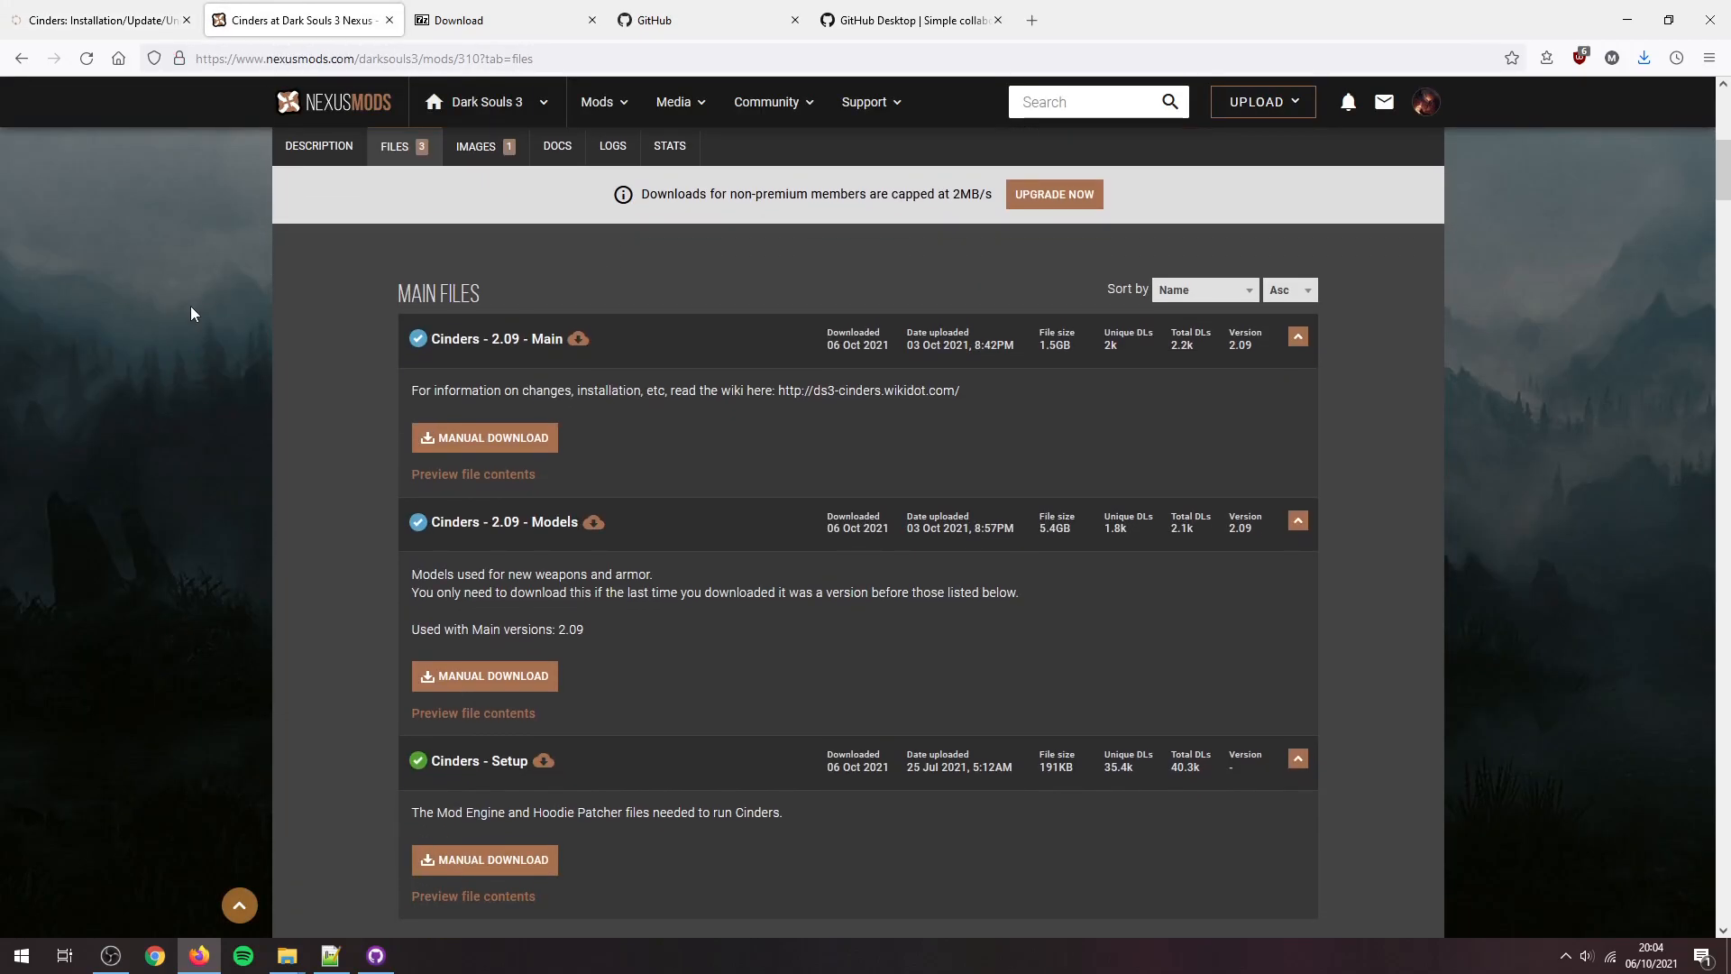
mouse_move(684, 482)
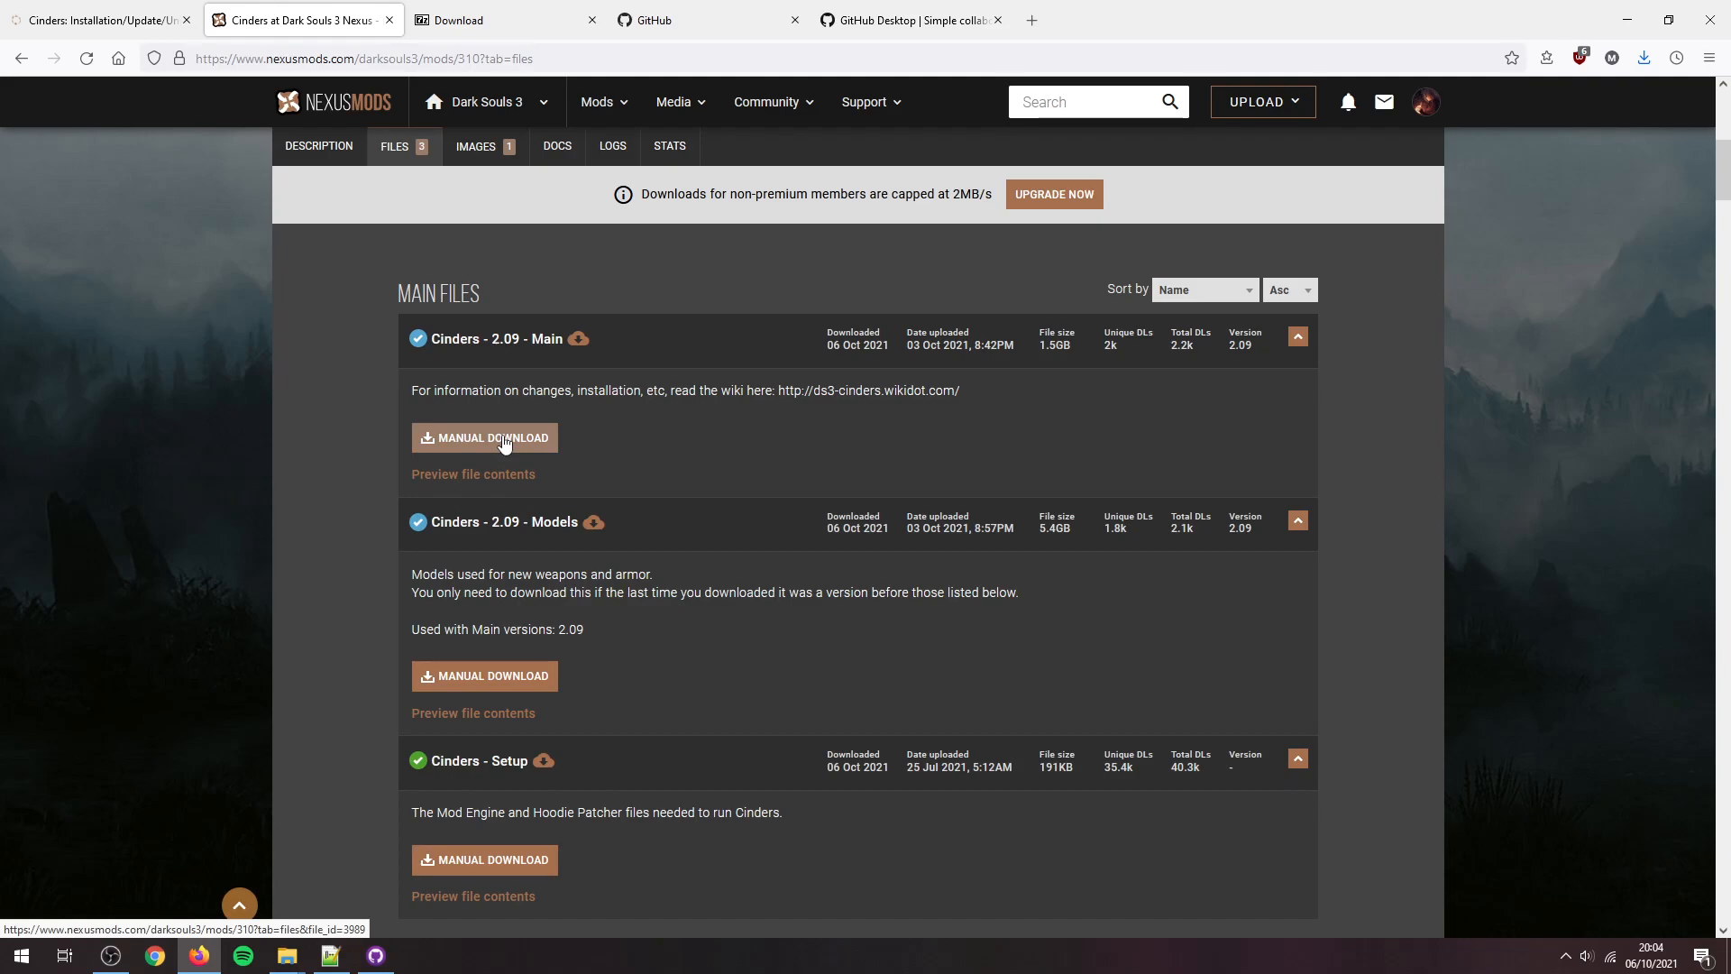
click(483, 437)
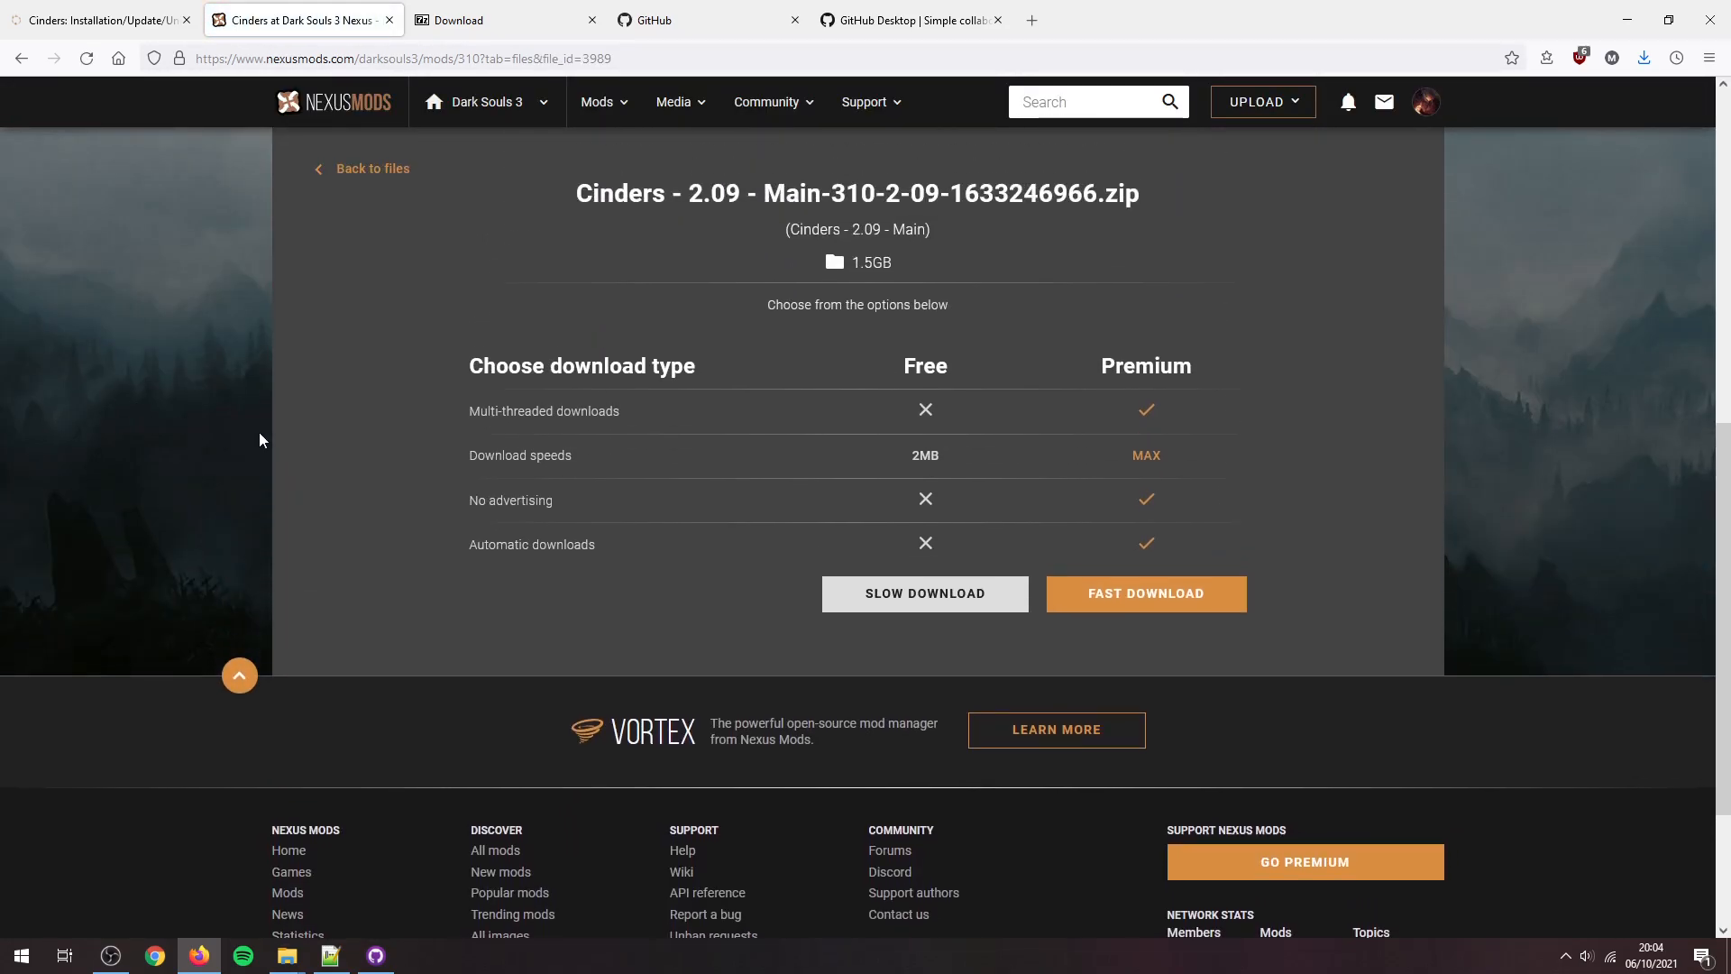
mouse_move(1145, 594)
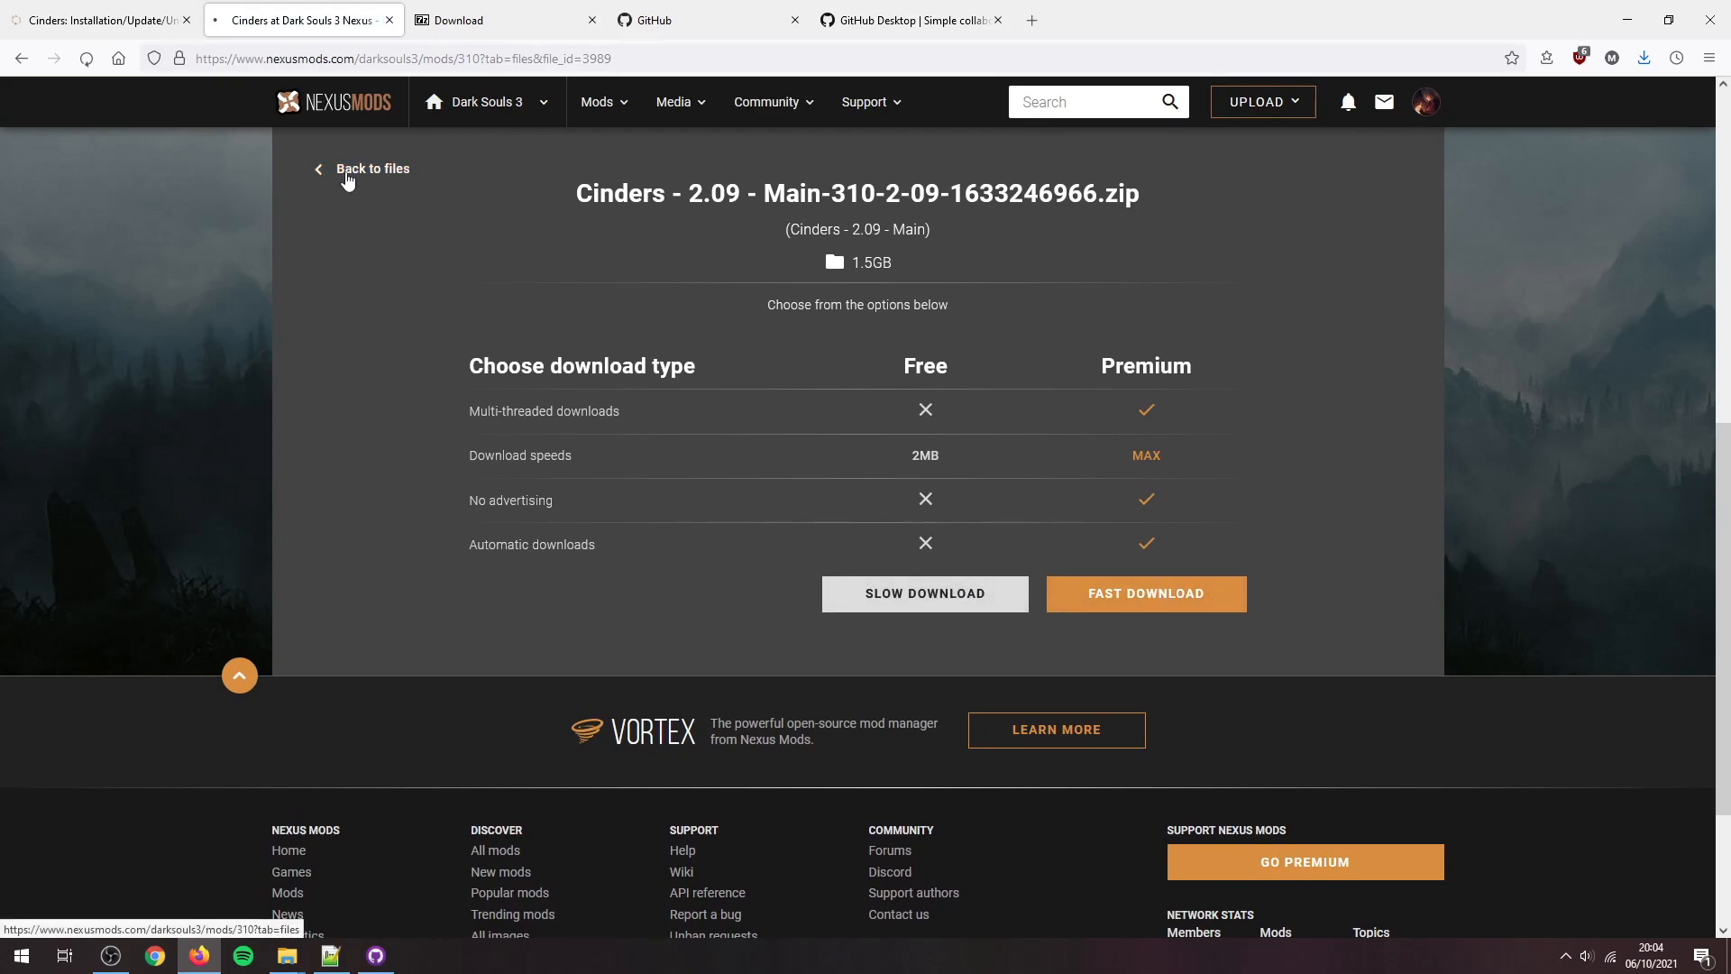
click(371, 168)
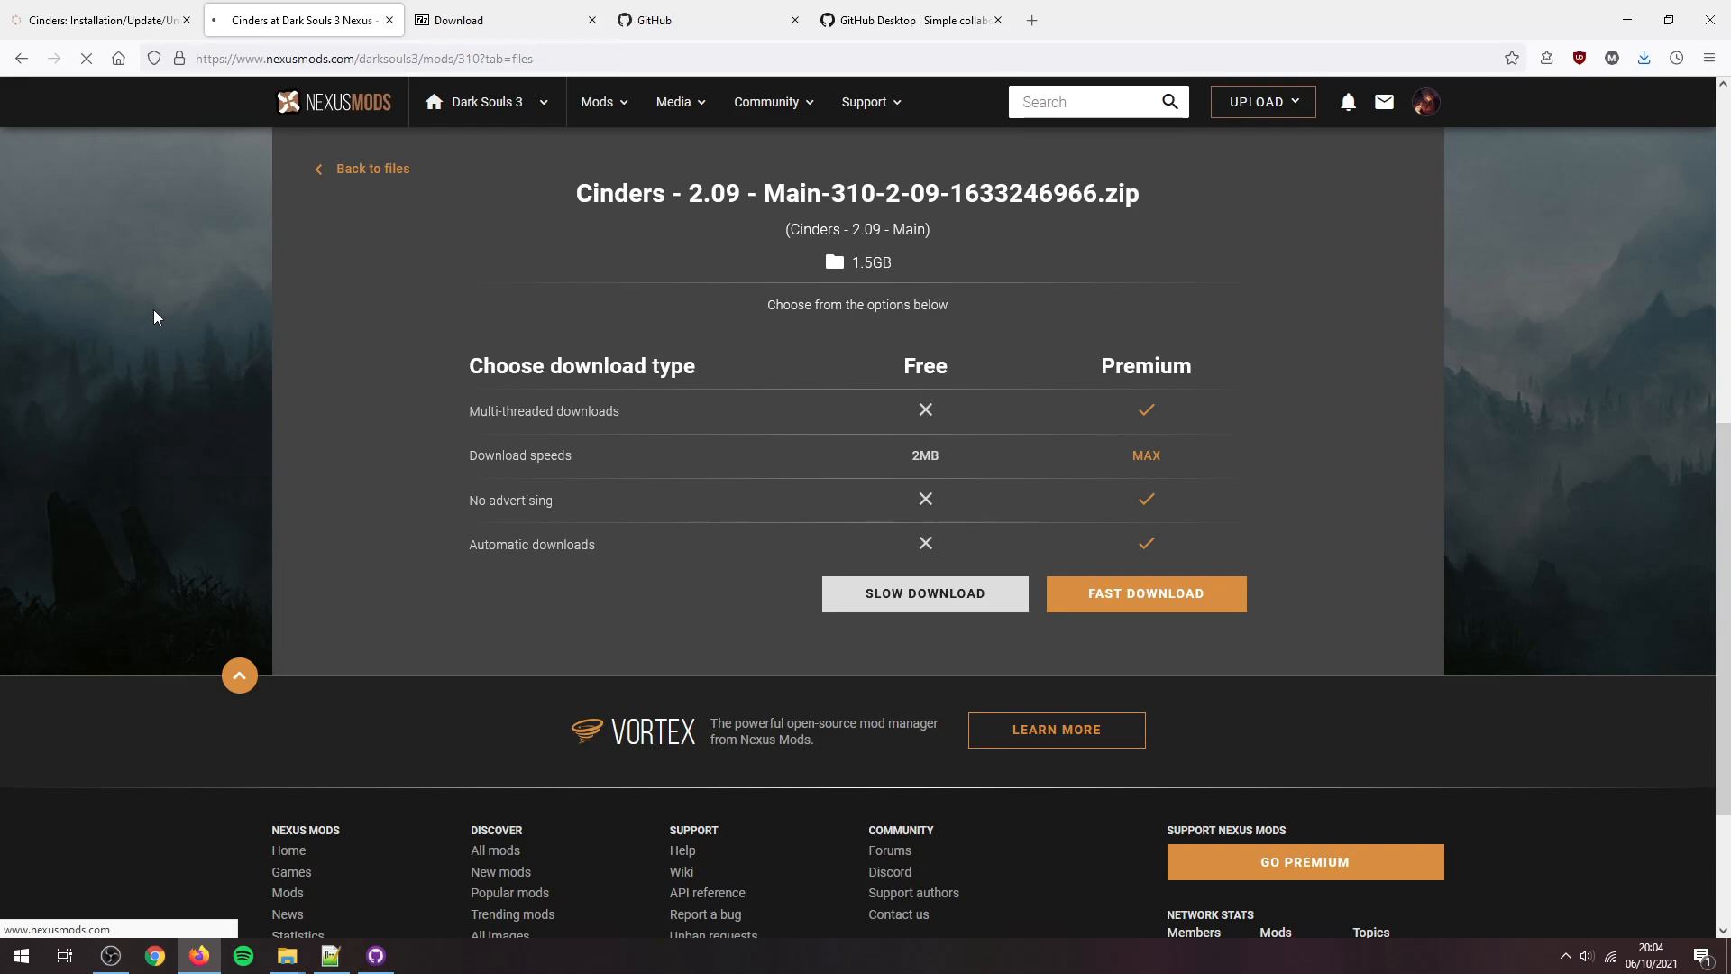
click(370, 167)
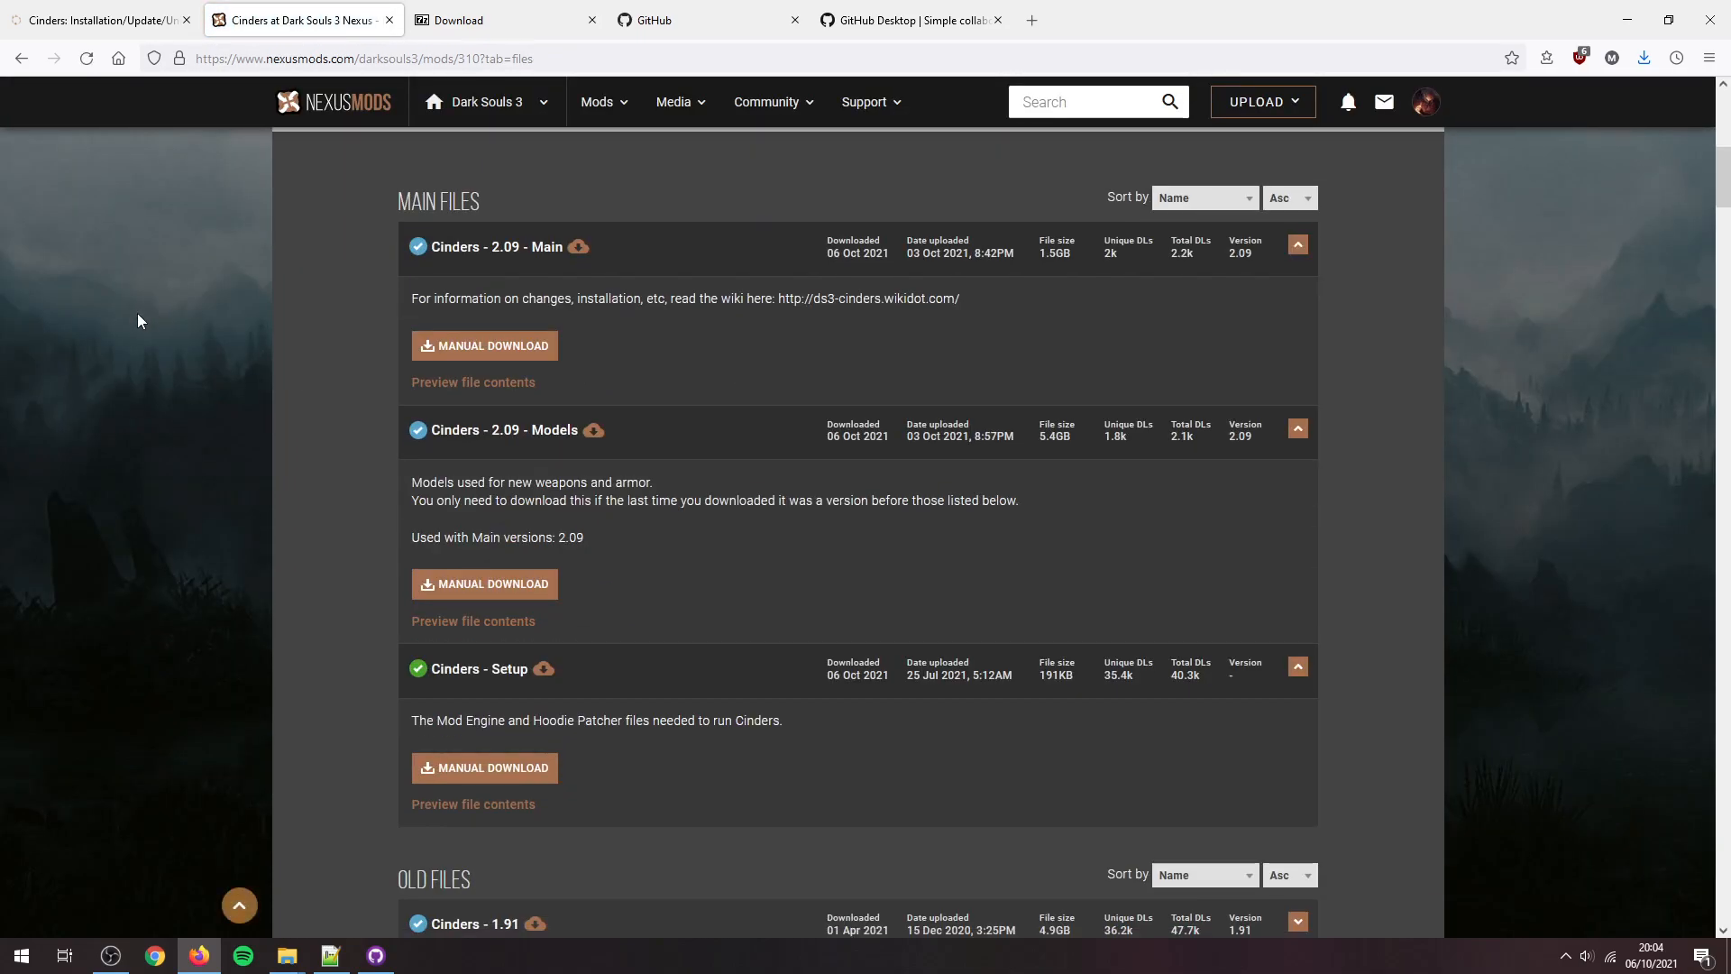
mouse_move(601, 263)
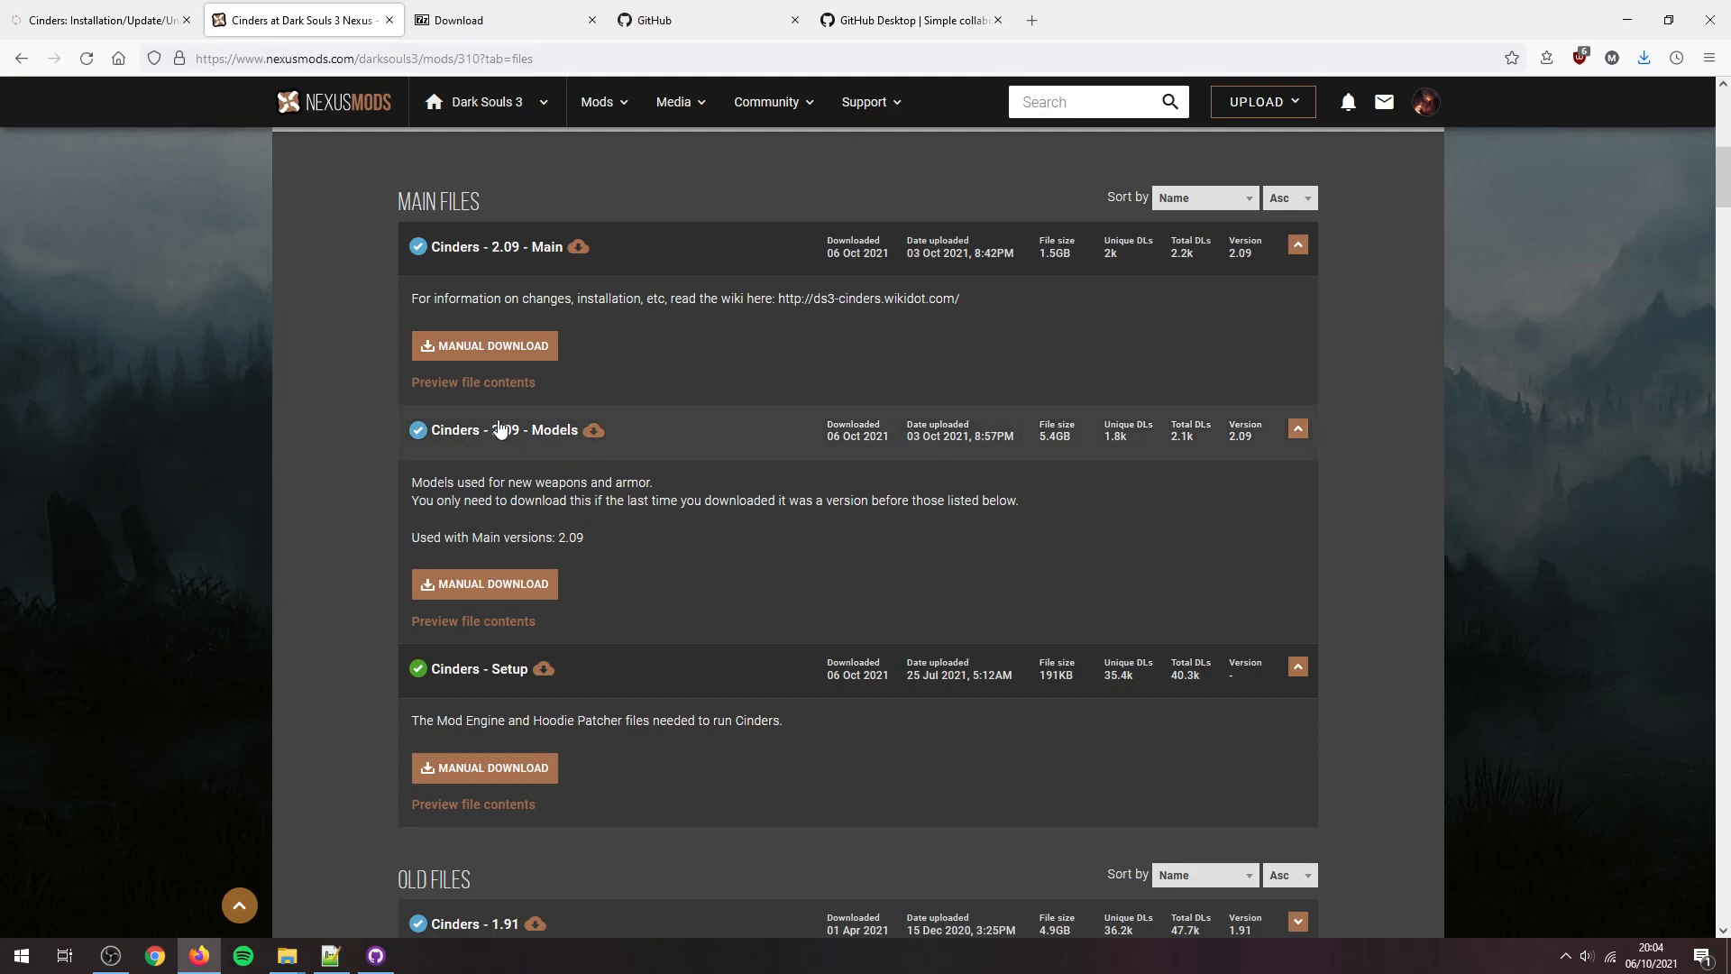
mouse_move(355, 446)
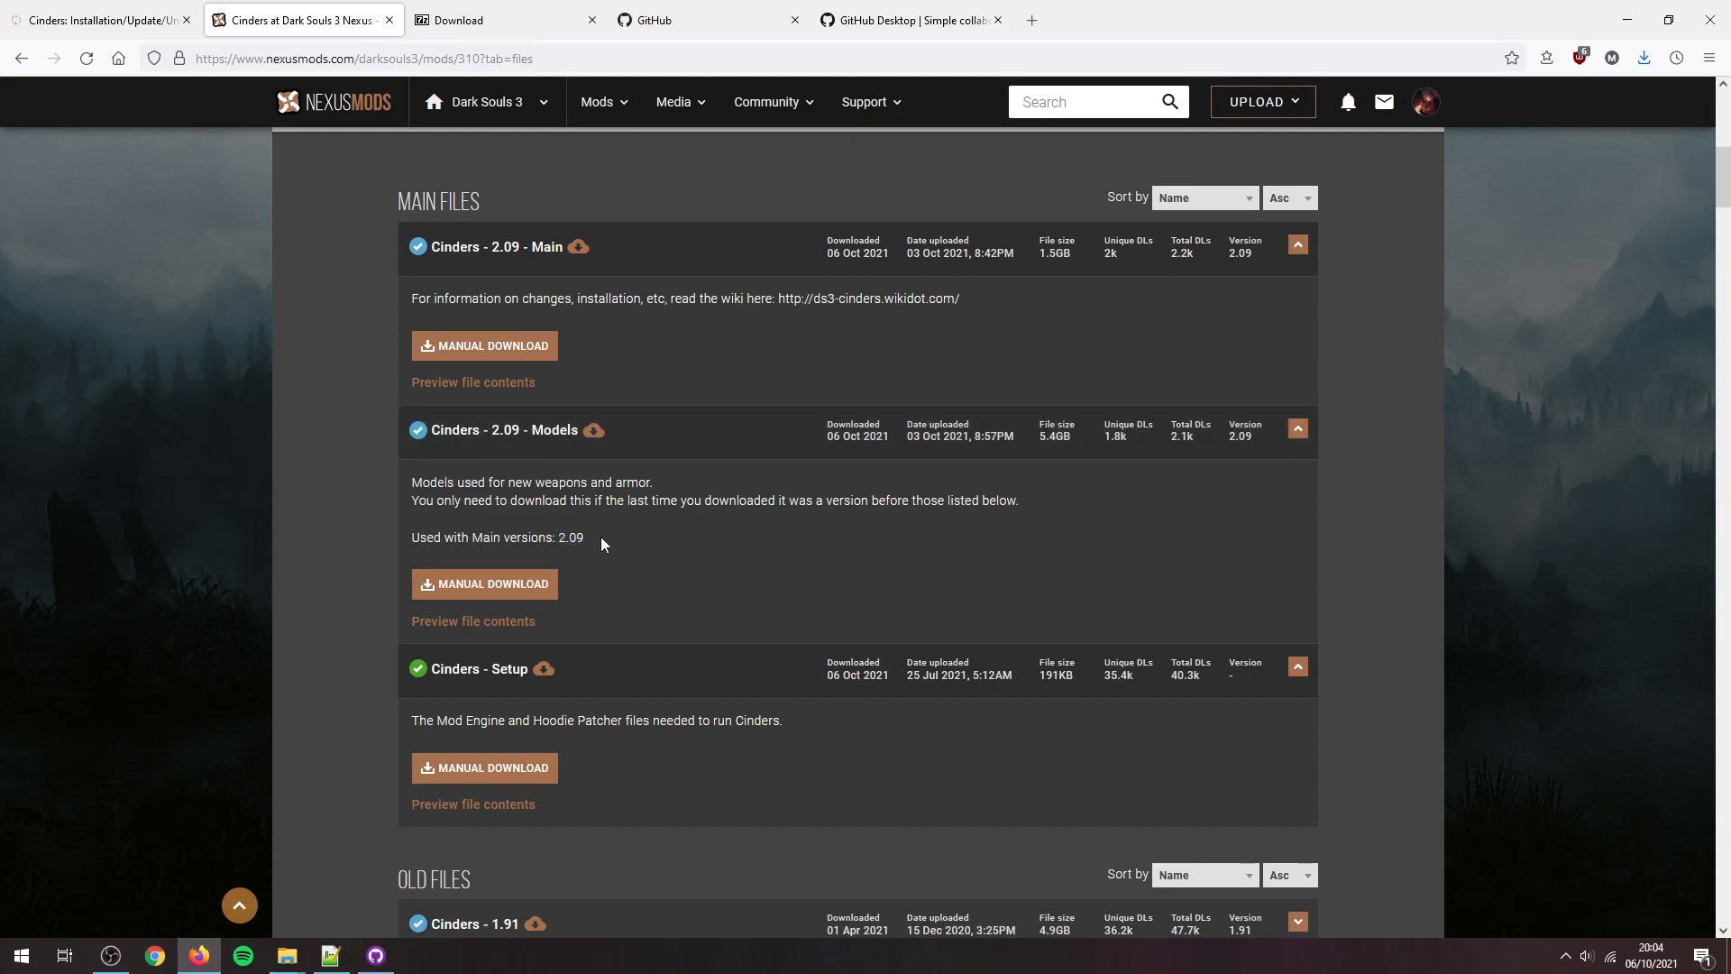
mouse_move(590, 523)
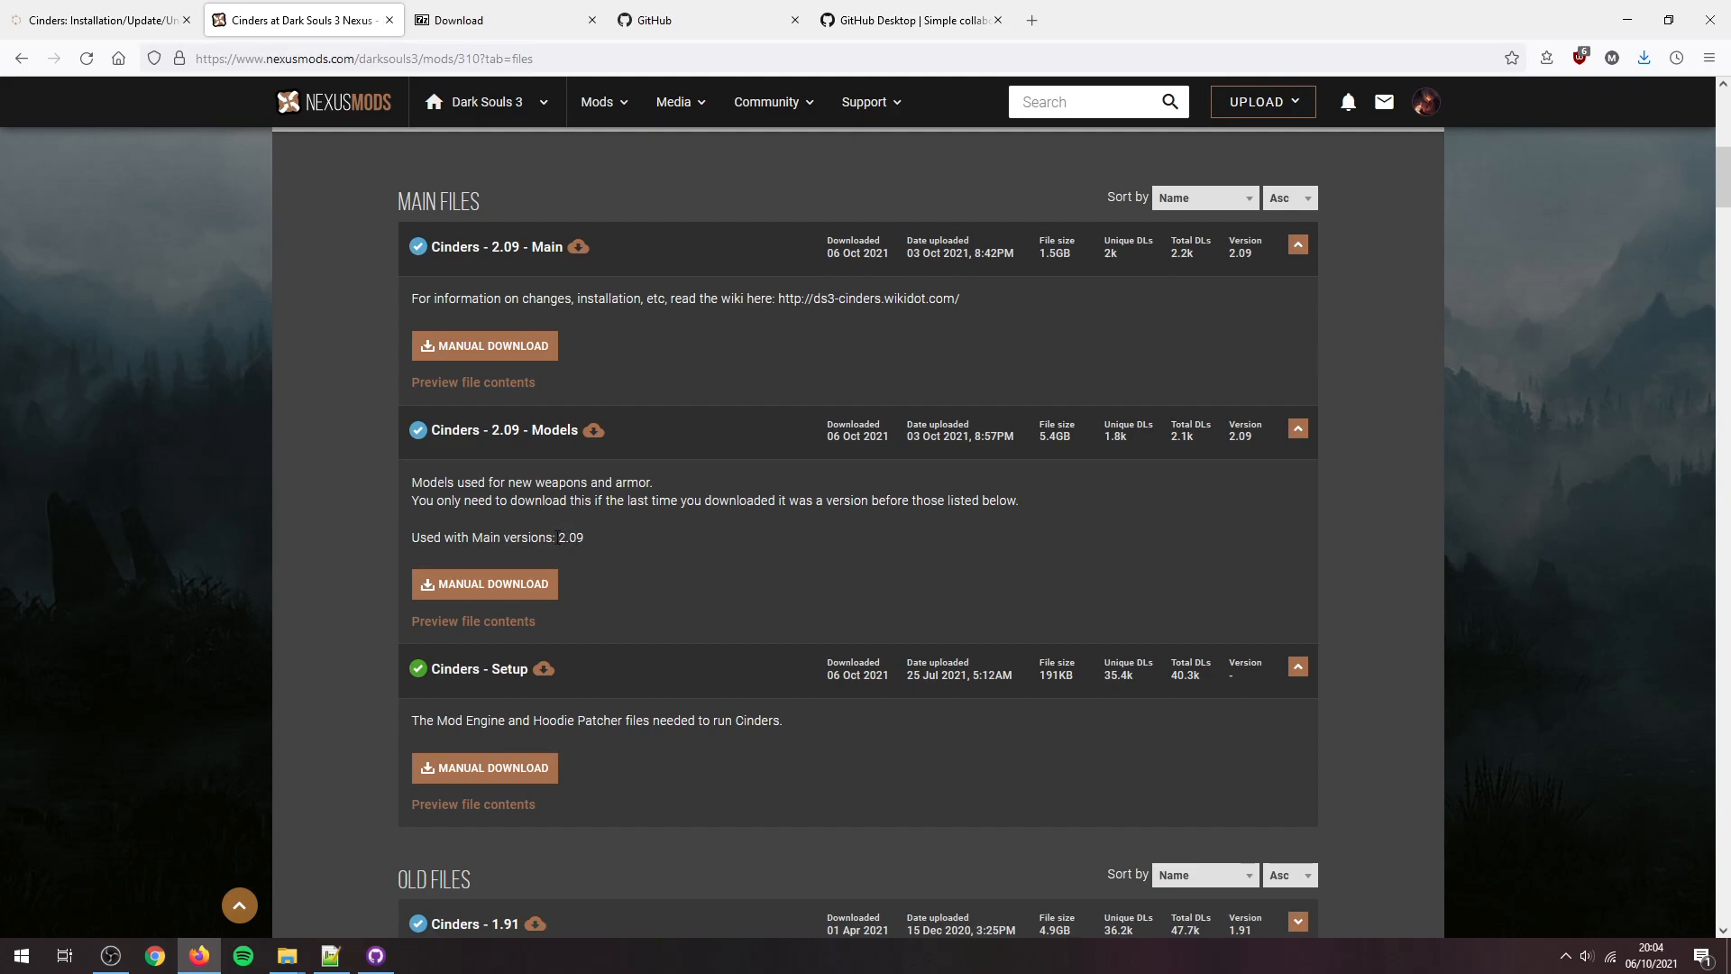
mouse_move(383, 385)
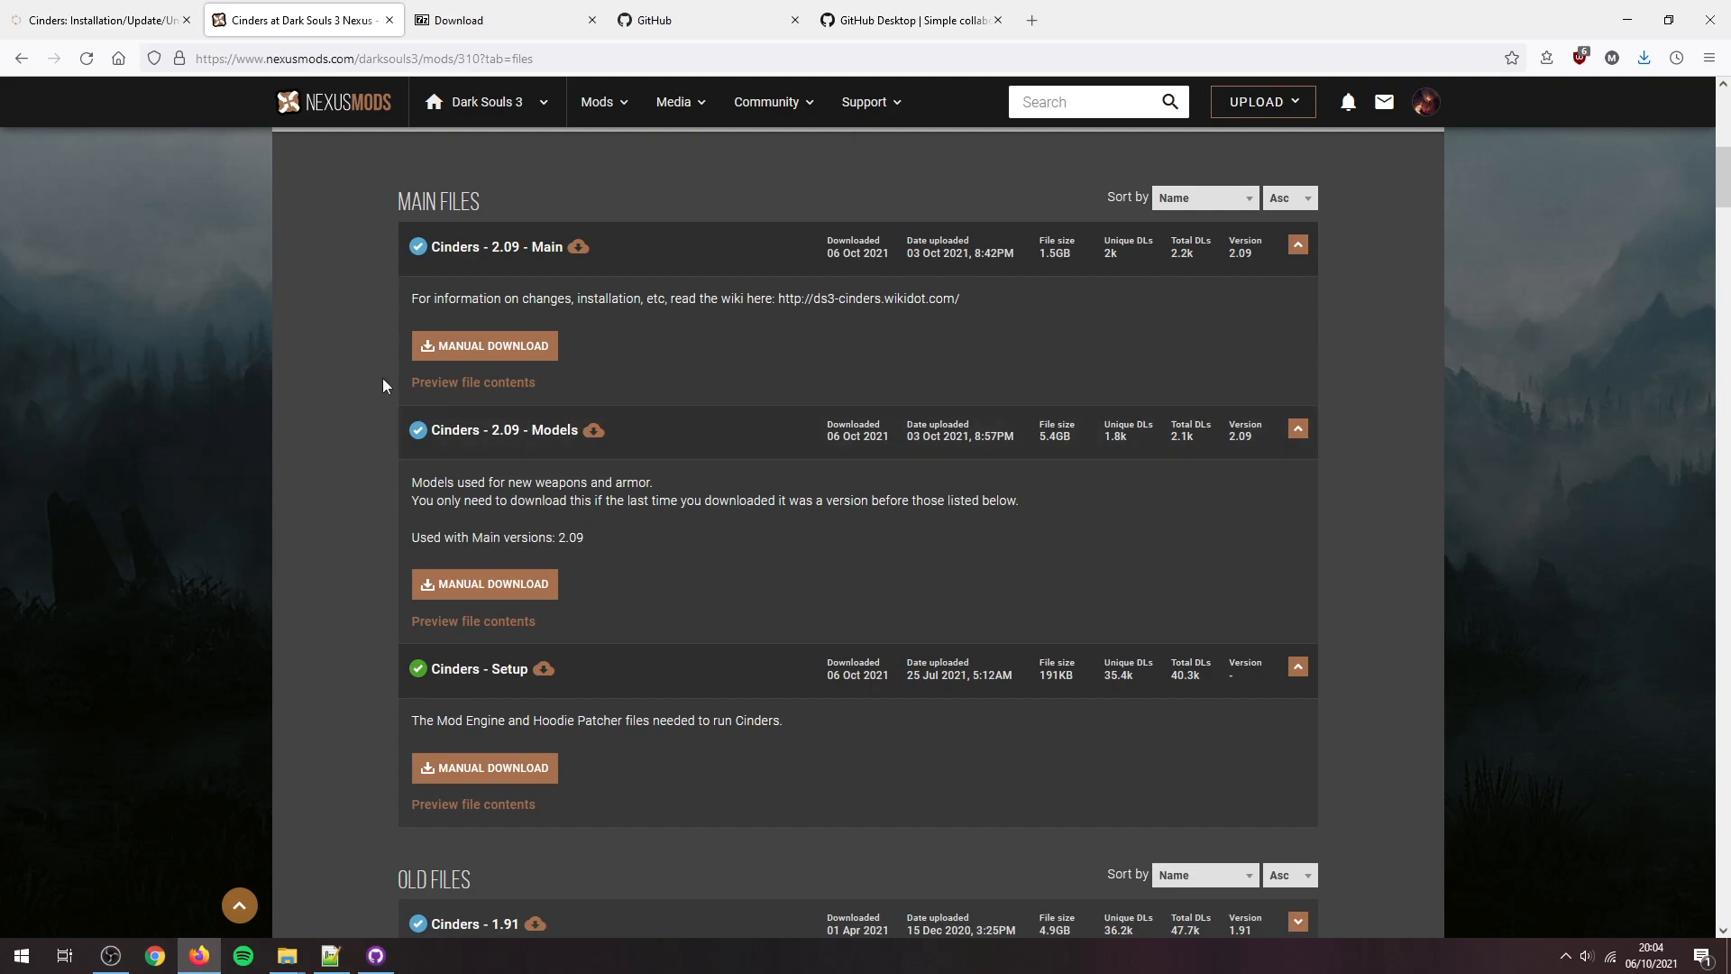
Step: Preview the Cinders Setup file's contents, listing HoodiePatcher and modengine files
scroll(down, 3)
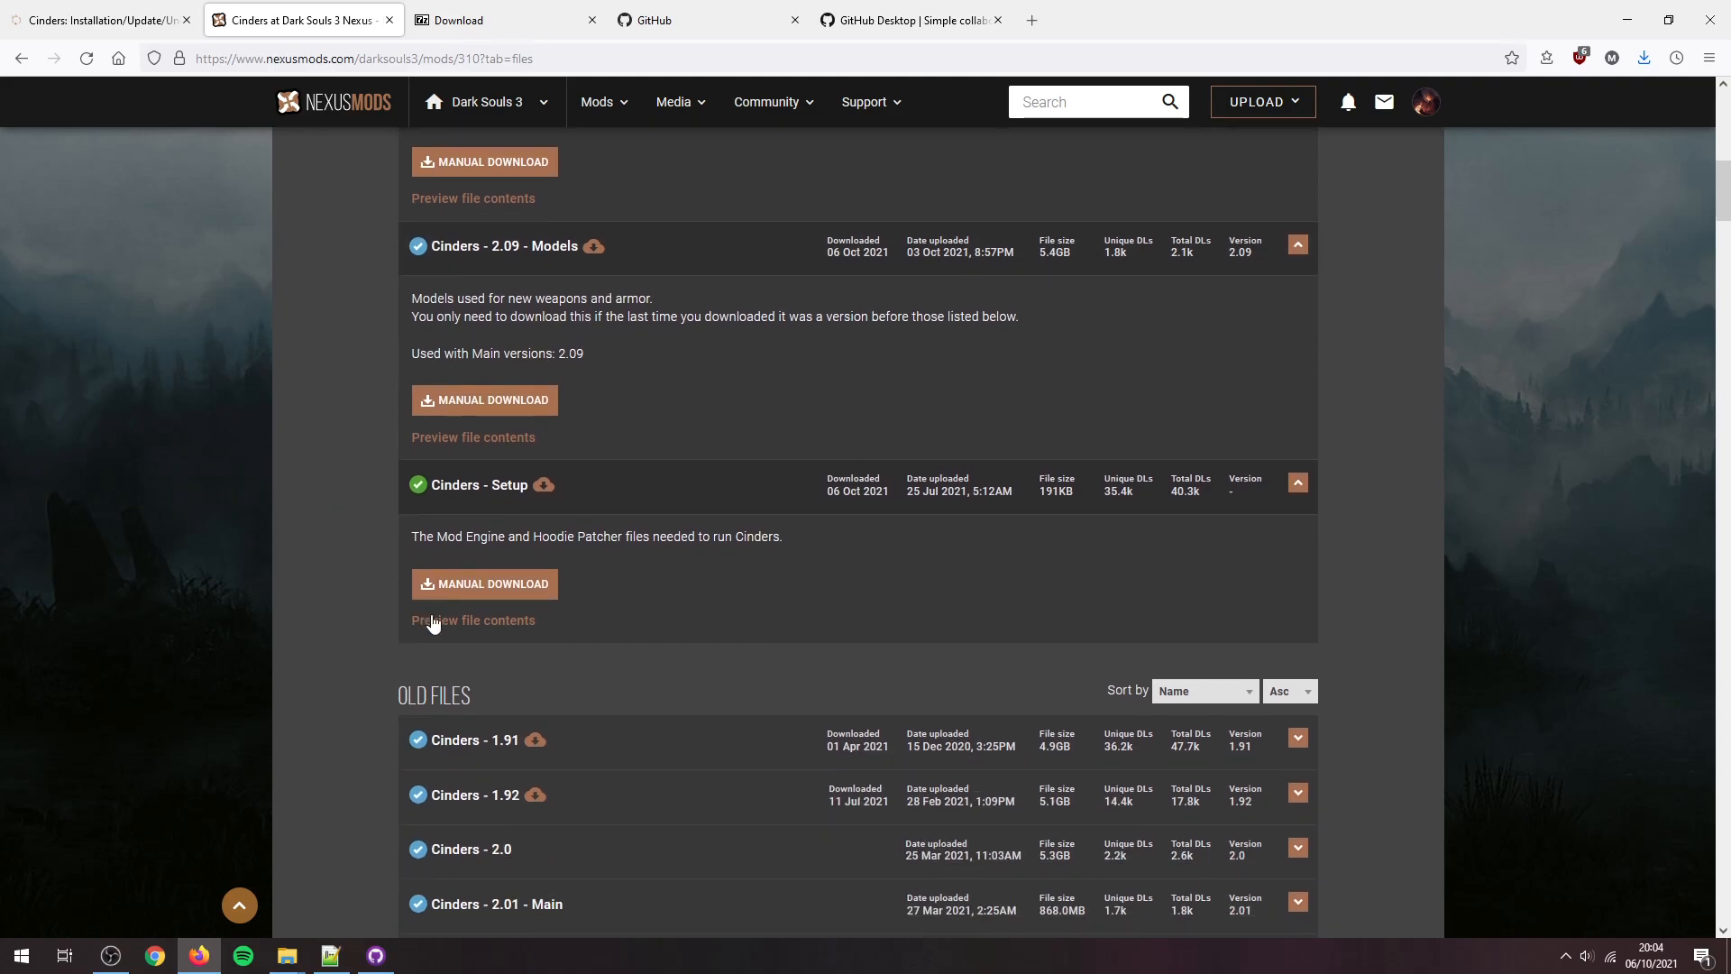
mouse_move(472, 620)
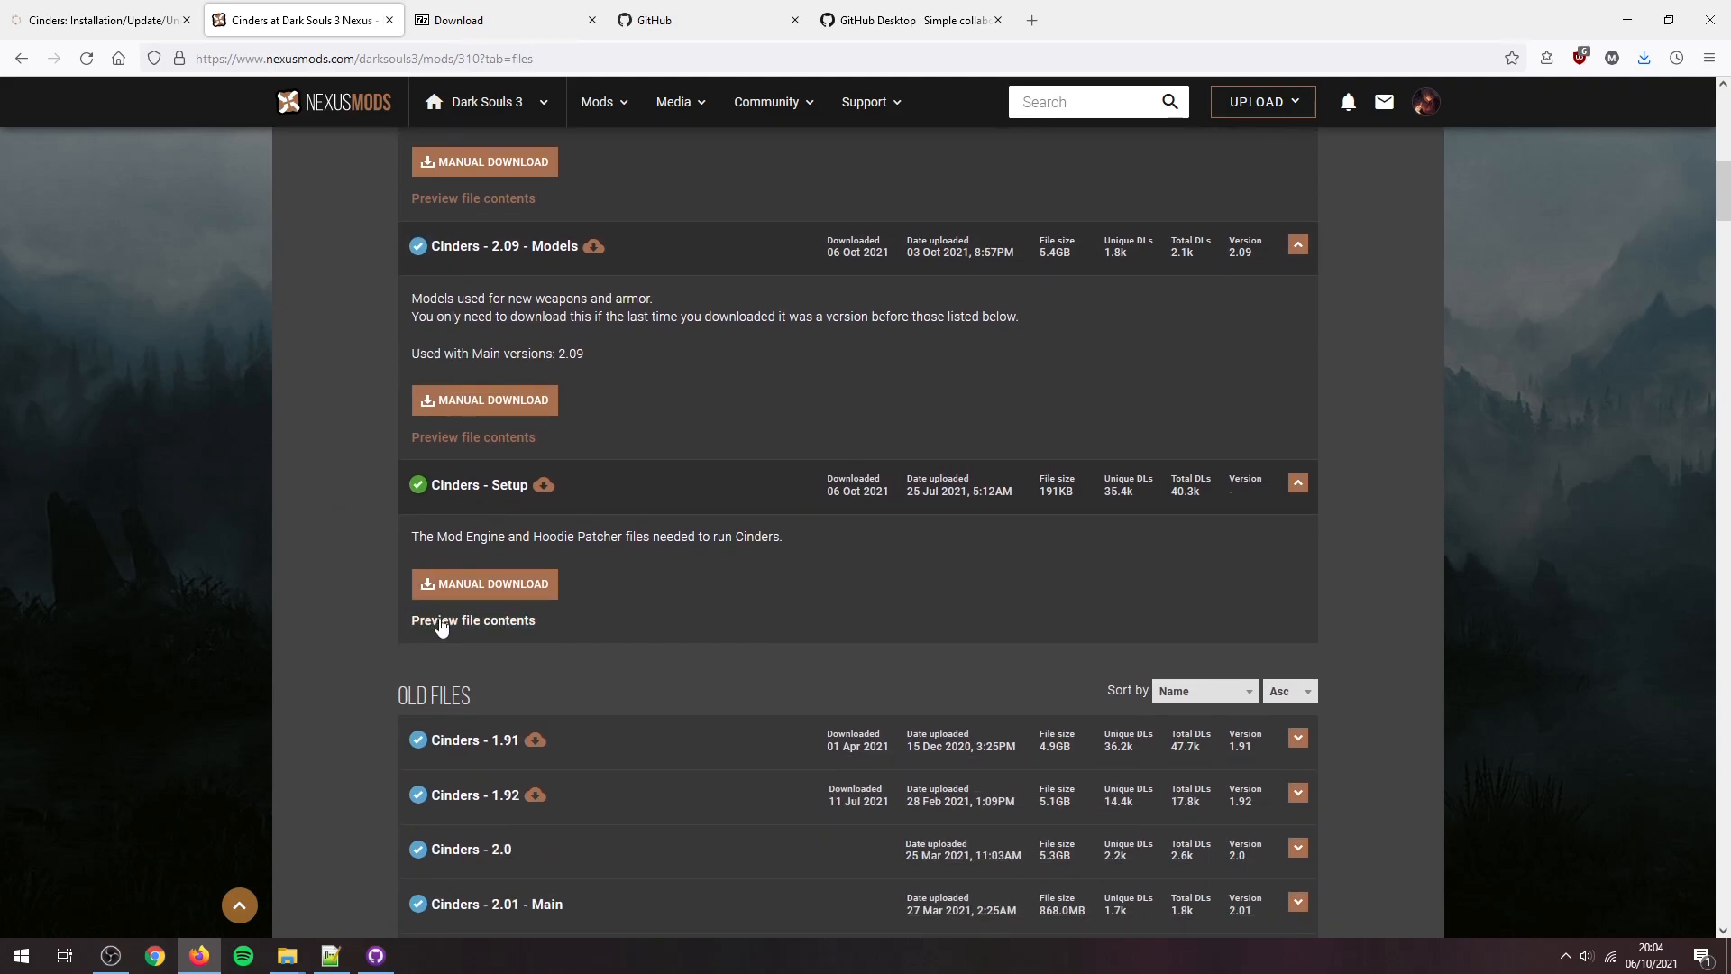
click(472, 620)
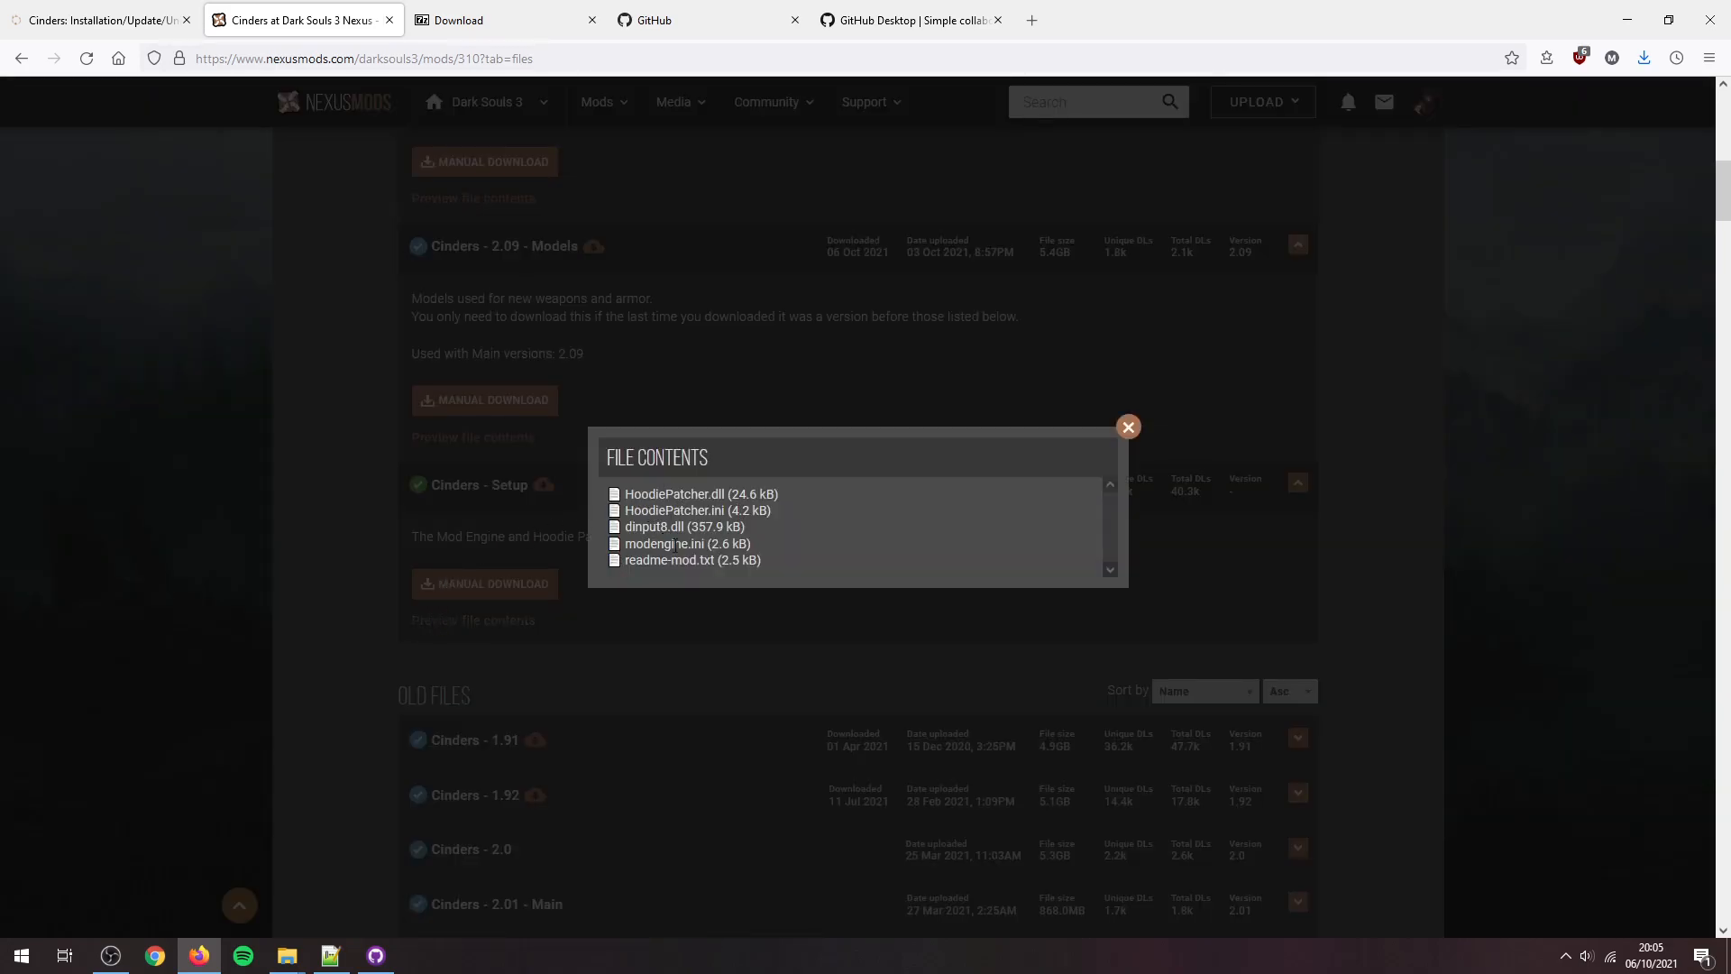
mouse_move(998, 497)
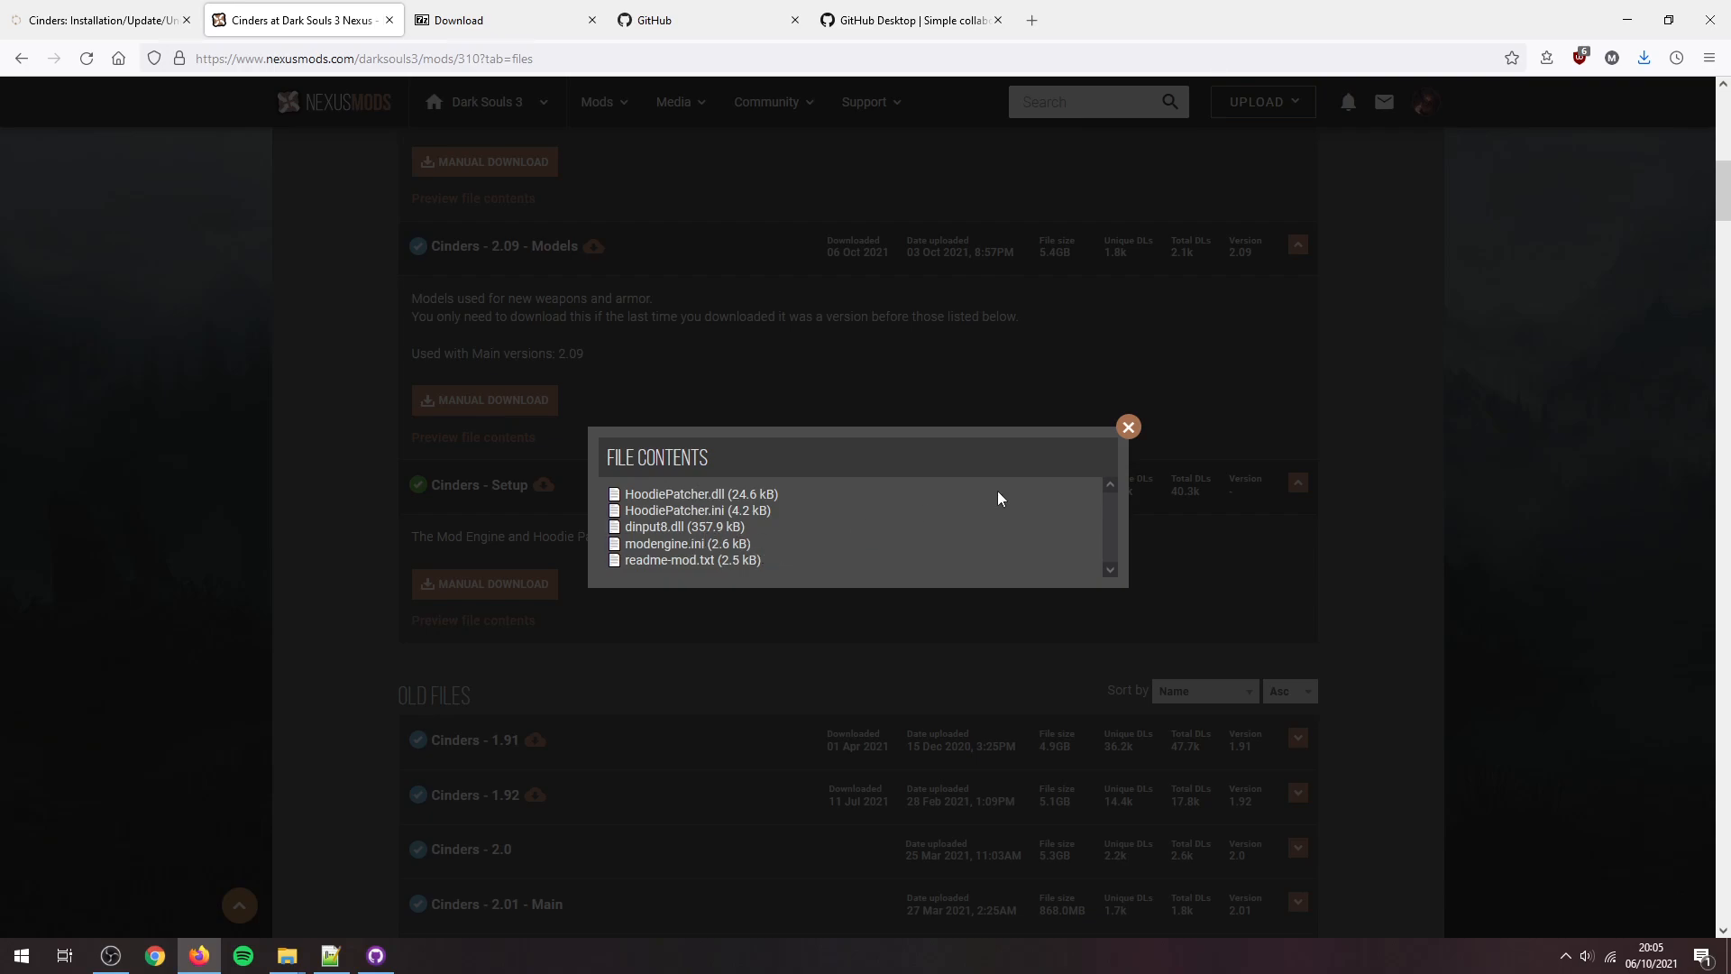
click(1127, 427)
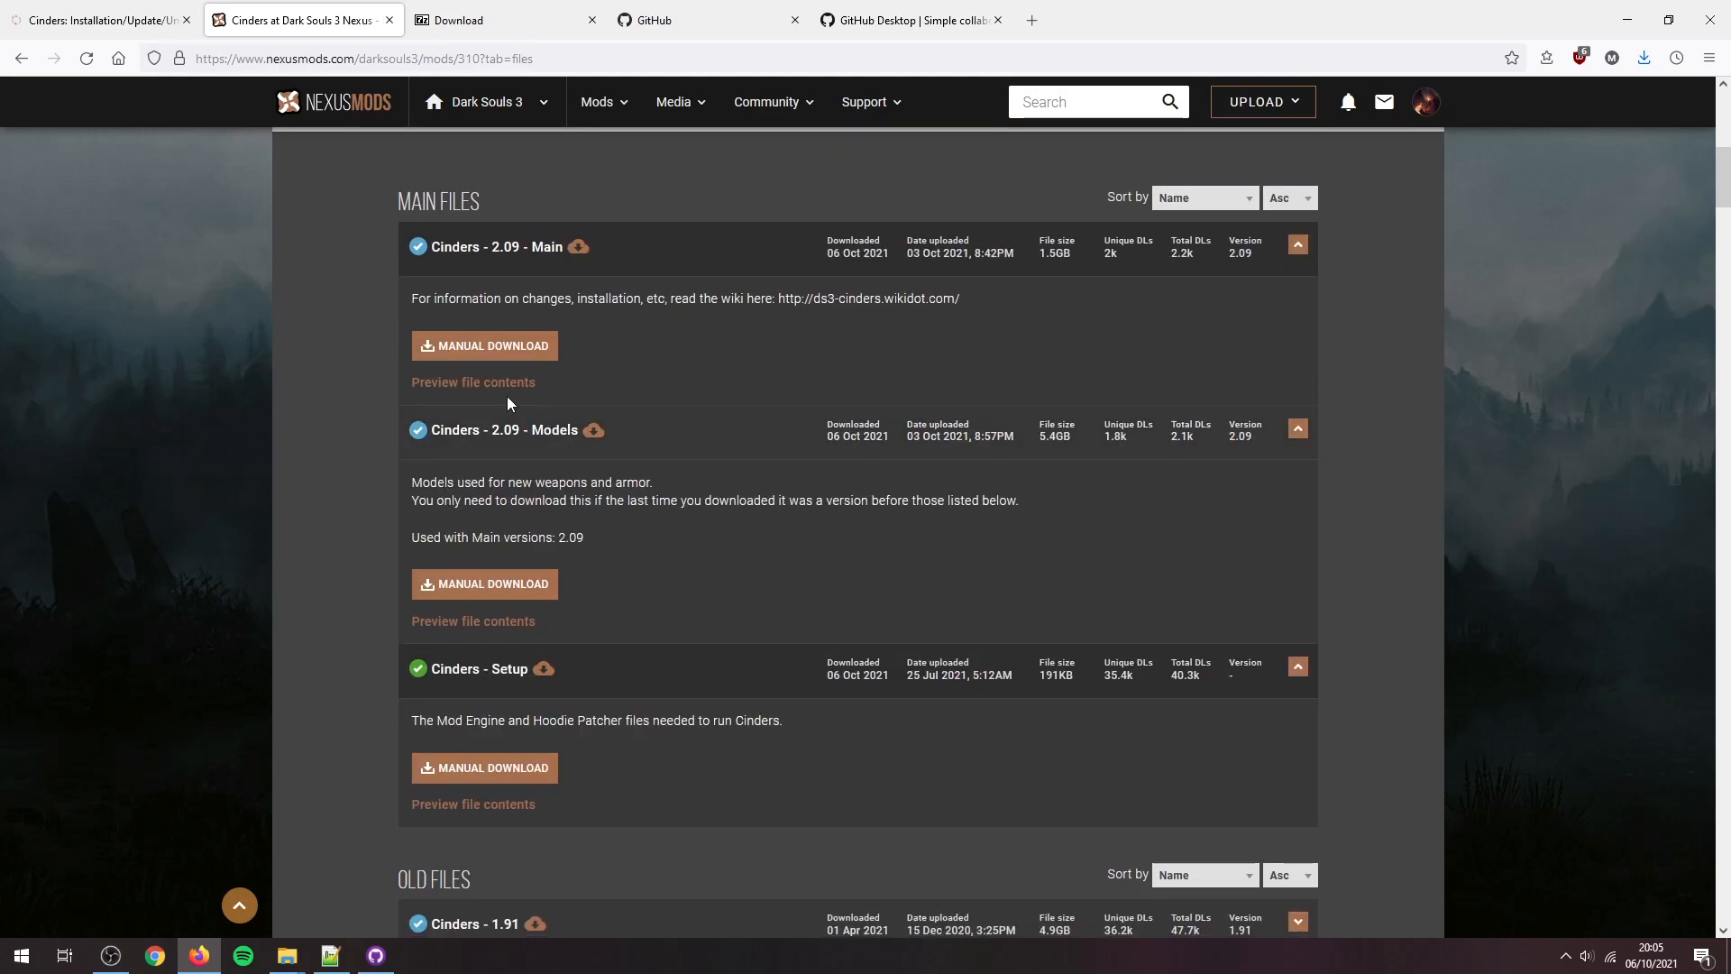
mouse_move(284, 472)
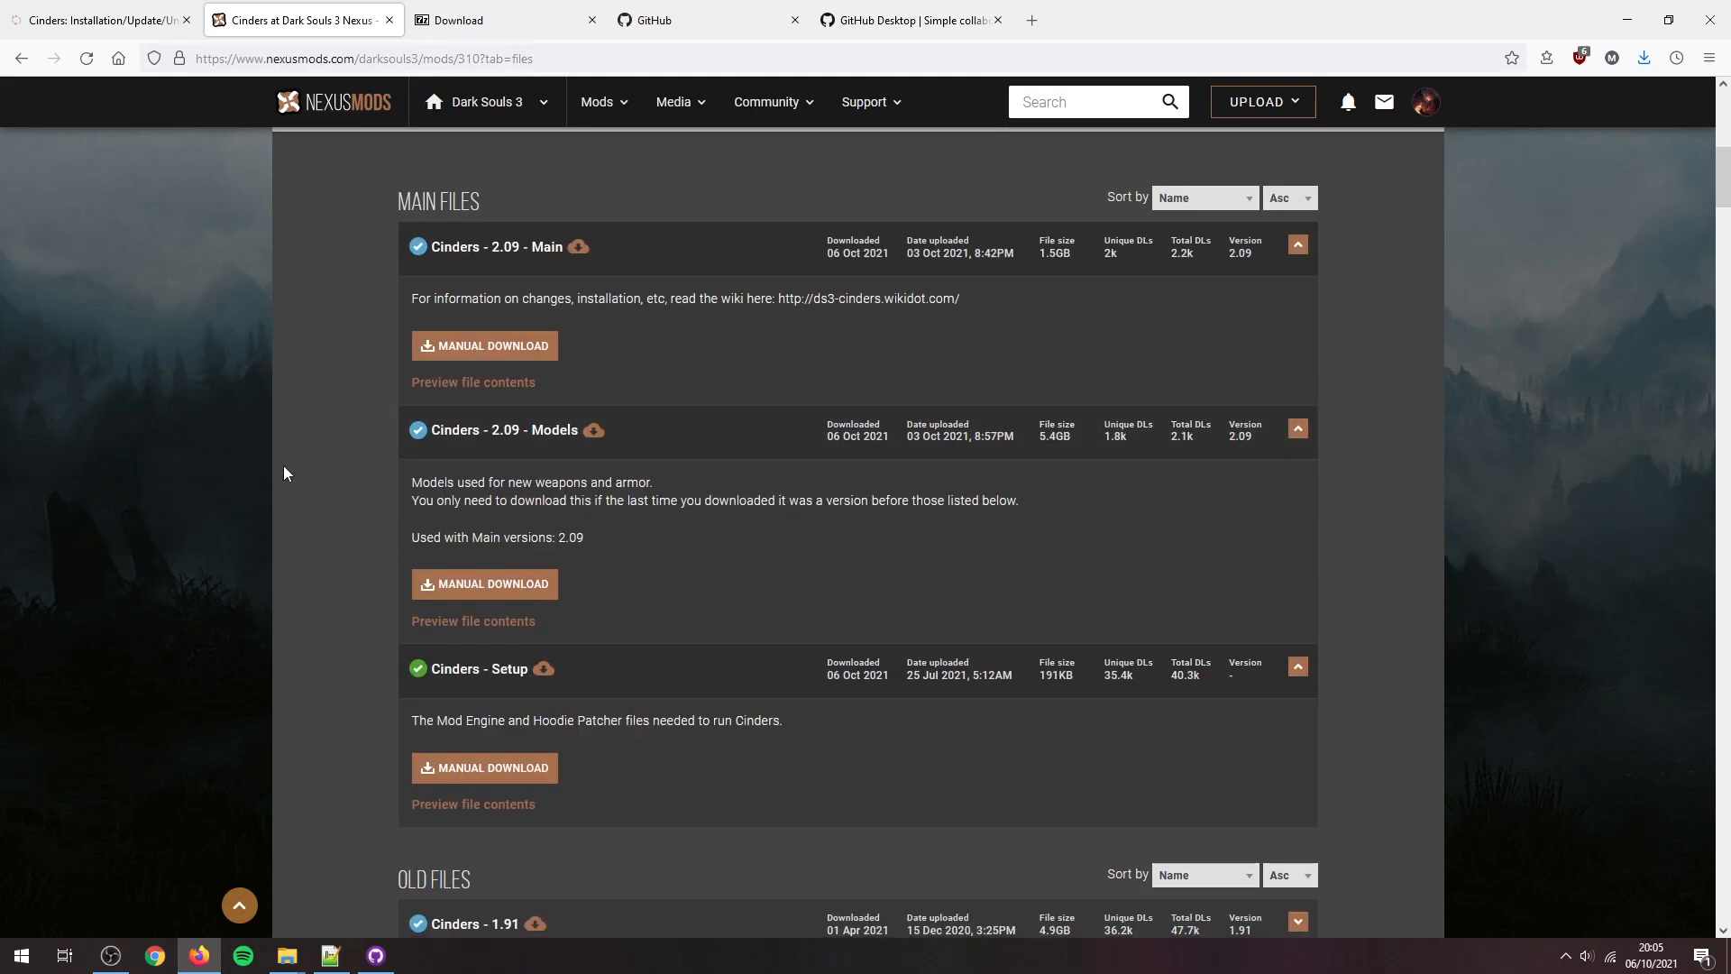
Step: Confirm the Main, Models and Setup zips in the Nexus folder, then return to the guide
scroll(down, 3)
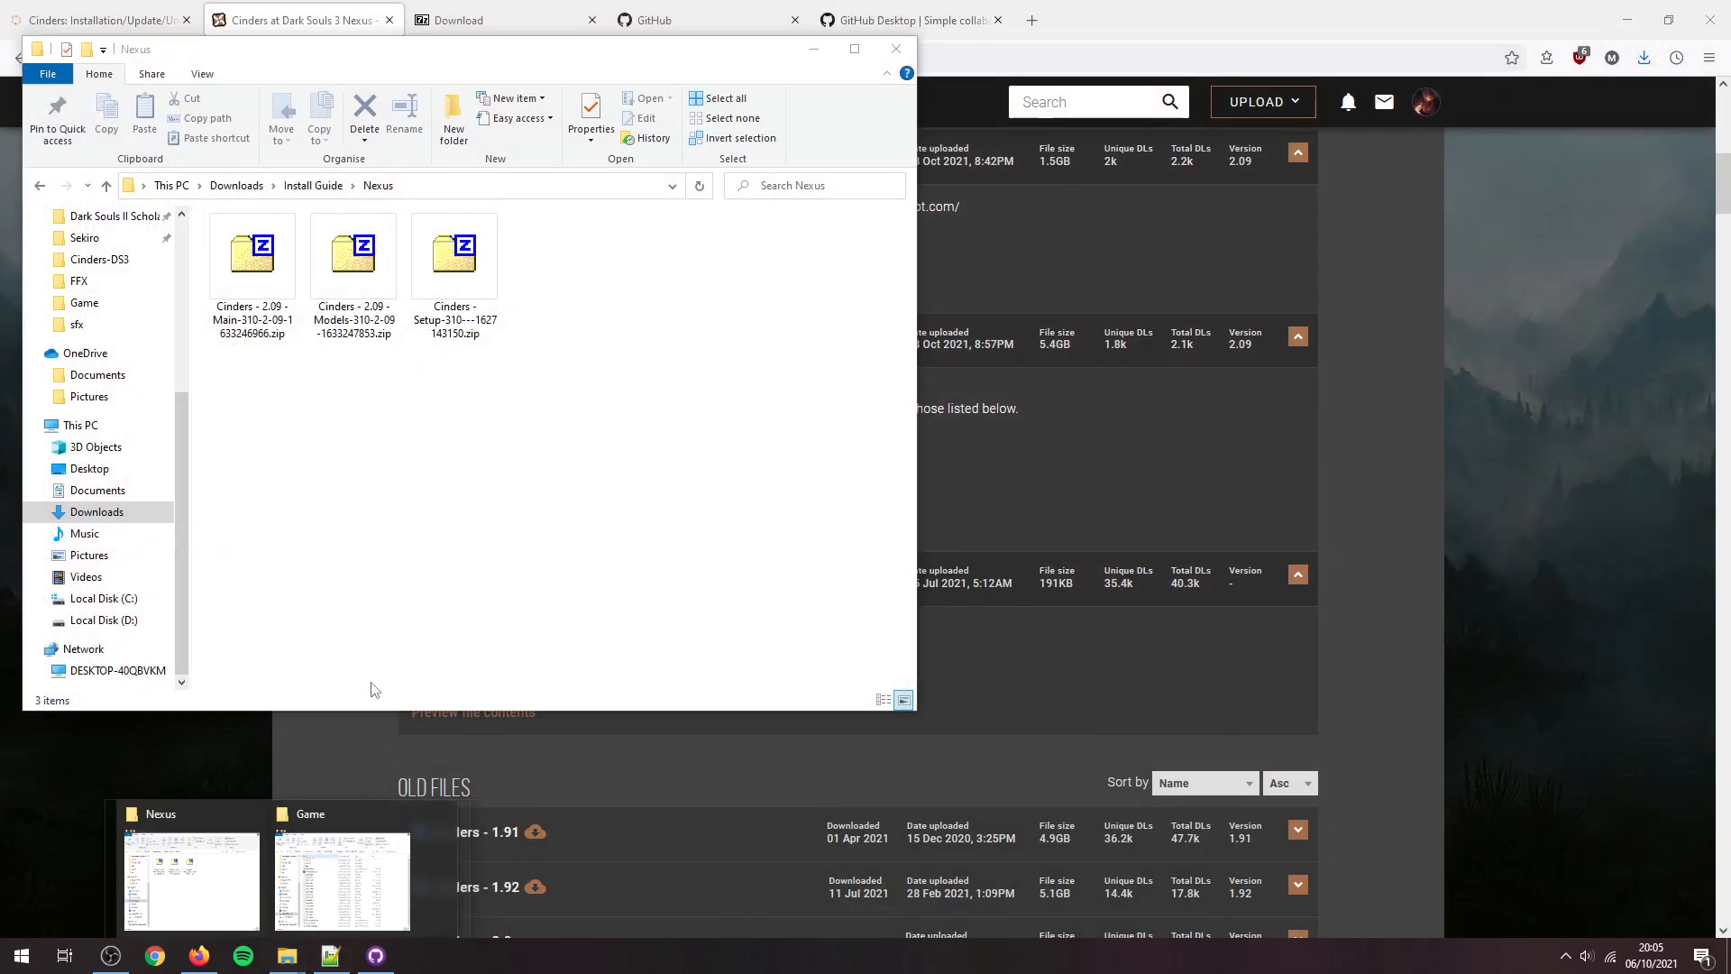
click(251, 254)
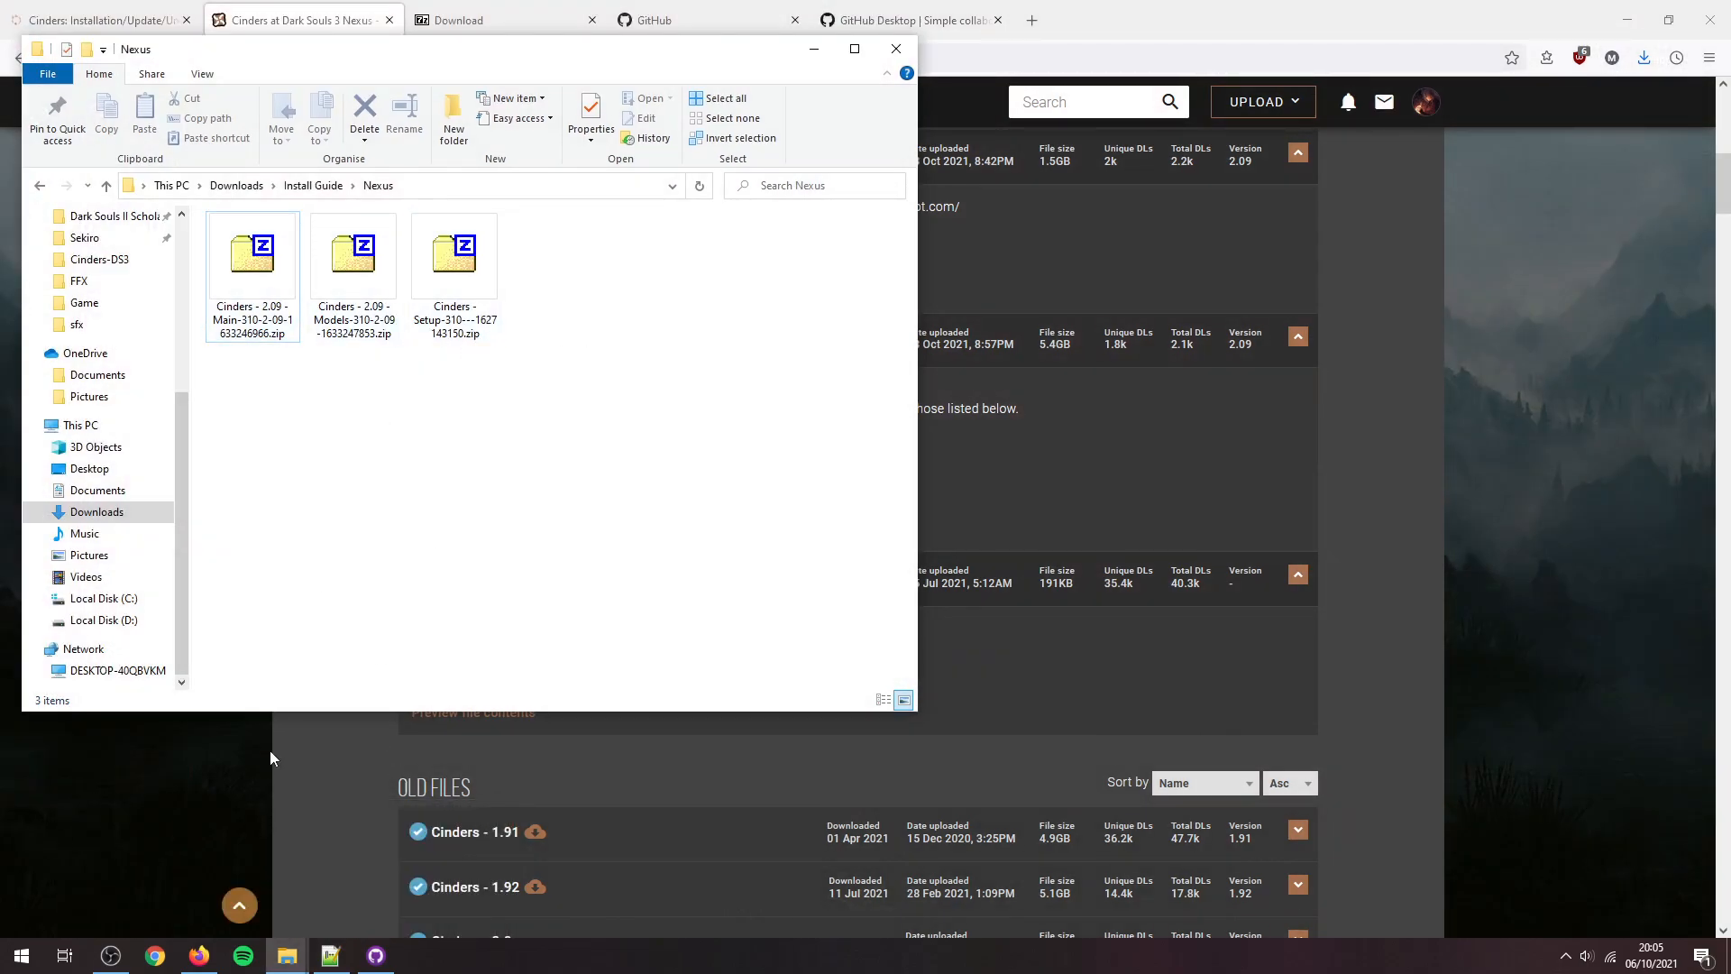
click(99, 20)
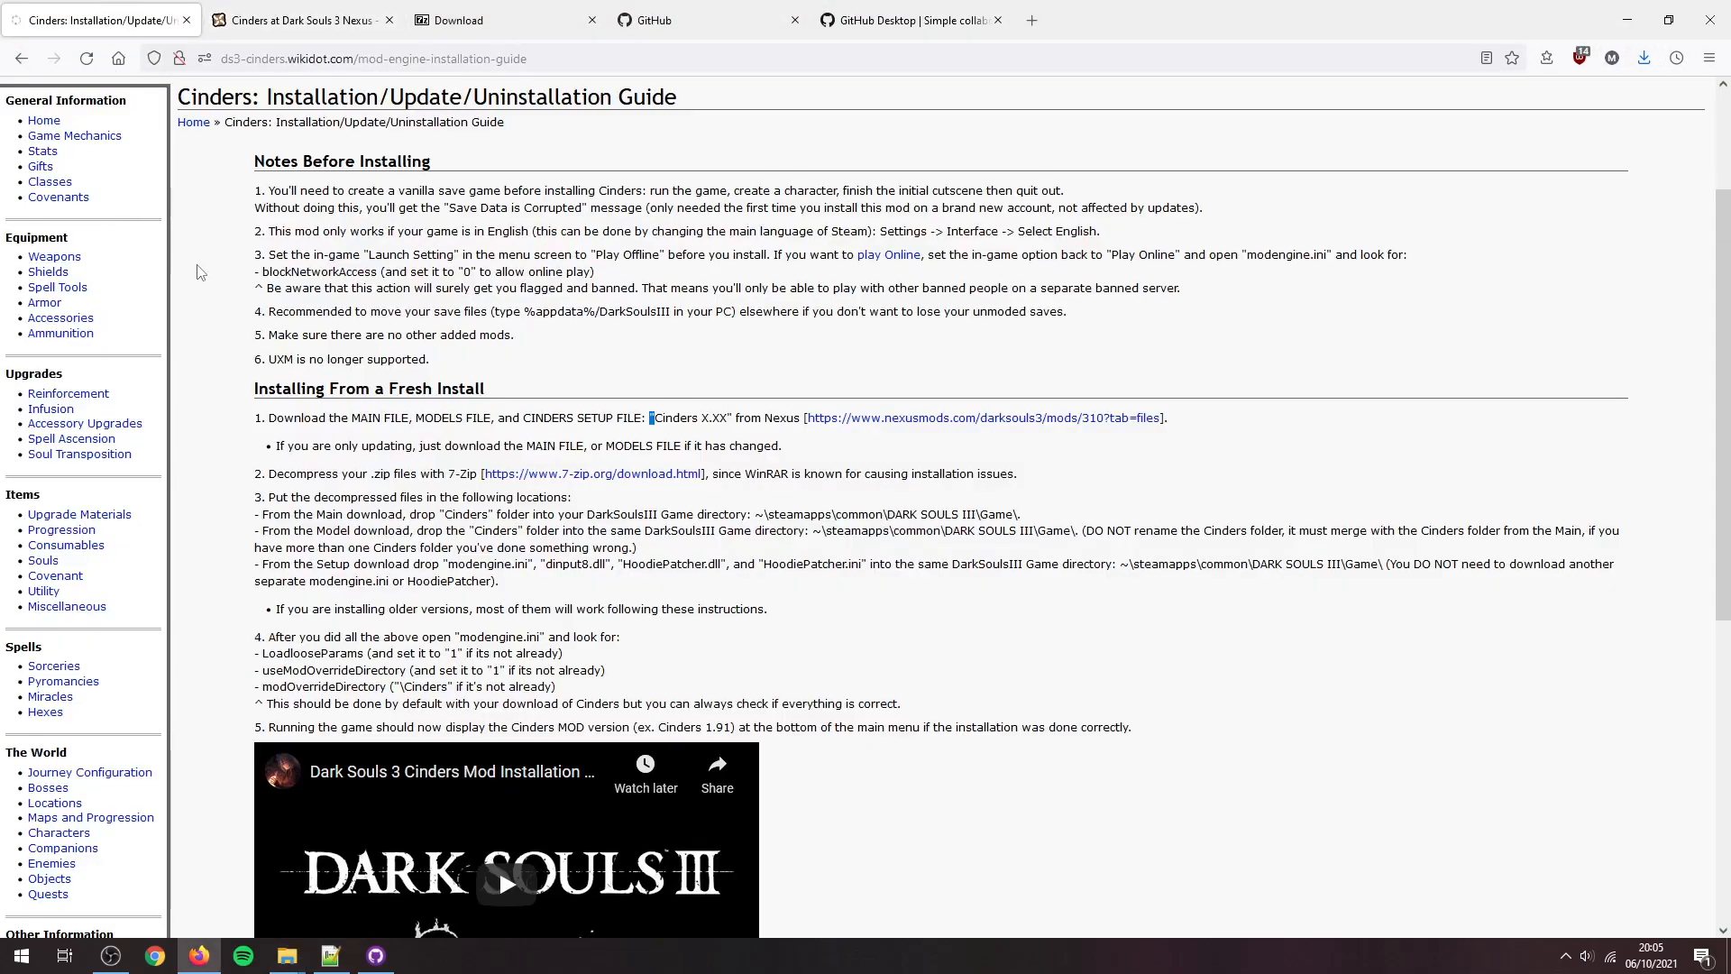
scroll(down, 3)
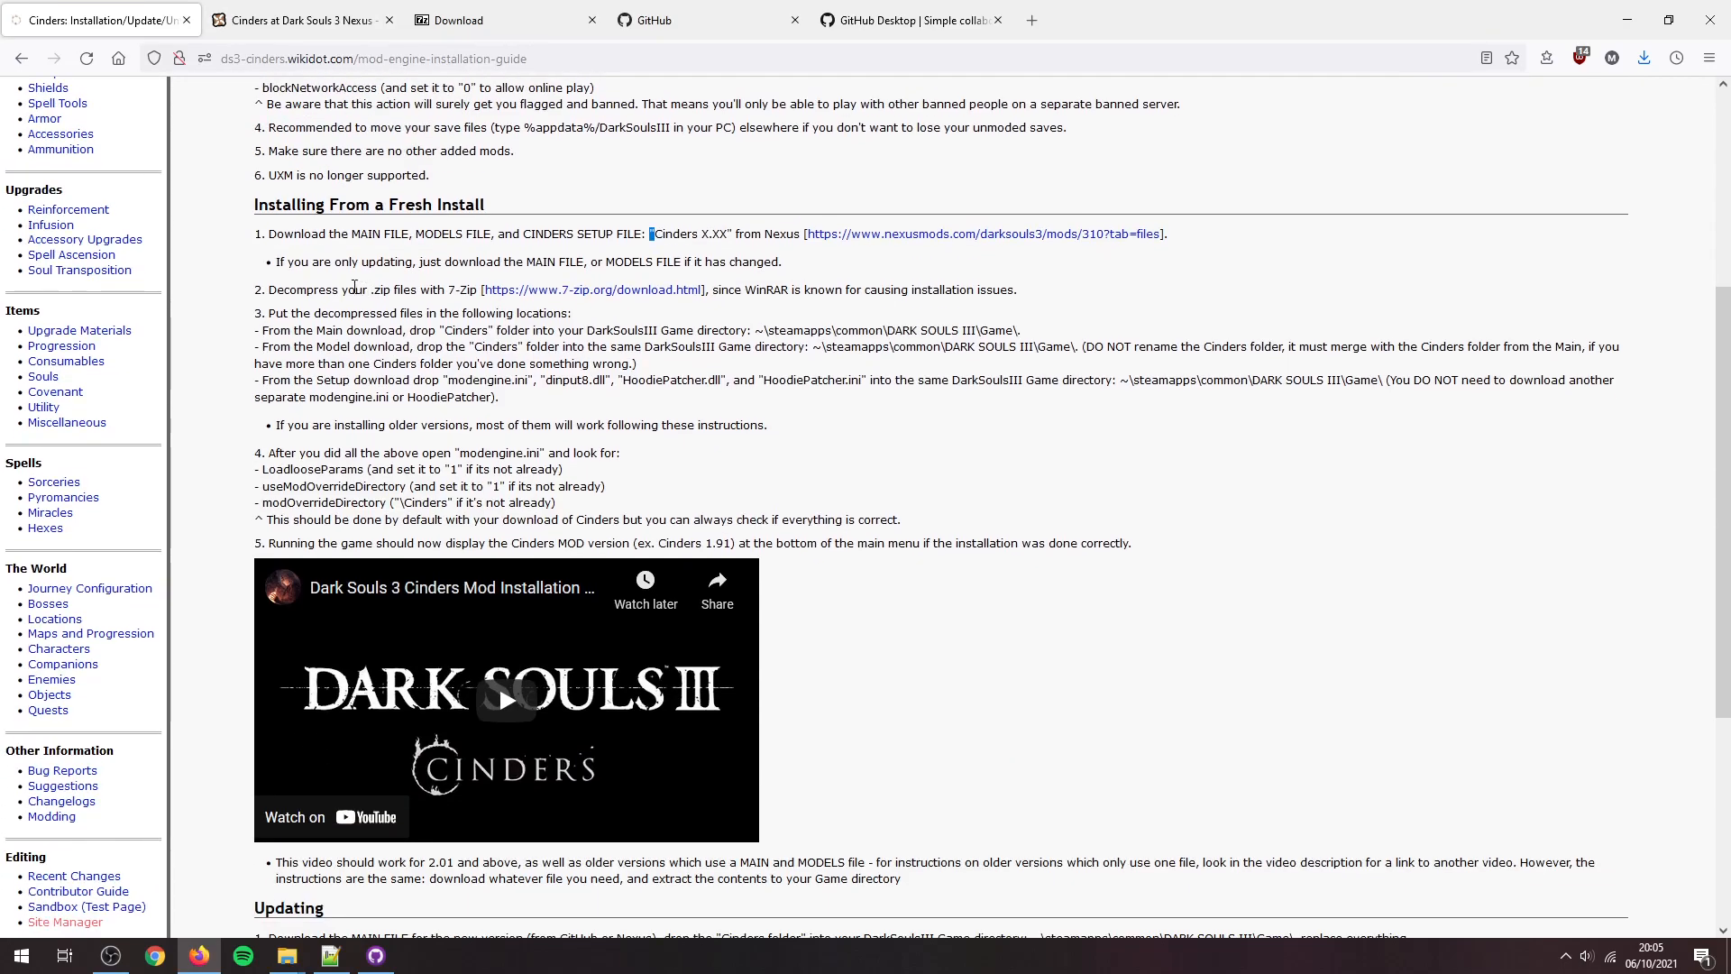
mouse_move(553, 304)
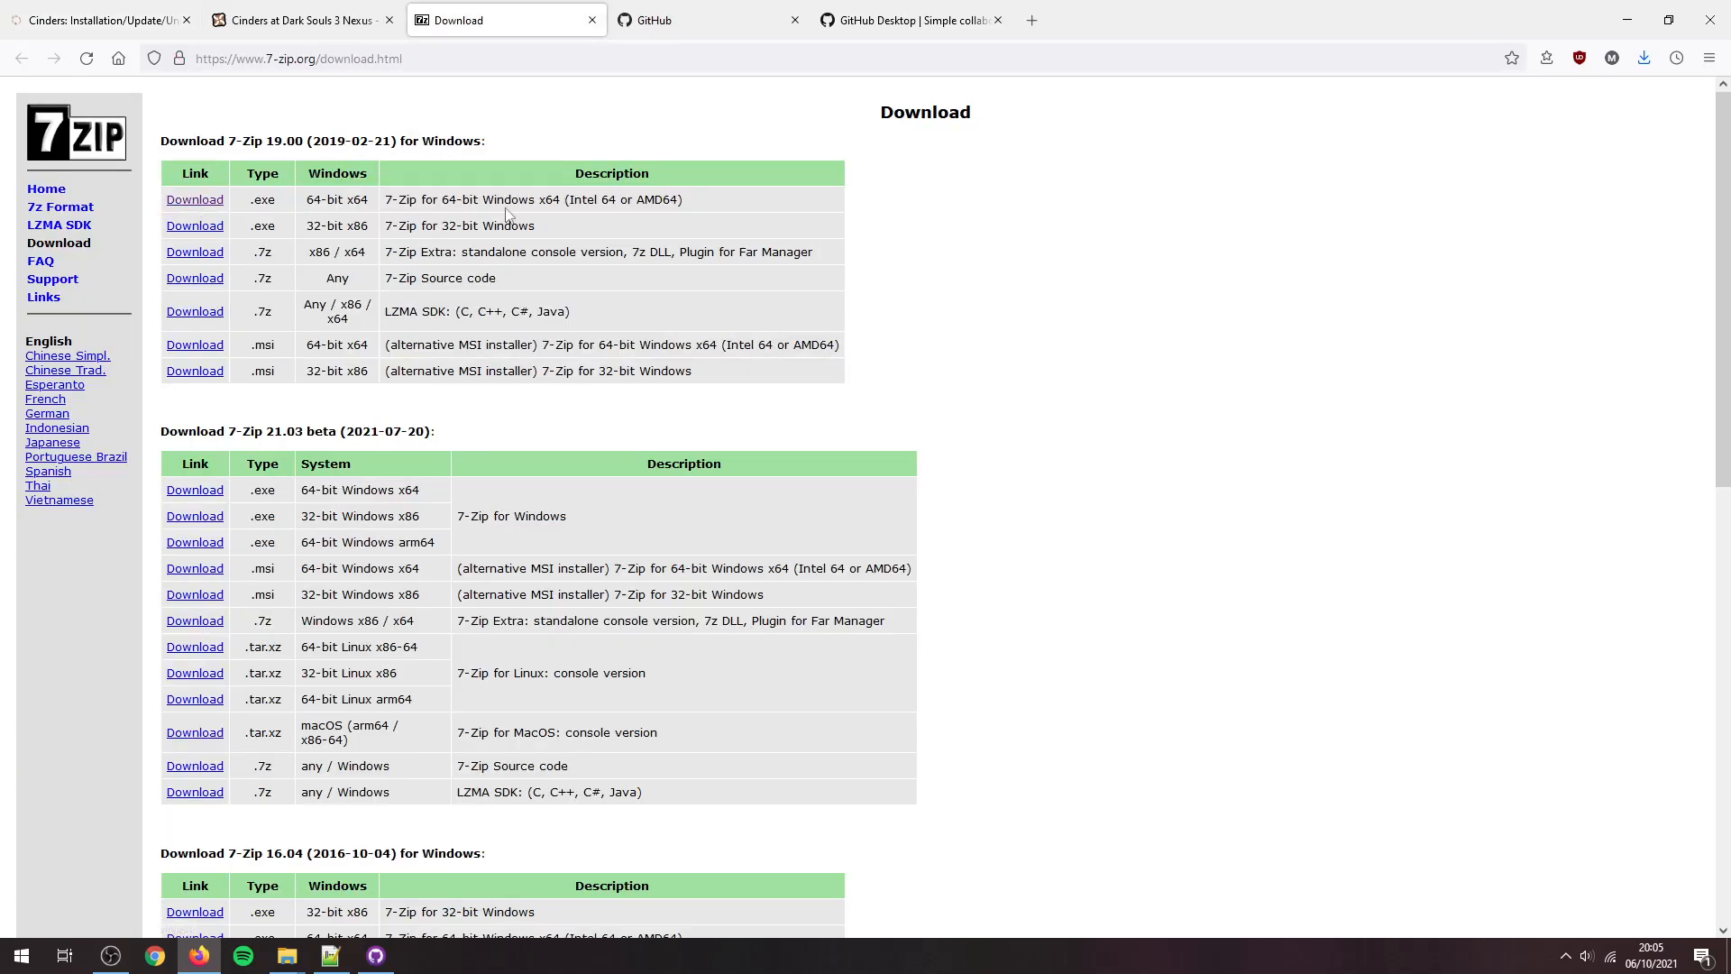
click(99, 20)
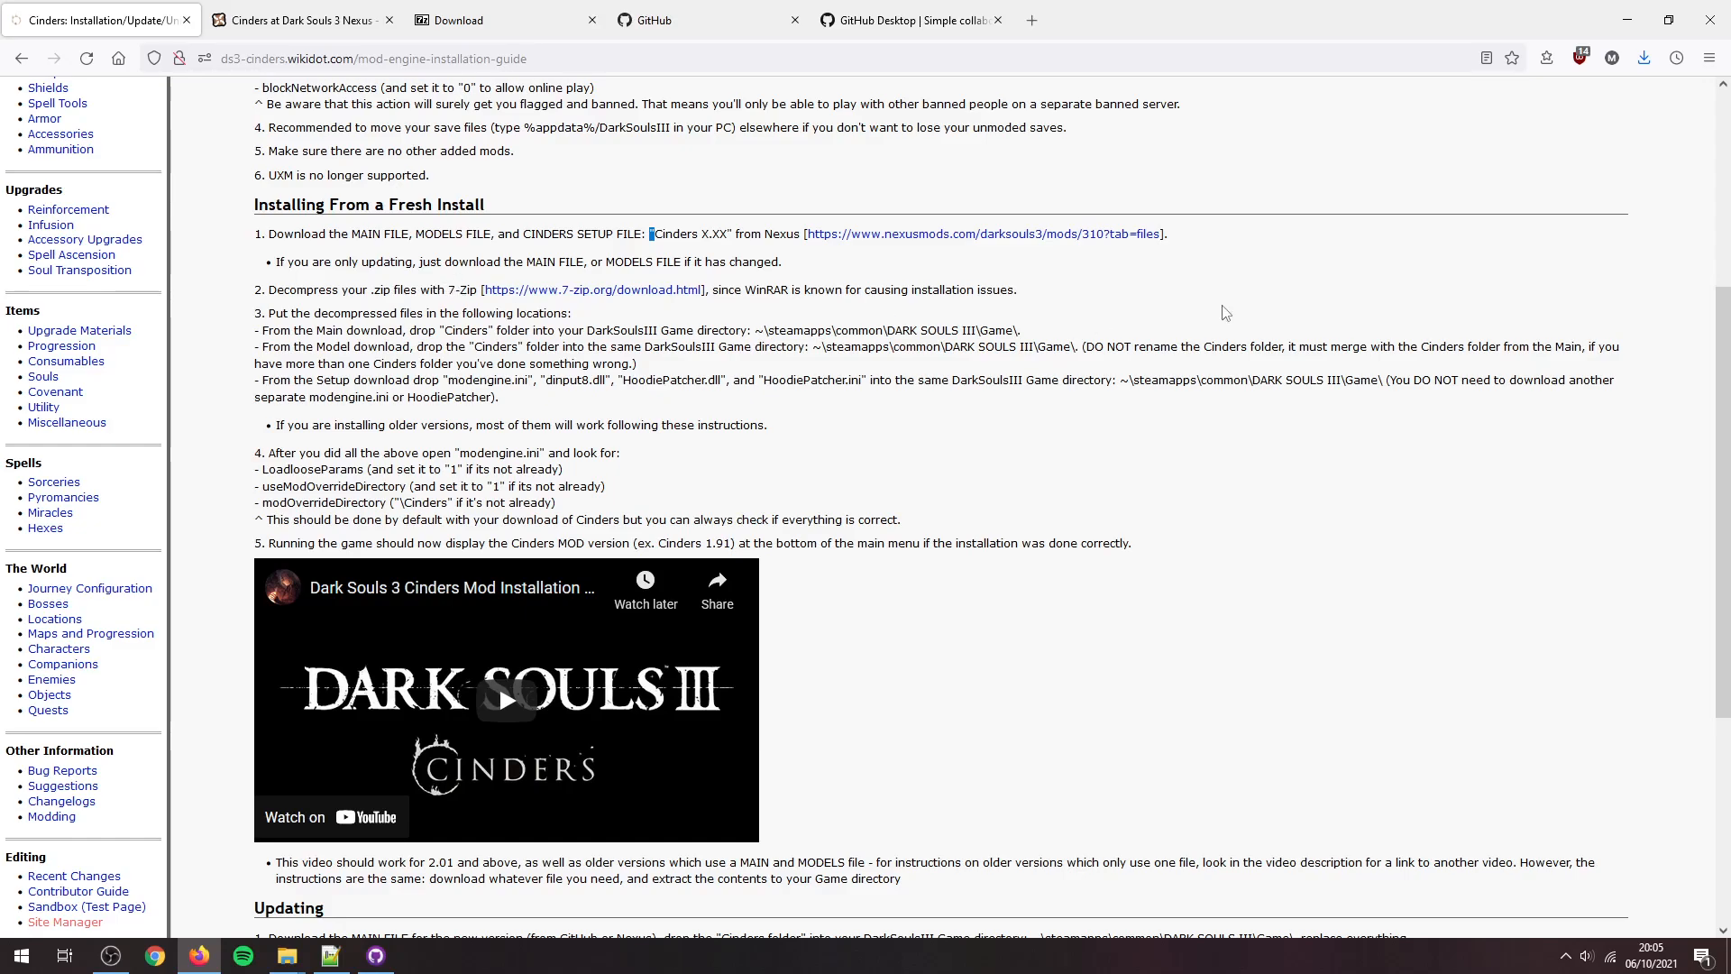
mouse_move(1625, 19)
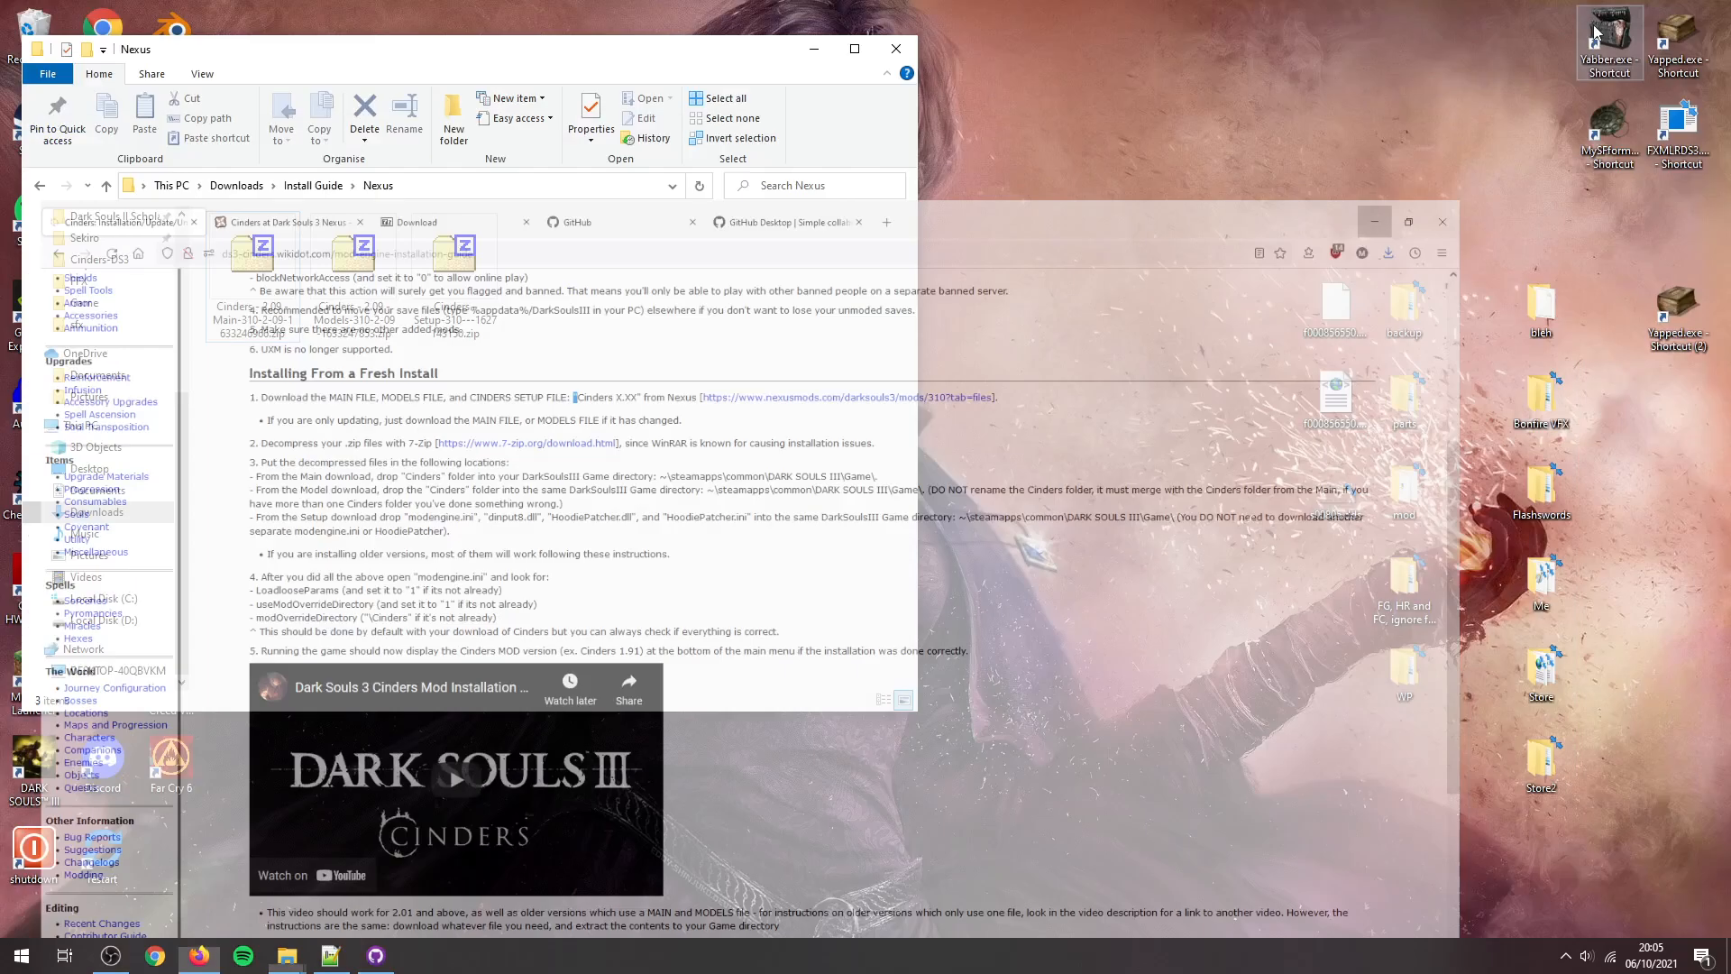
Step: Open the 2.09 Main zip in 7-Zip and extract Cinders into a new Main folder
right_click(250, 248)
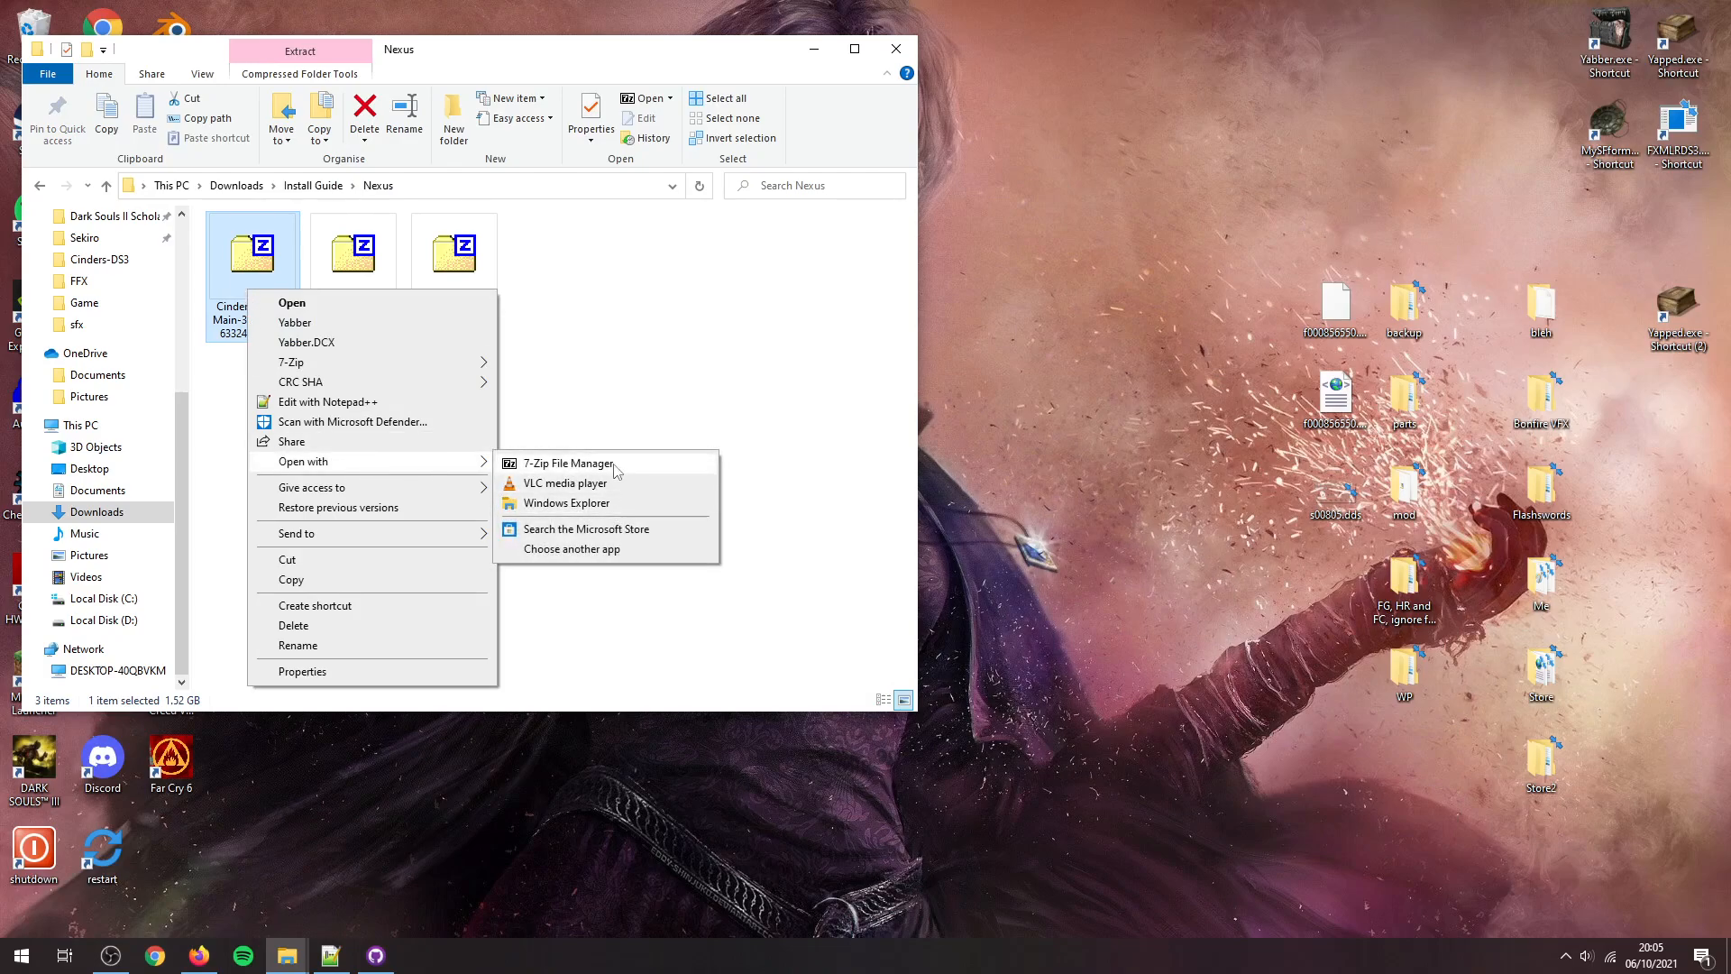
click(567, 462)
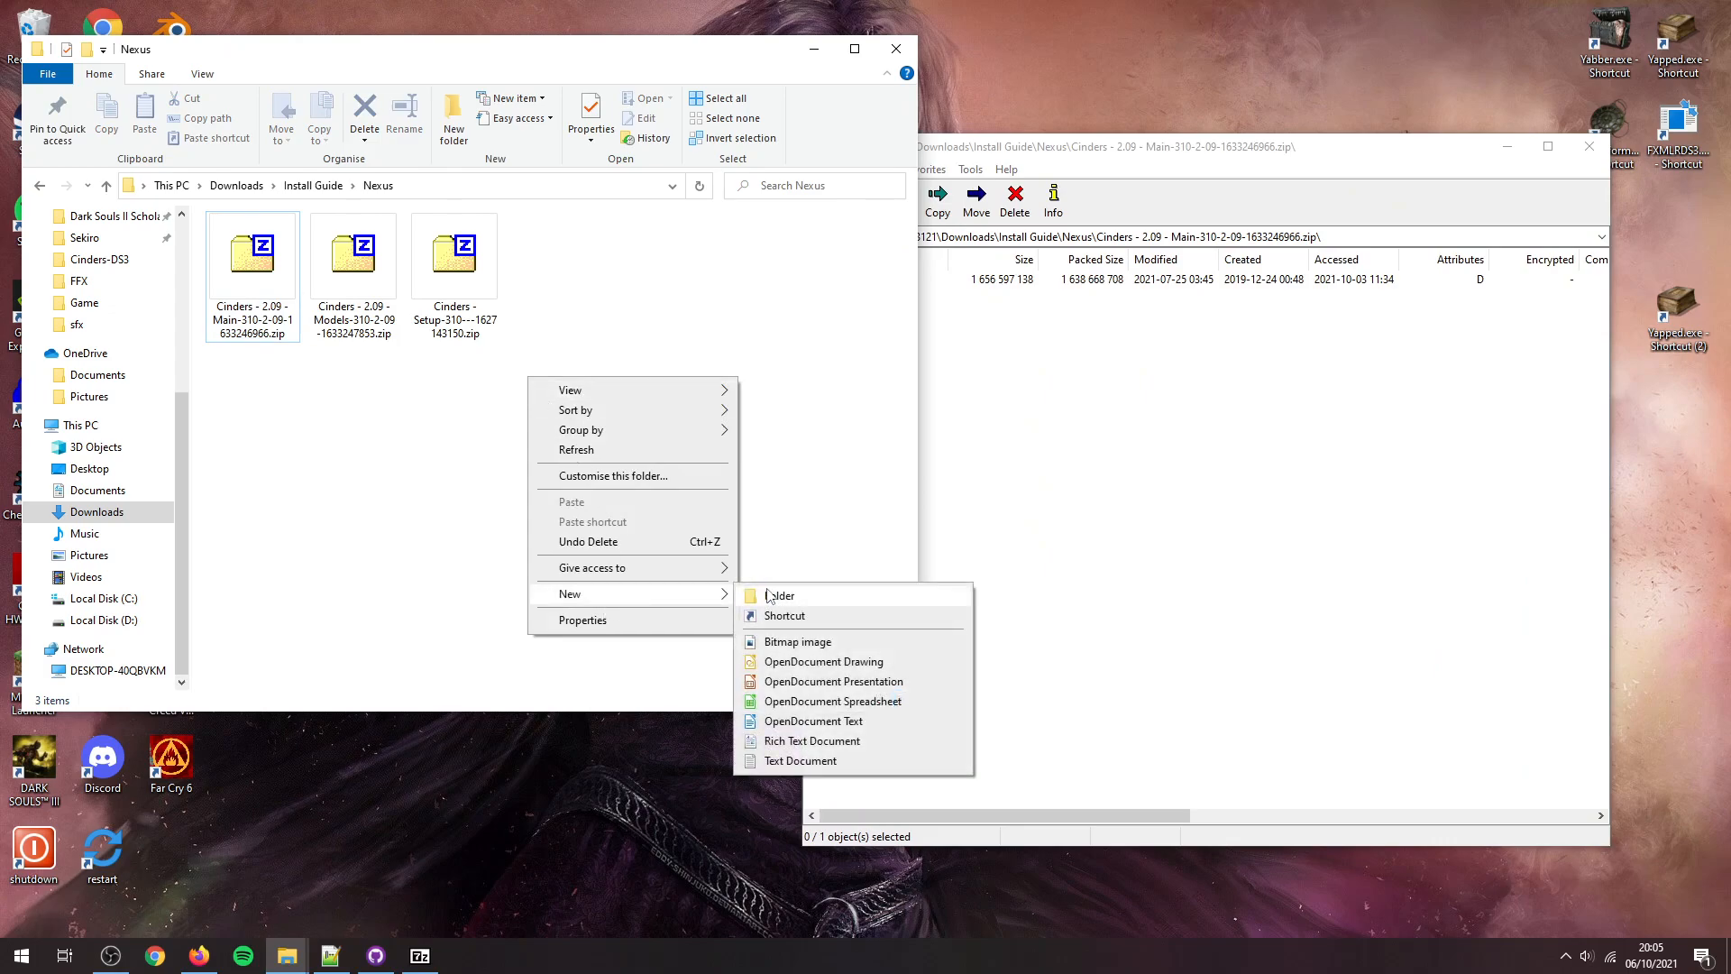
click(779, 595)
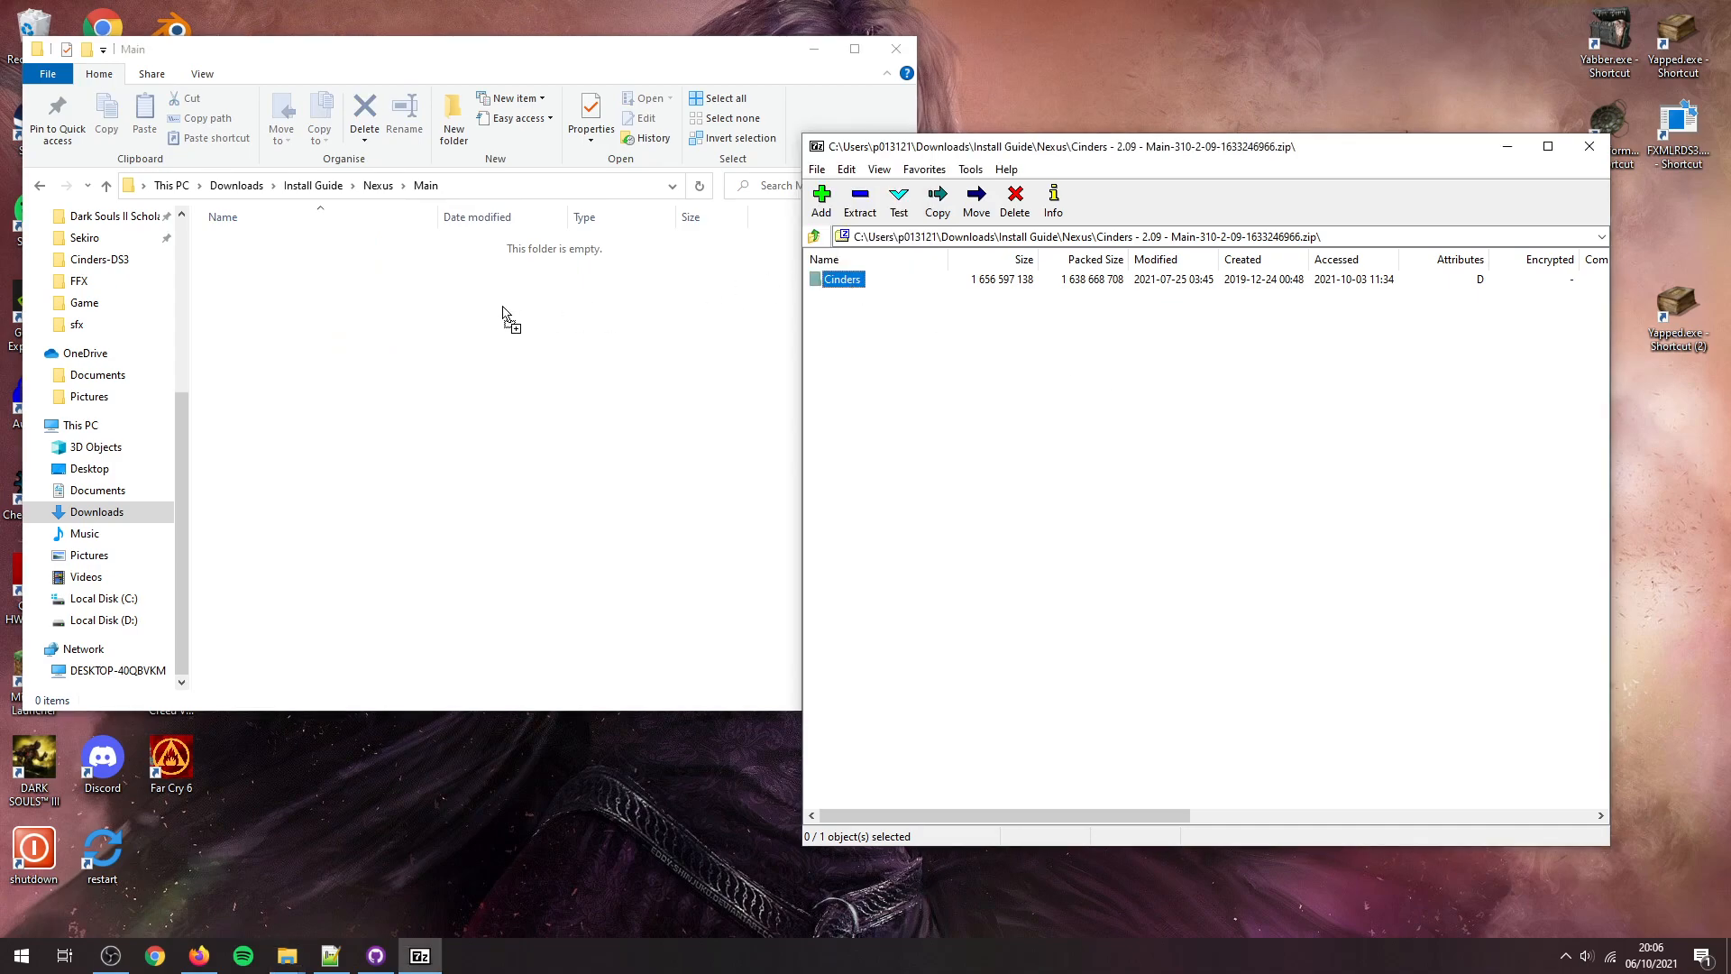
click(859, 198)
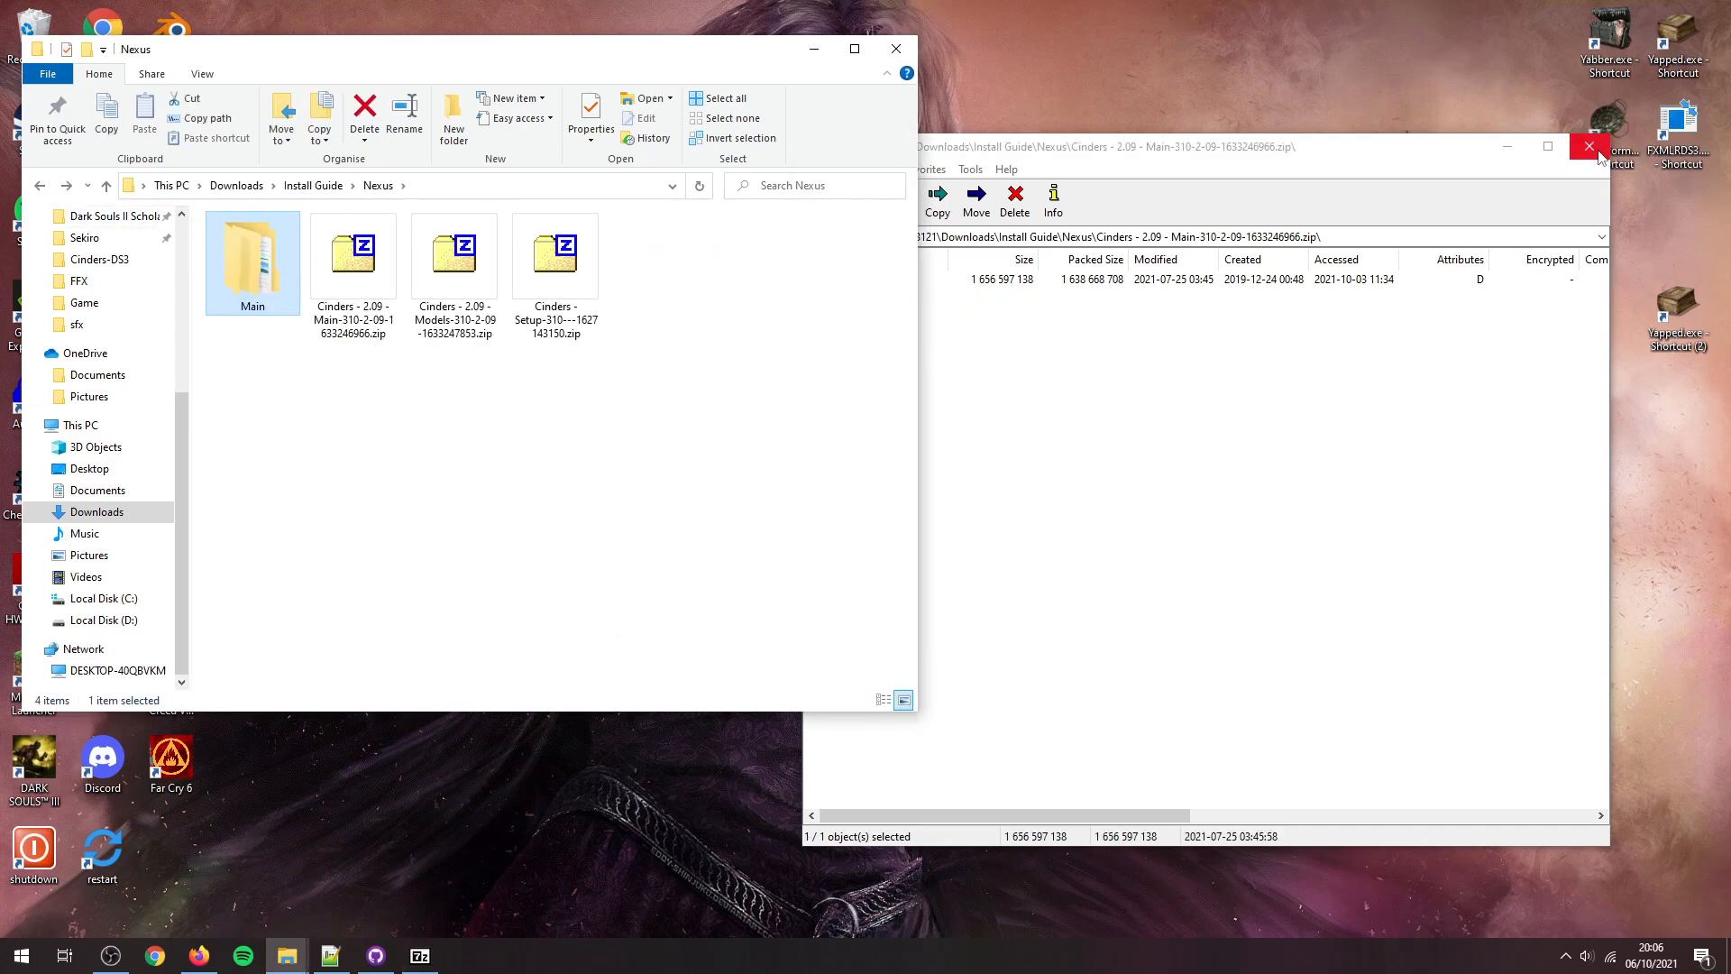
Step: Open the 2.09 Models zip in 7-Zip and open the new Models folder
right_click(453, 249)
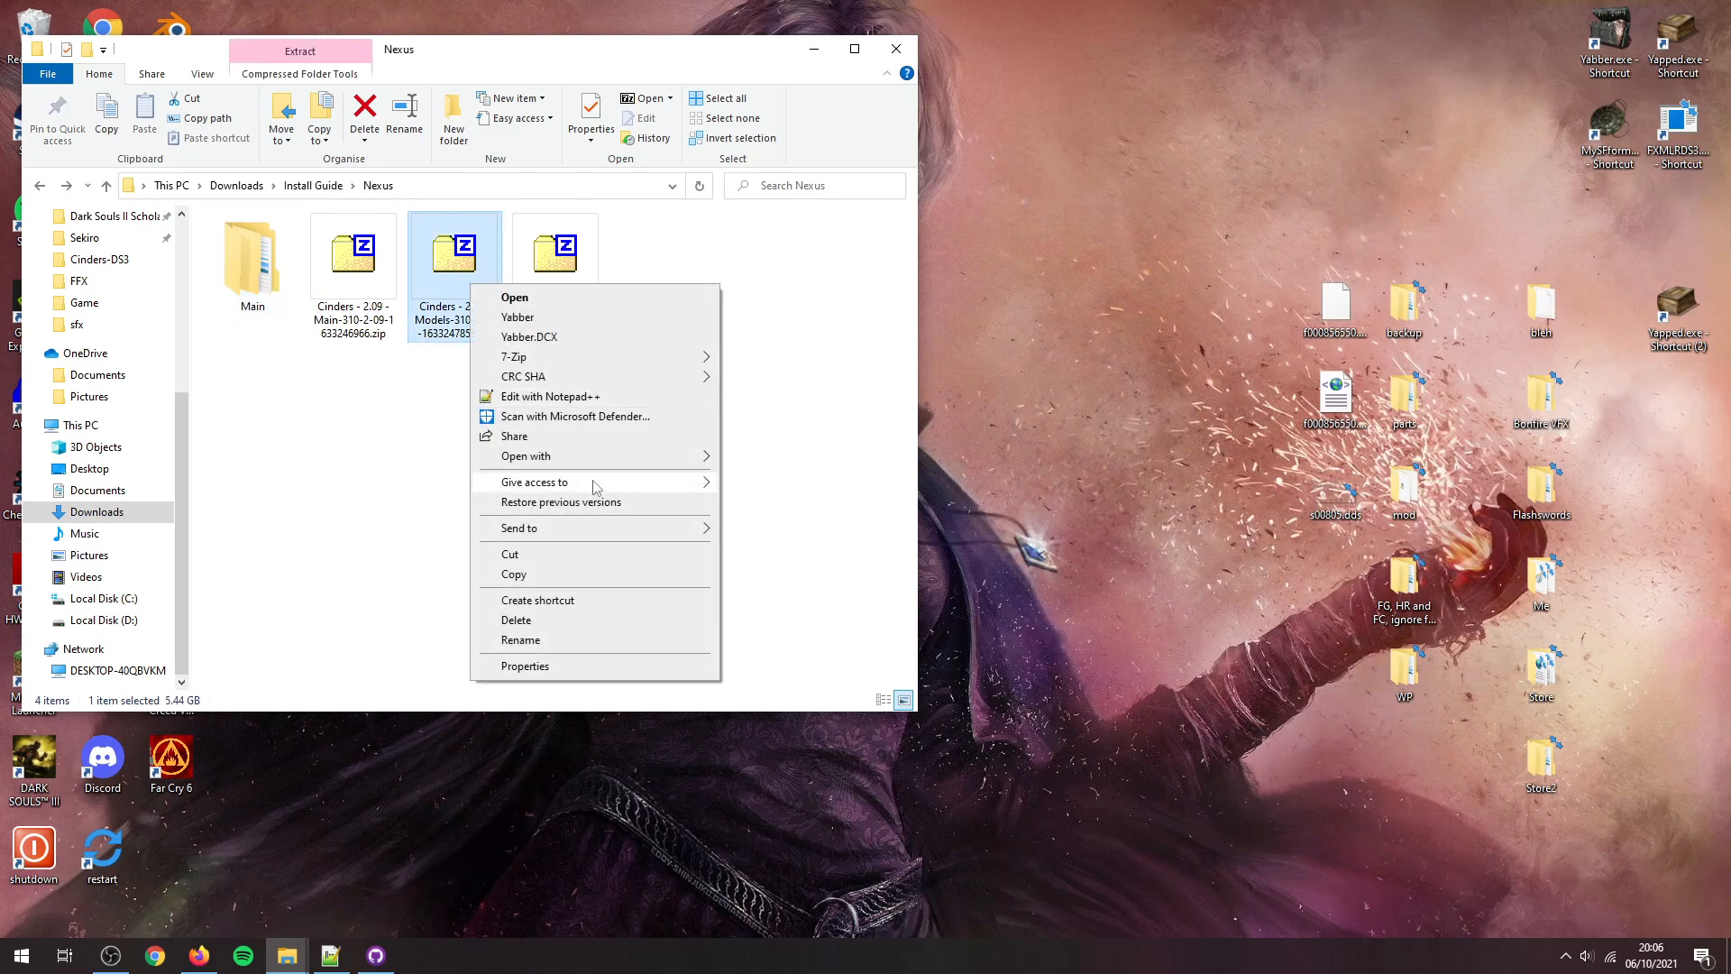
click(515, 297)
text(Model)
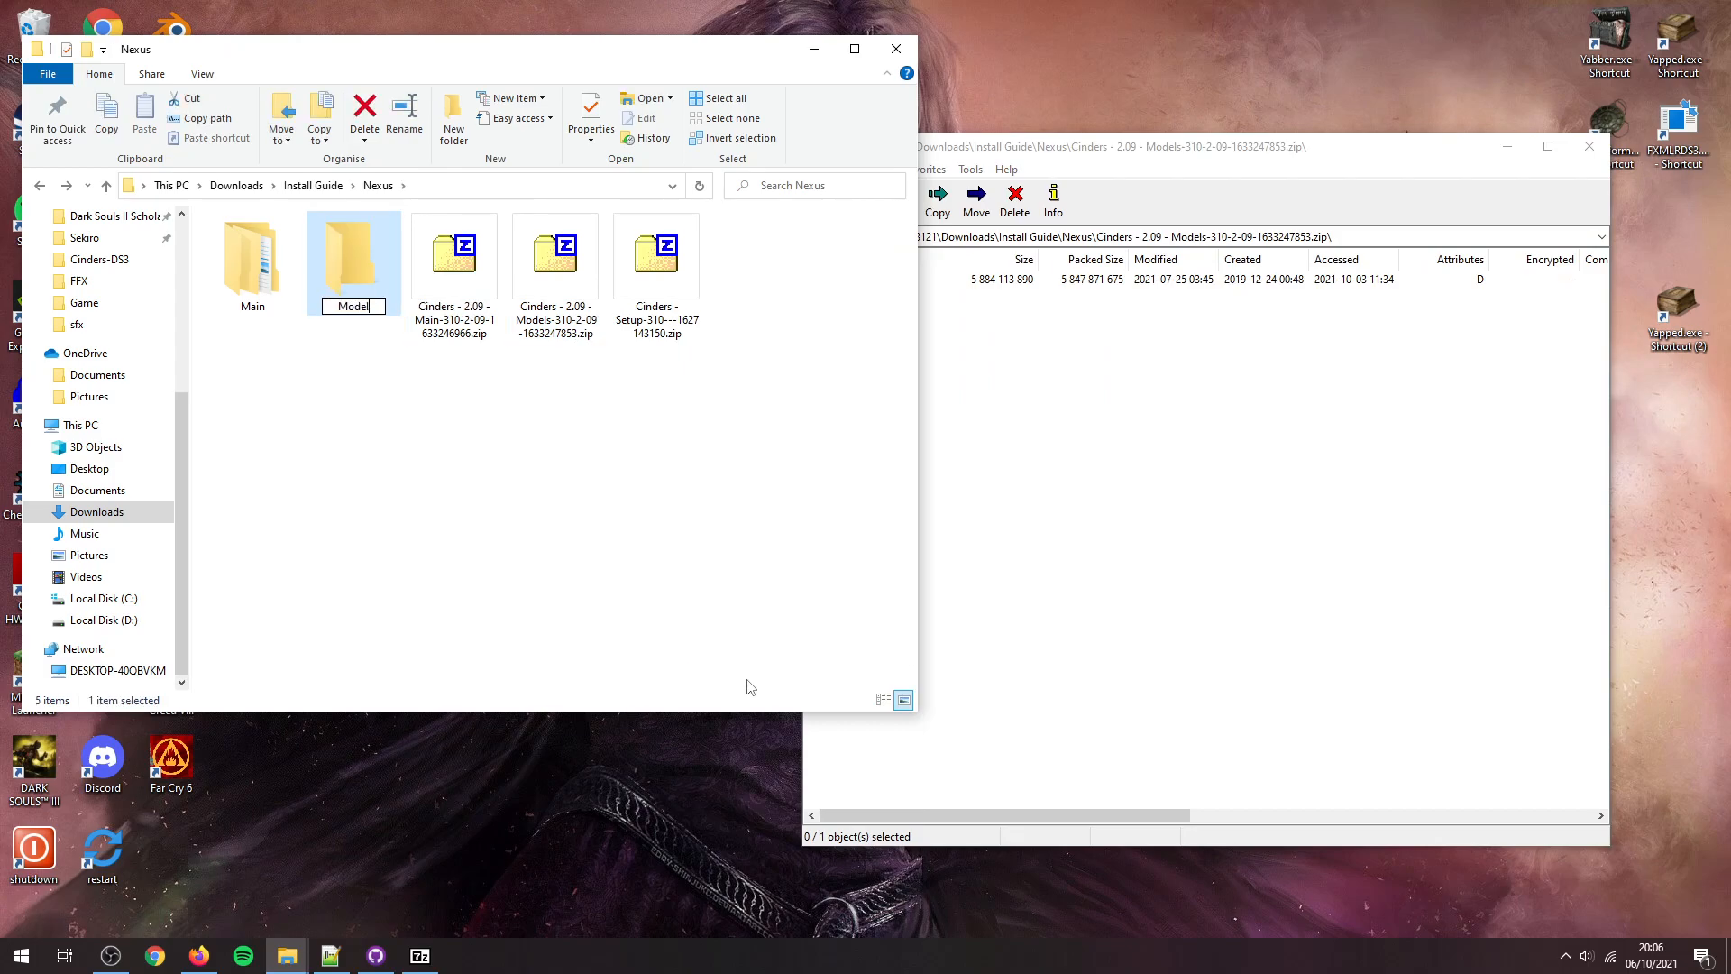
double_click(353, 254)
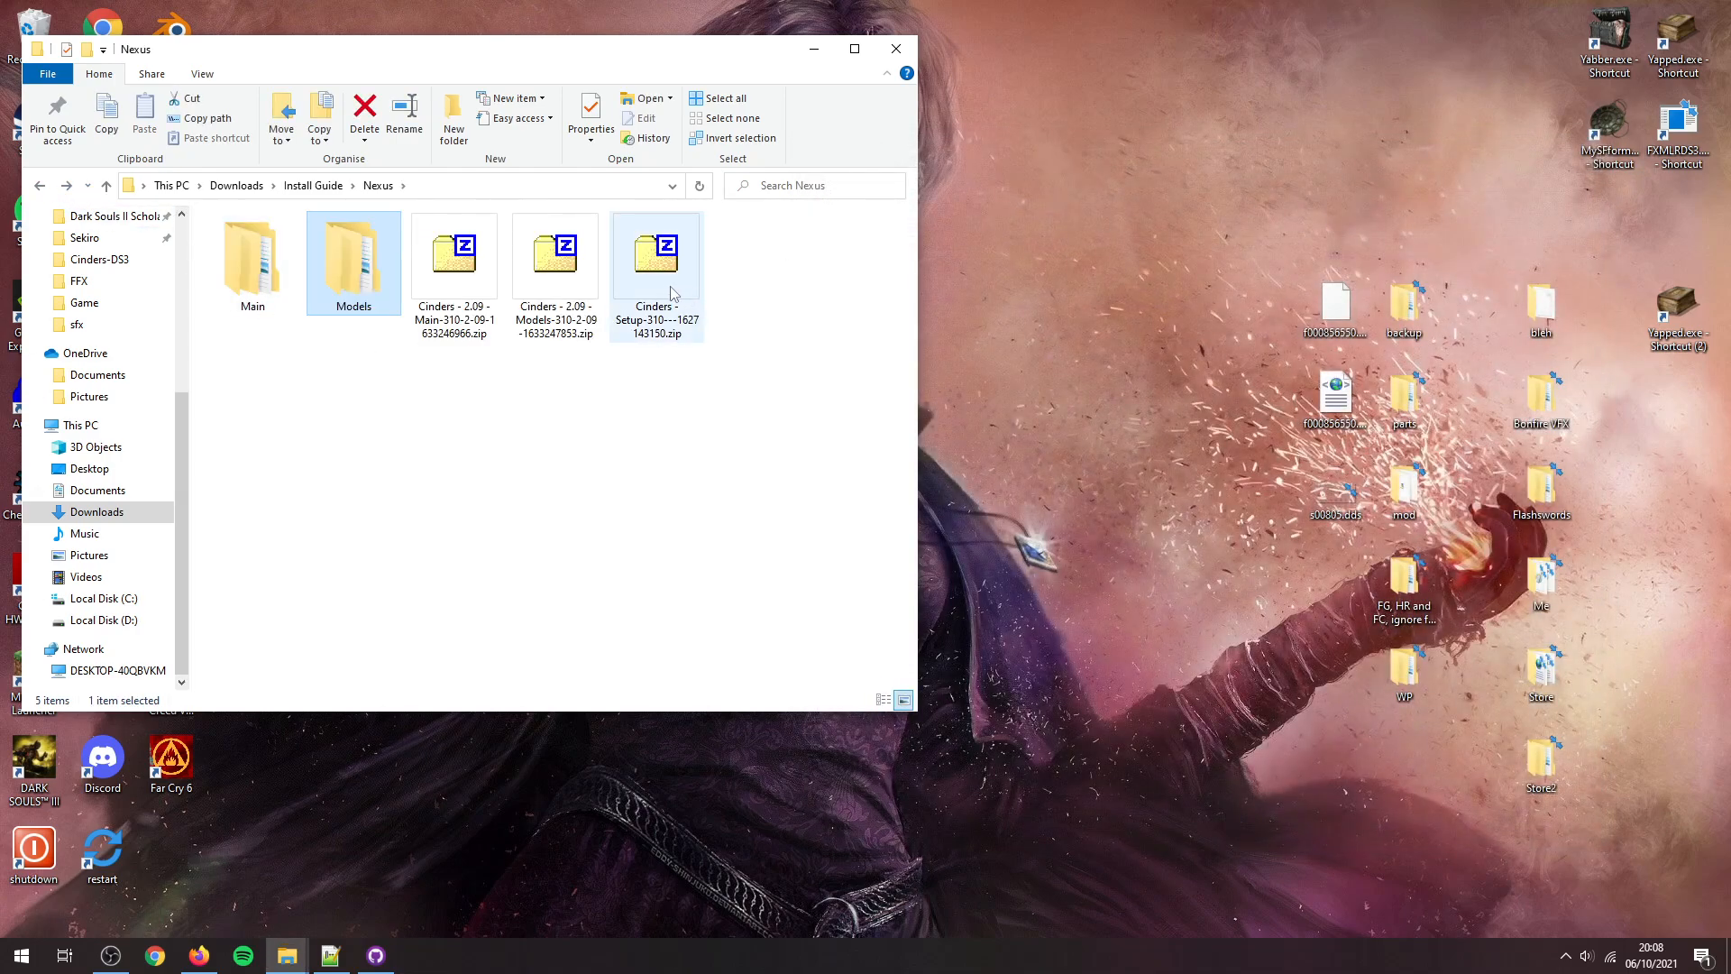
Step: Open the Setup zip in 7-Zip and extract its files into a new 'Setup' folder
click(655, 254)
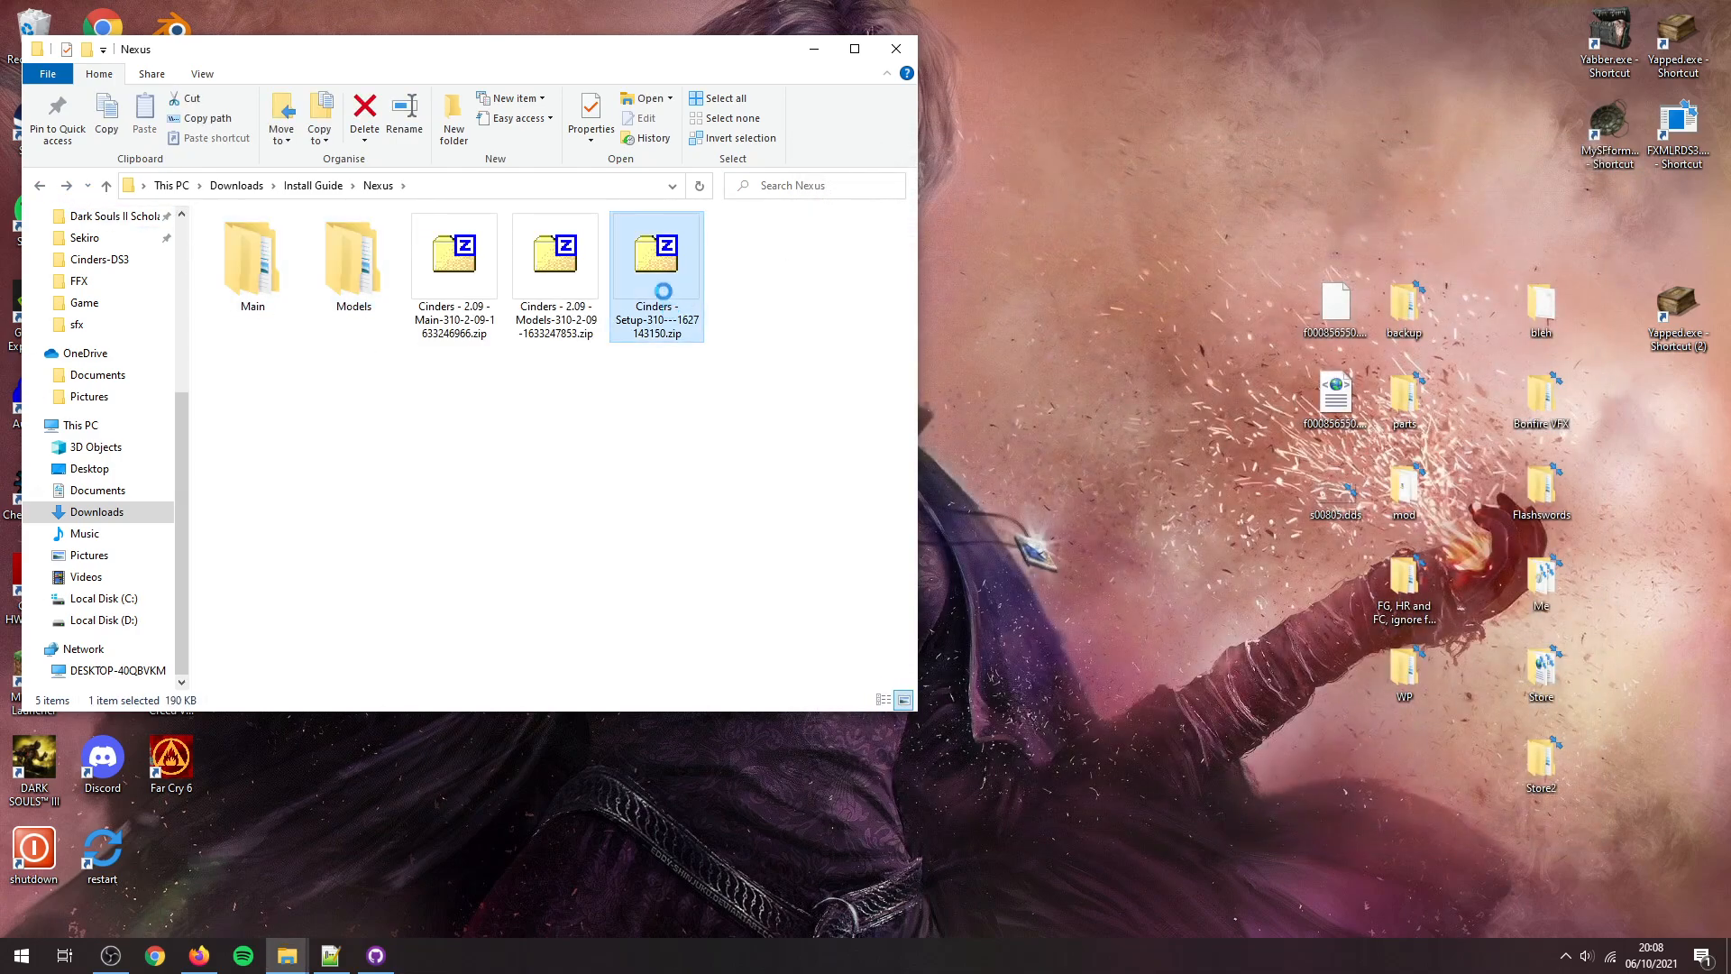
right_click(655, 251)
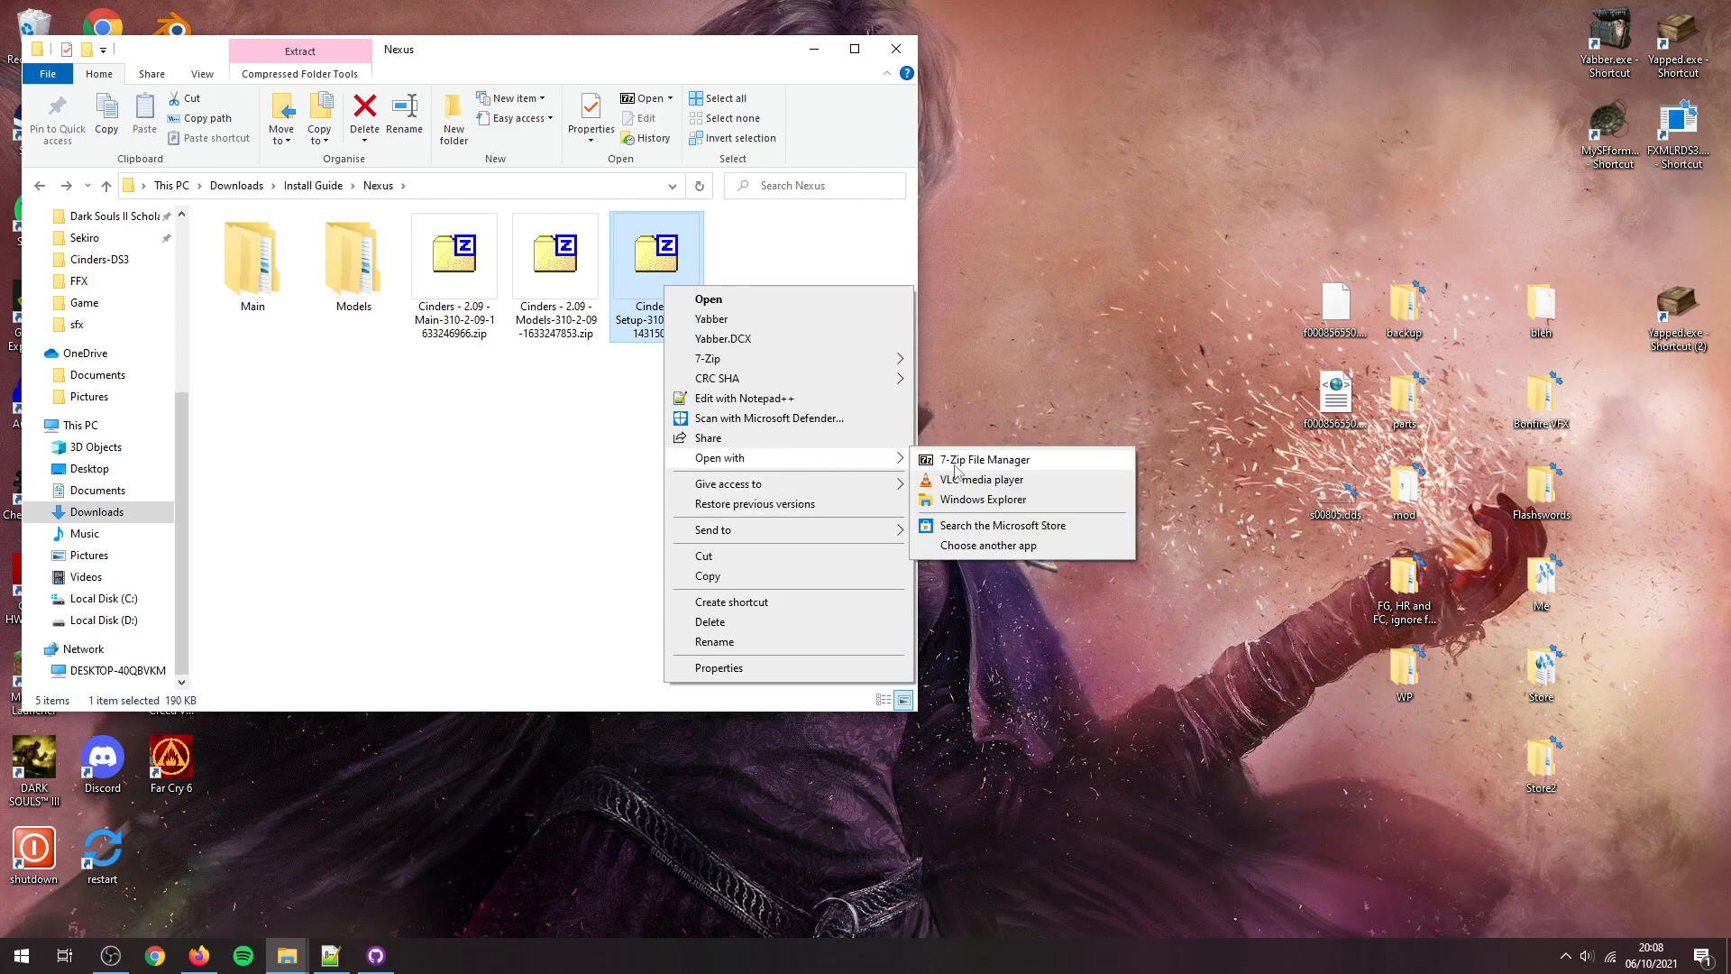
click(982, 459)
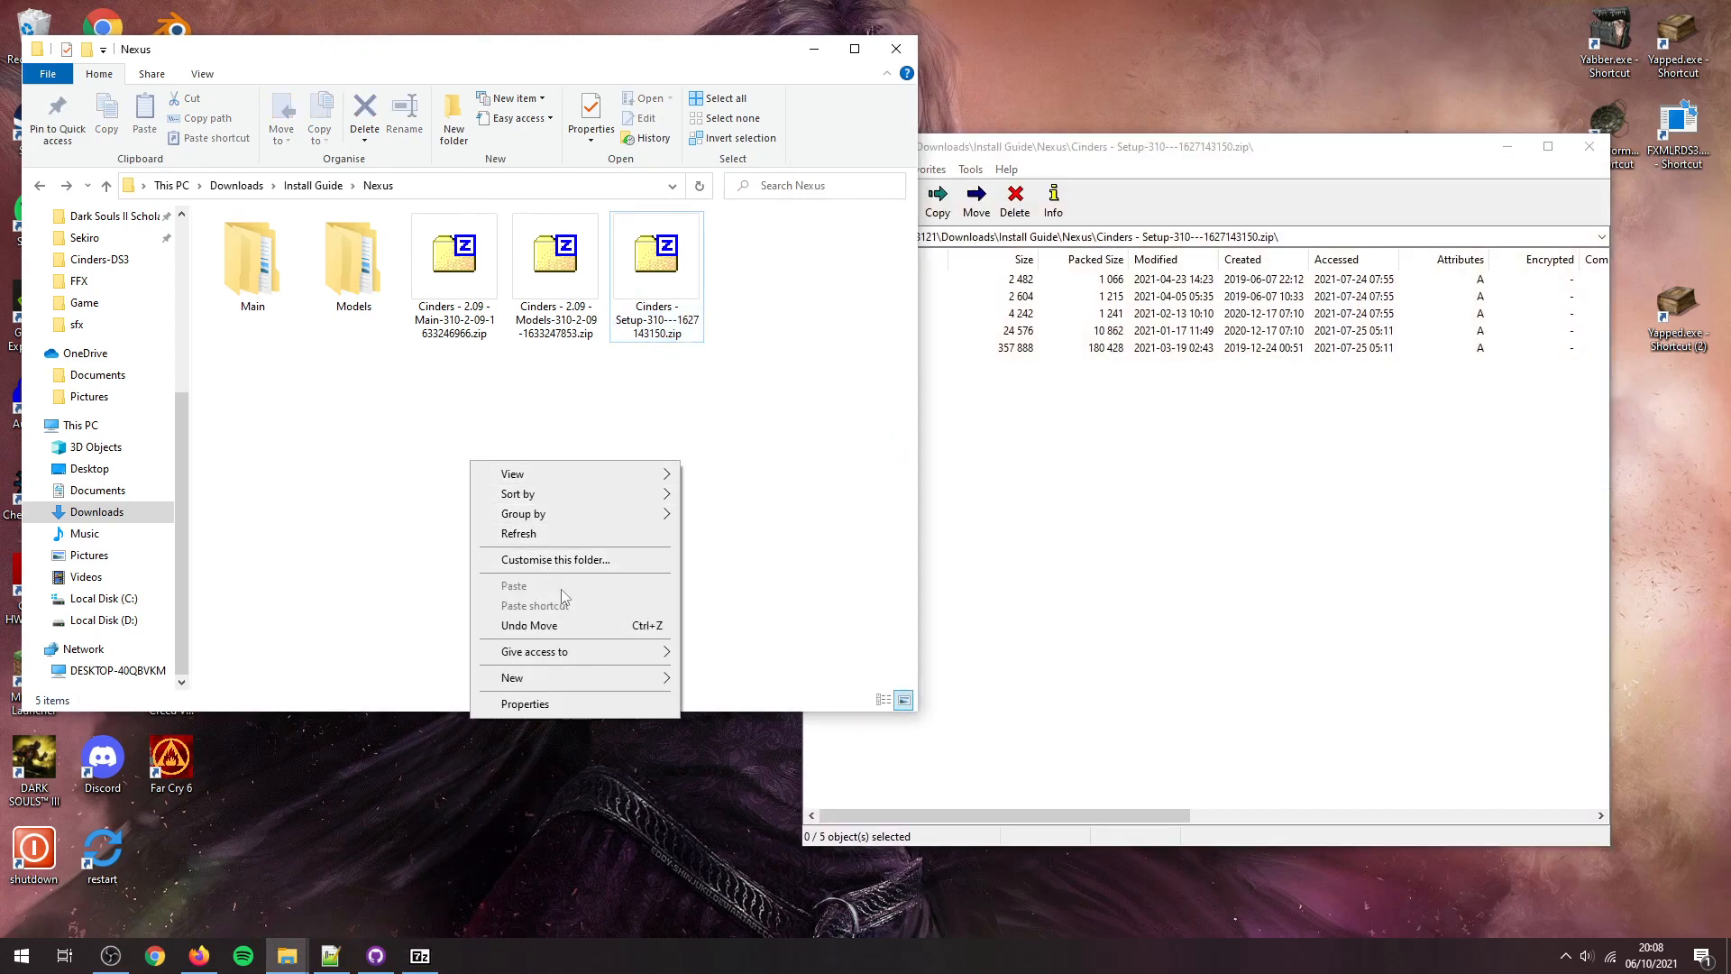
click(511, 677)
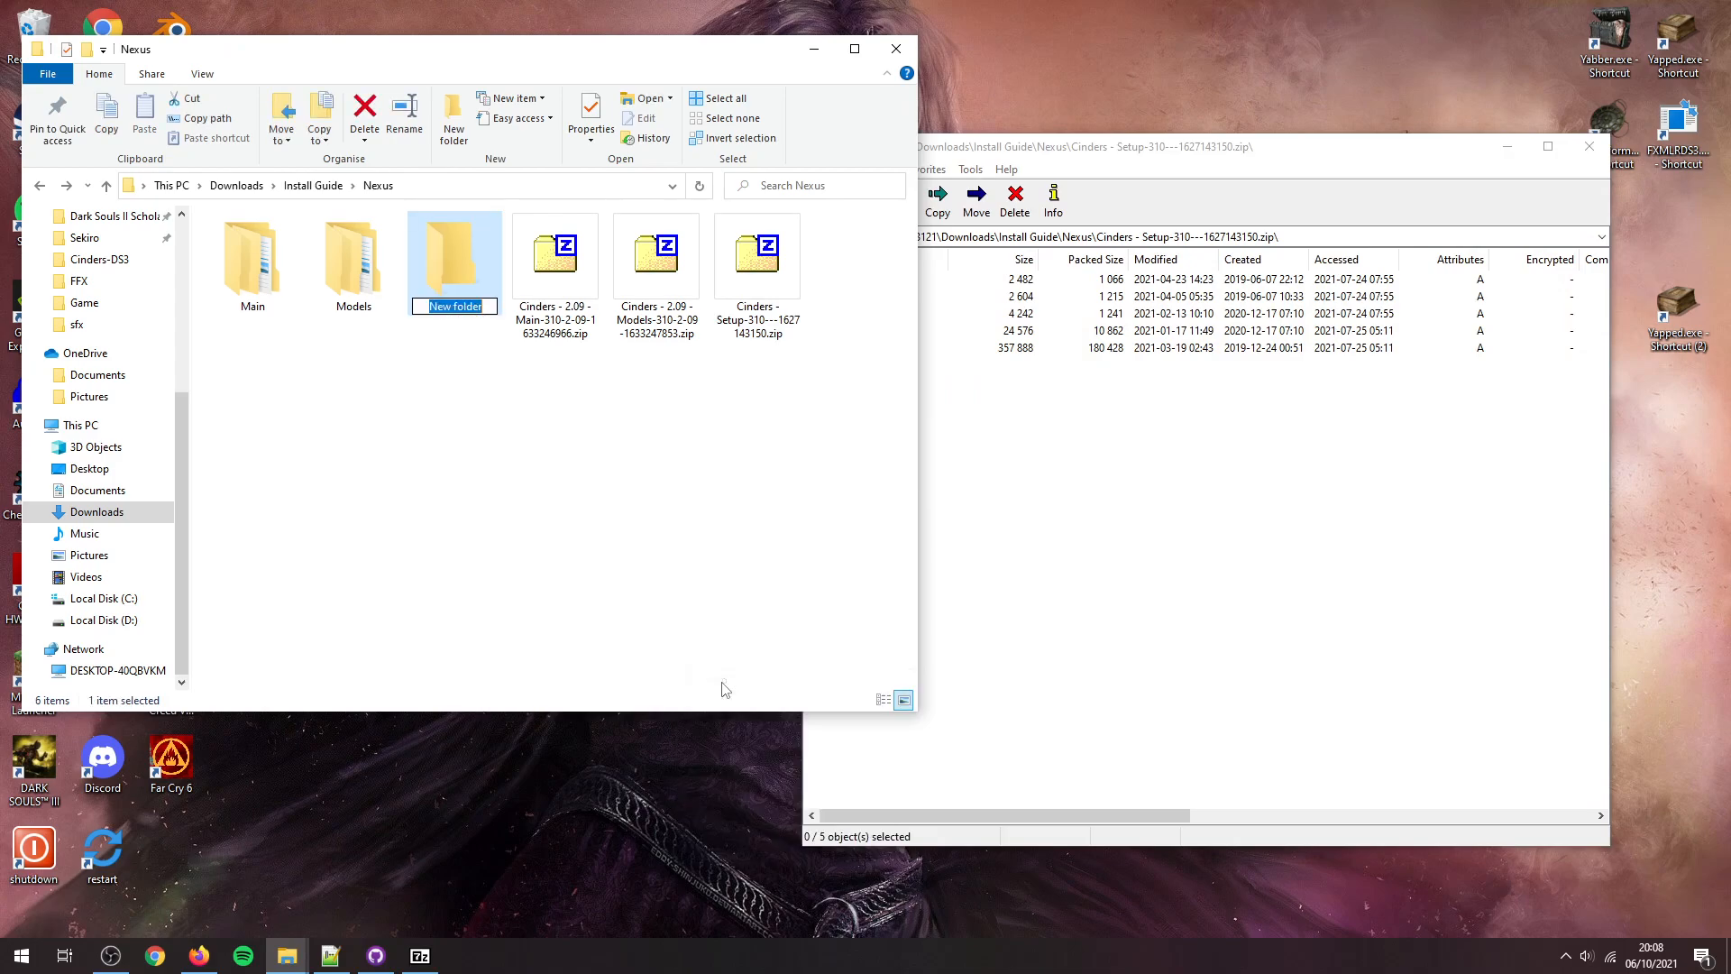
text(Setup)
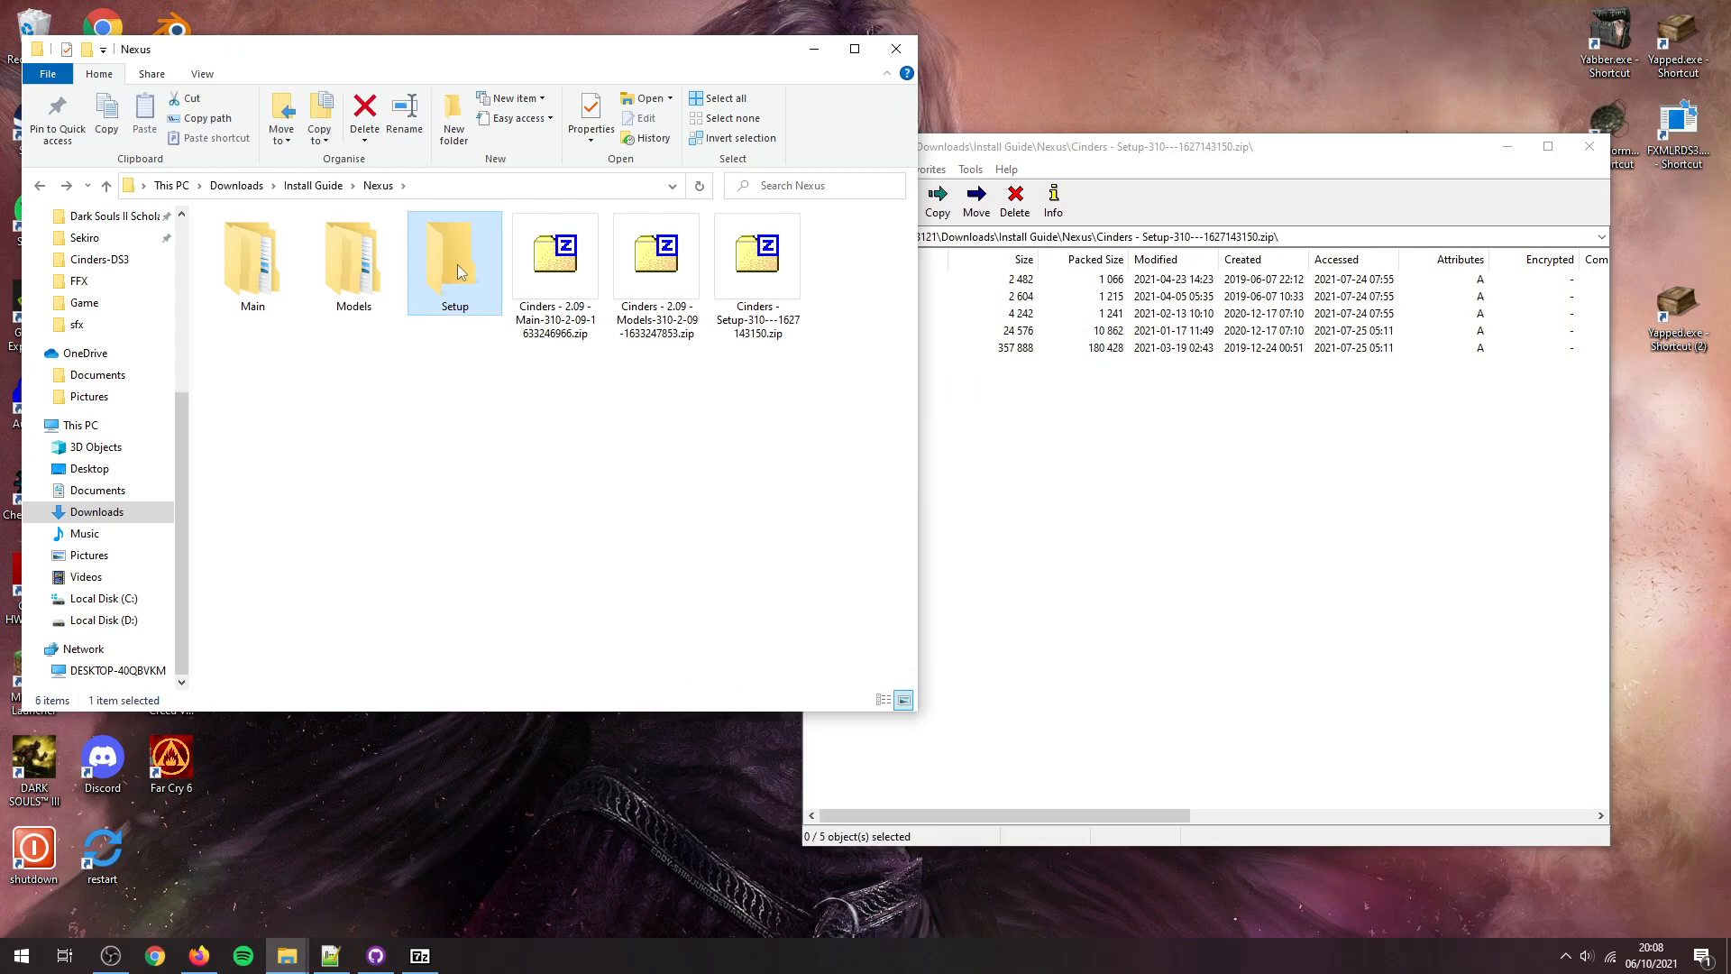
double_click(454, 254)
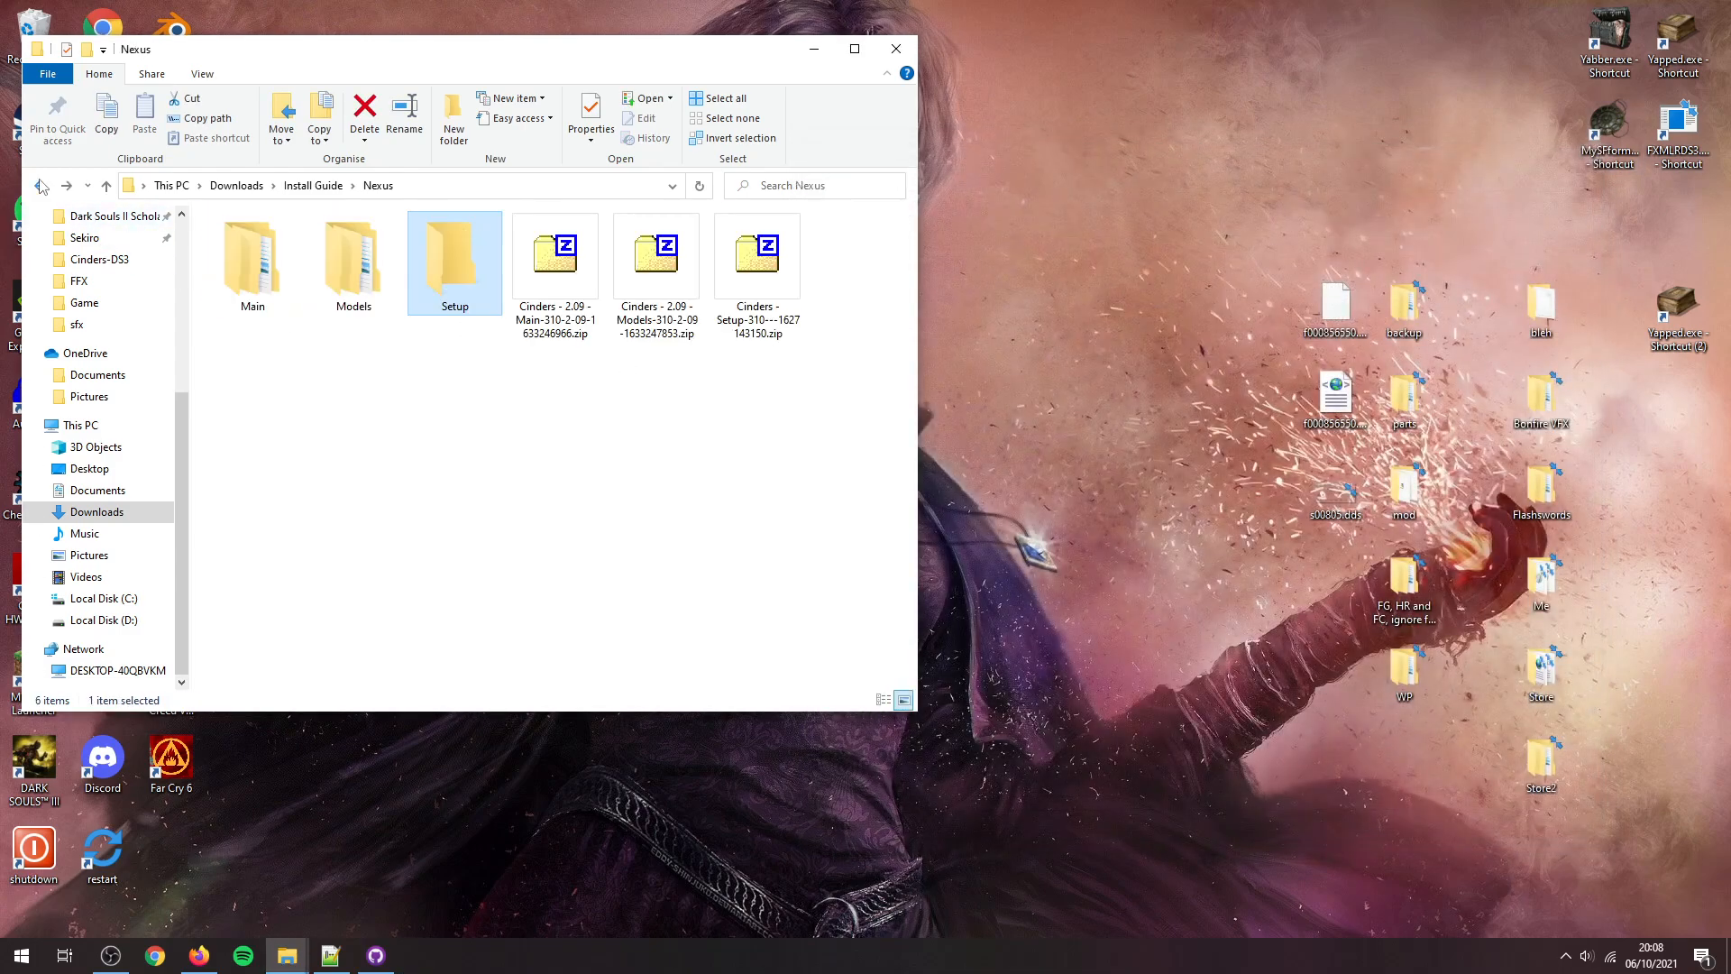
Step: Read step 3 on file destinations, then bring up the DARK SOULS III Game folder
click(198, 955)
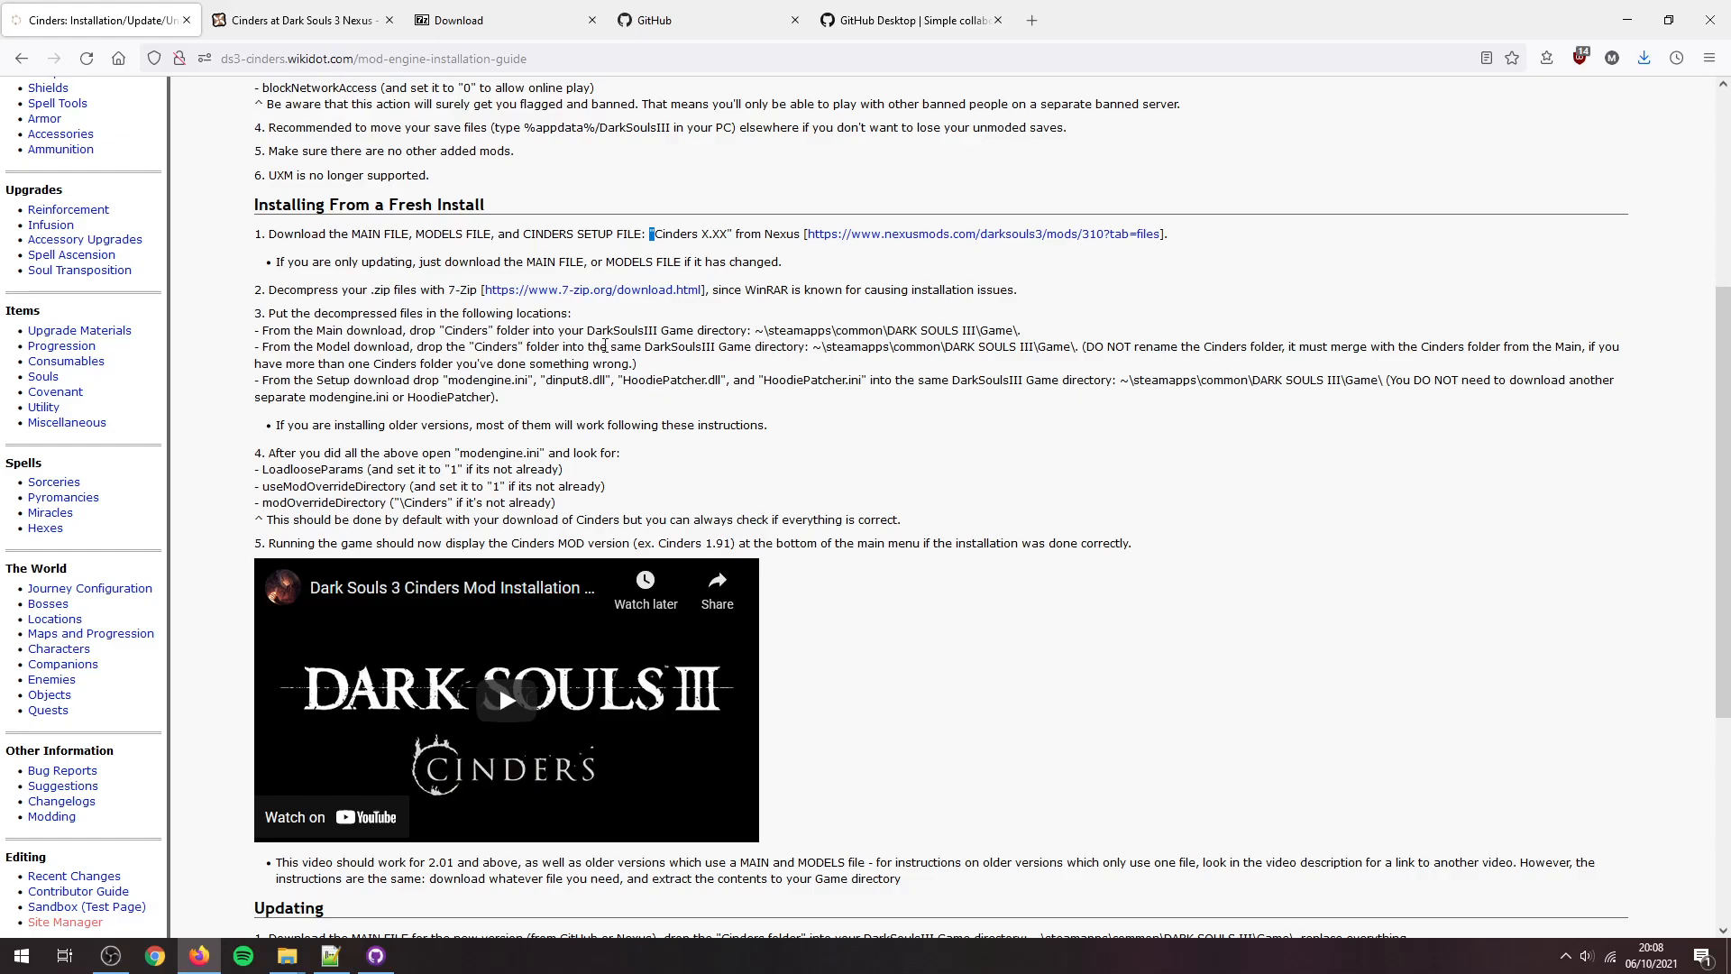
mouse_move(1525, 171)
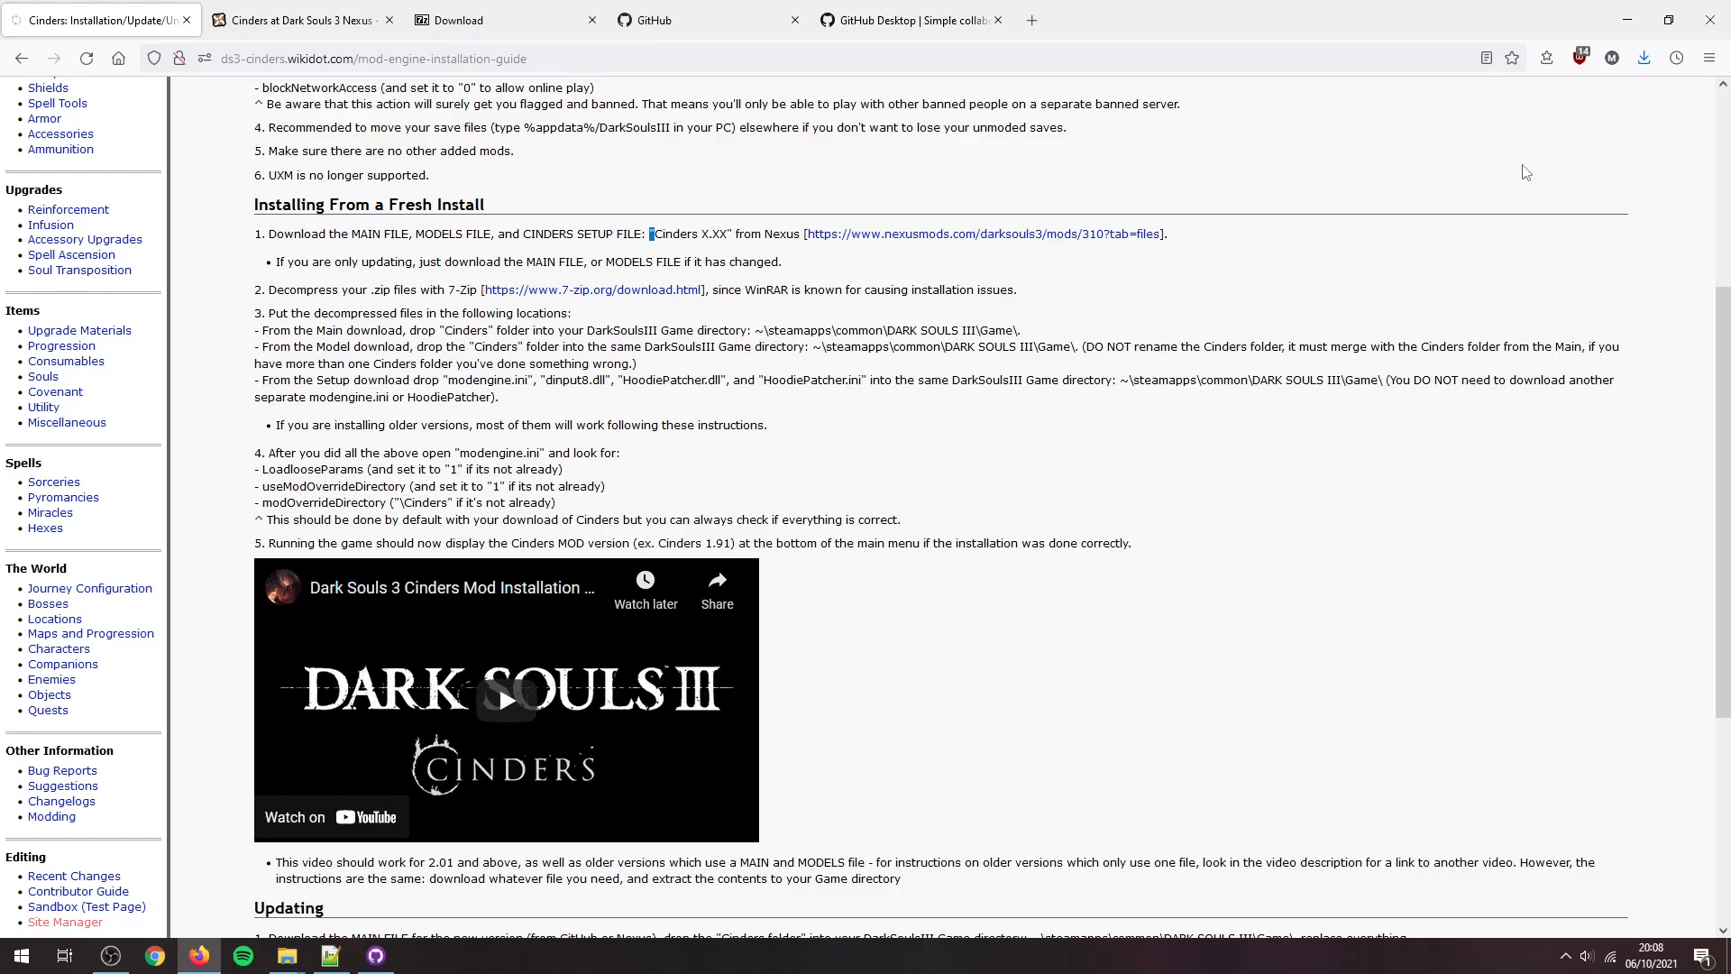
click(285, 956)
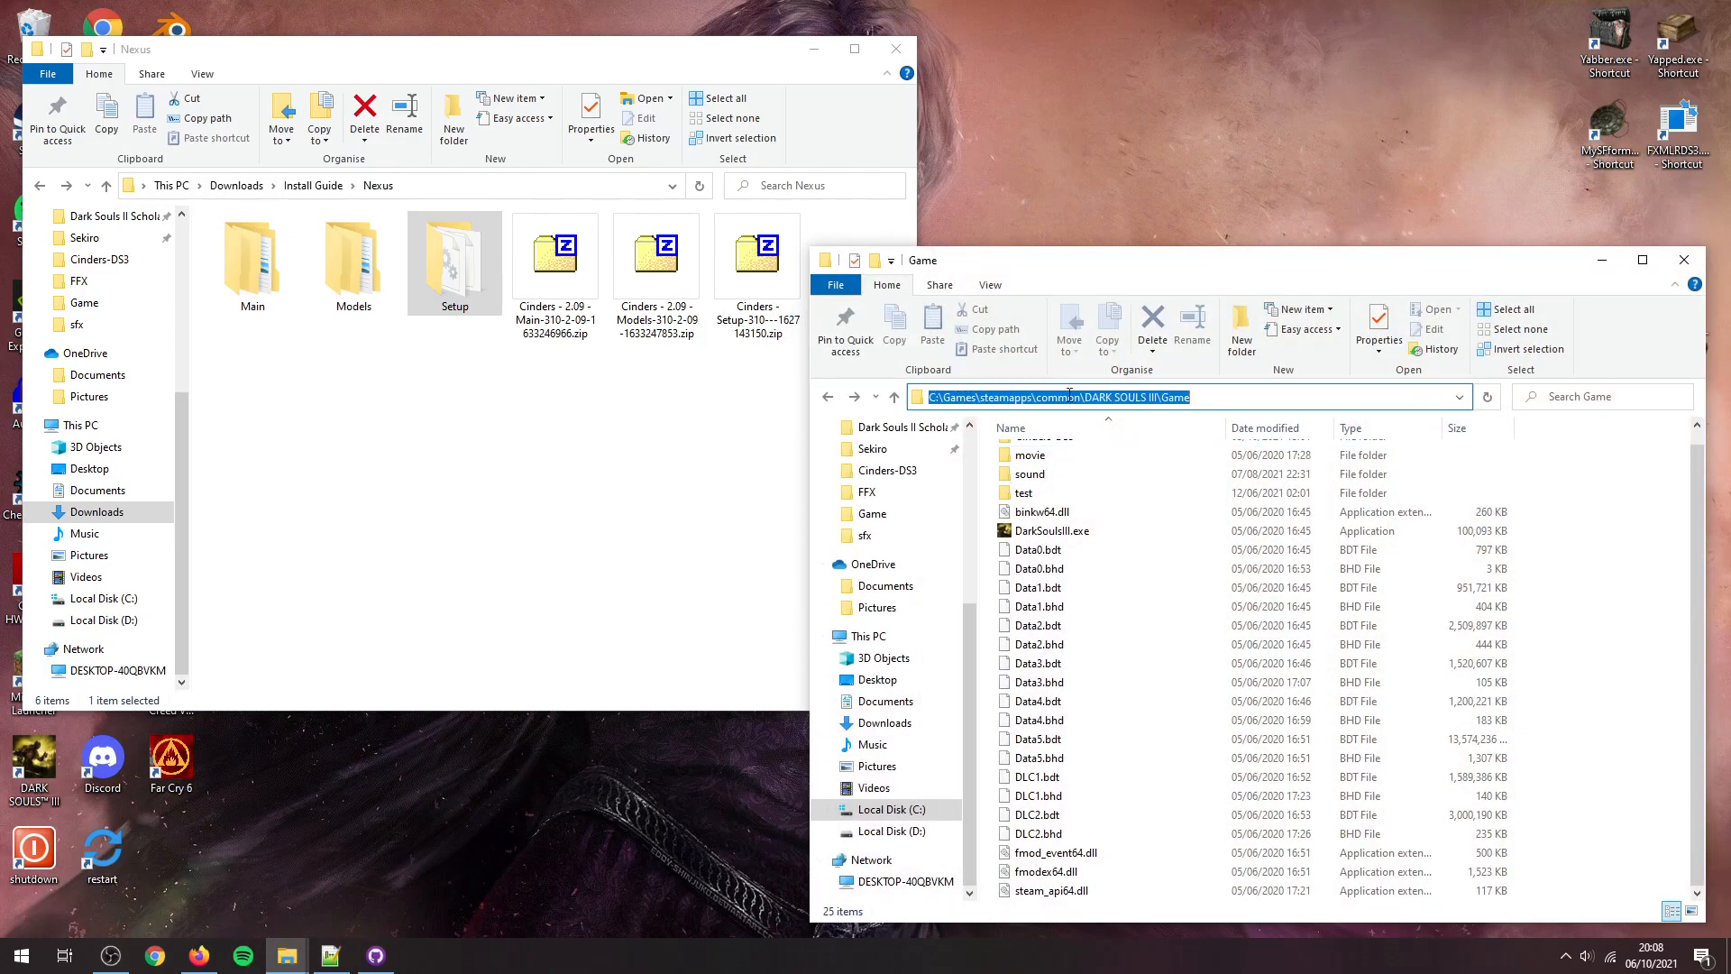
Step: Move dinput8.dll, HoodiePatcher.dll, HoodiePatcher.ini and modengine.ini from Setup into the Game folder
click(1180, 397)
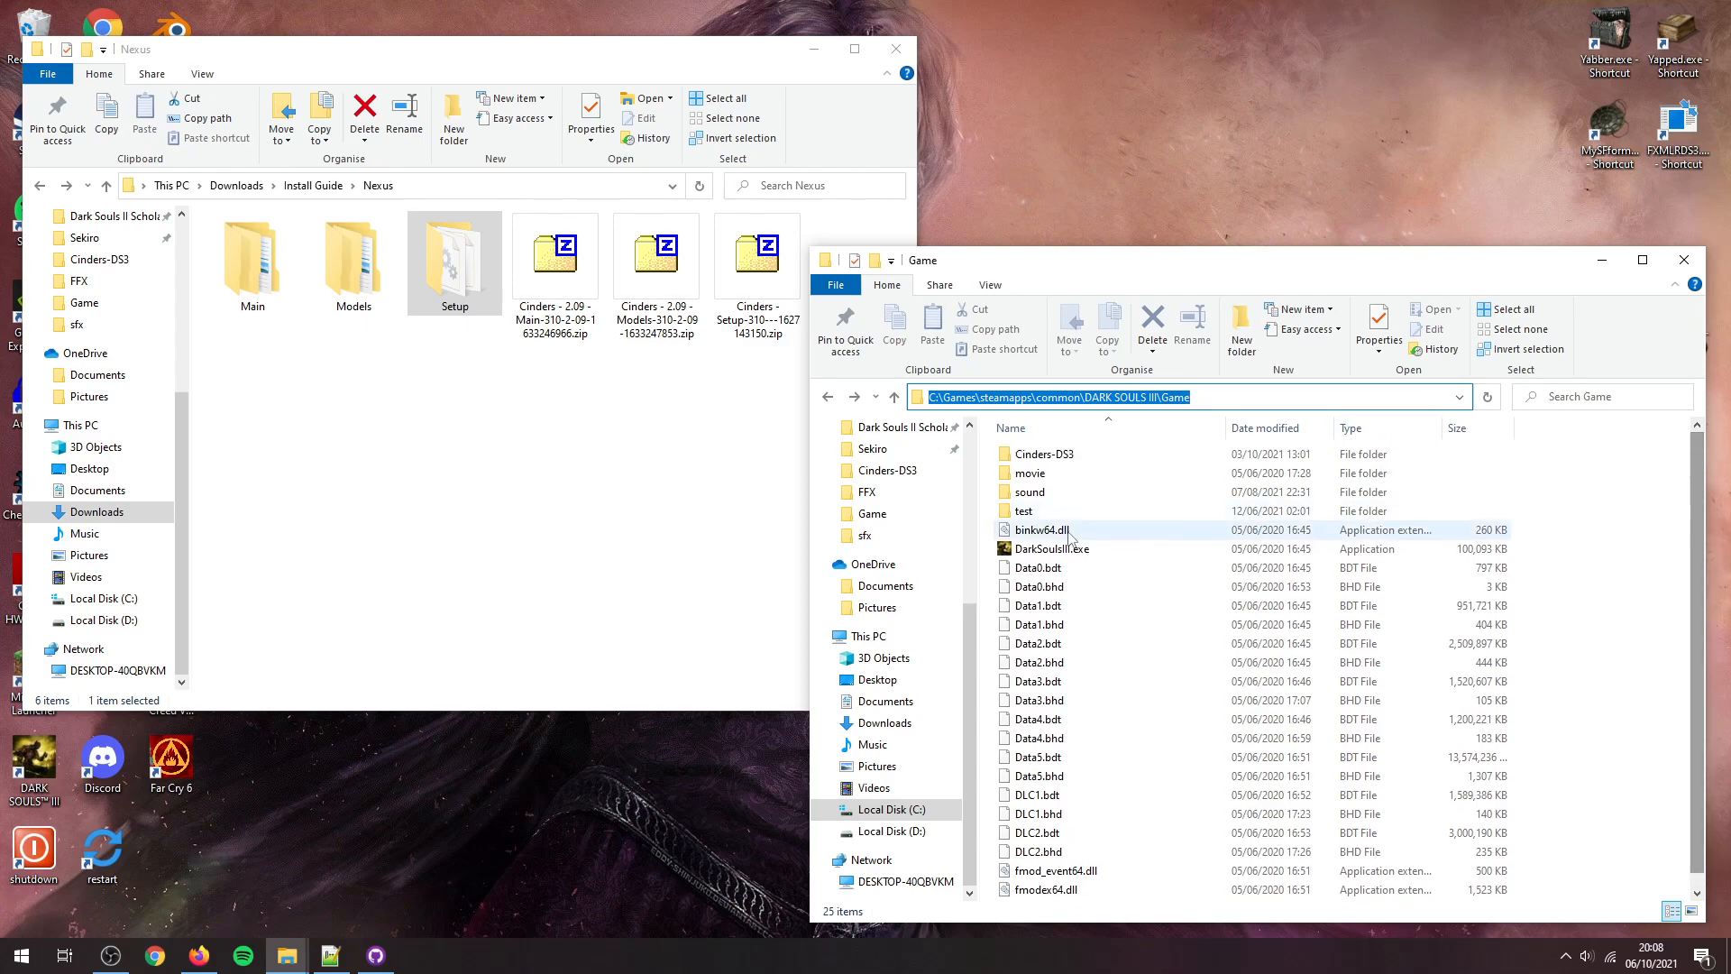
mouse_move(1068, 549)
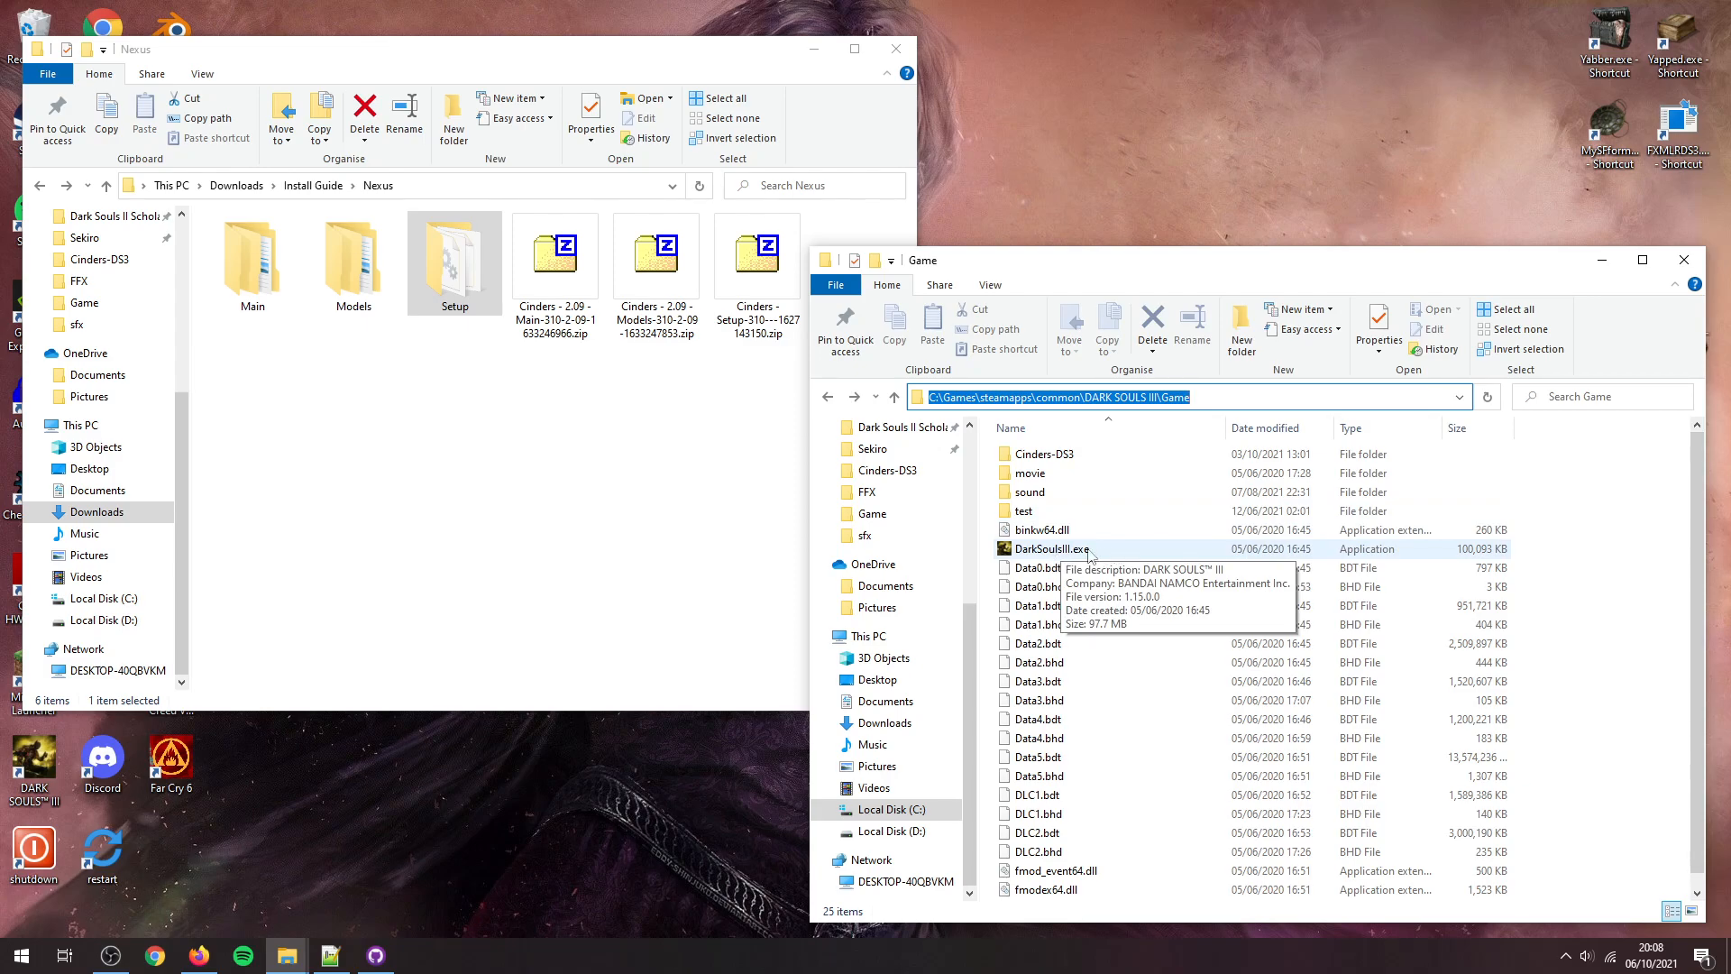
mouse_move(562, 421)
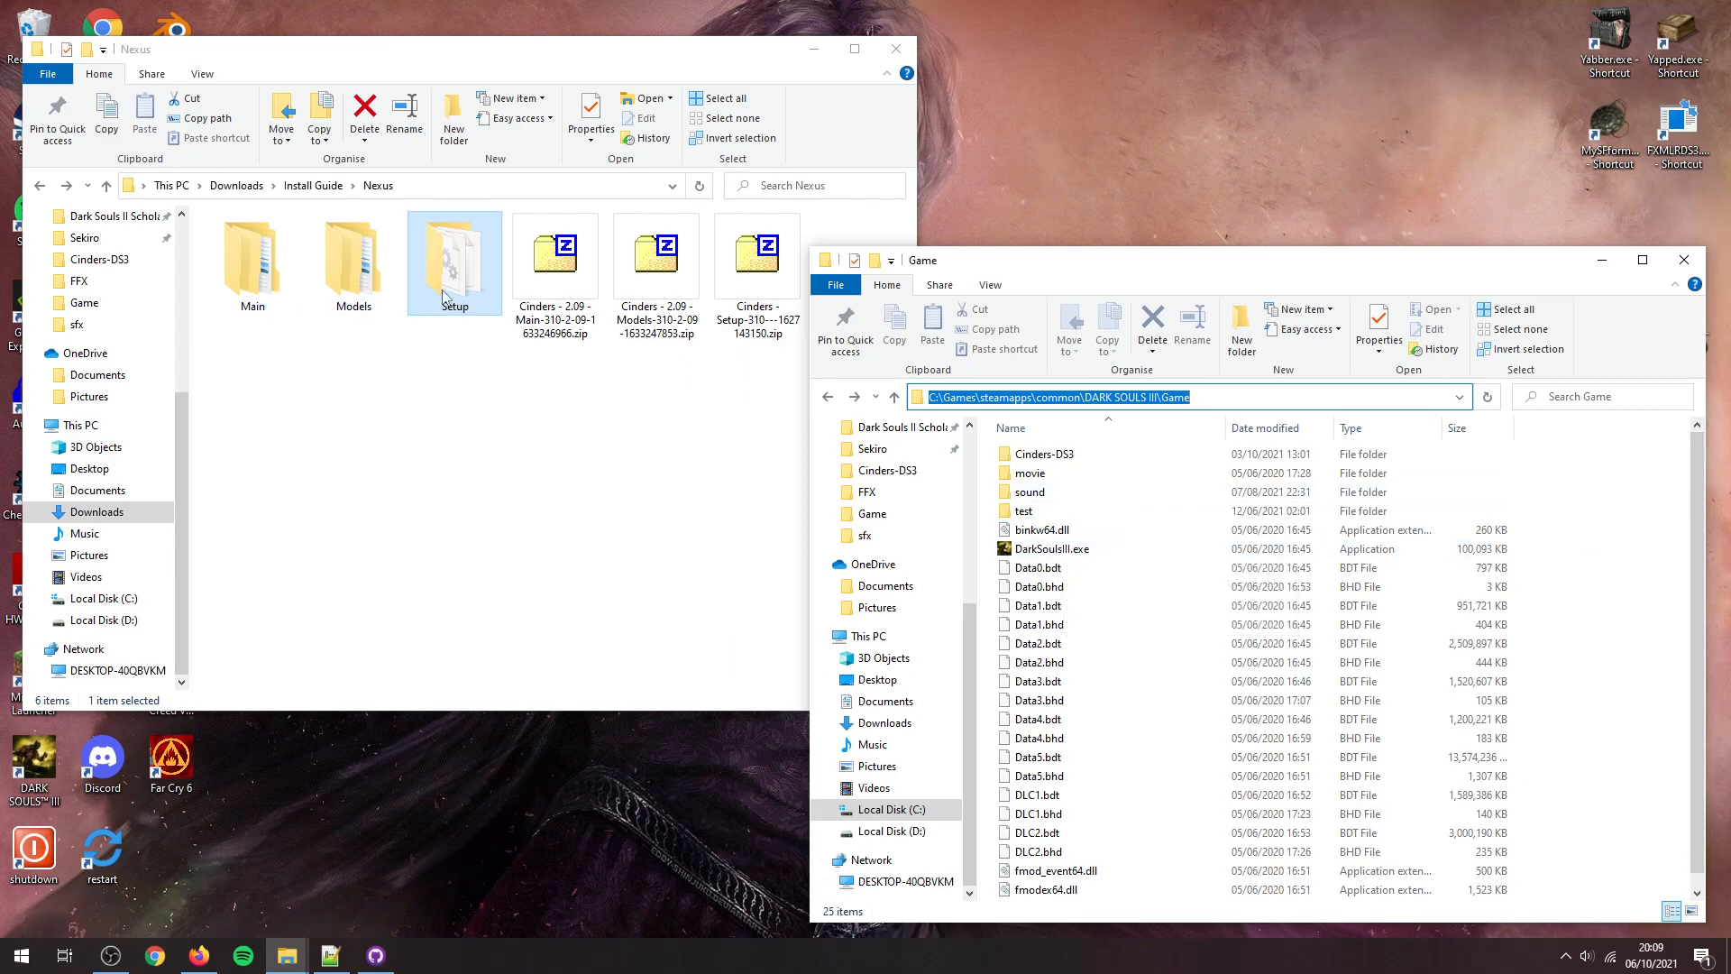
mouse_move(445, 290)
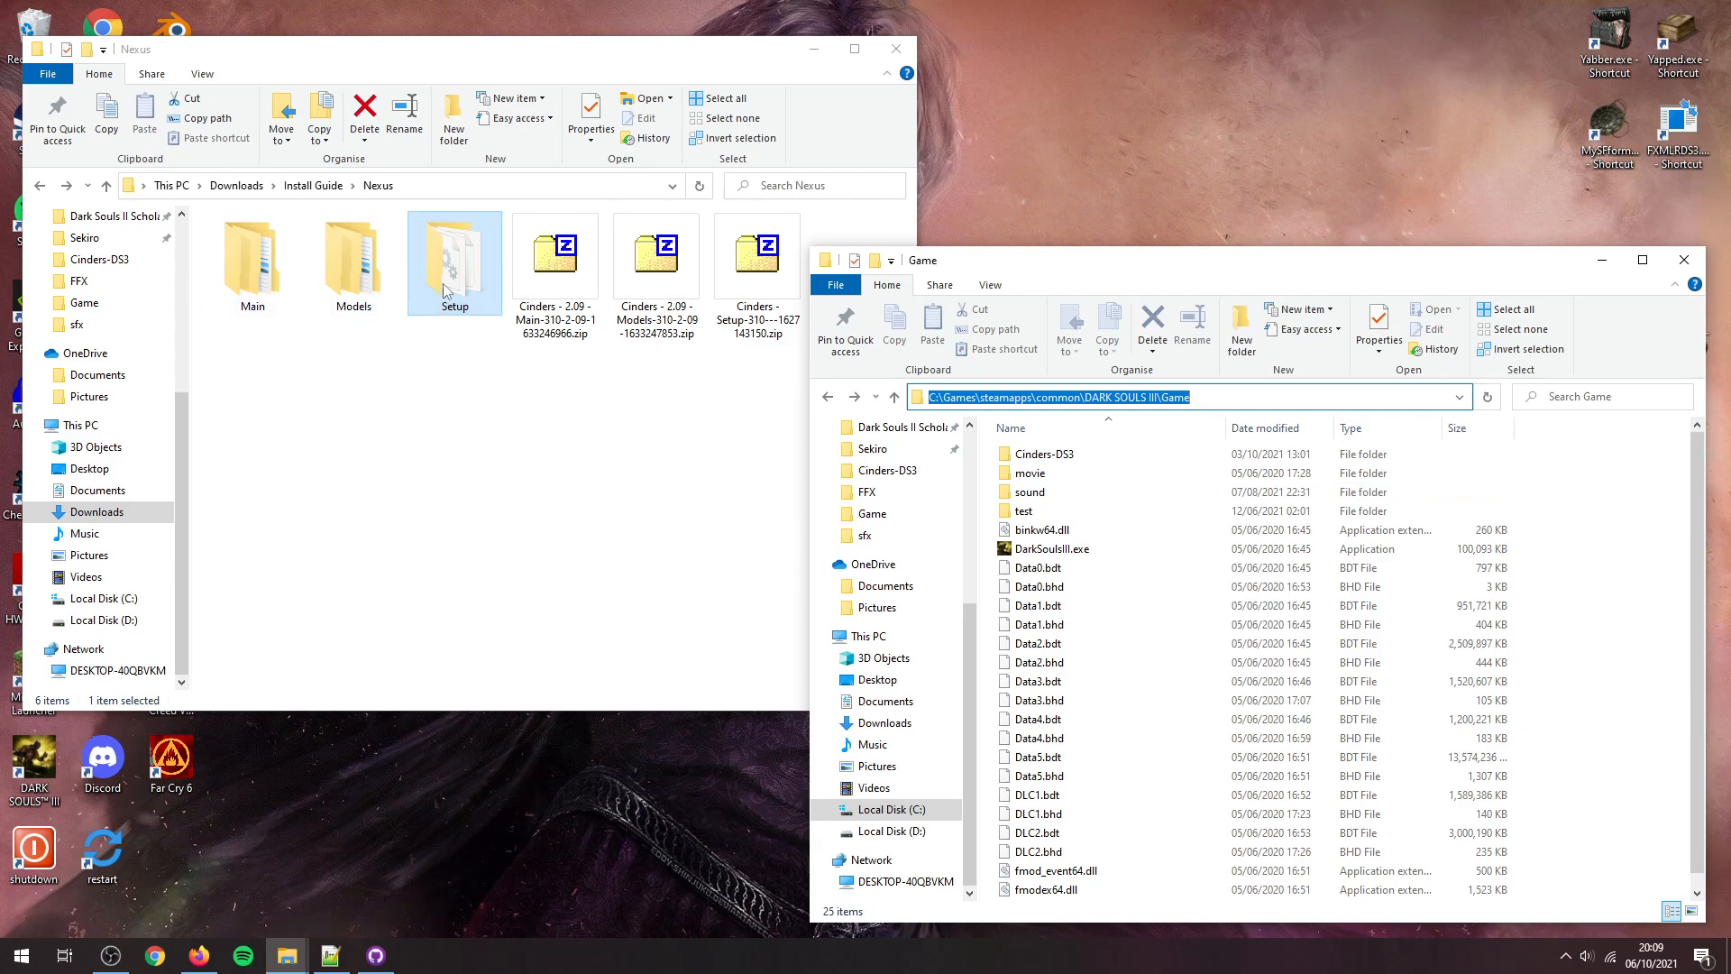
double_click(453, 247)
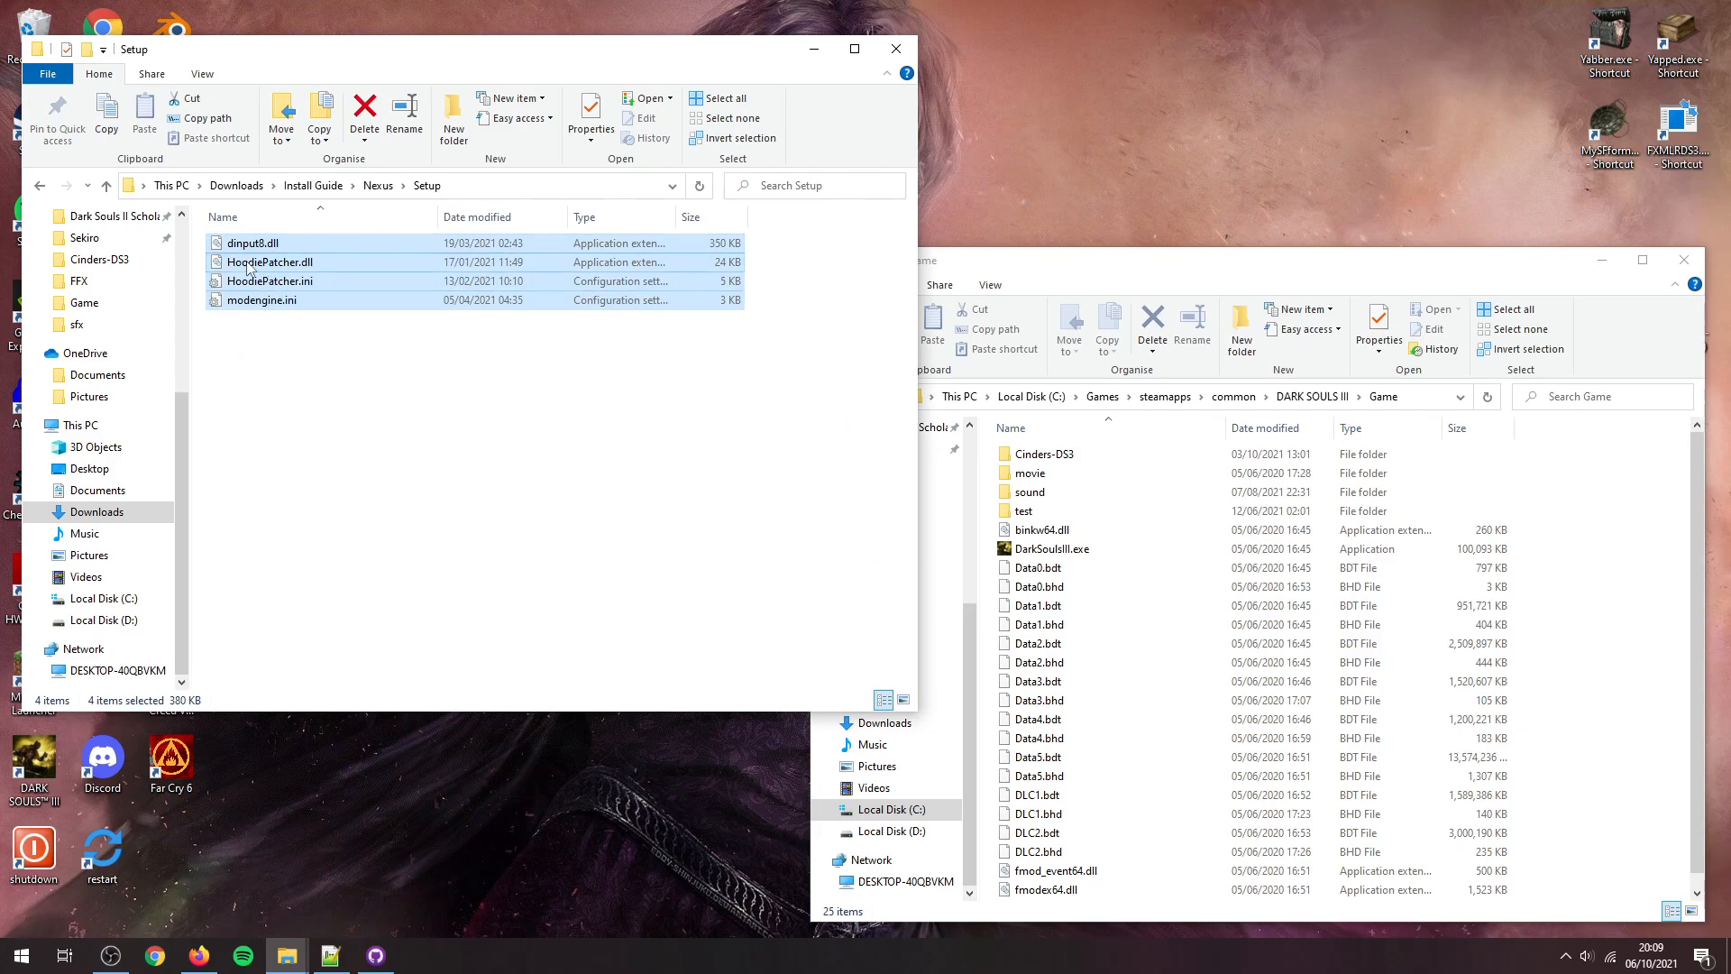
drag(252, 265, 1623, 525)
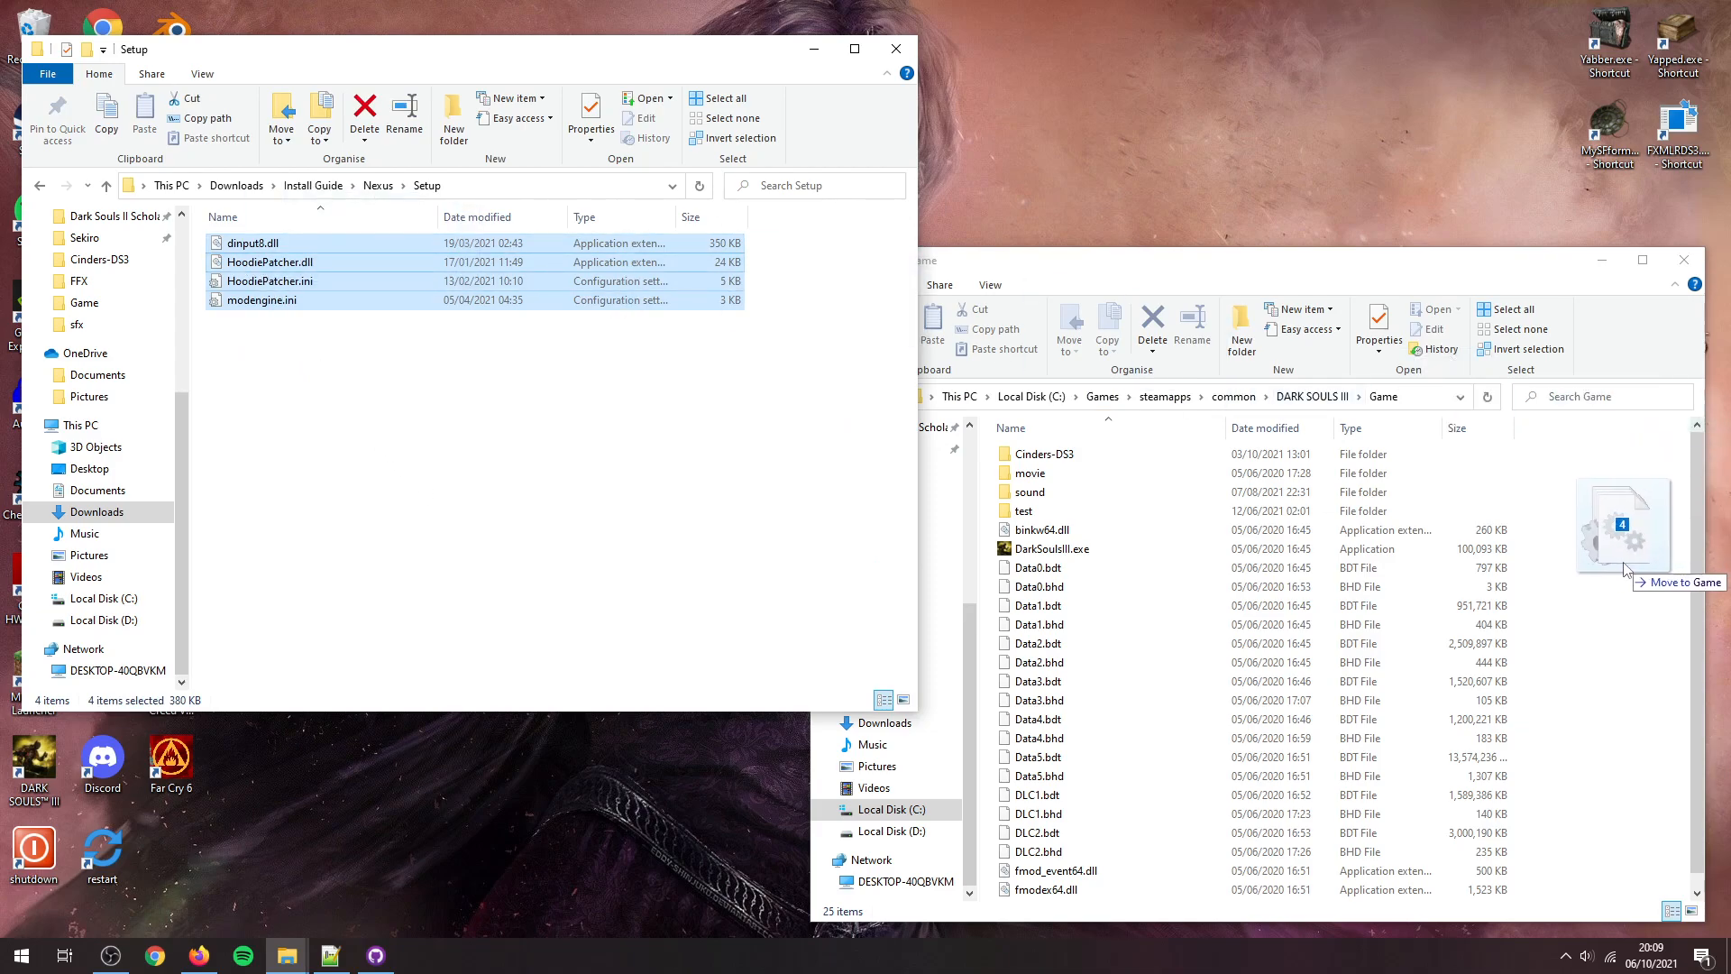
drag(265, 261, 1623, 525)
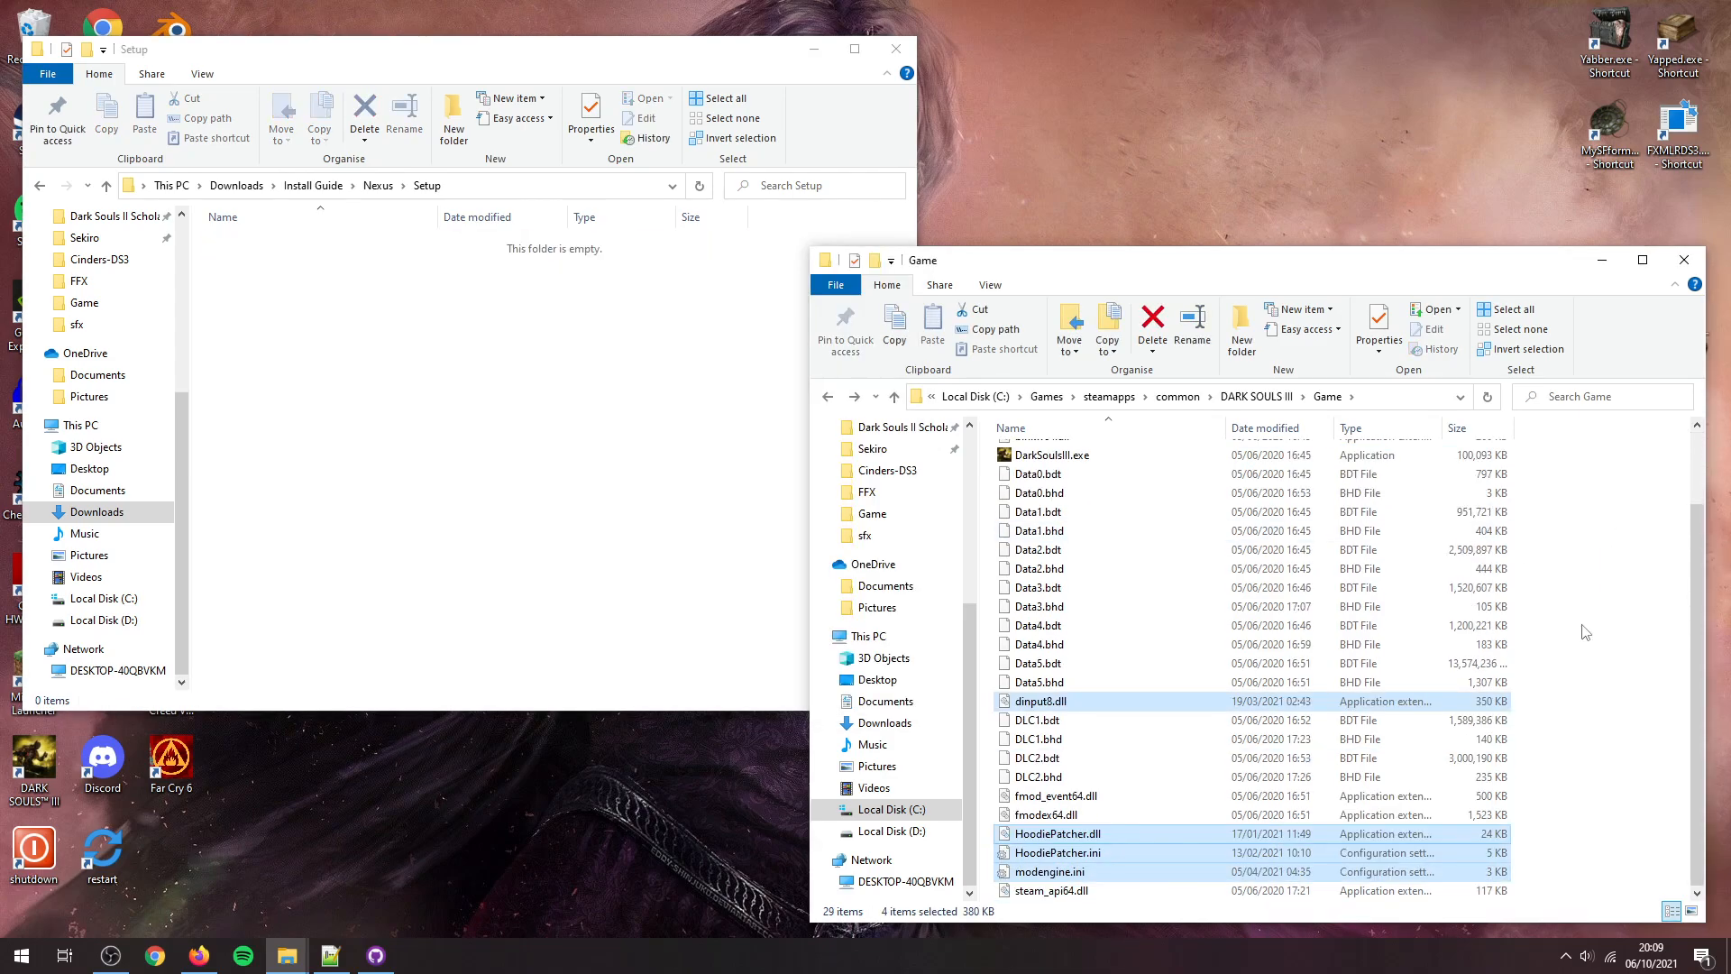
Step: Review modengine.ini in Notepad, including blockNetworkAccess=1 and useAlternateSaveFile=0, without editing
double_click(1048, 871)
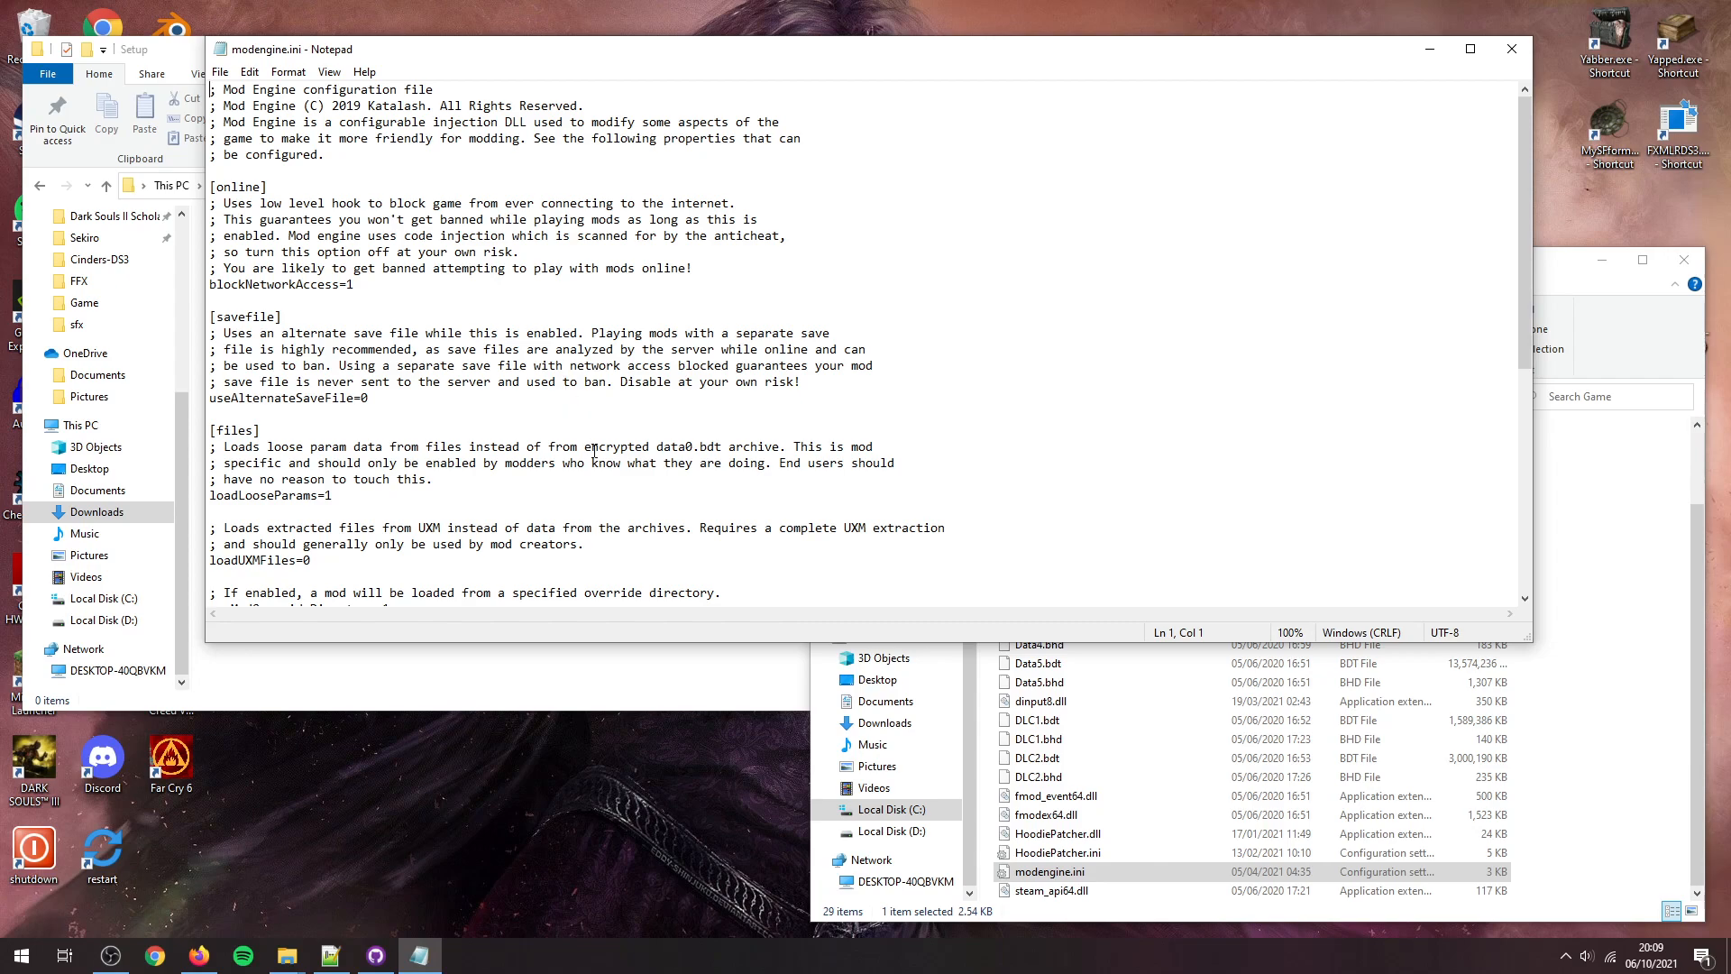
drag(212, 315, 370, 398)
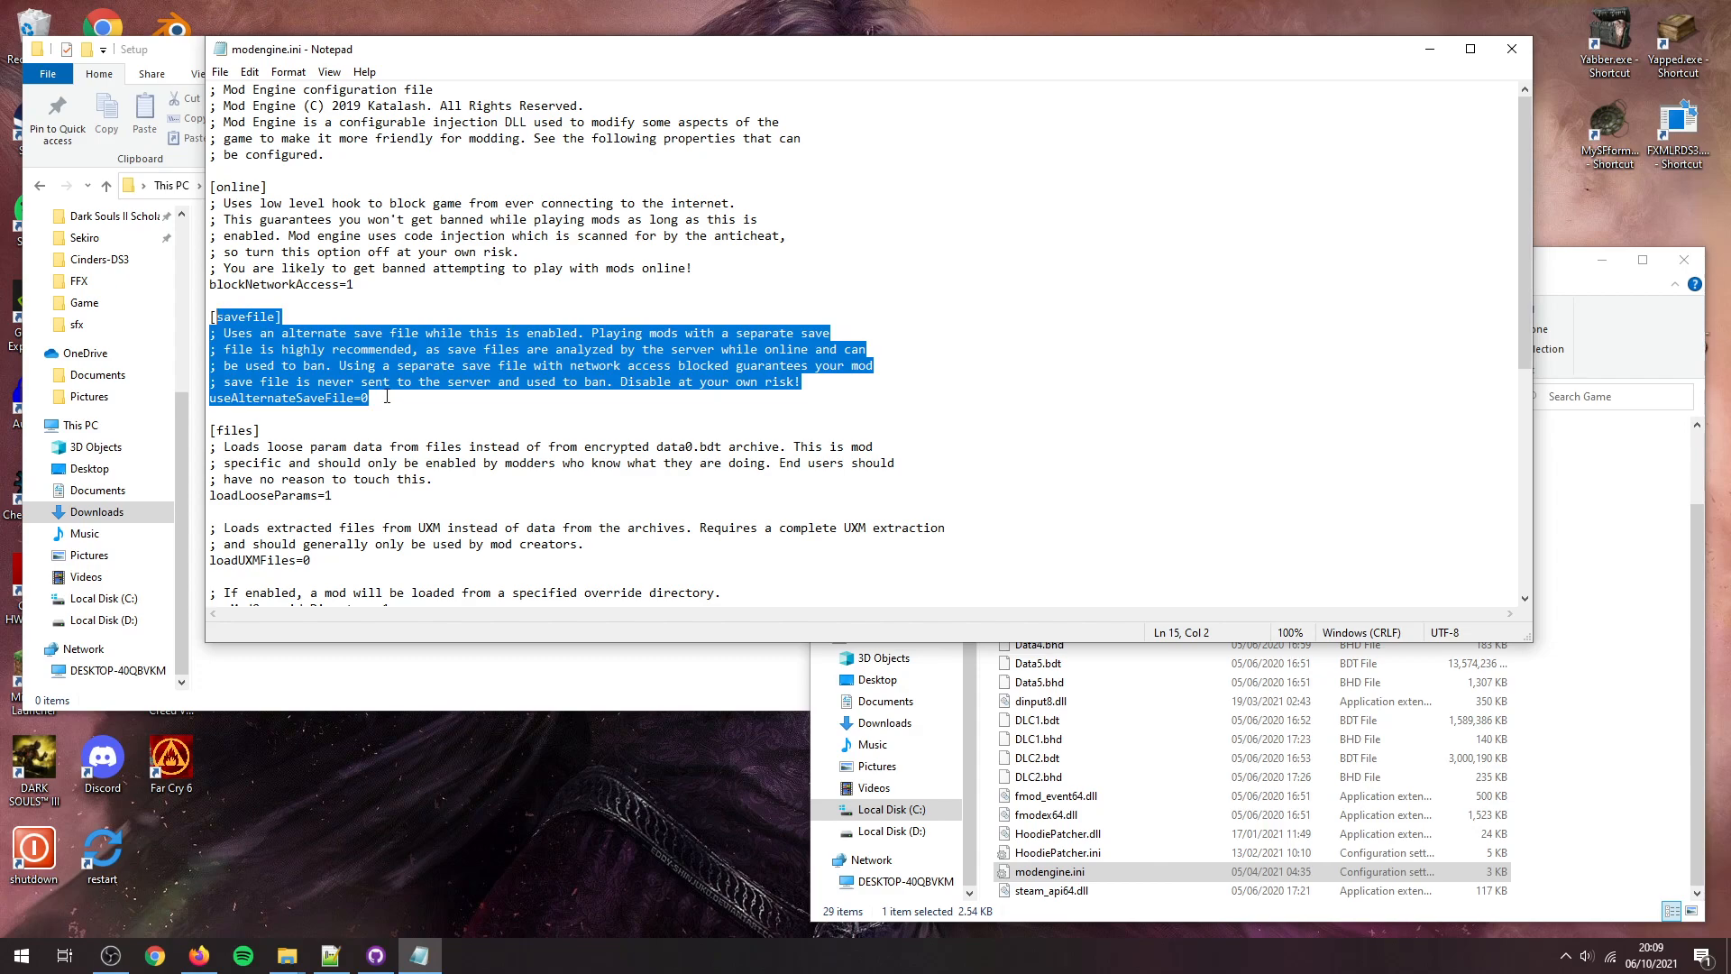
click(372, 397)
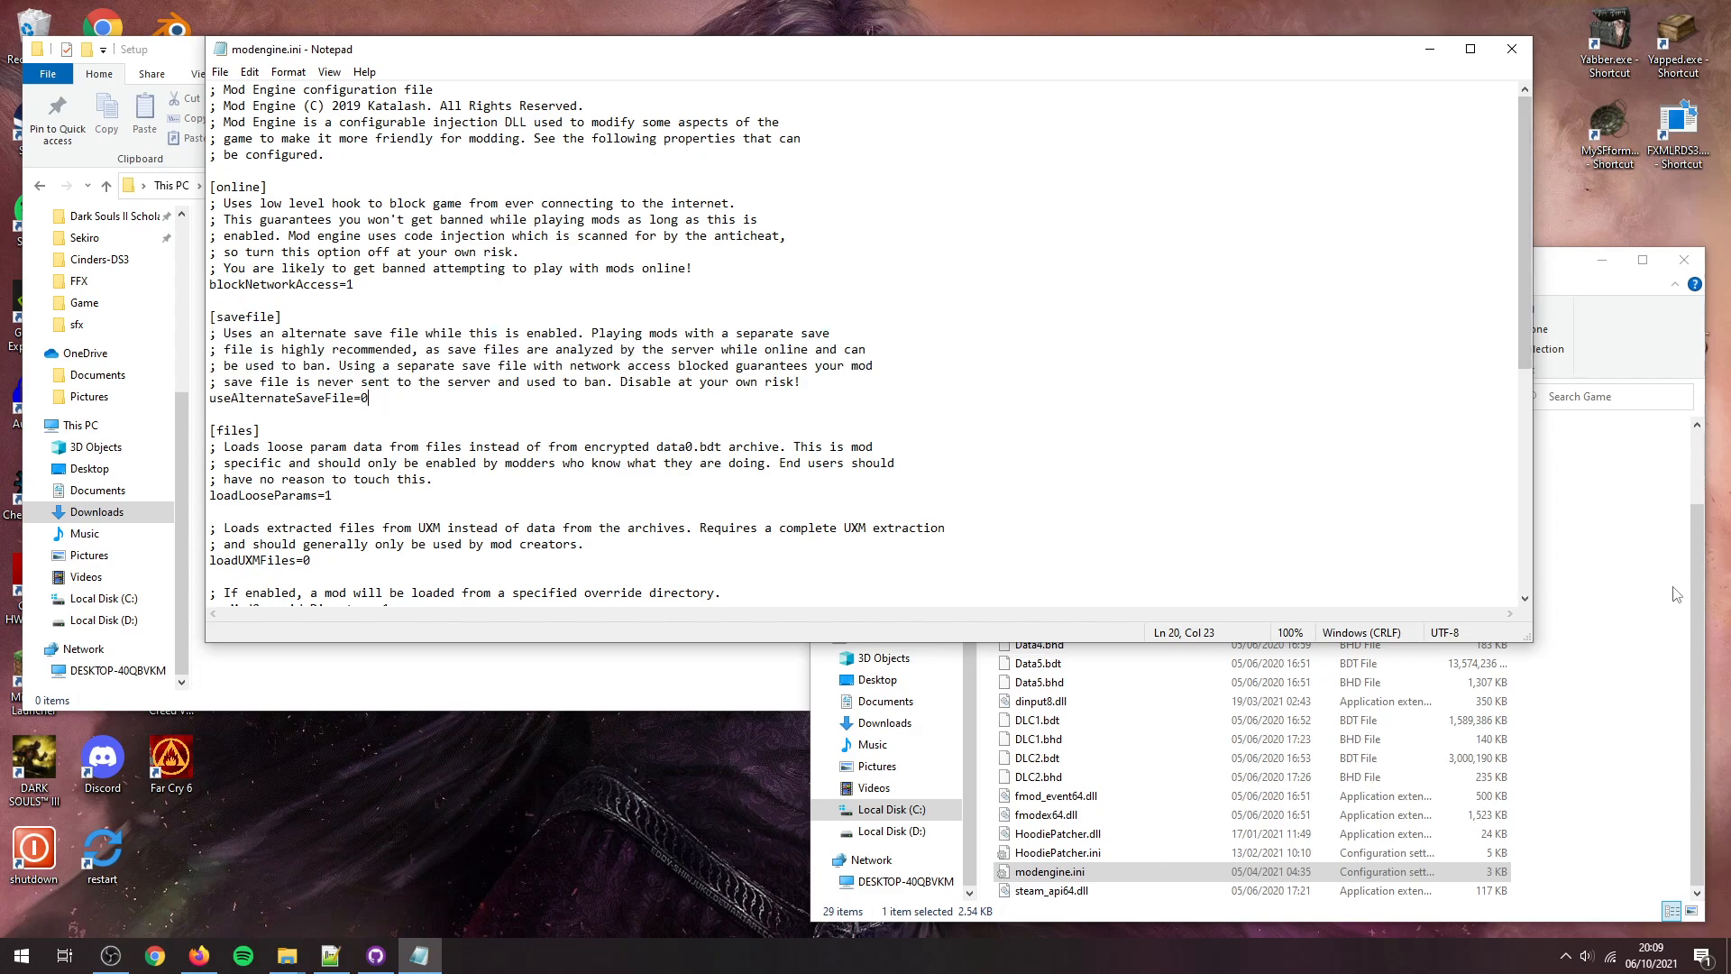
drag(385, 380, 374, 398)
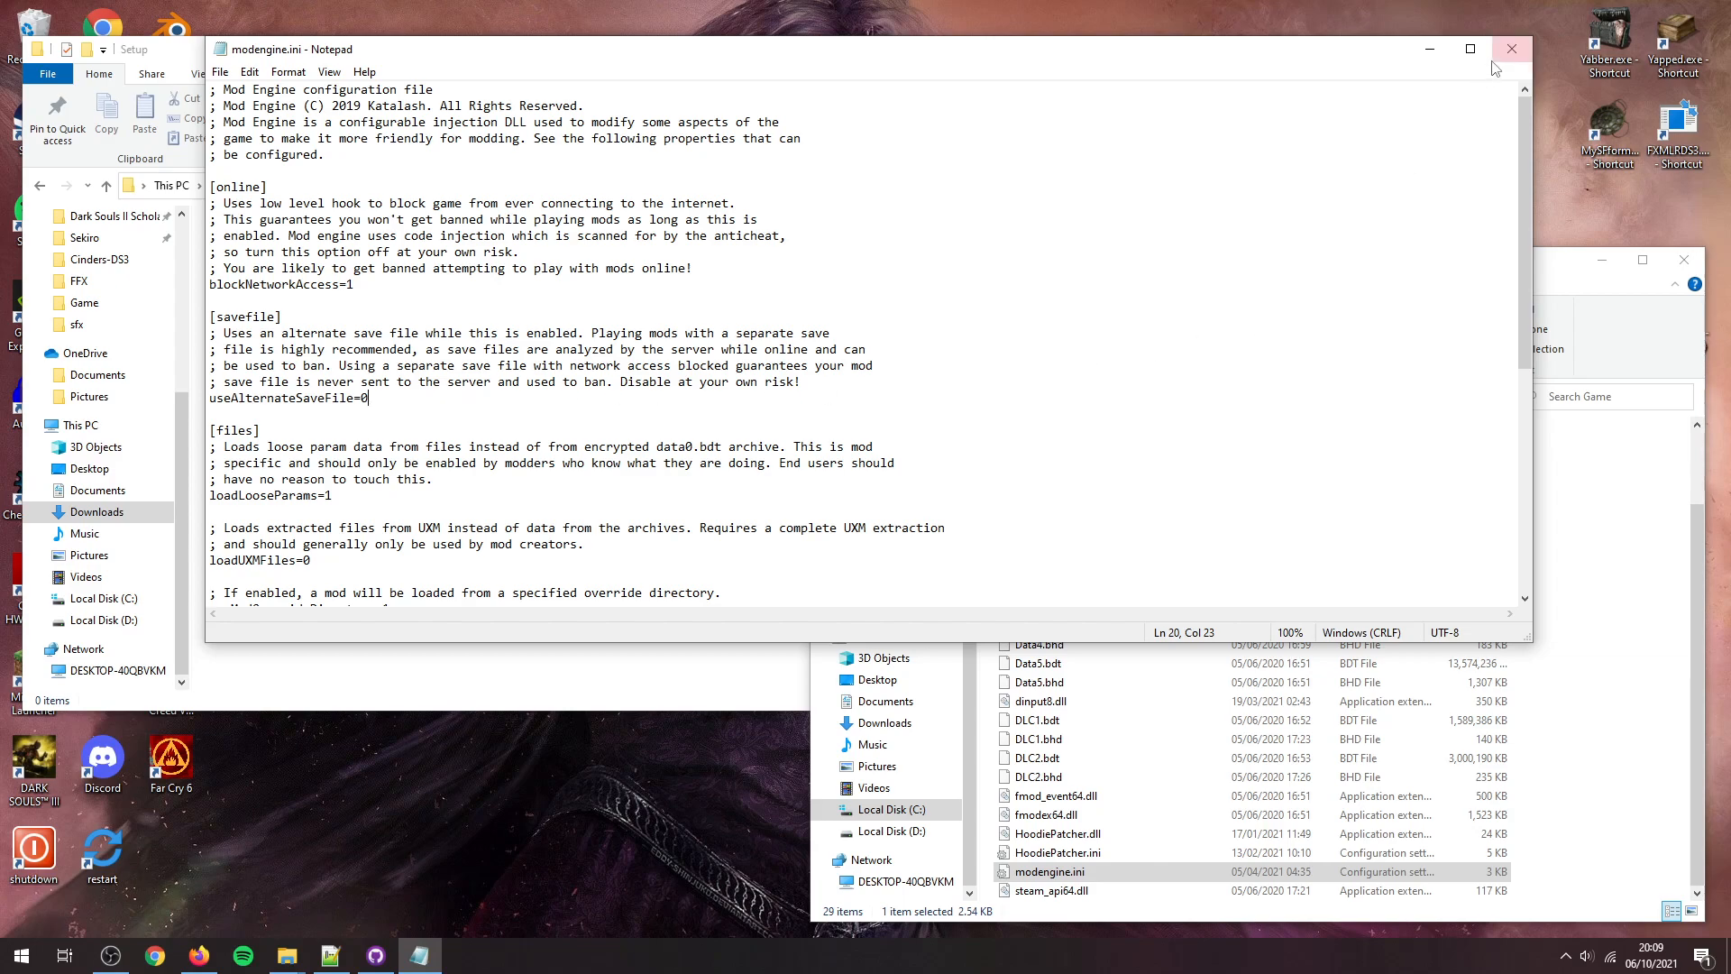
mouse_move(1511, 49)
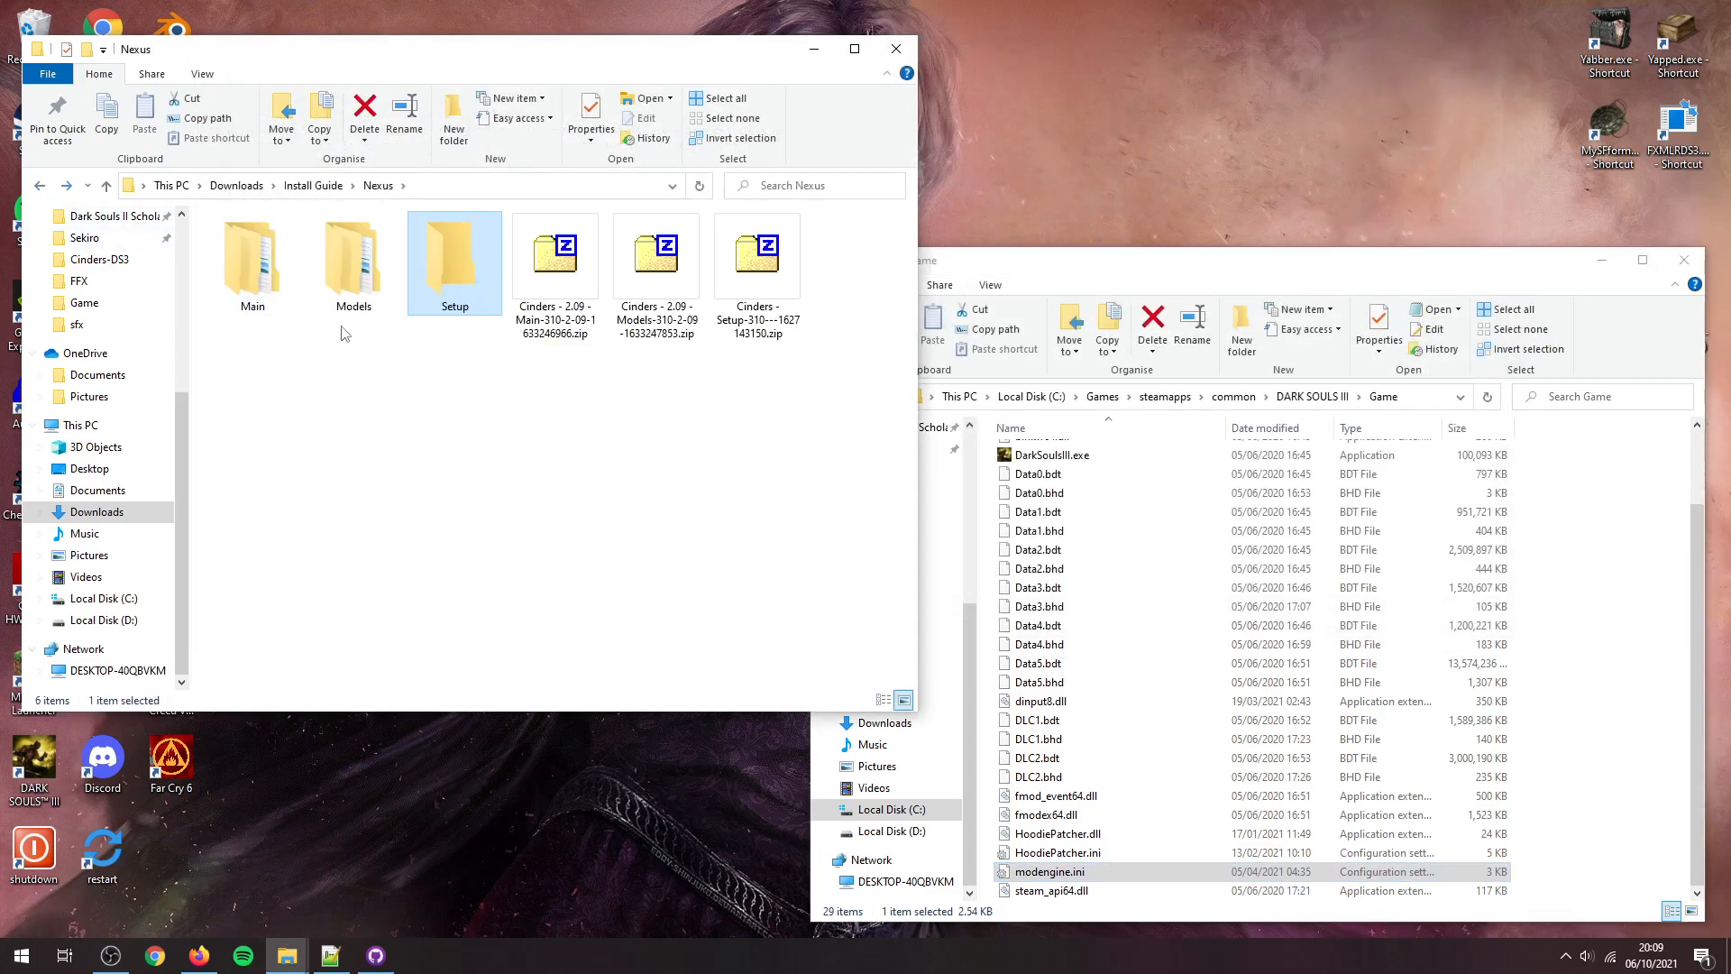
Step: Merge the Cinders folders from Main and Models into the Game folder and open Cinders\parts
double_click(251, 248)
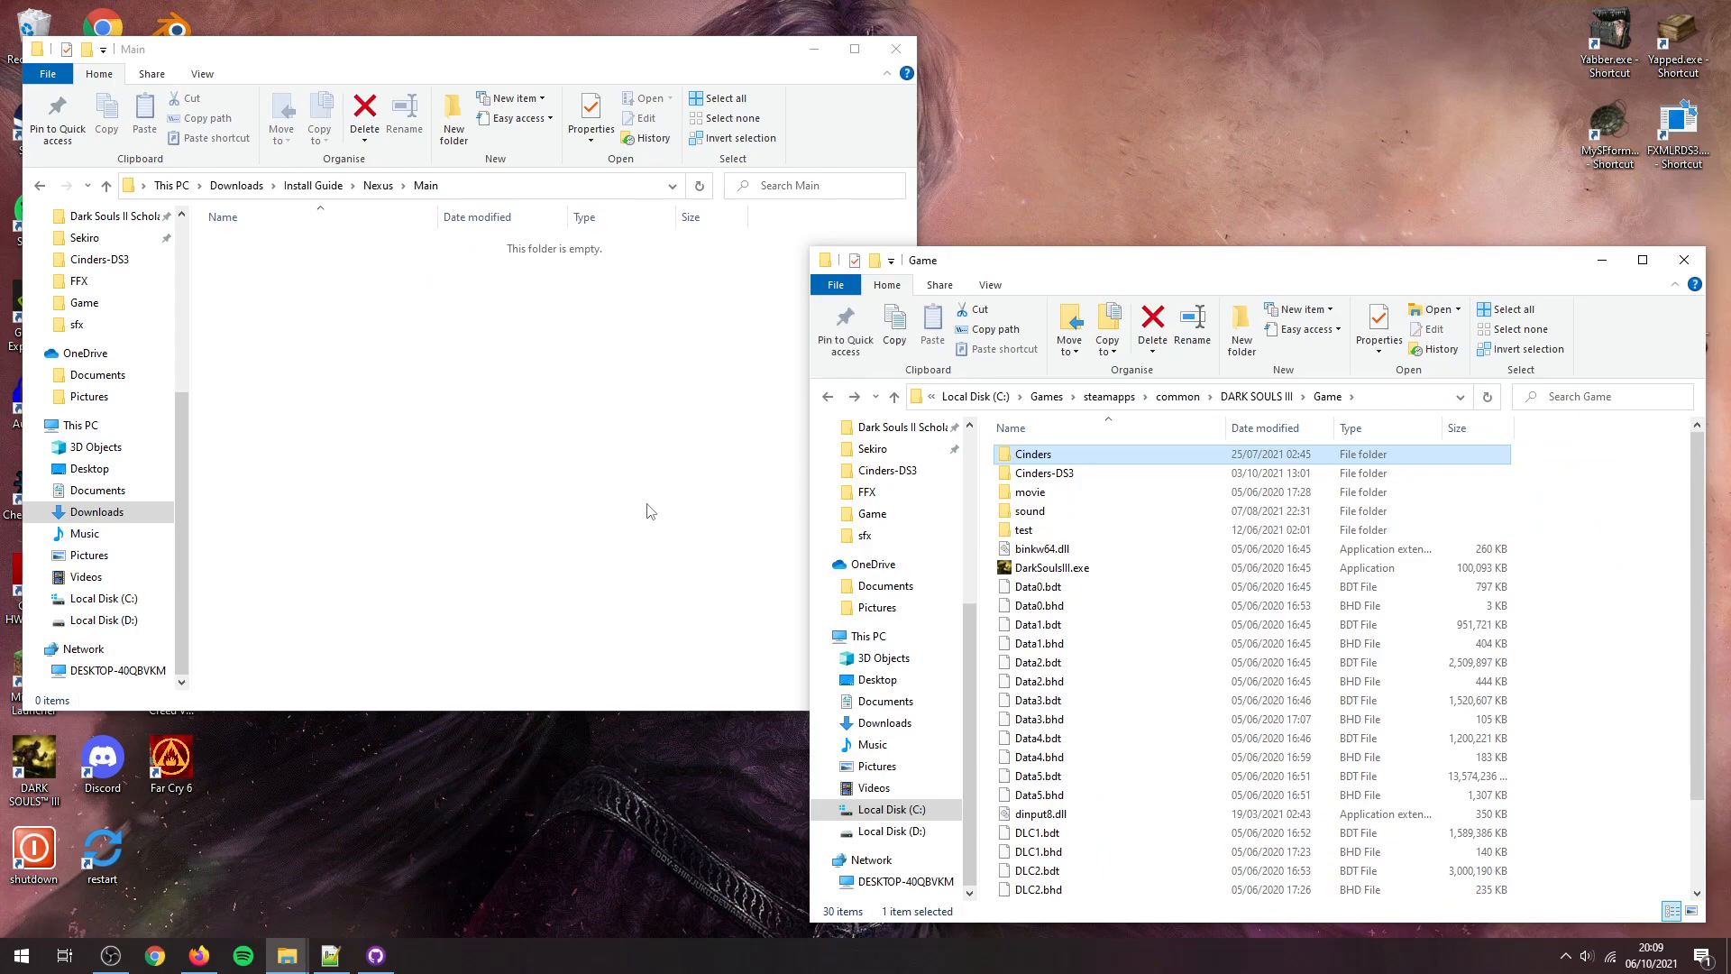
double_click(1032, 454)
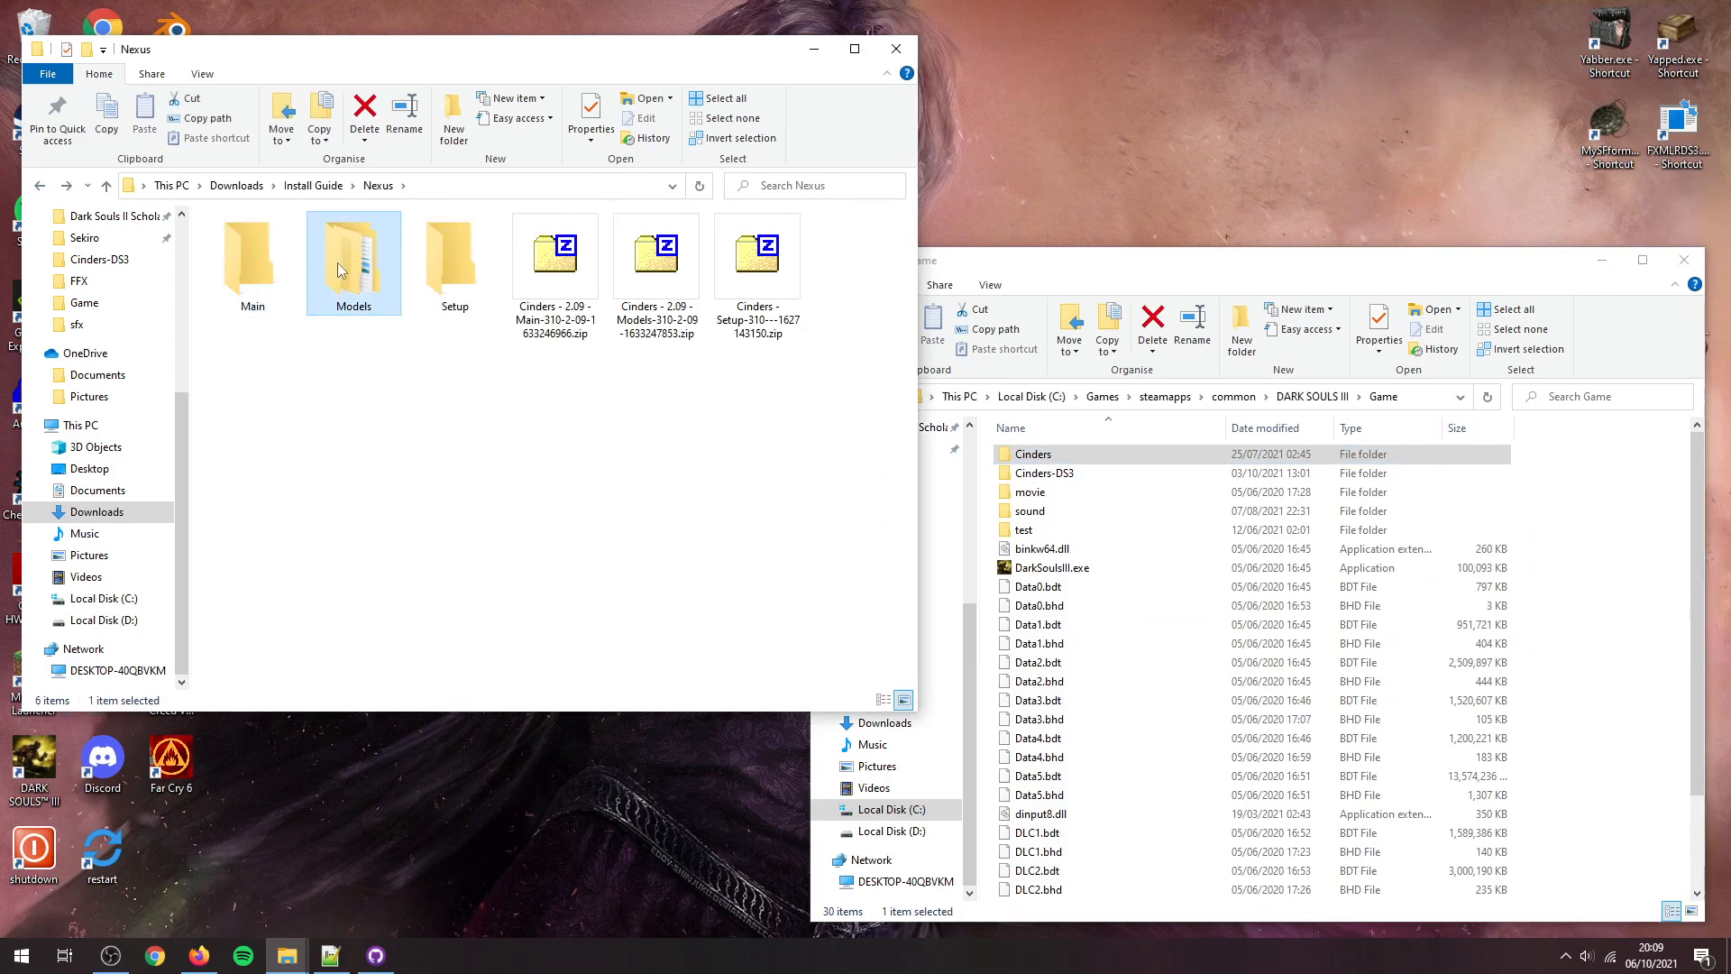
double_click(354, 249)
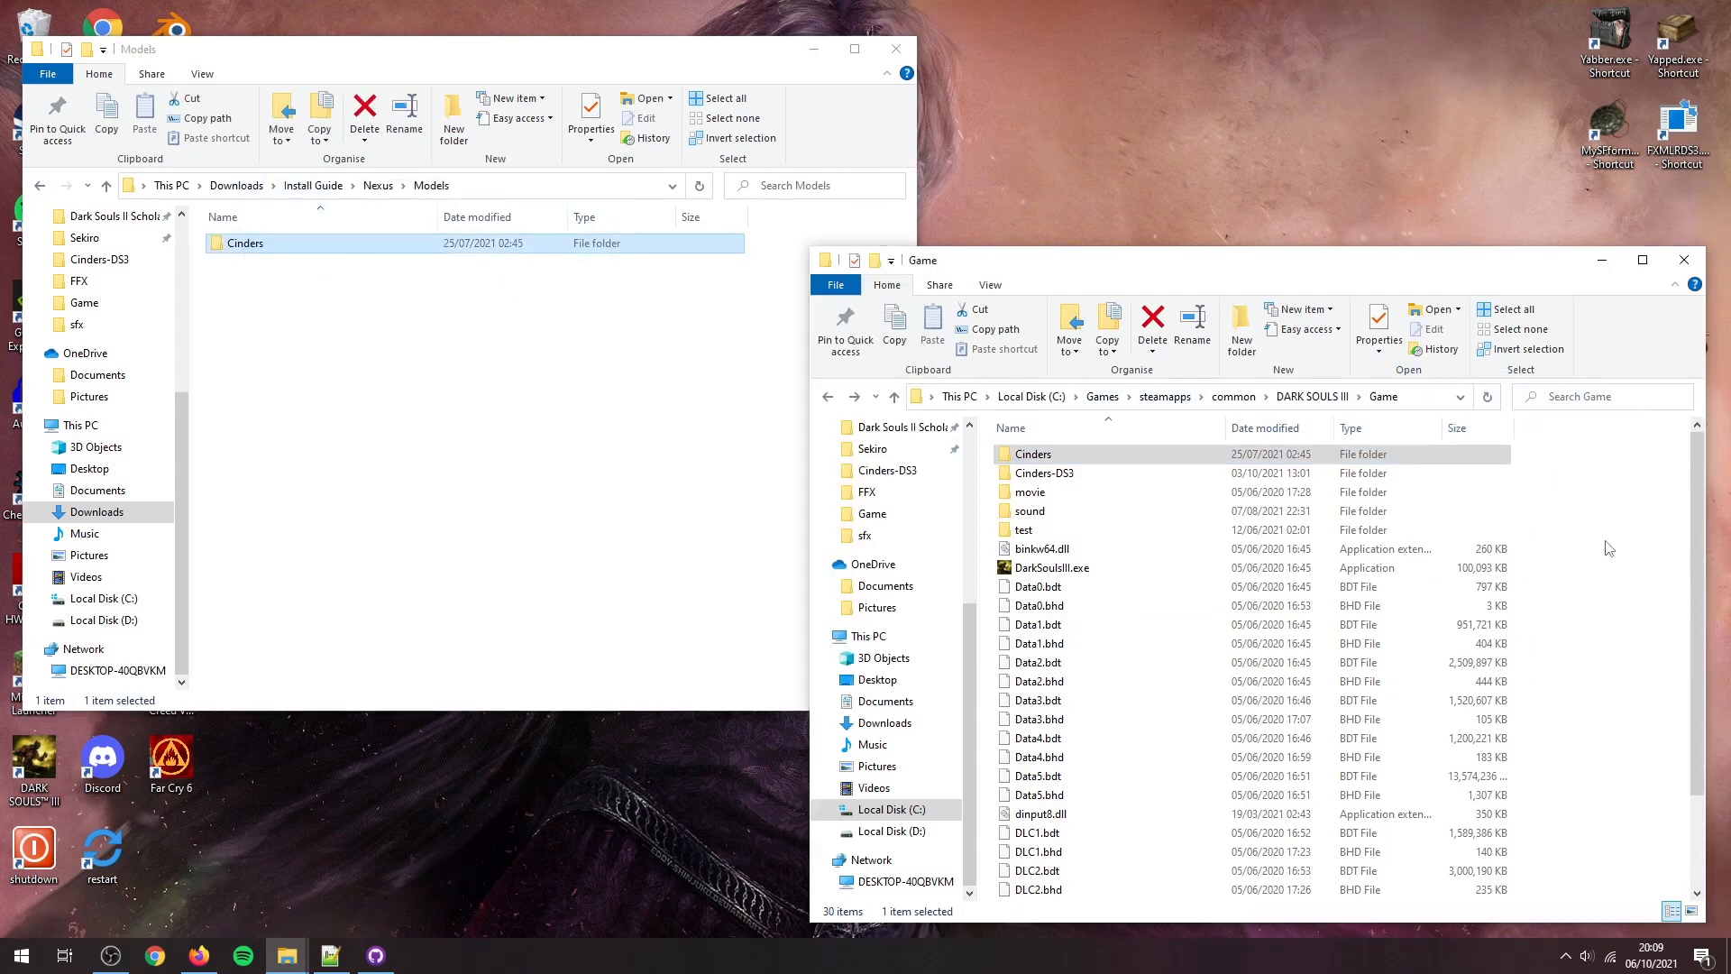
double_click(1034, 454)
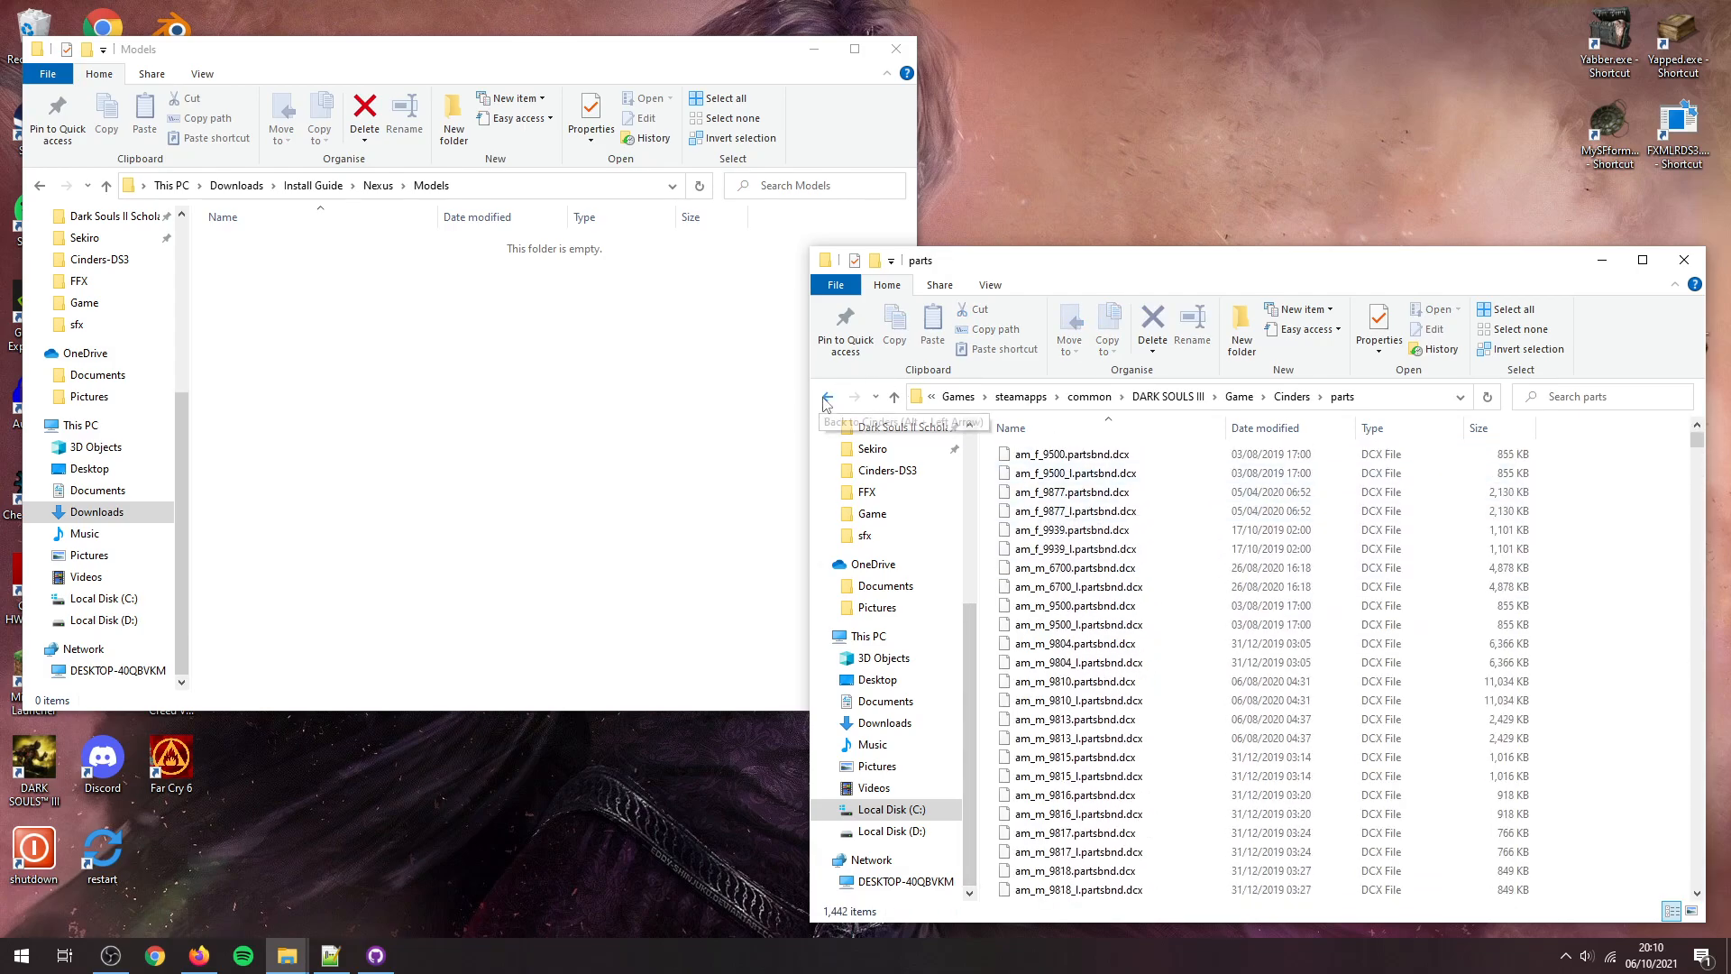
Step: Go back to the Game folder and reopen modengine.ini in Notepad beside the guide
click(827, 398)
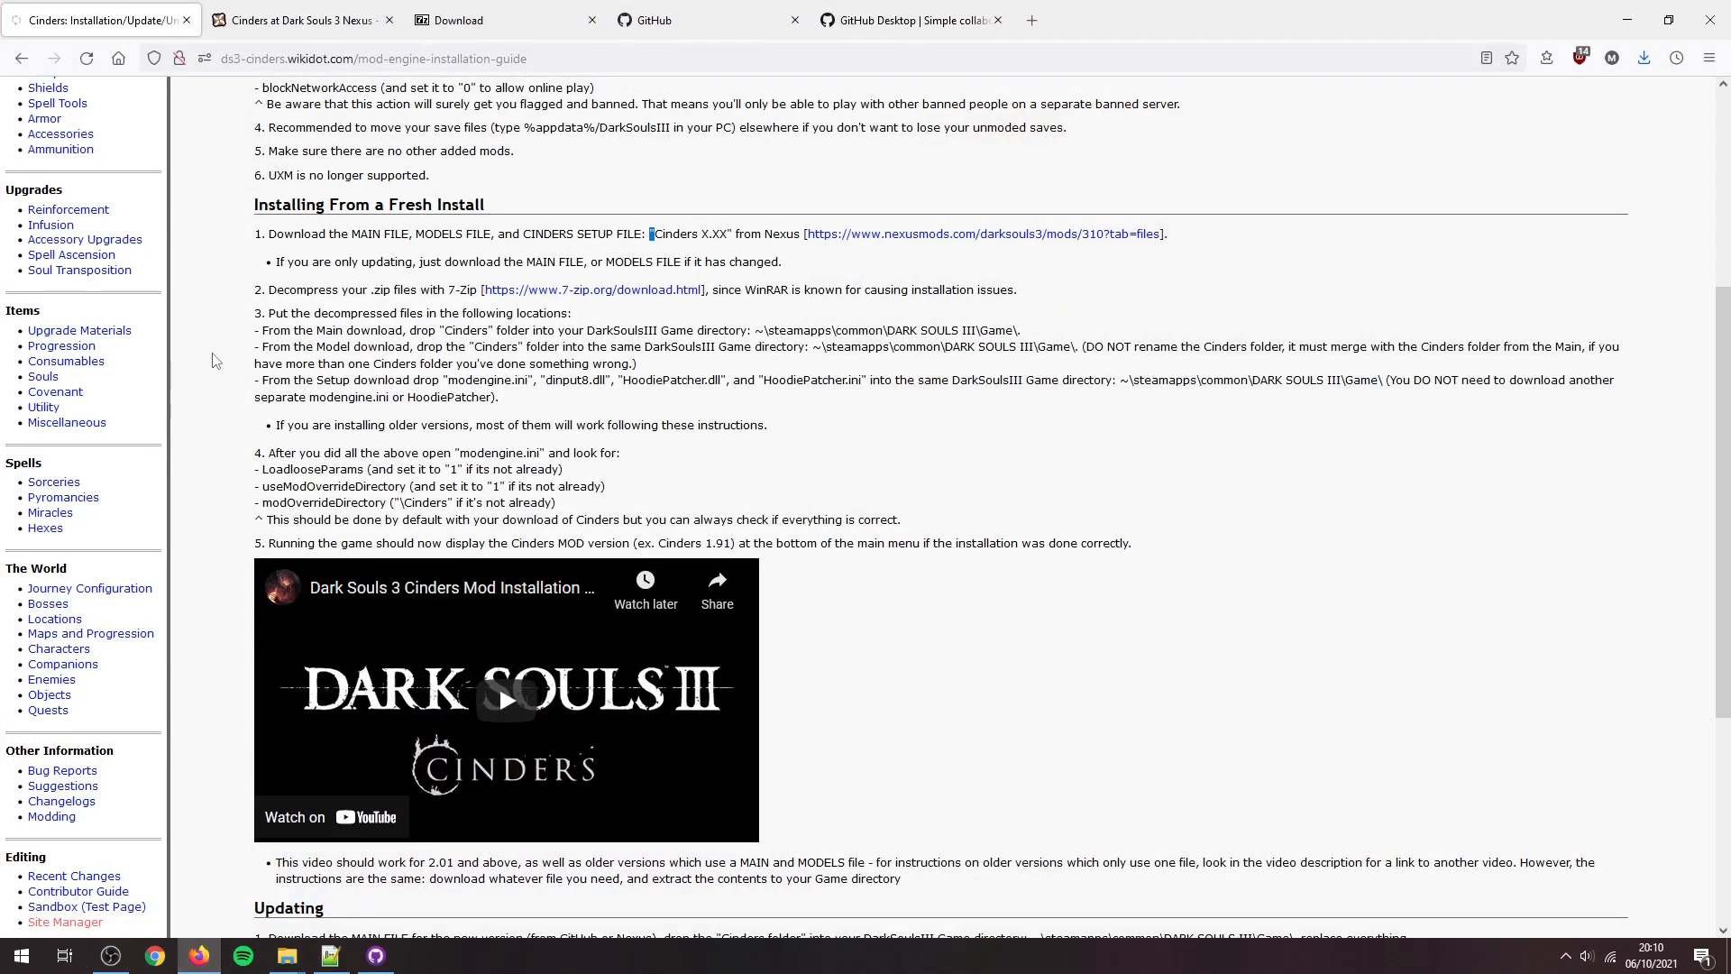
mouse_move(487, 446)
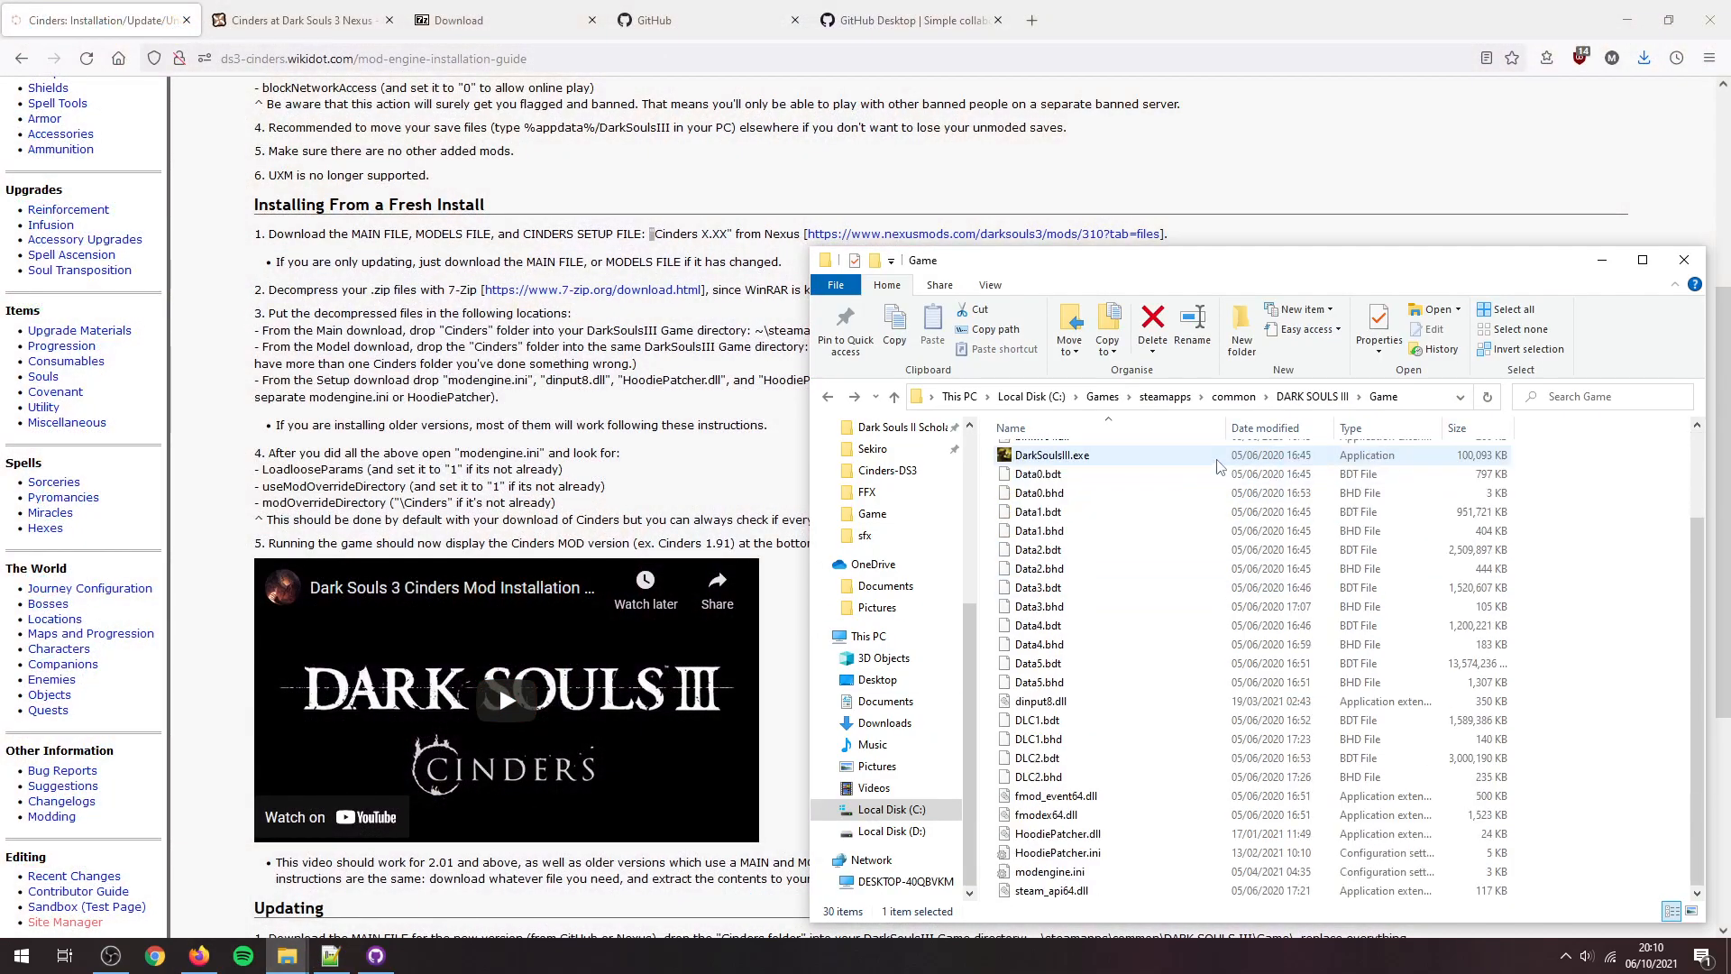
double_click(1049, 871)
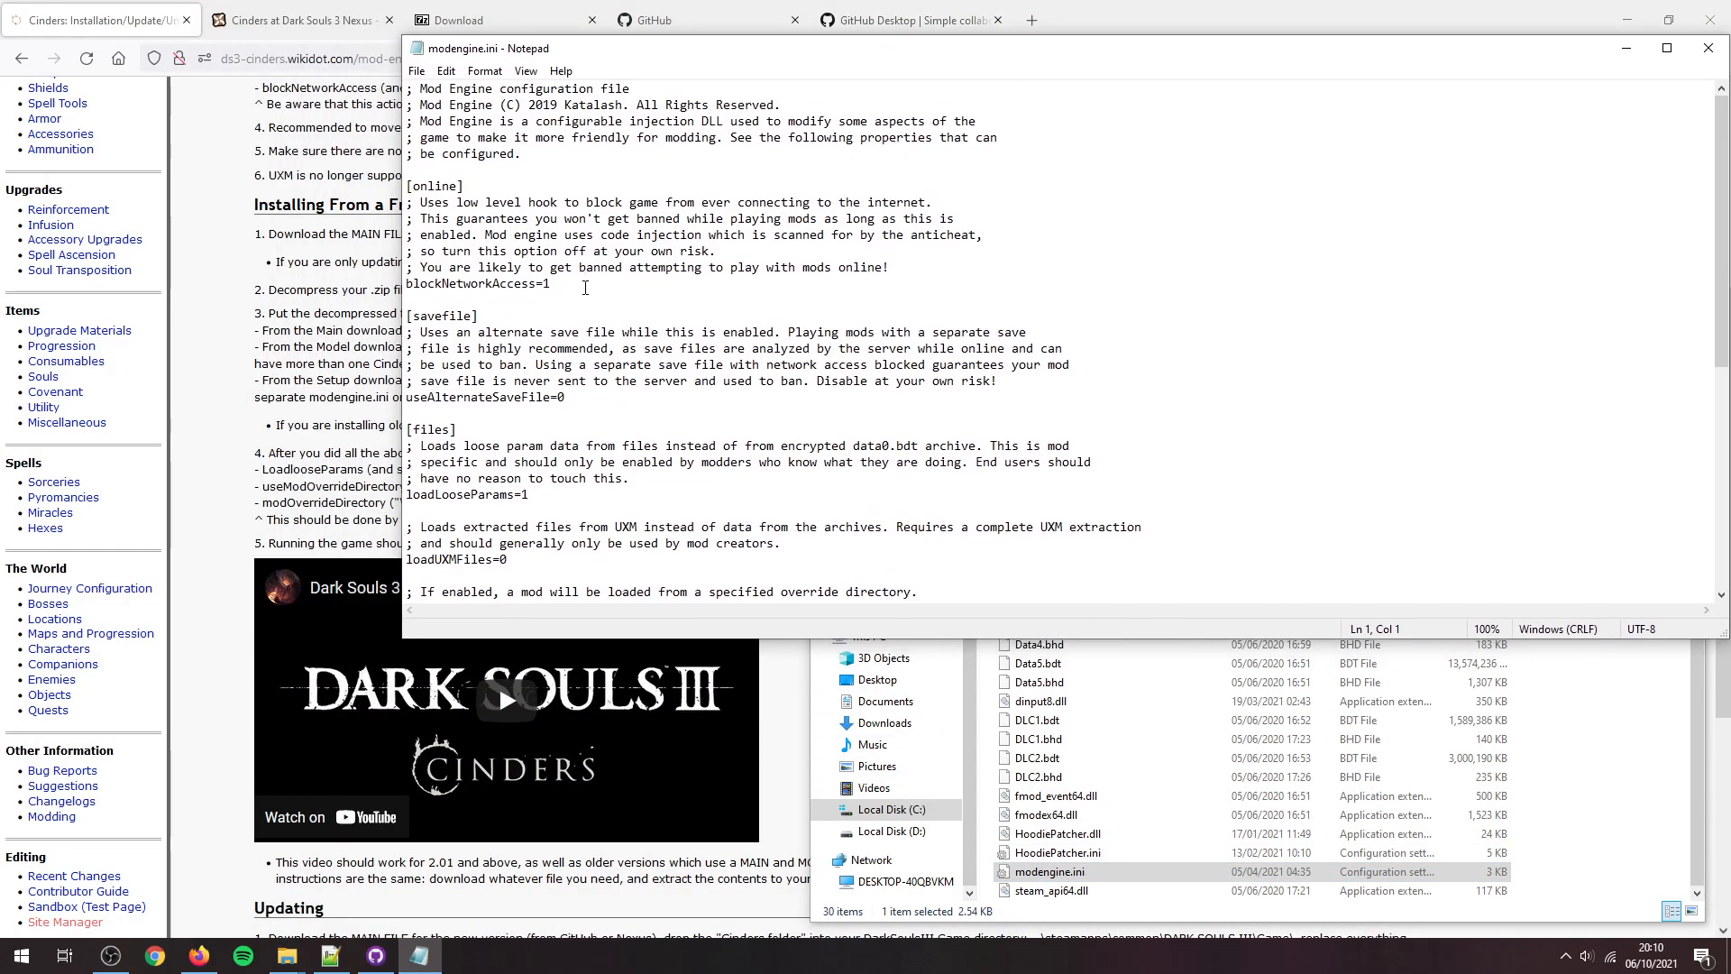
Step: Place Notepad beside the guide and scroll to verify useModOverrideDirectory=1 and modOverrideDirectory="\Cinders"
drag(413, 184, 549, 282)
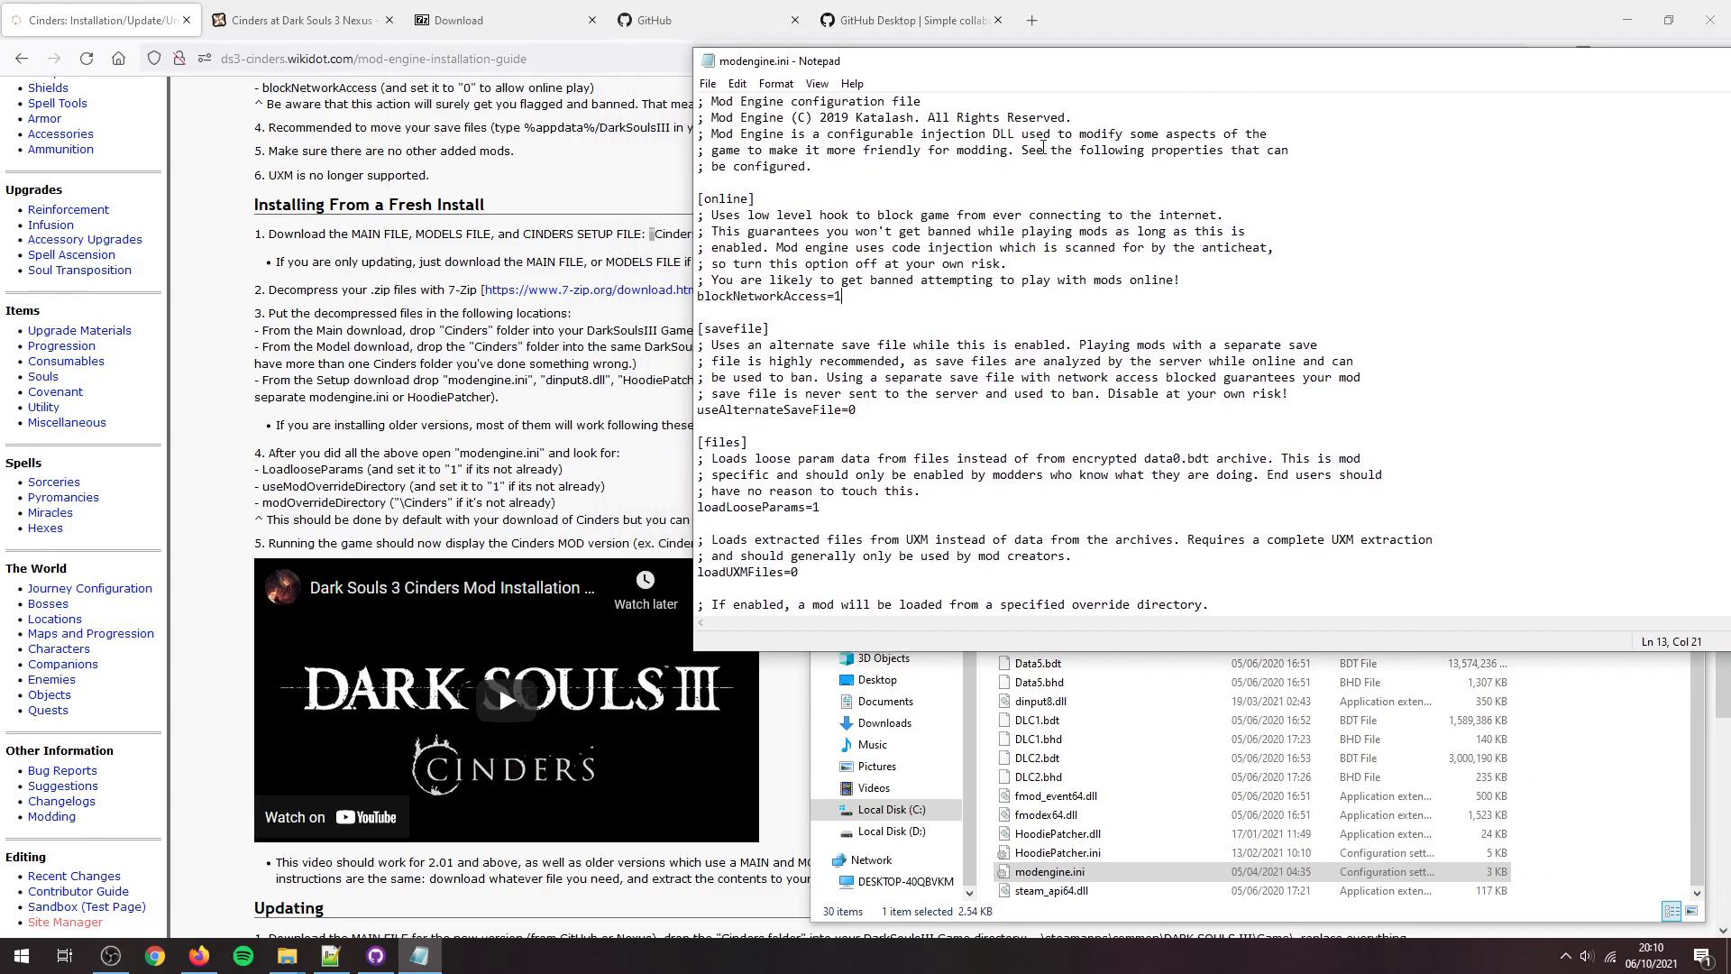
scroll(down, 3)
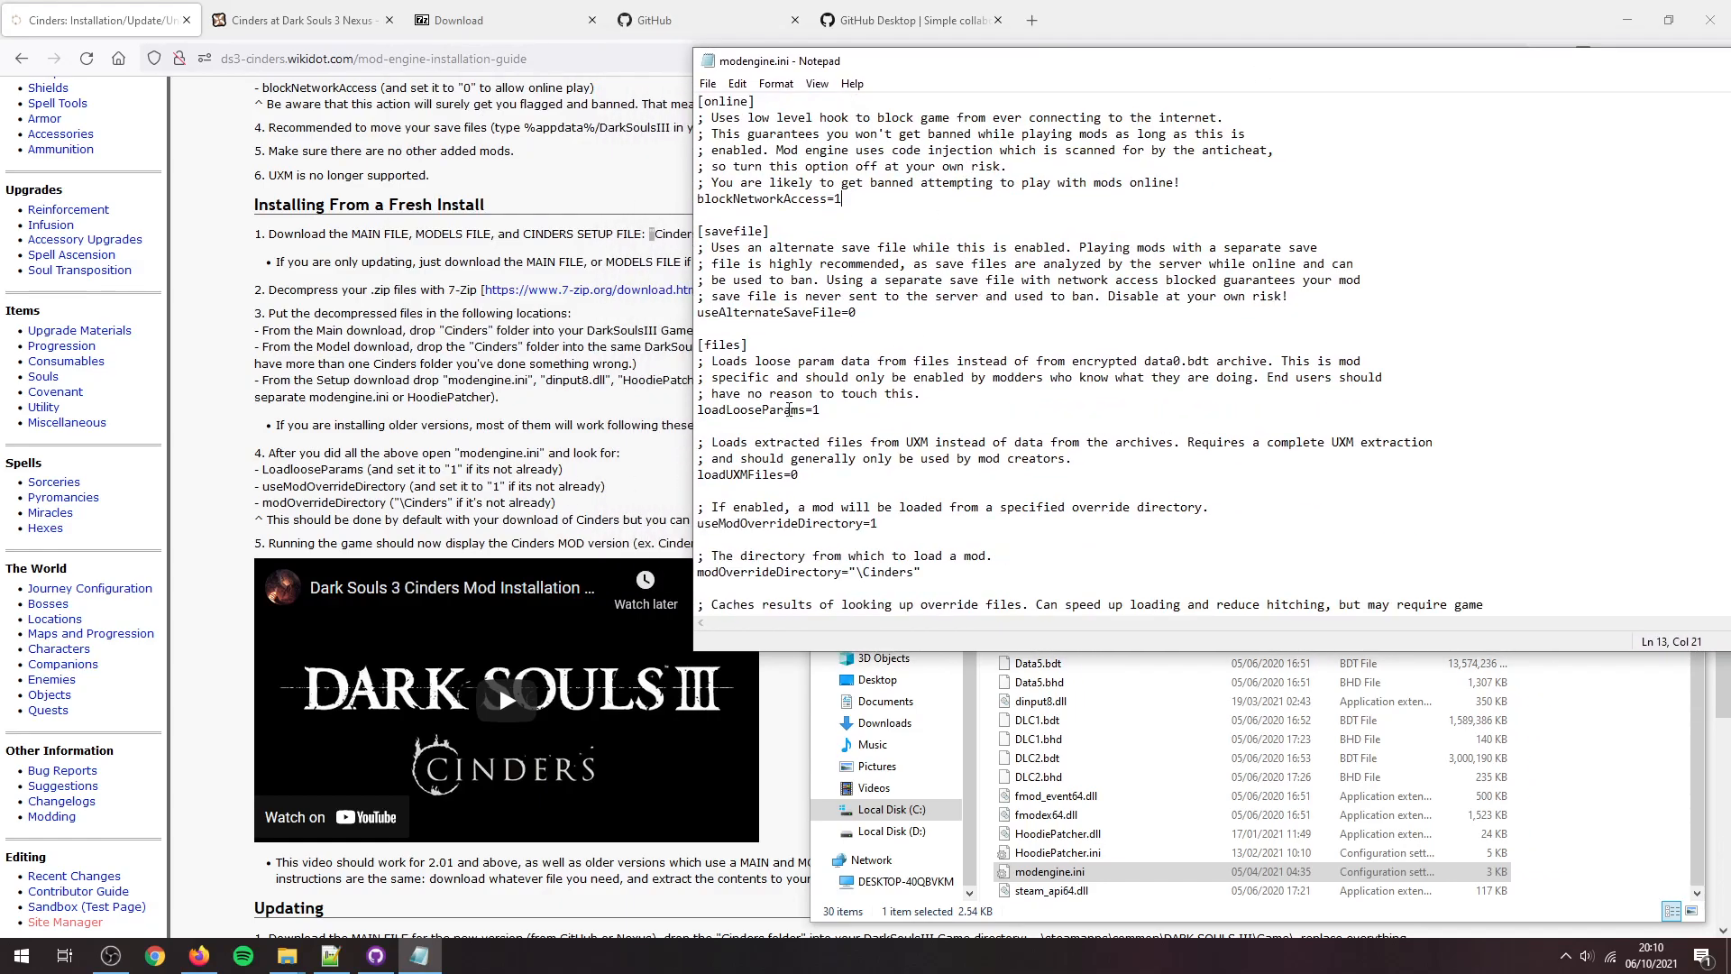
scroll(down, 3)
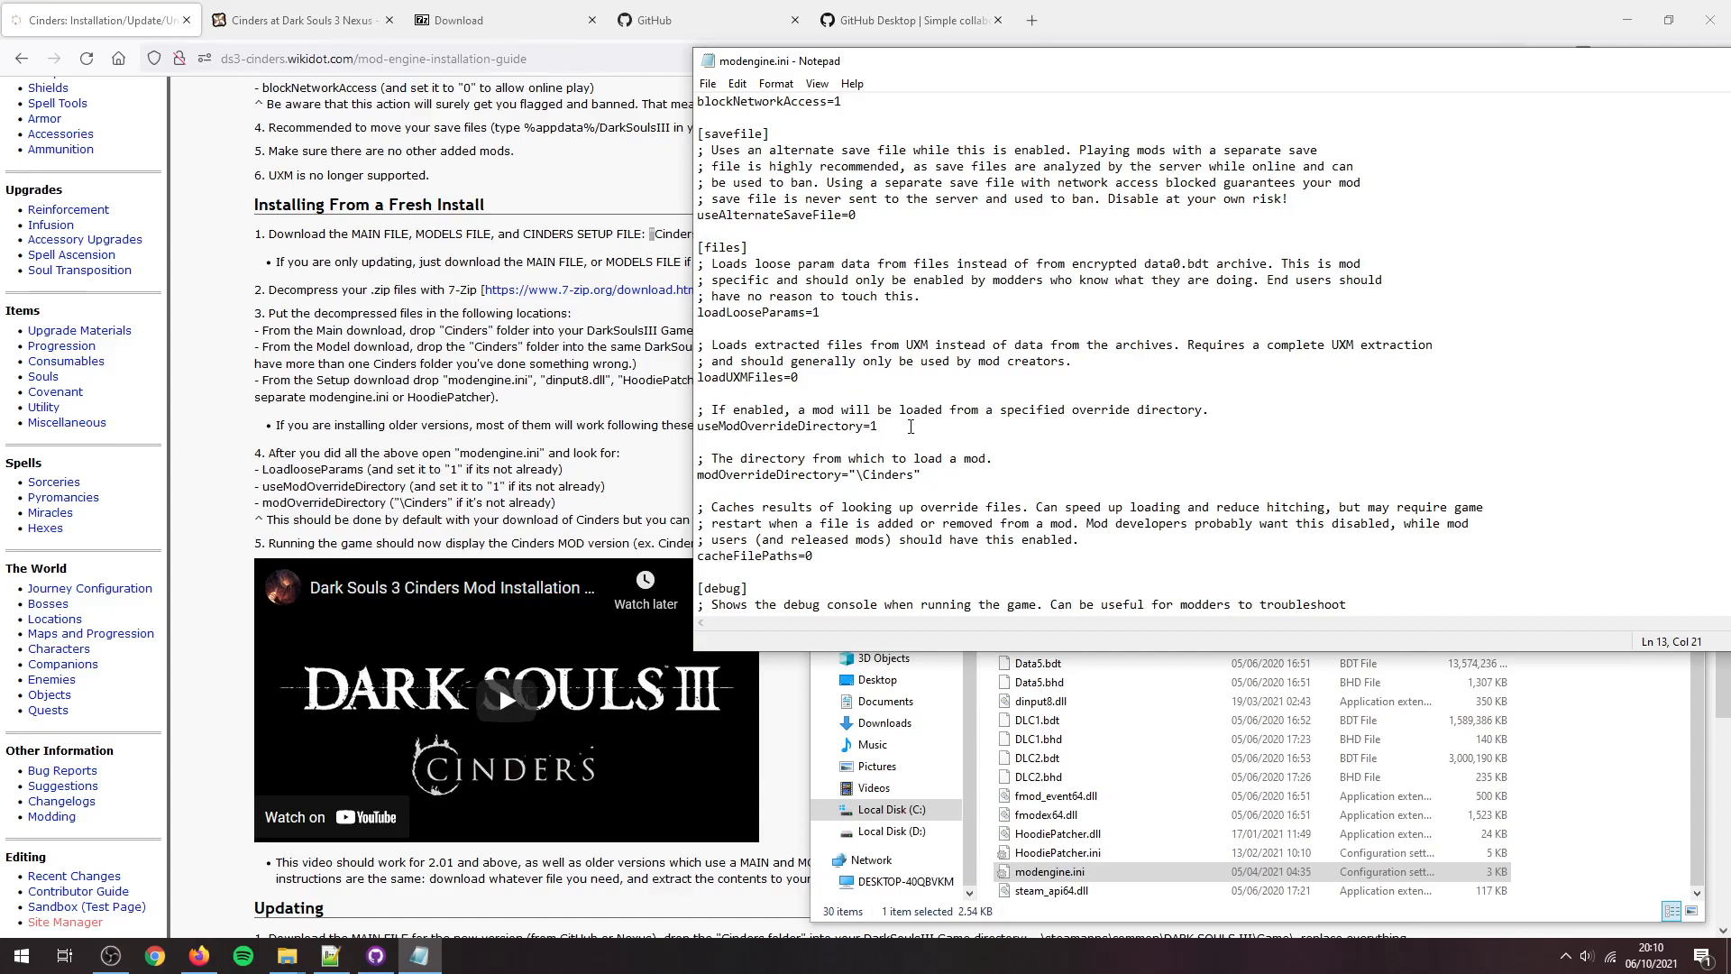
mouse_move(847, 468)
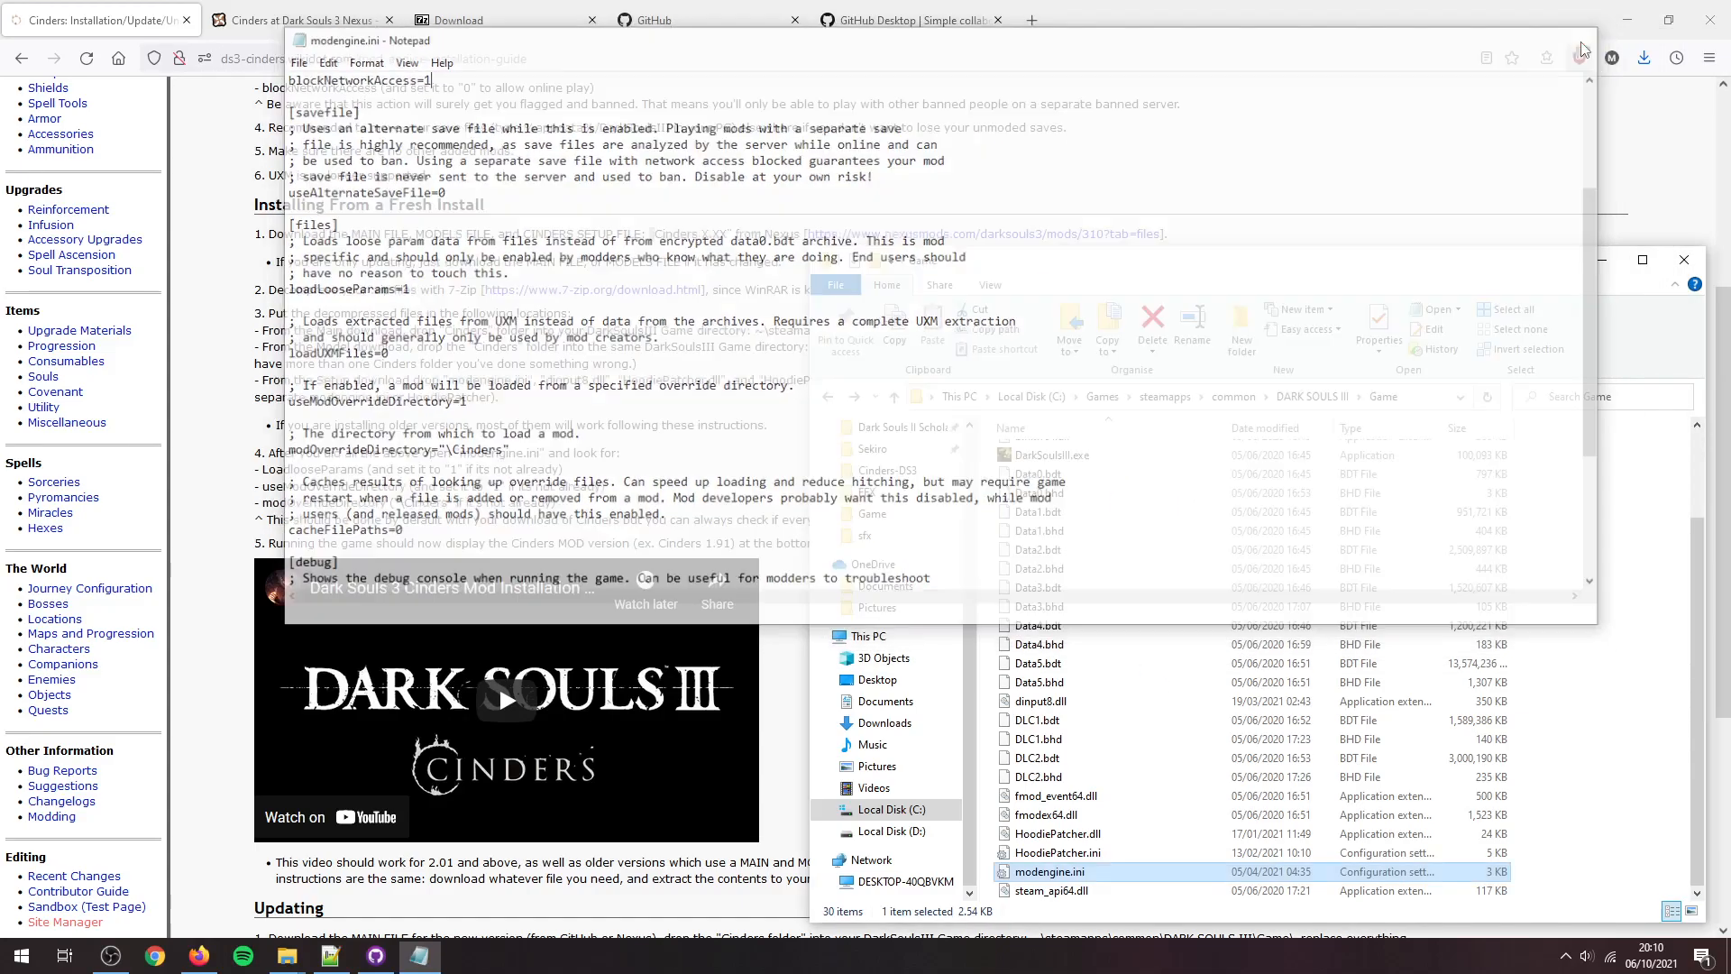
Step: Launch Dark Souls III from the taskbar to check the title shows Cinders - Version 2.09
click(20, 954)
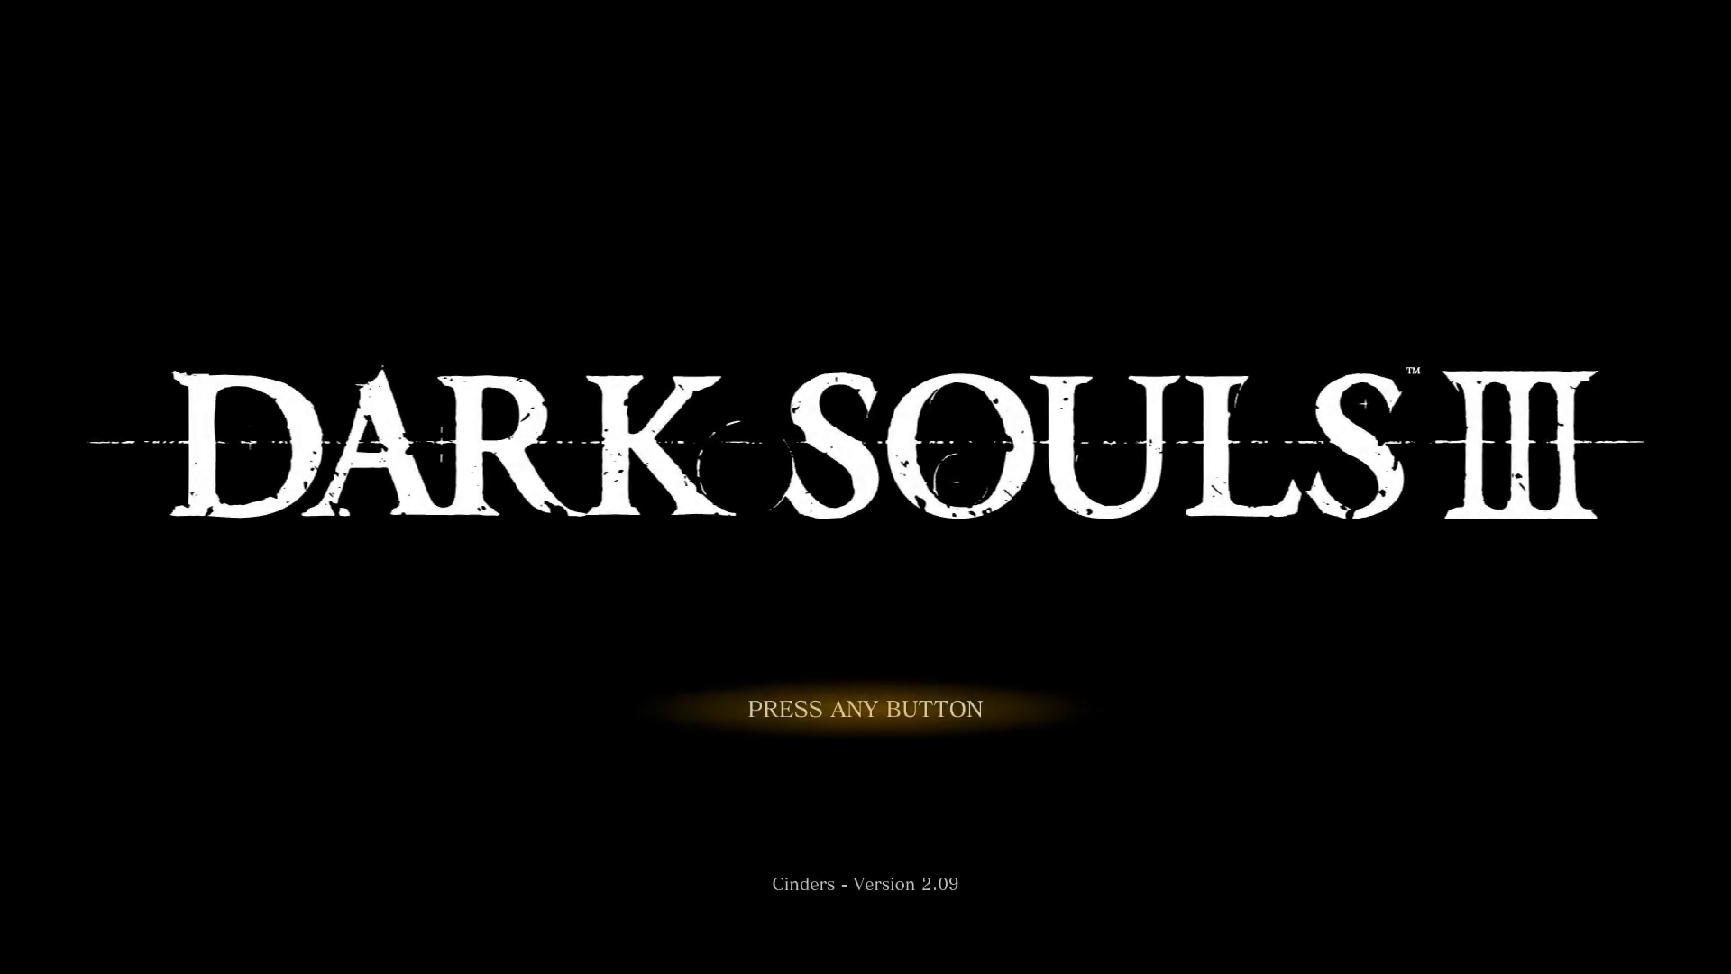
Step: Pass the title screen, view the Cinders classes in character creation, then quit
key(enter)
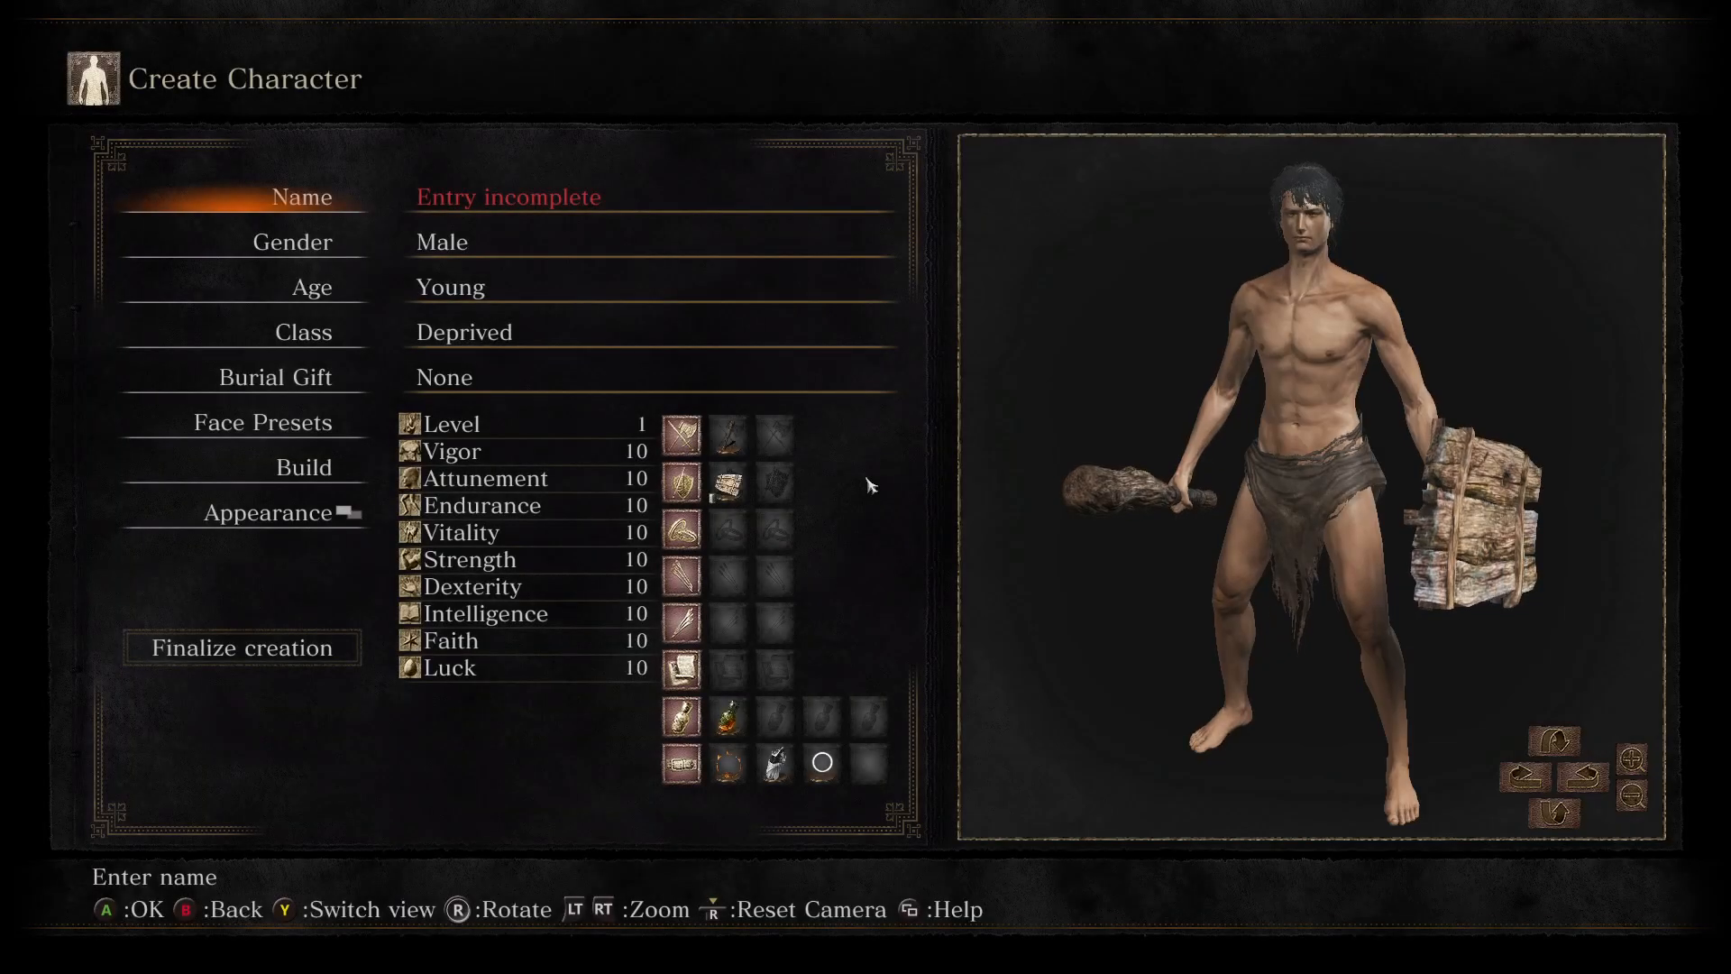
click(303, 331)
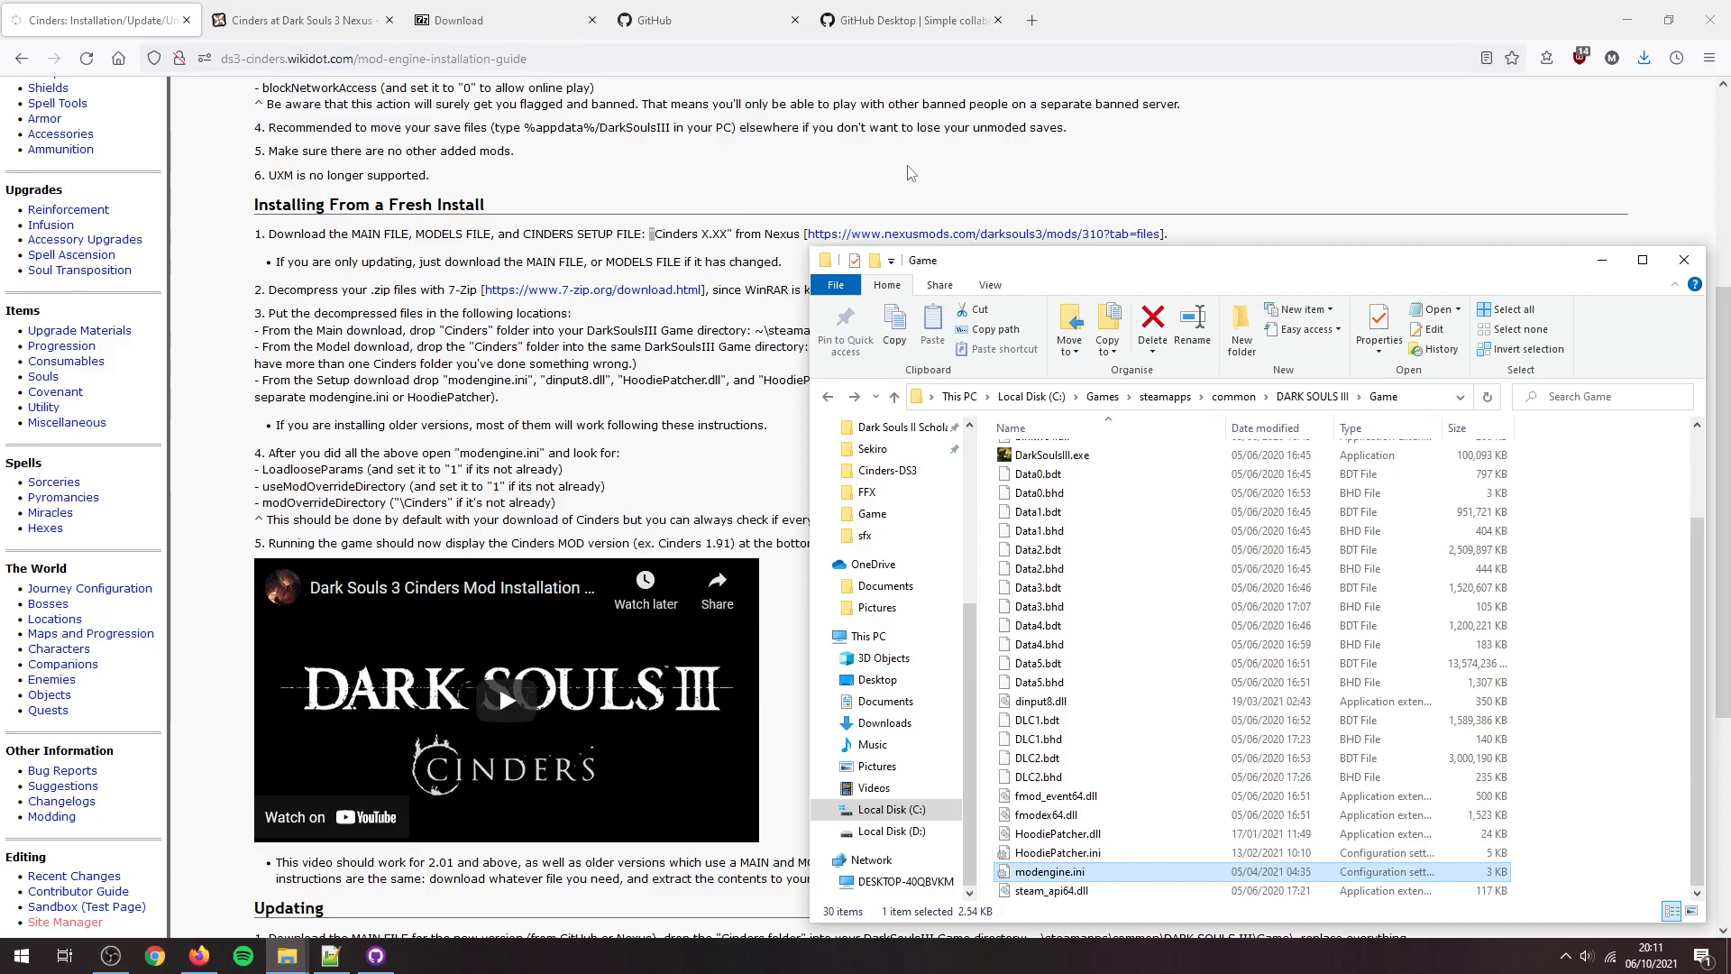
mouse_move(1652, 742)
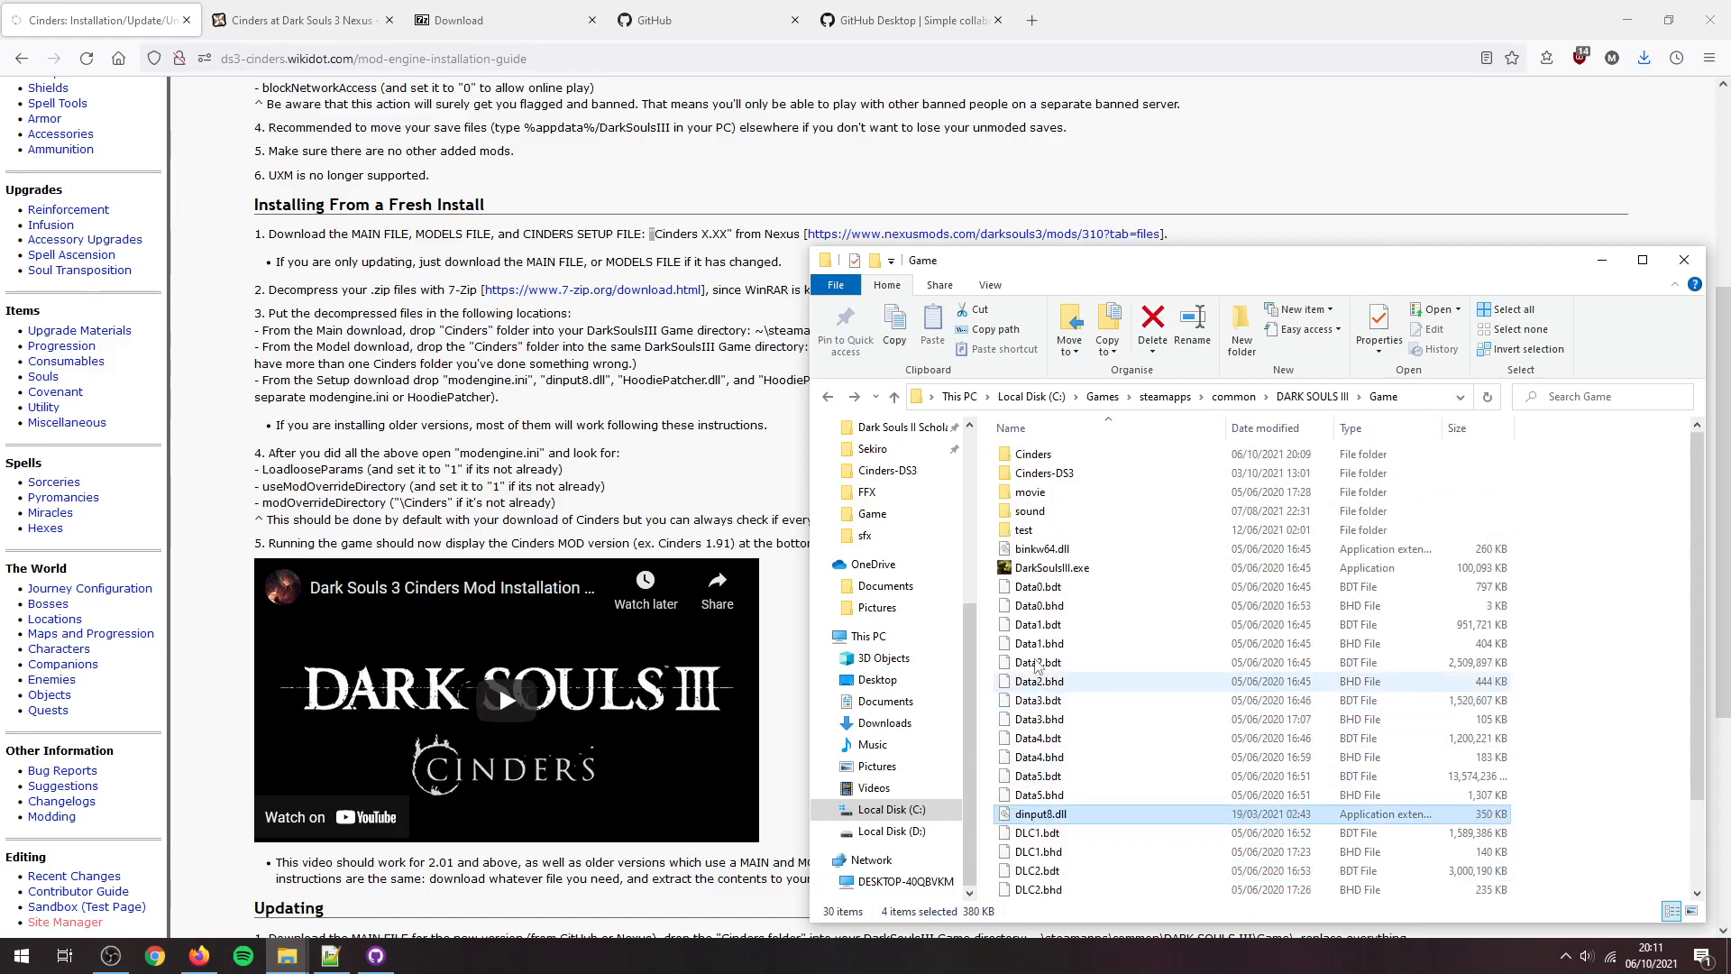
Step: Select the Cinders folder and mod setup files in the Game folder and recycle them
click(1032, 454)
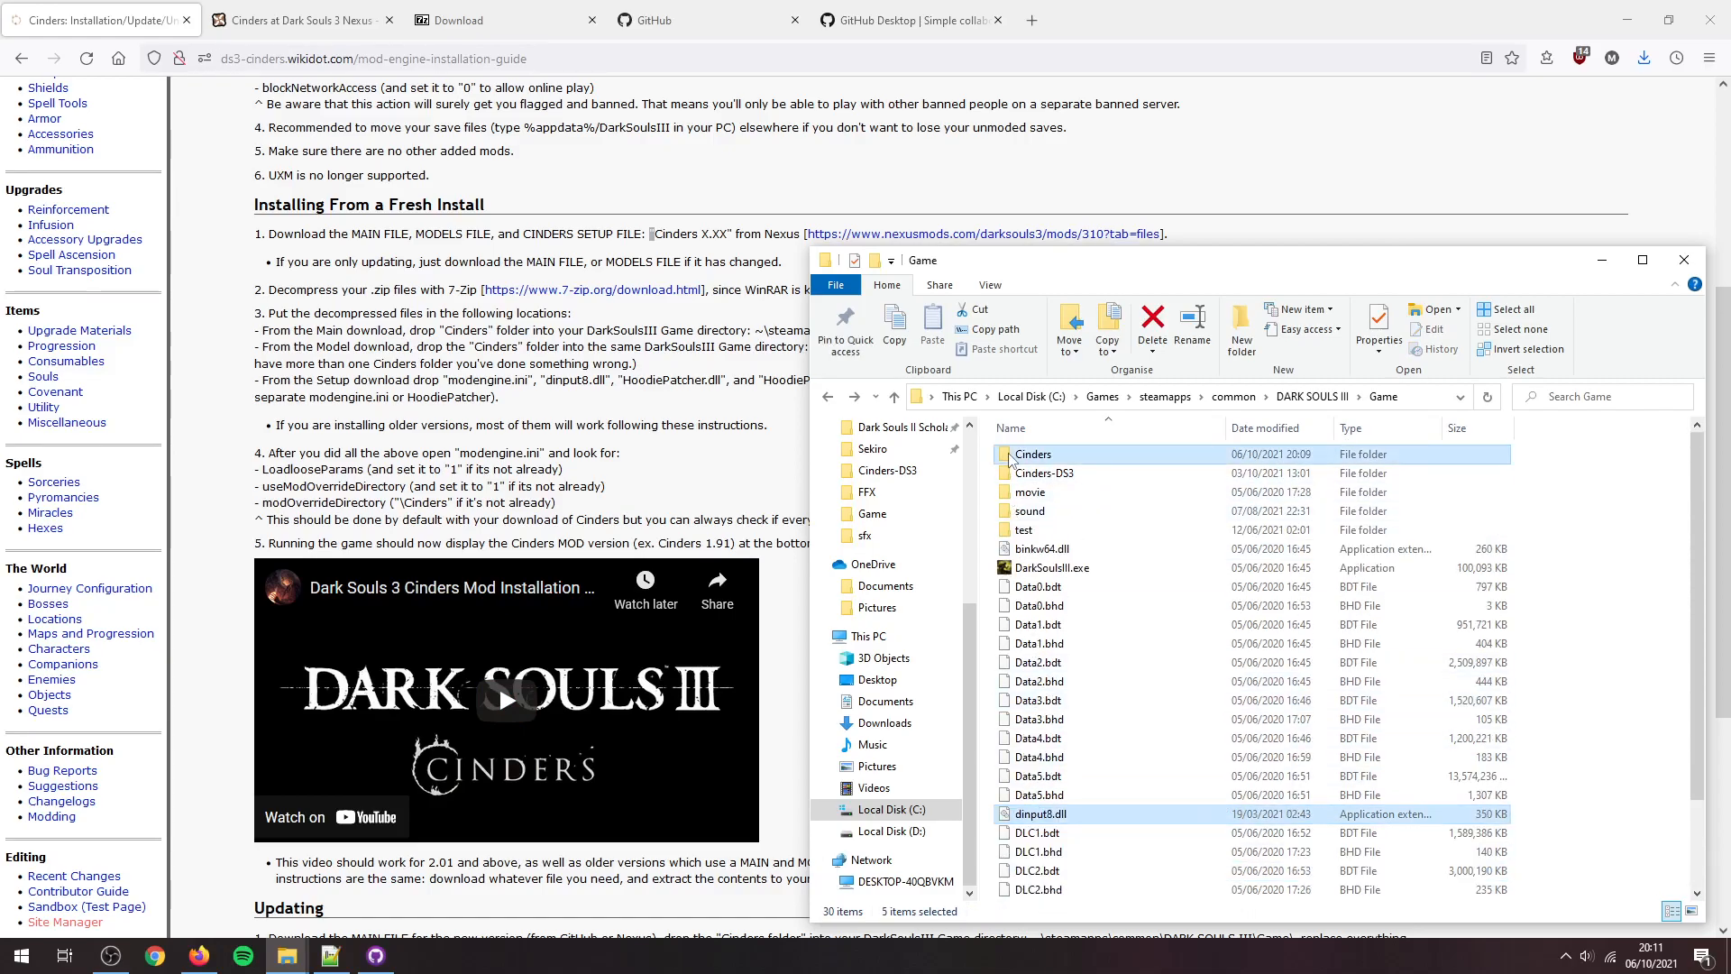
click(1151, 329)
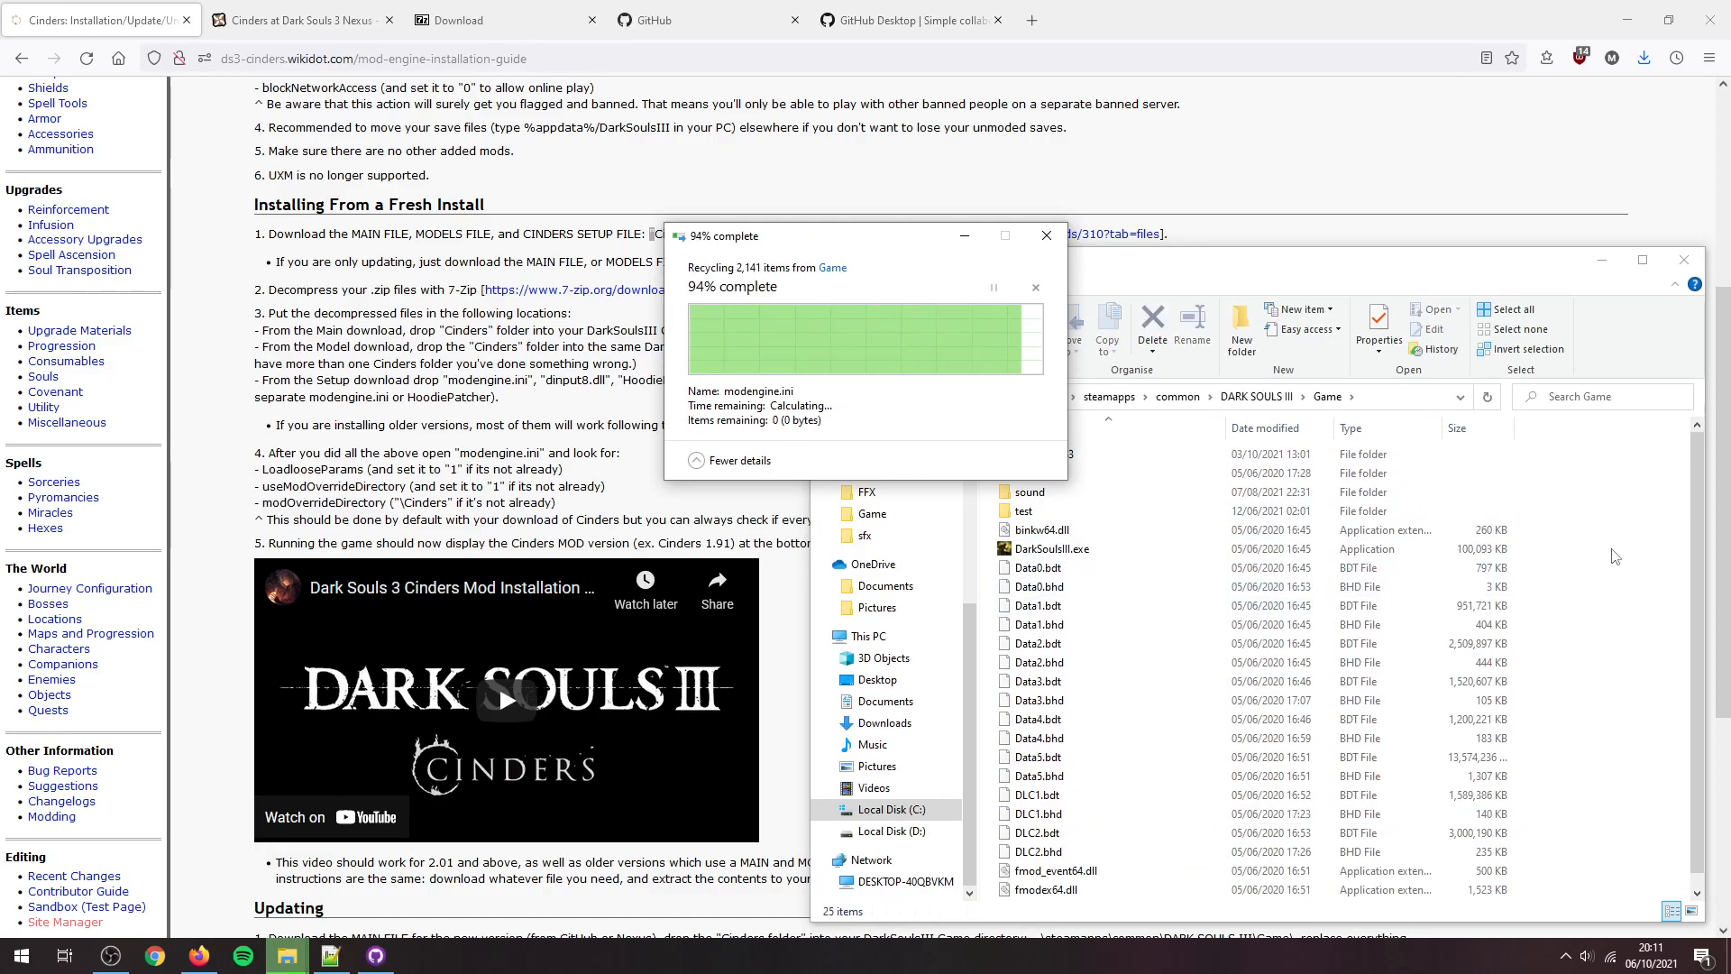
click(707, 19)
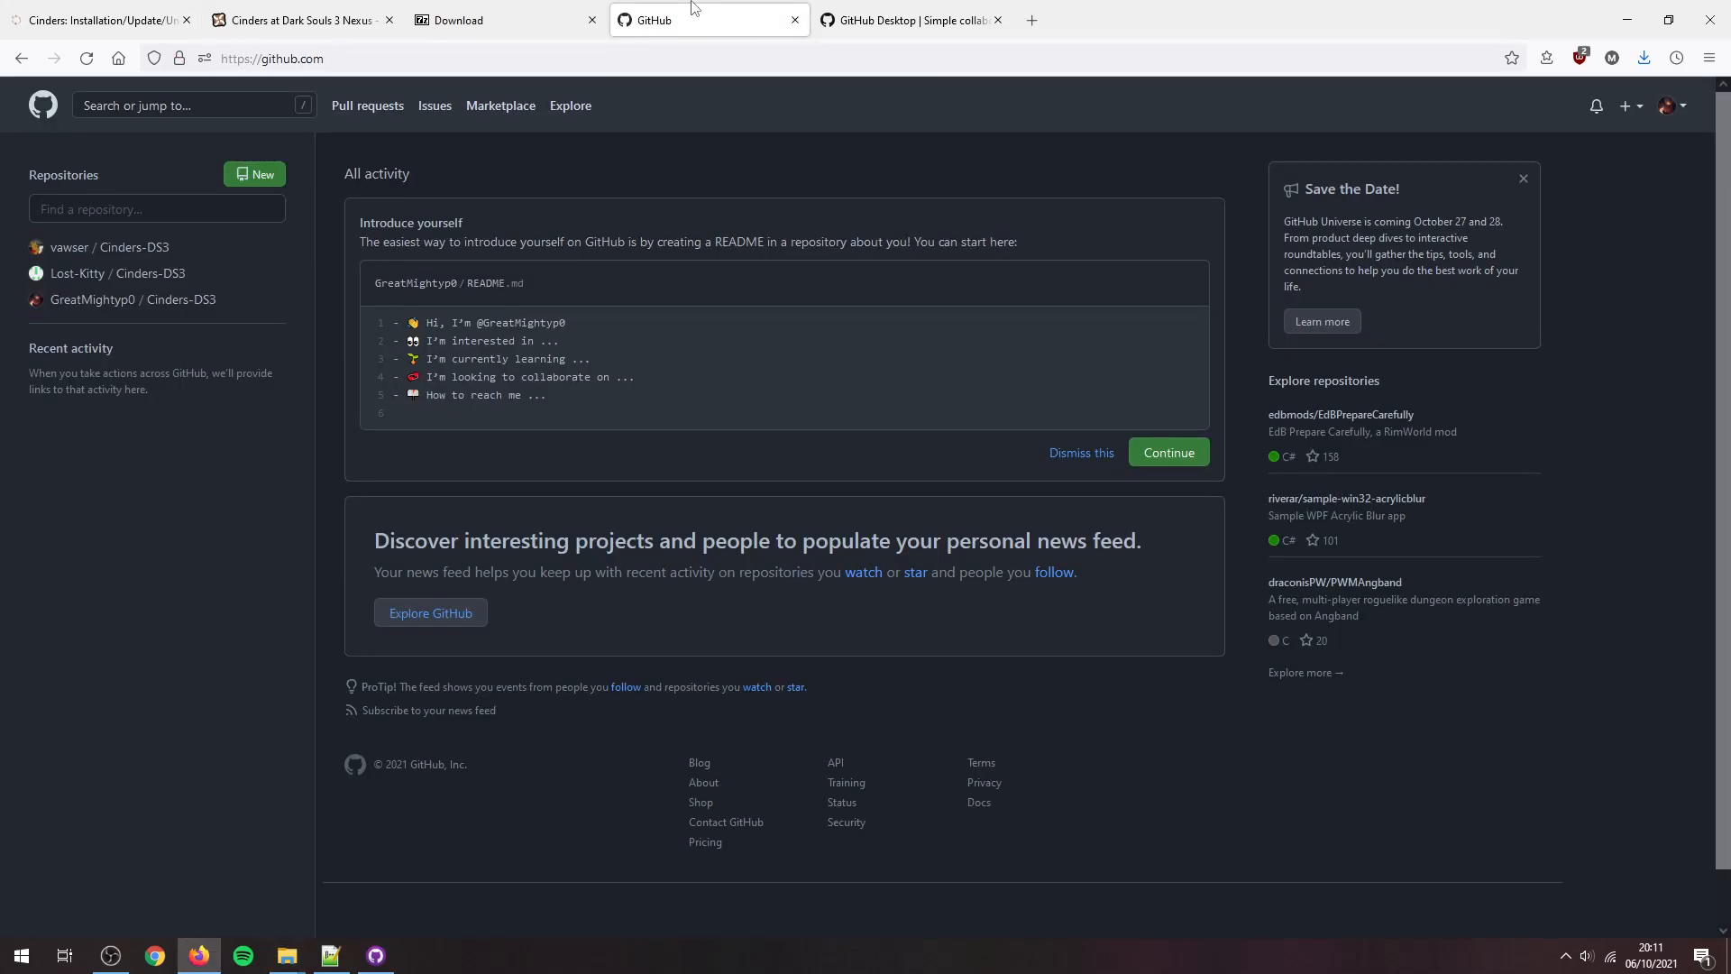
mouse_move(88, 247)
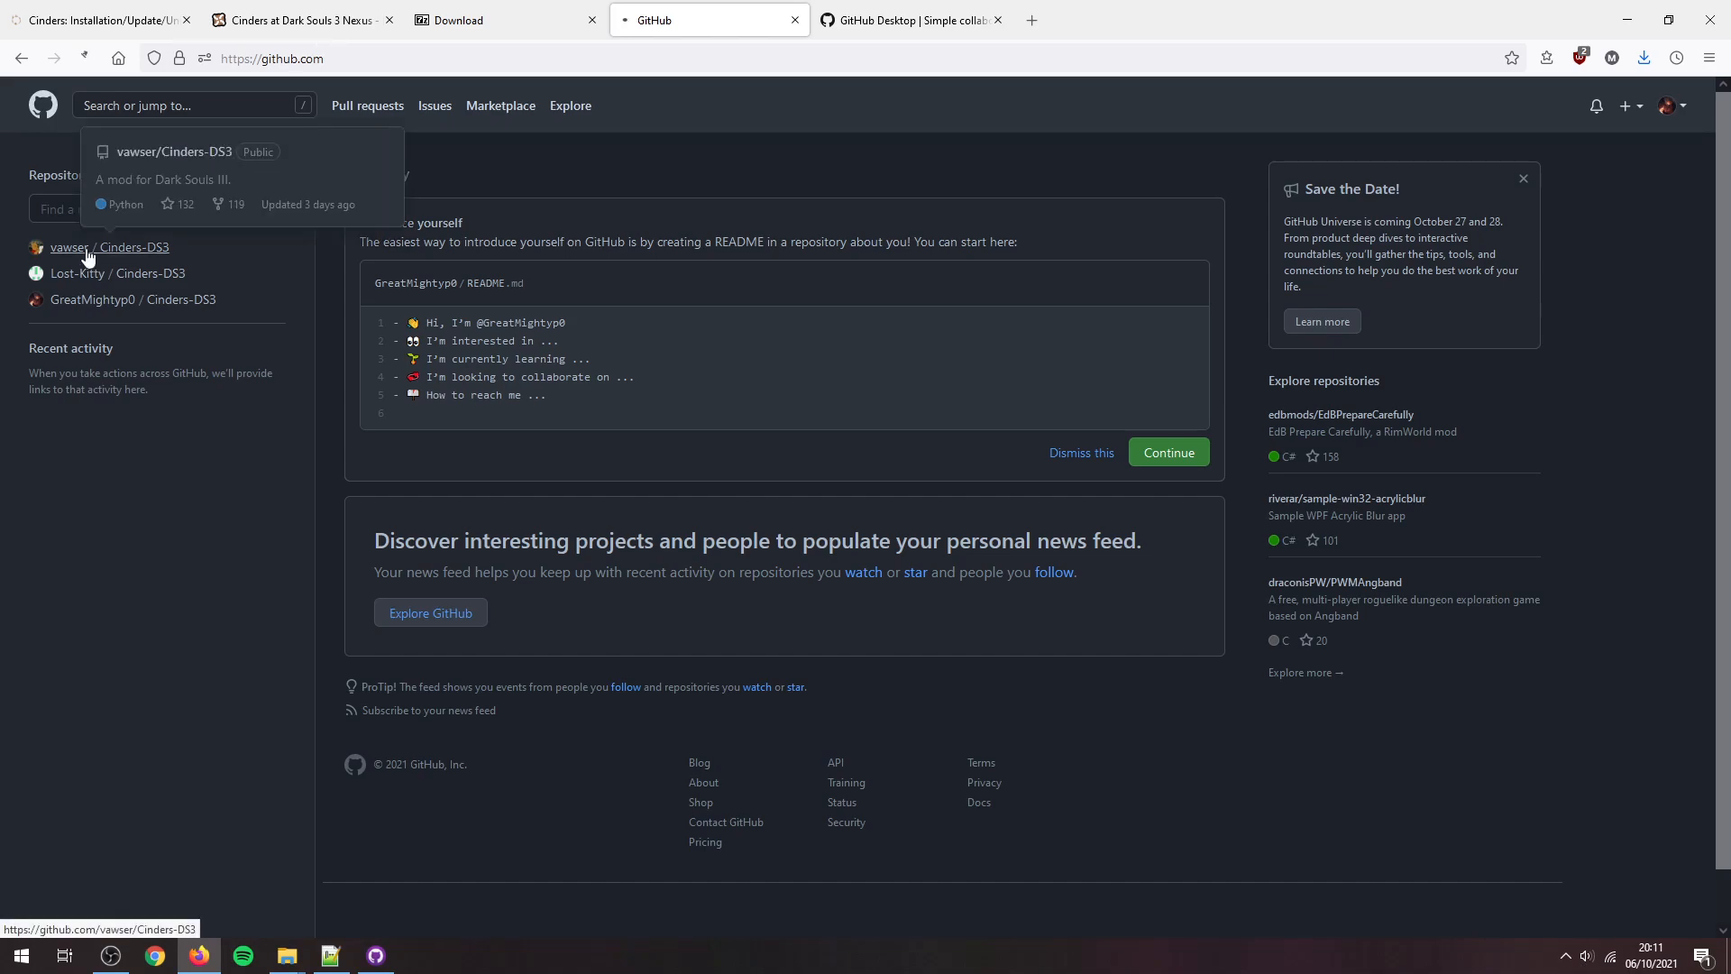
Step: Open the Cinders-DS3 repository and view its clone and download options
click(108, 247)
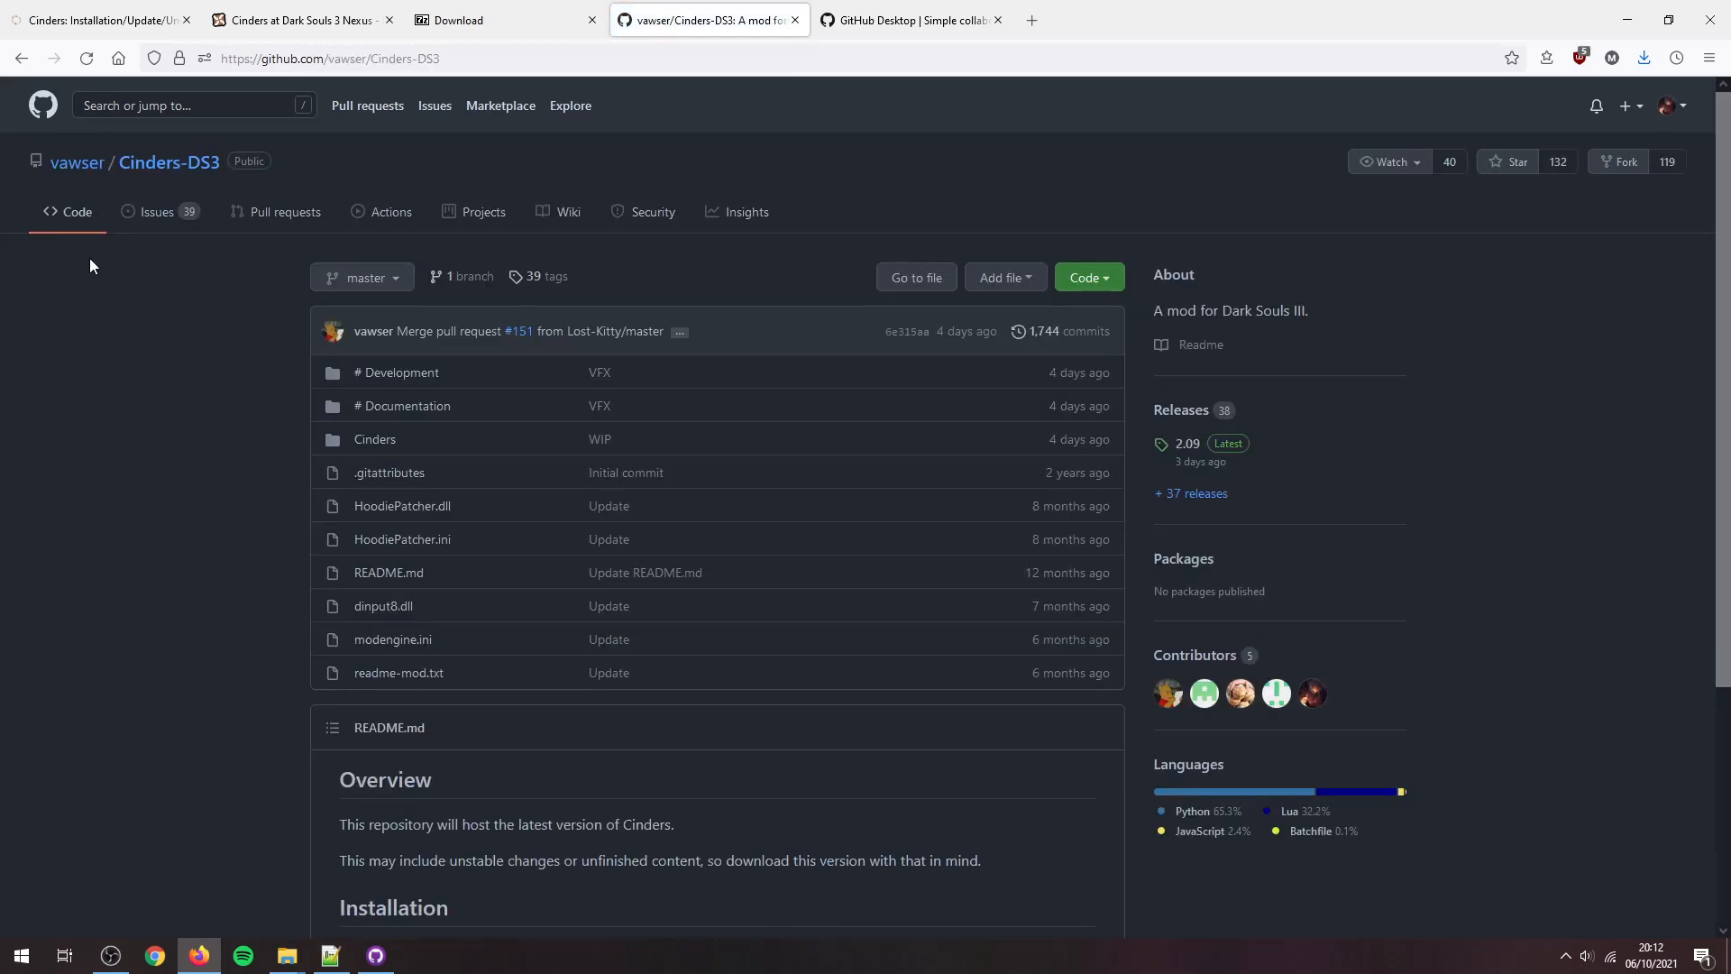
mouse_move(240, 58)
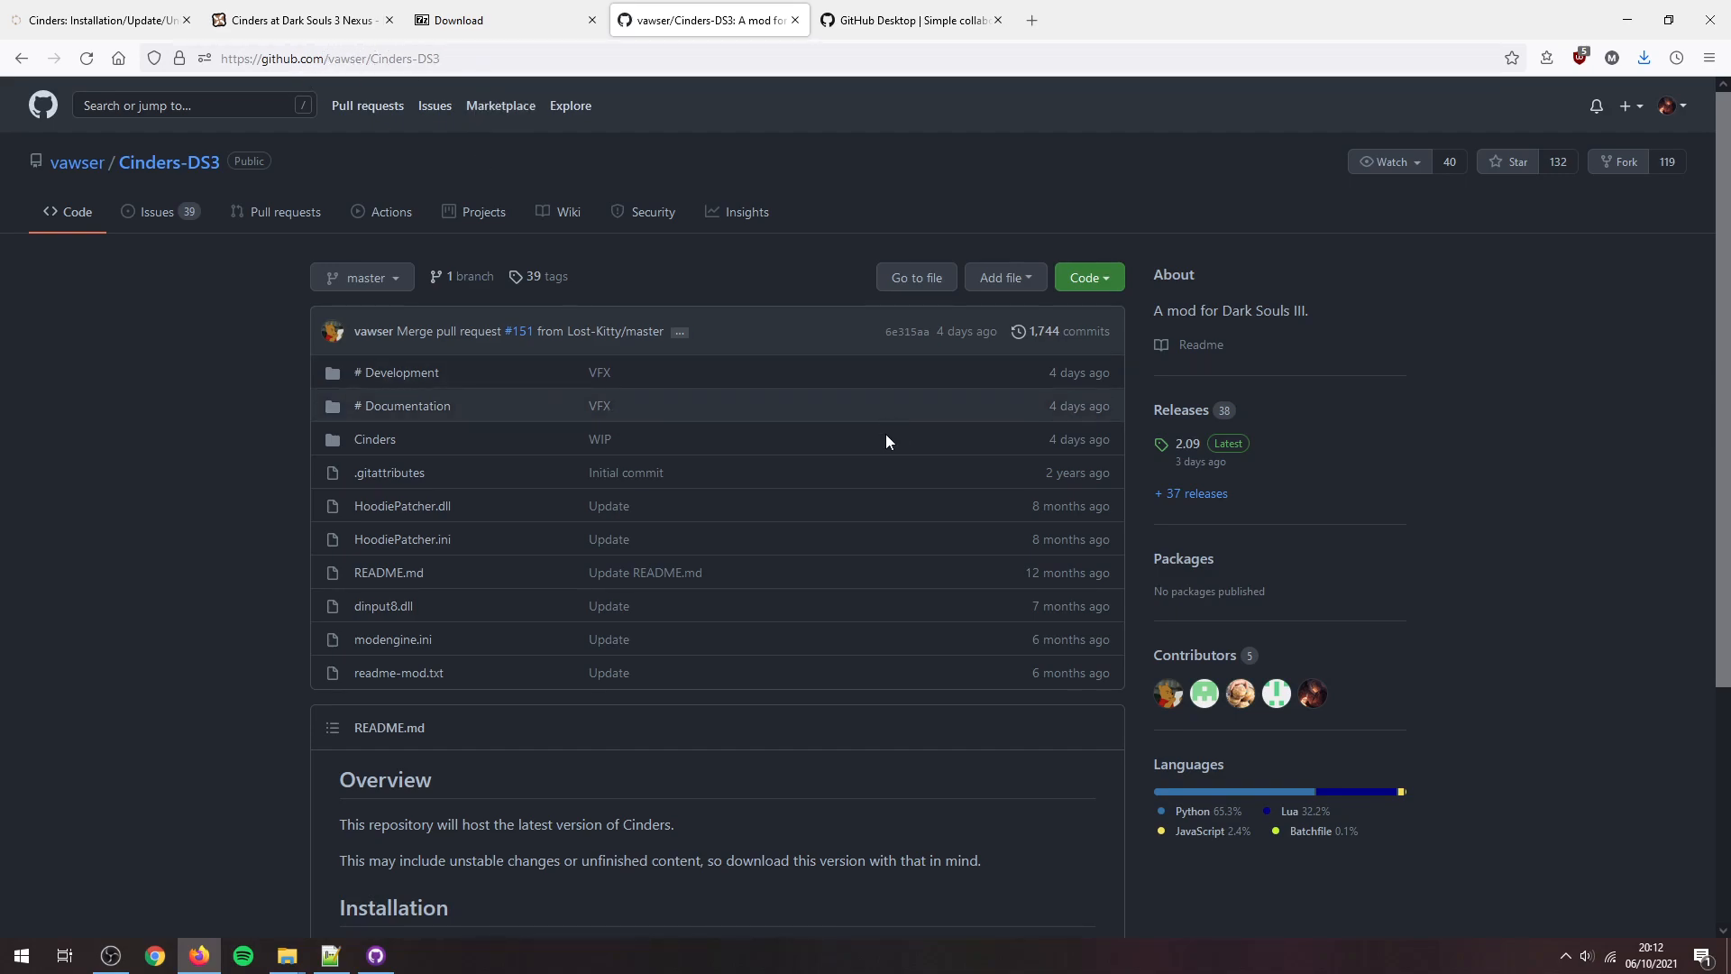
click(1085, 277)
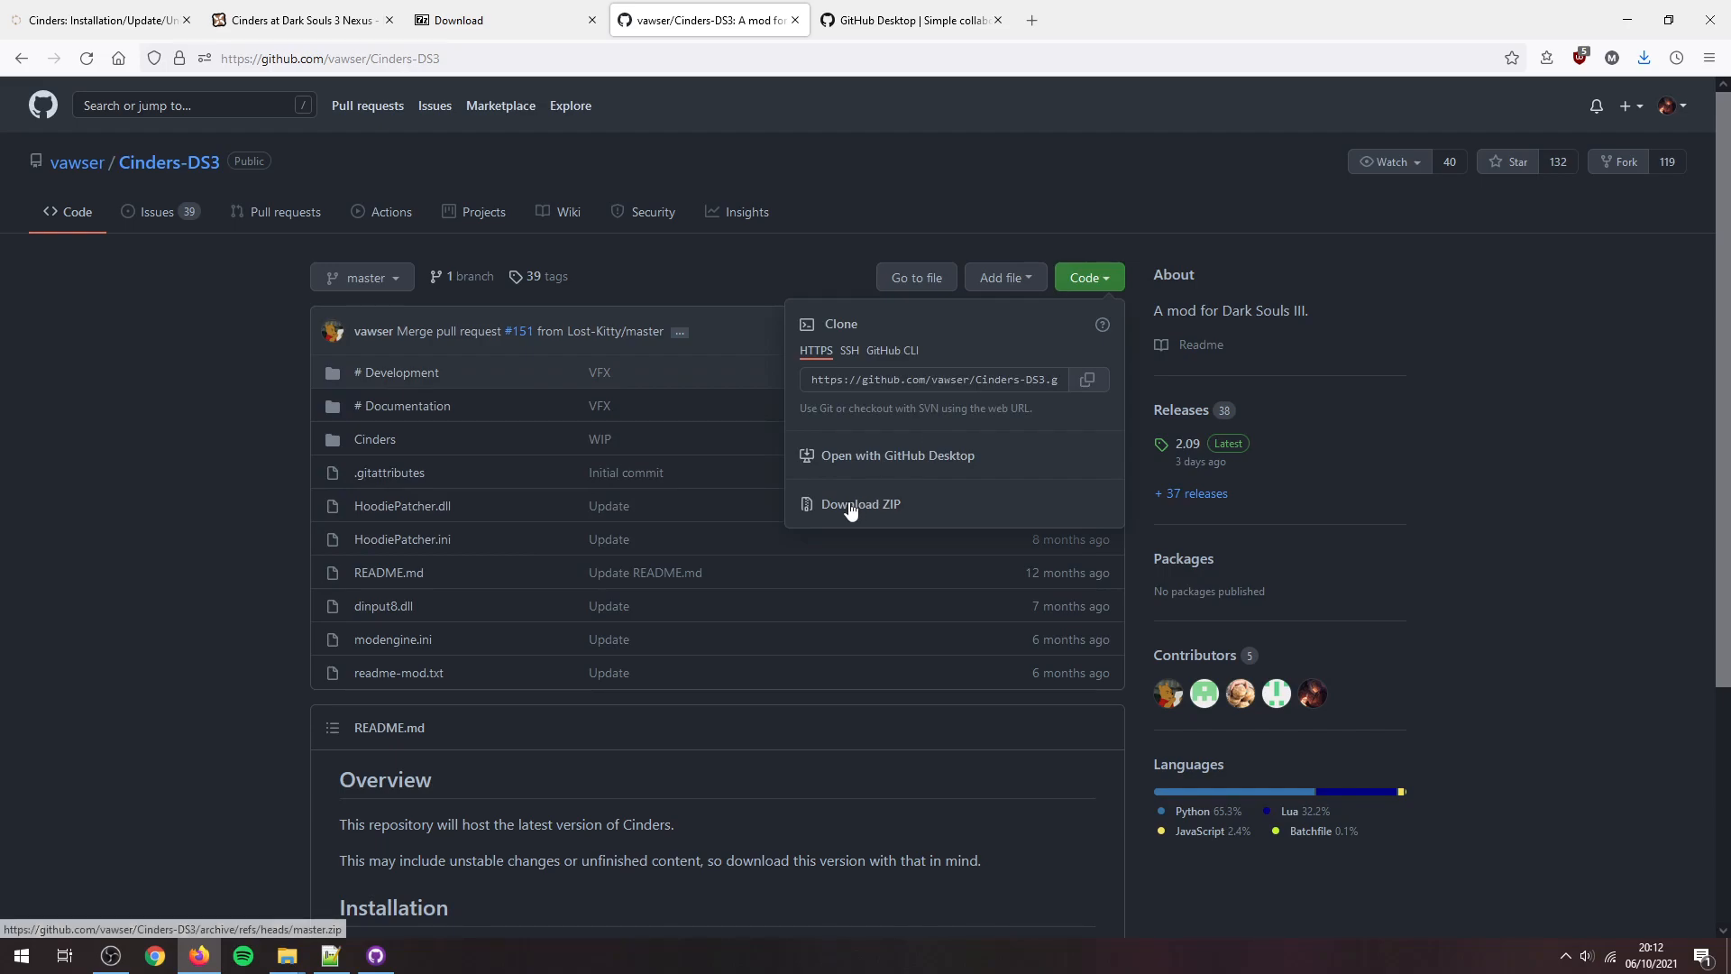
click(53, 481)
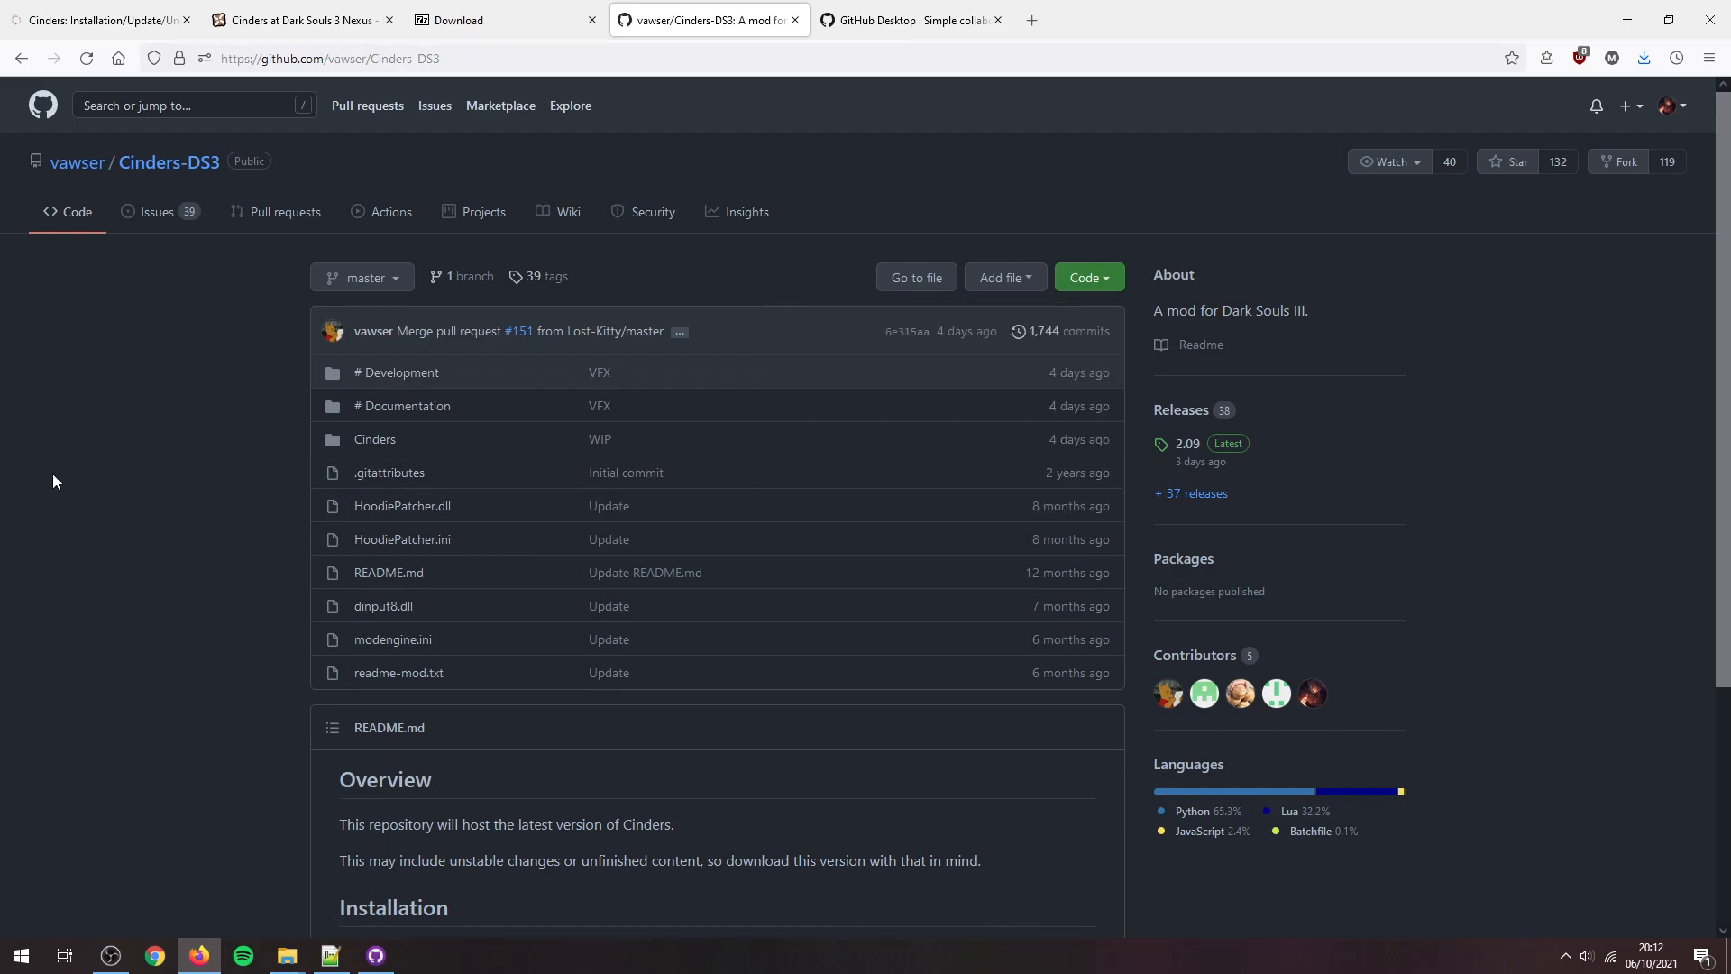
mouse_move(1083, 277)
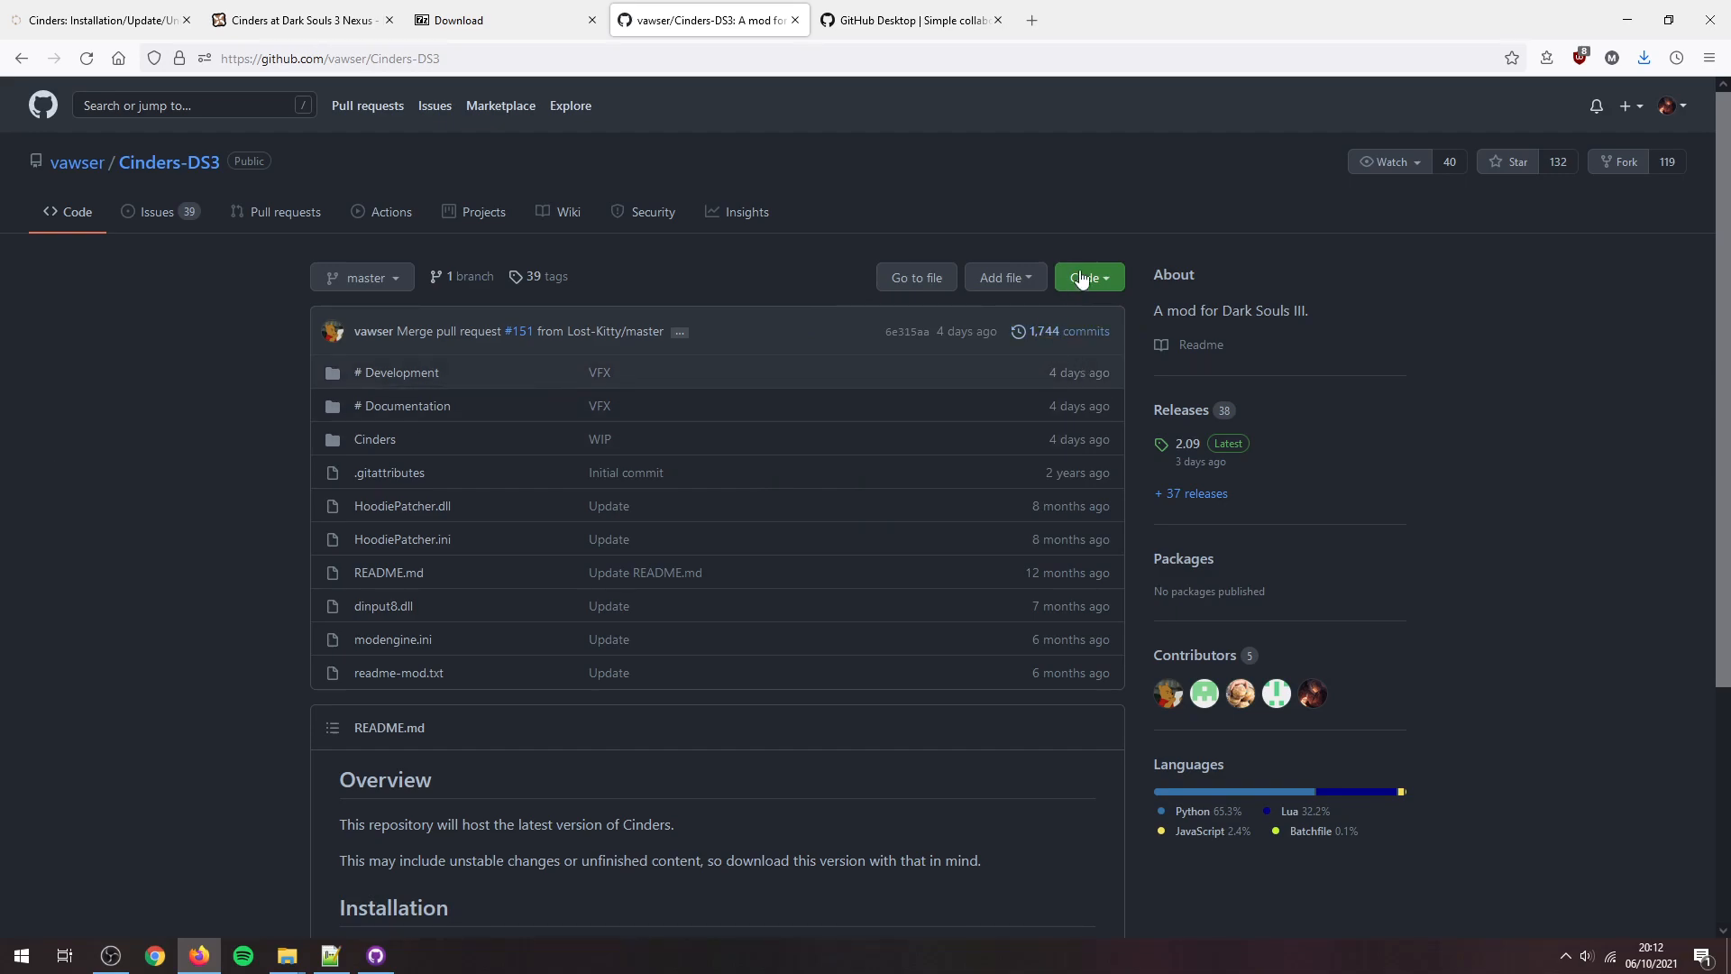
click(1087, 277)
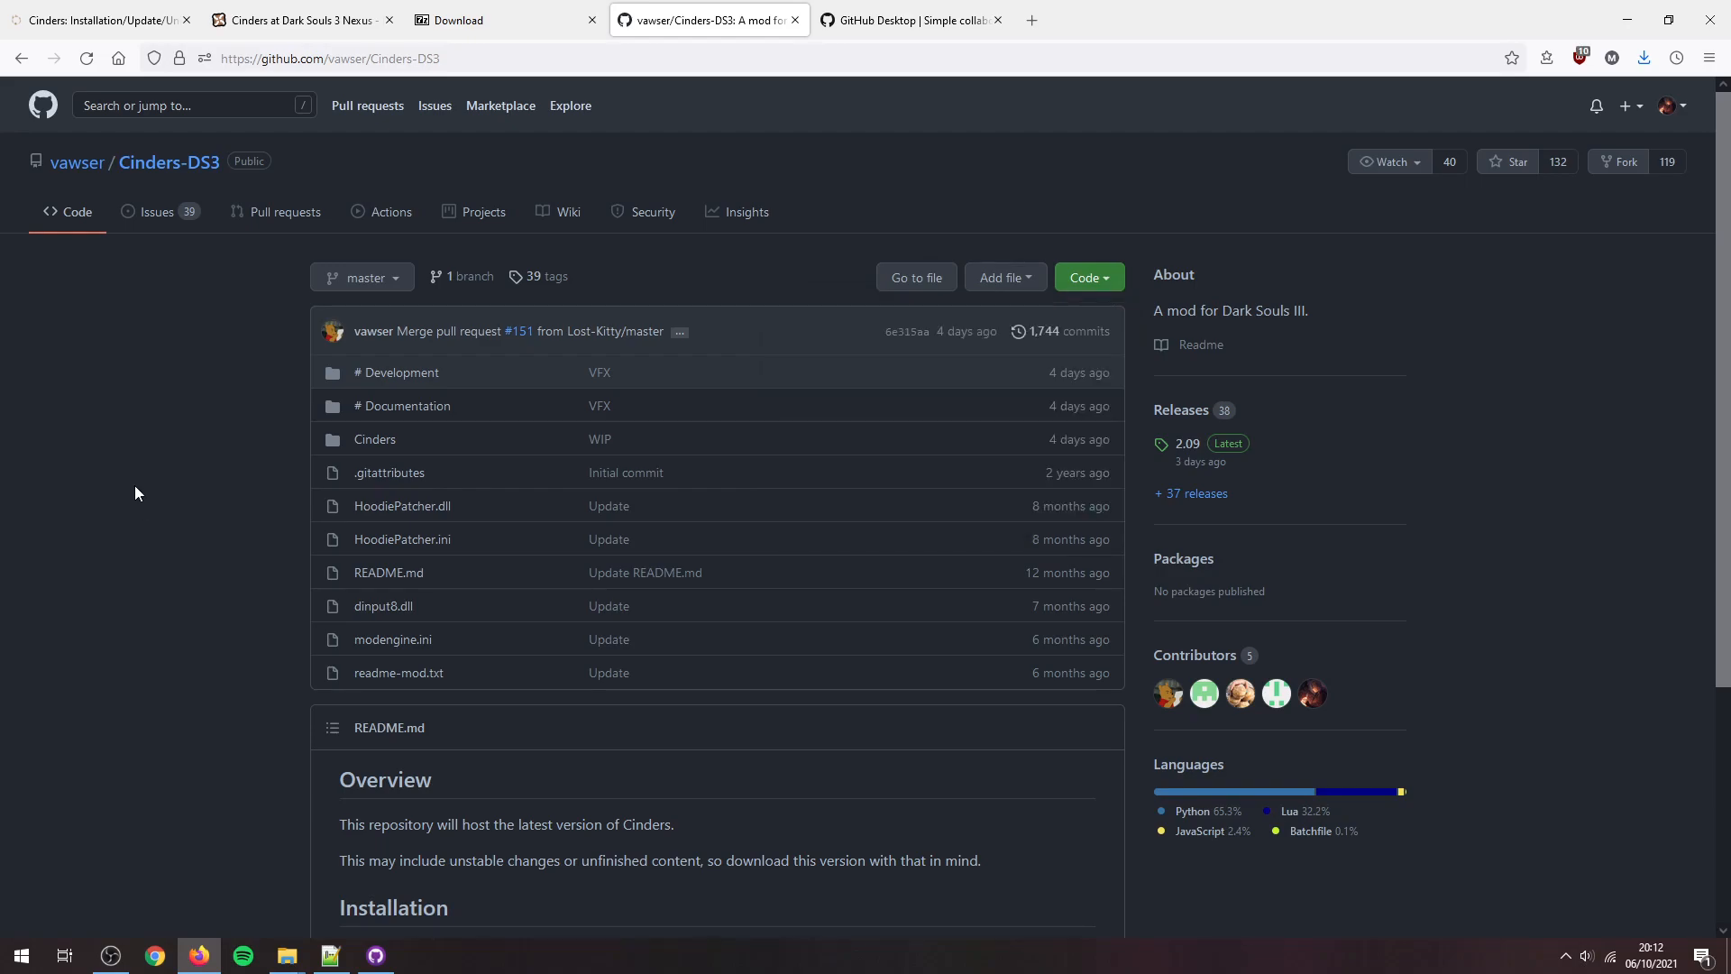
mouse_move(403, 405)
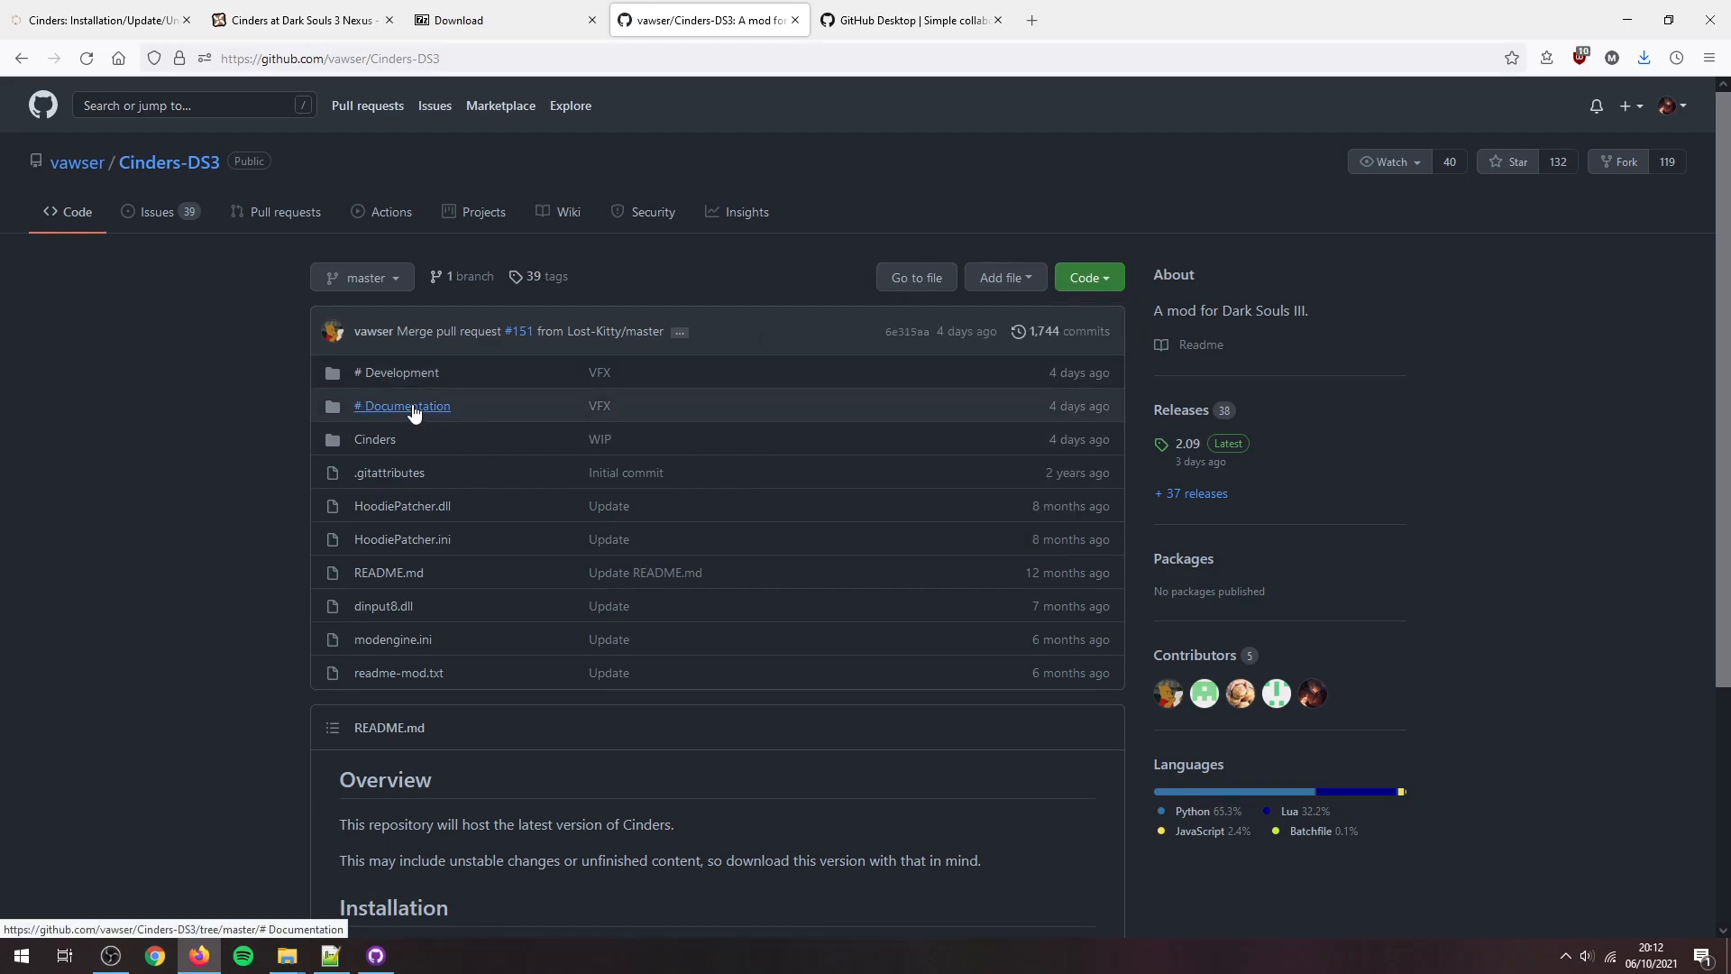
Step: Browse the repository's Documentation folder and read Changelog.txt
click(402, 405)
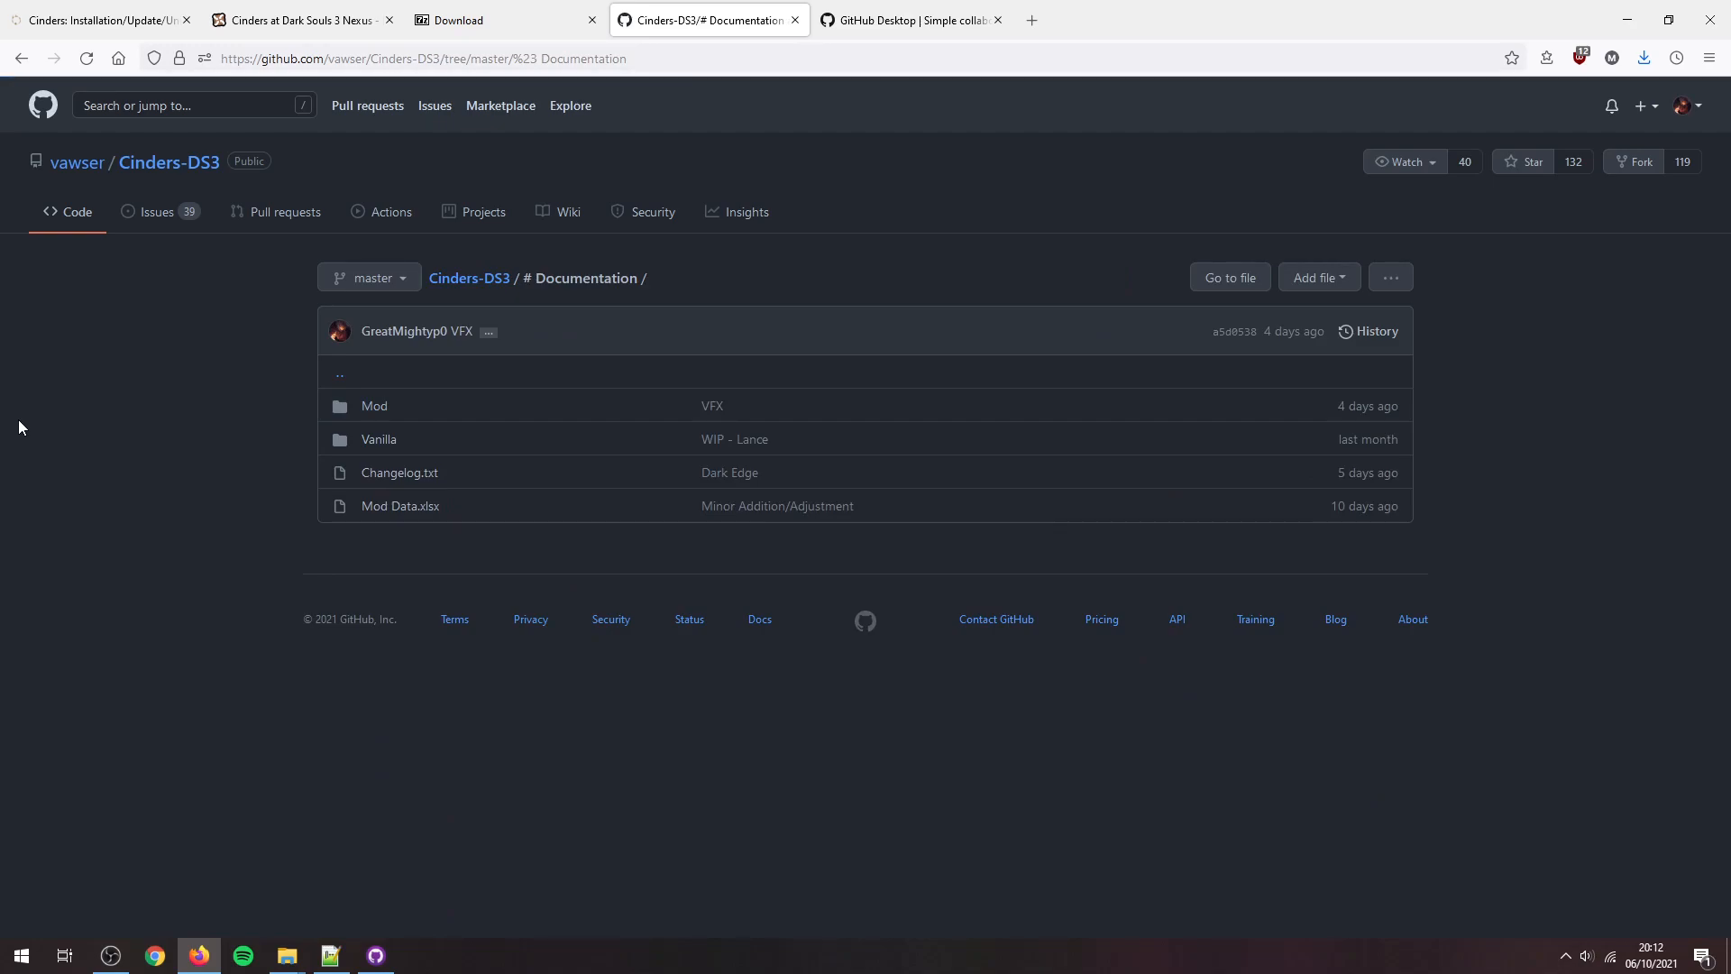
click(399, 472)
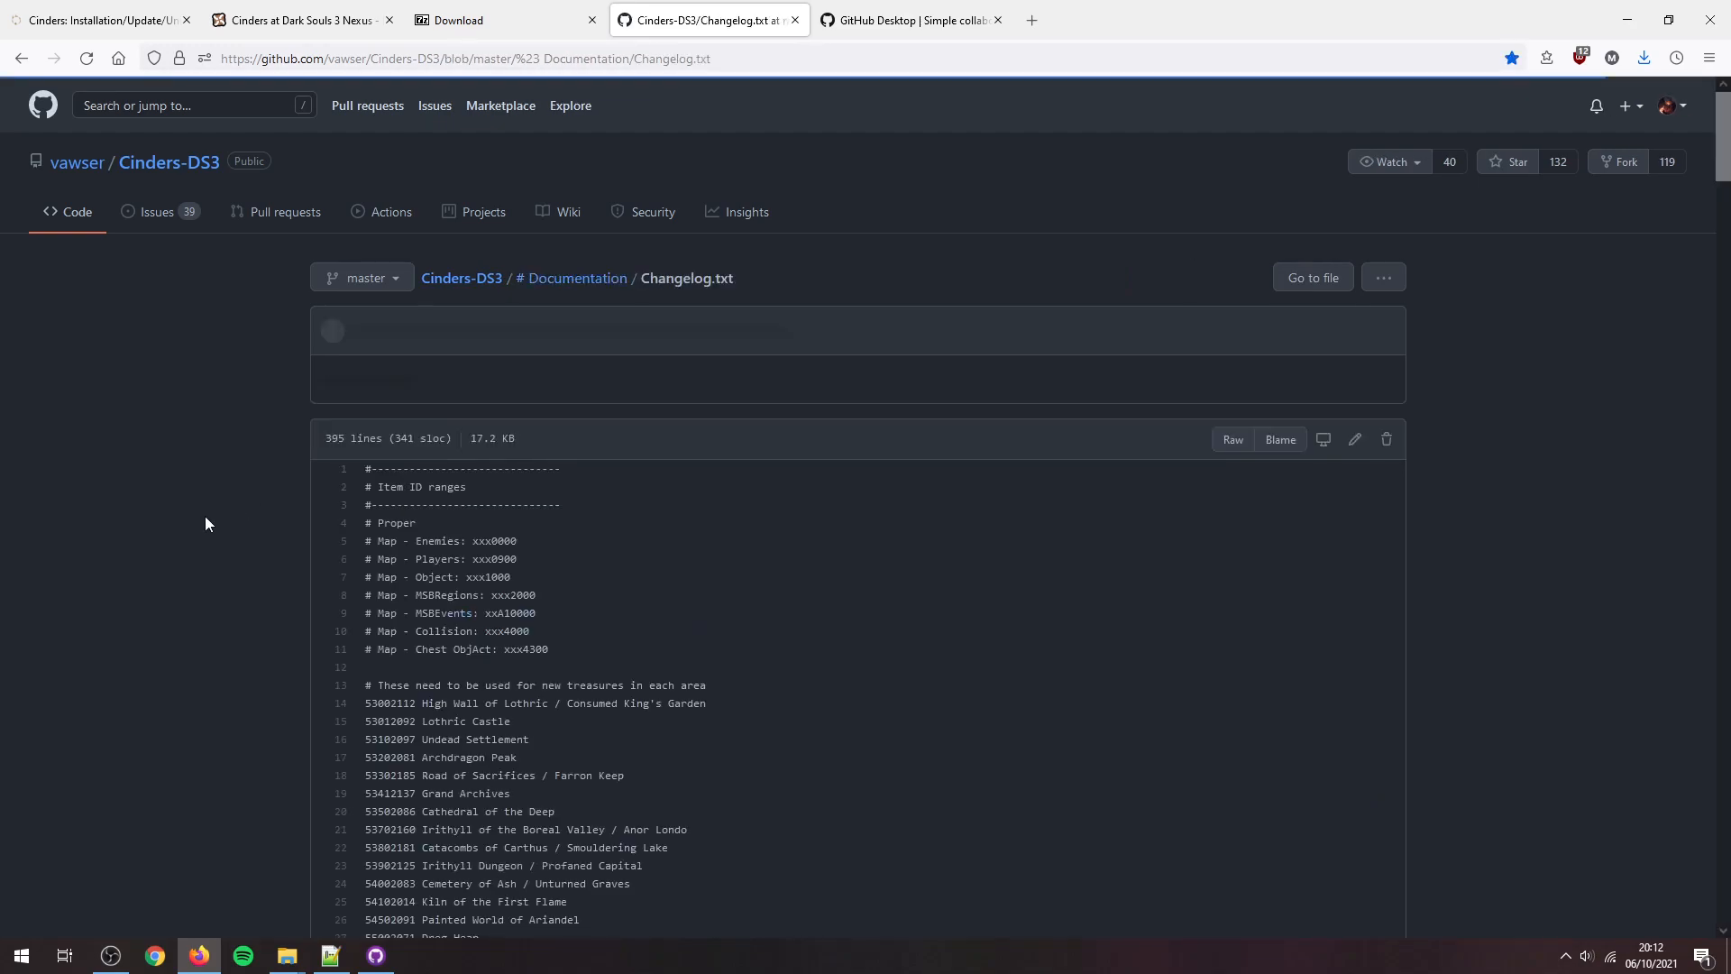
scroll(down, 3)
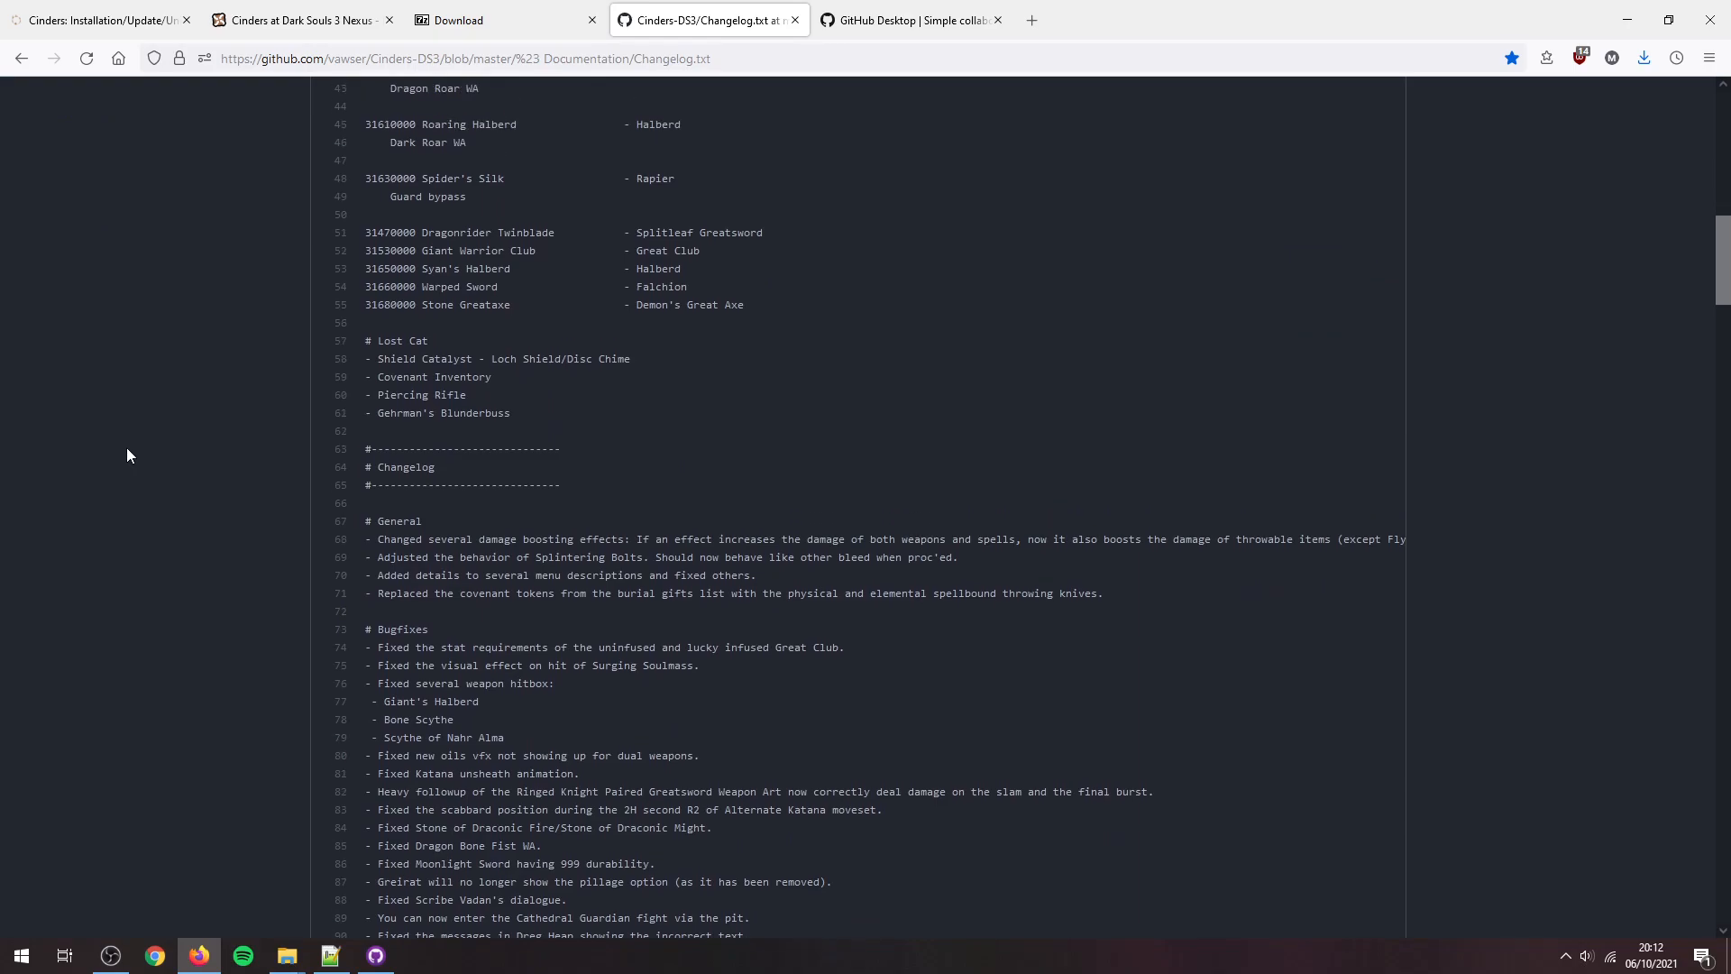
click(20, 58)
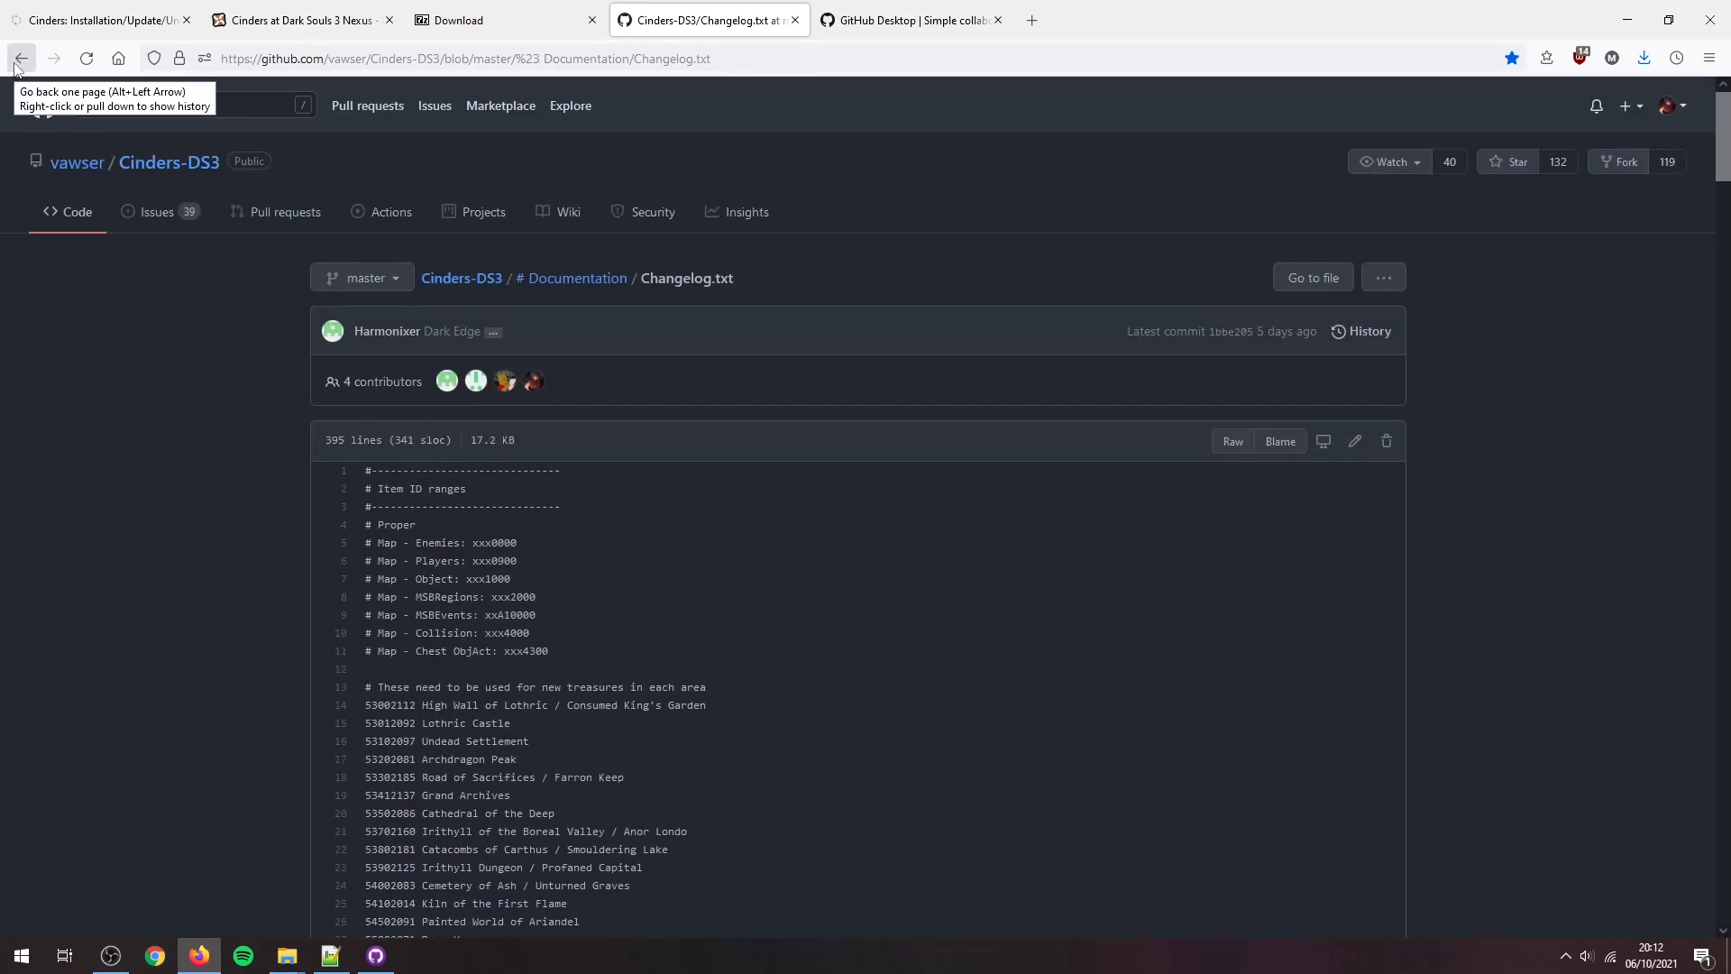
click(20, 59)
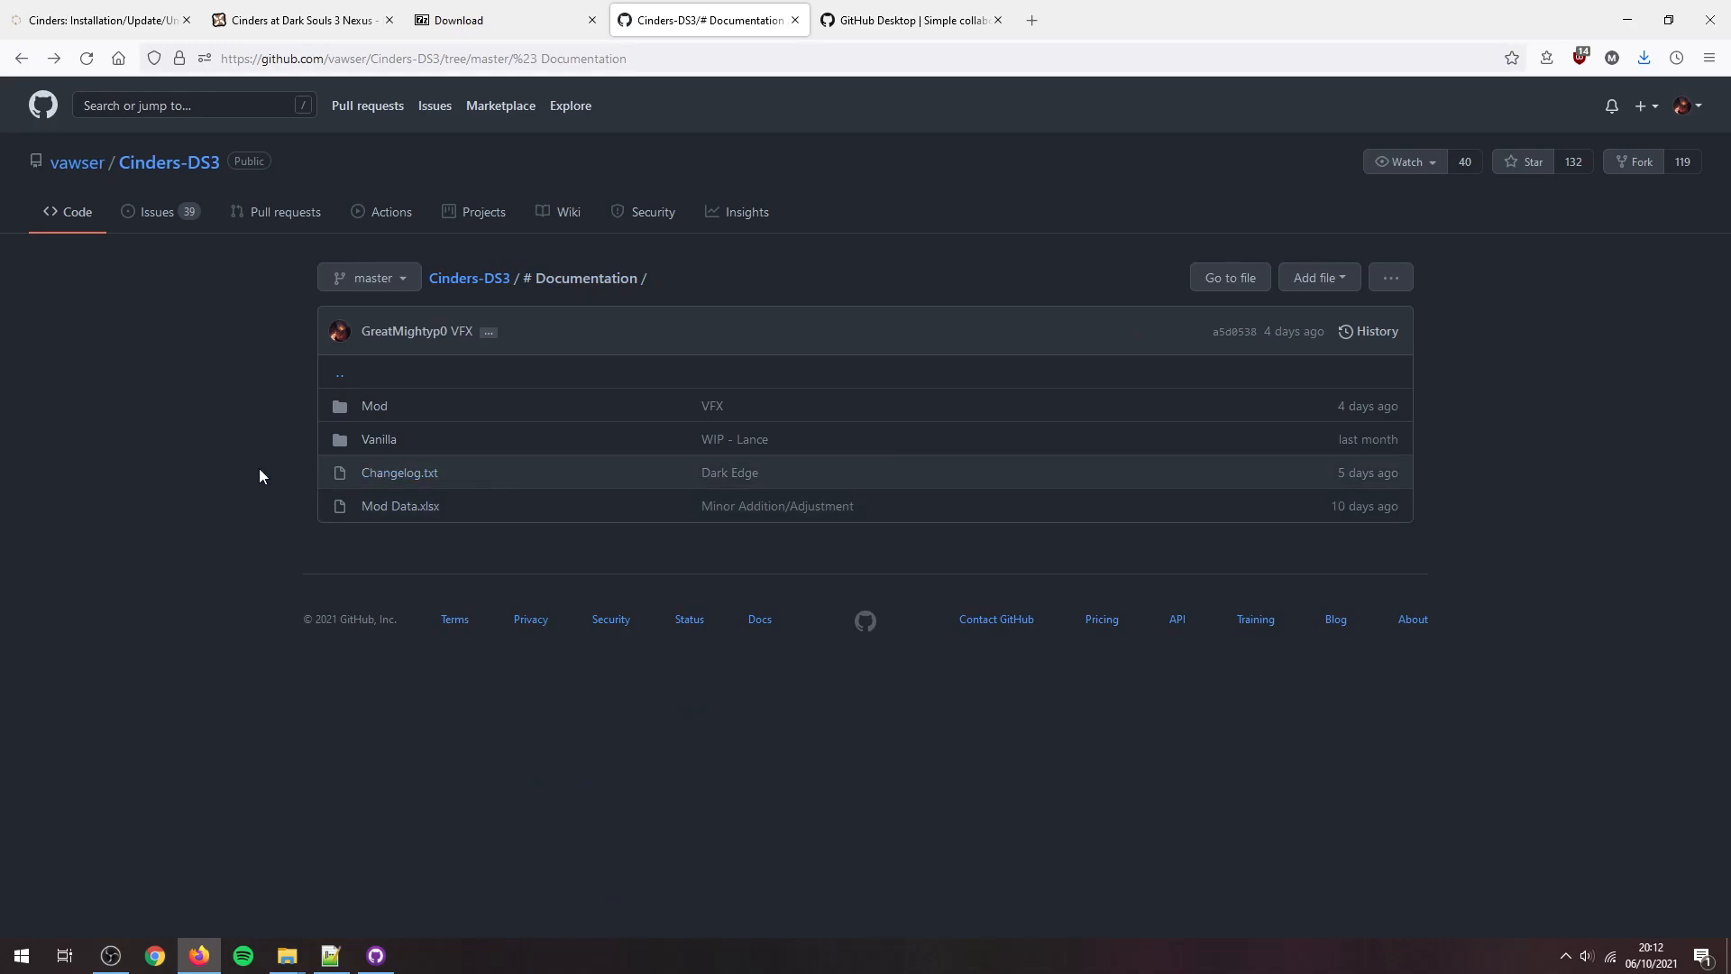
Step: Switch the repository to the 2.09 tag and bring up the downloads folder
click(468, 276)
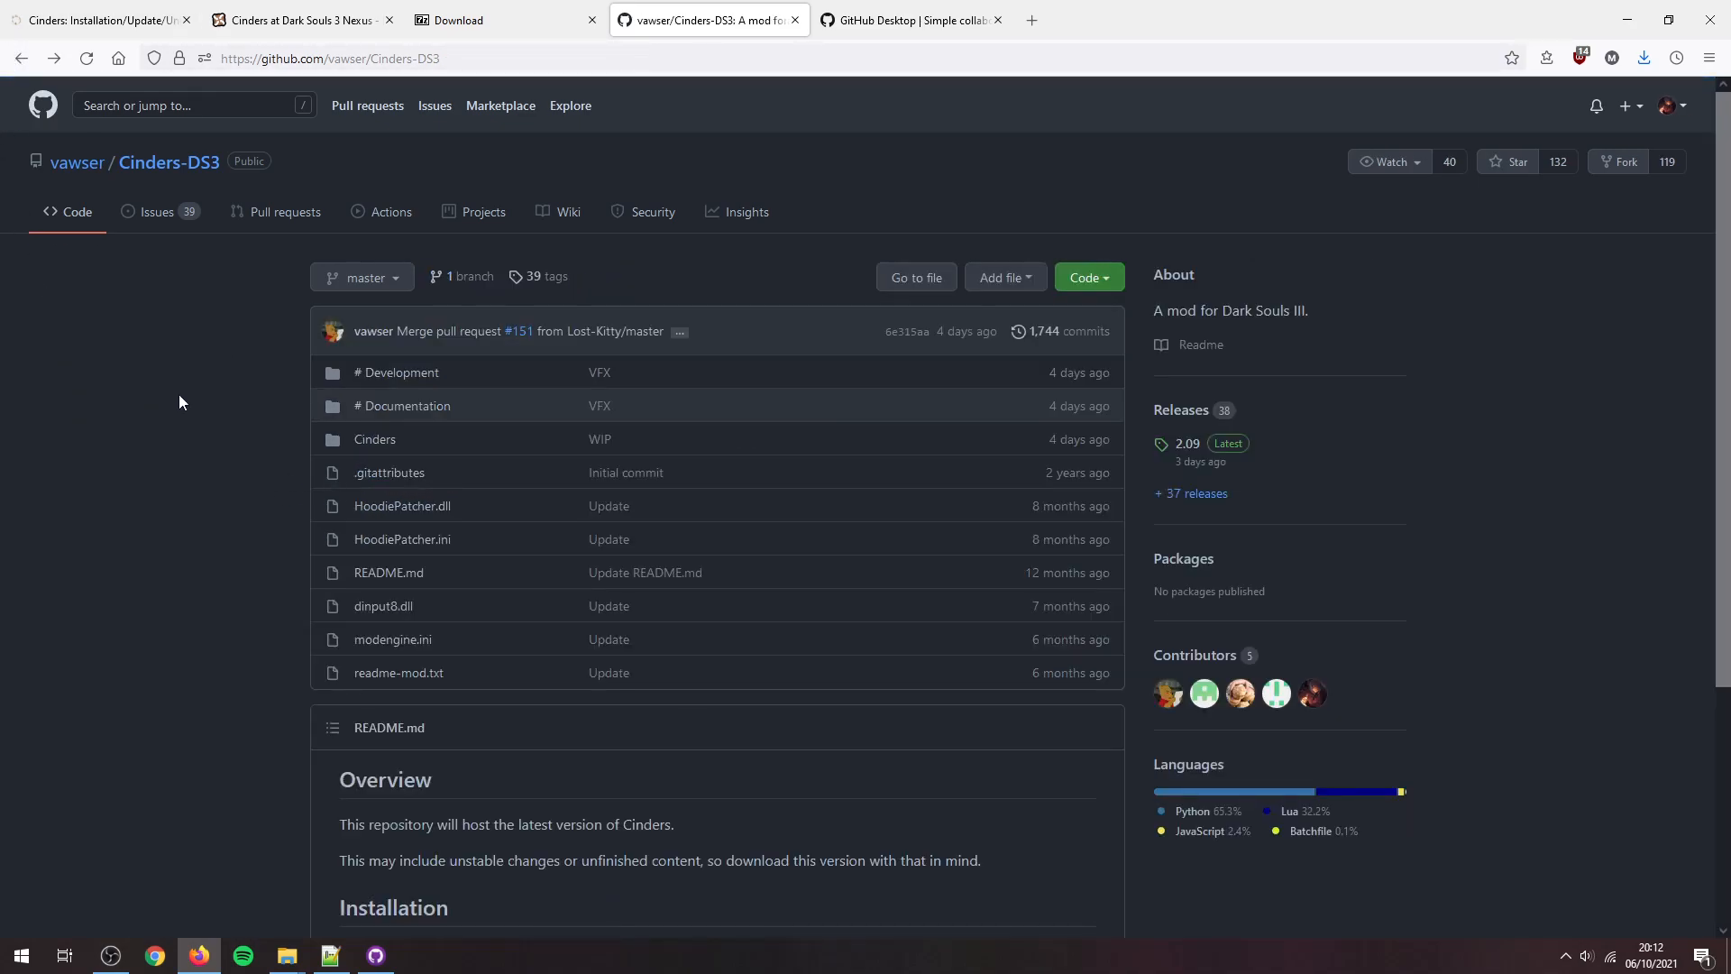
click(360, 277)
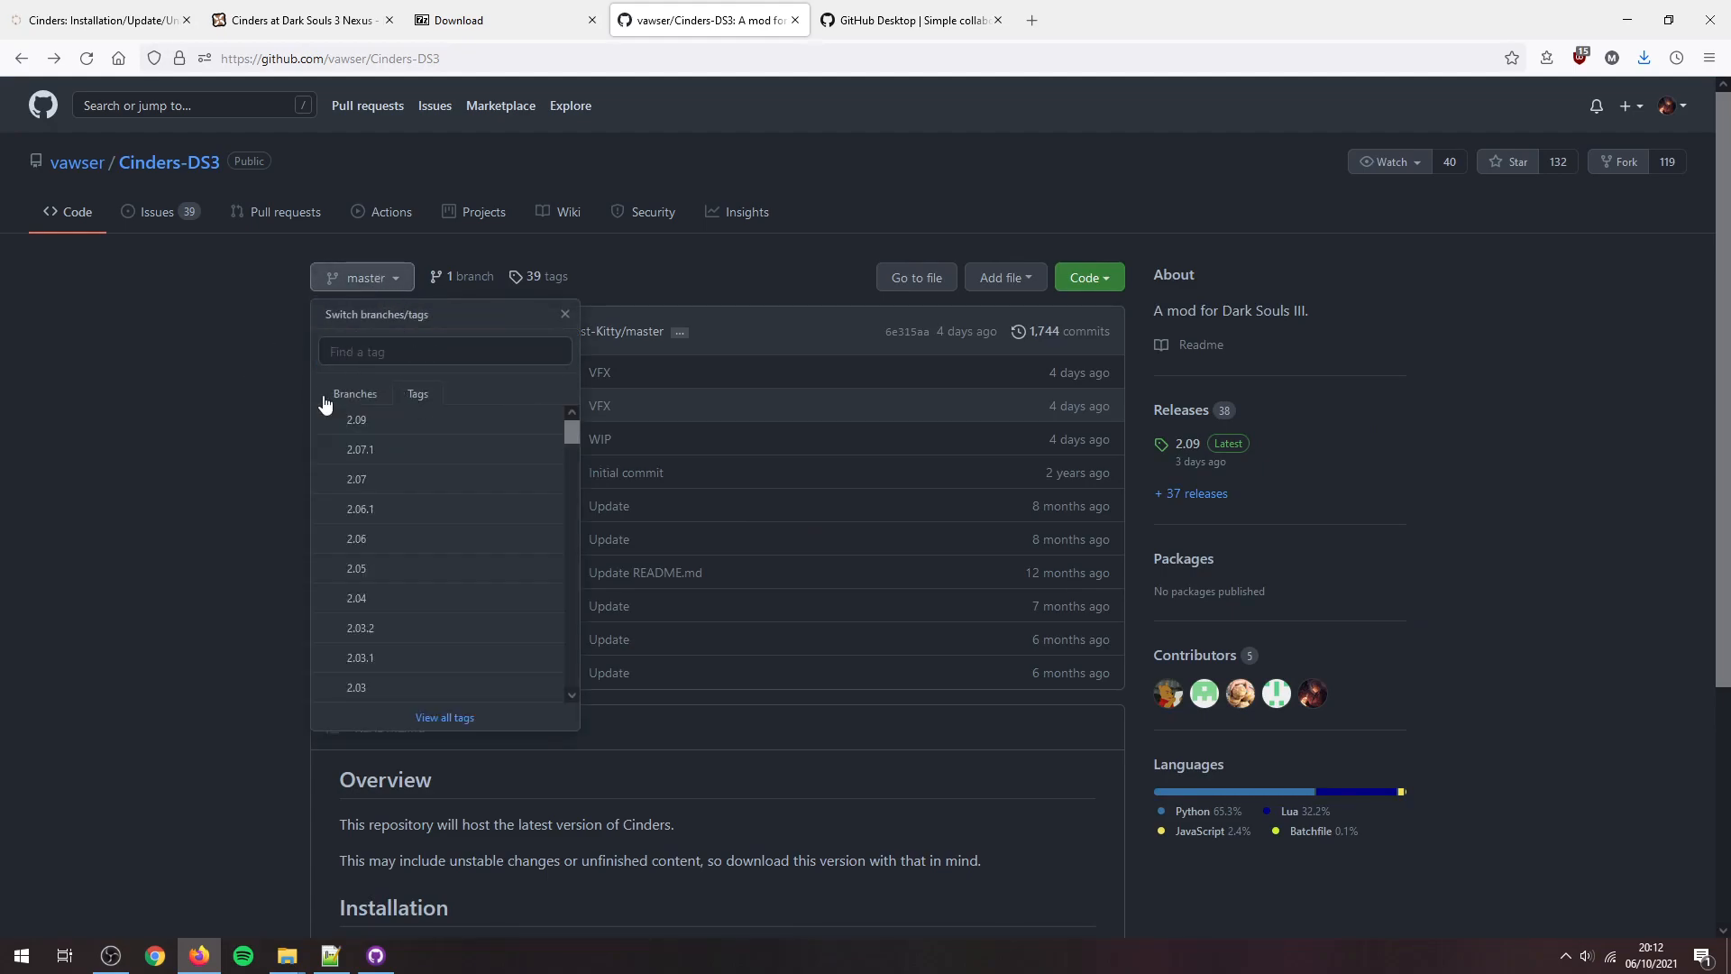
mouse_move(406, 584)
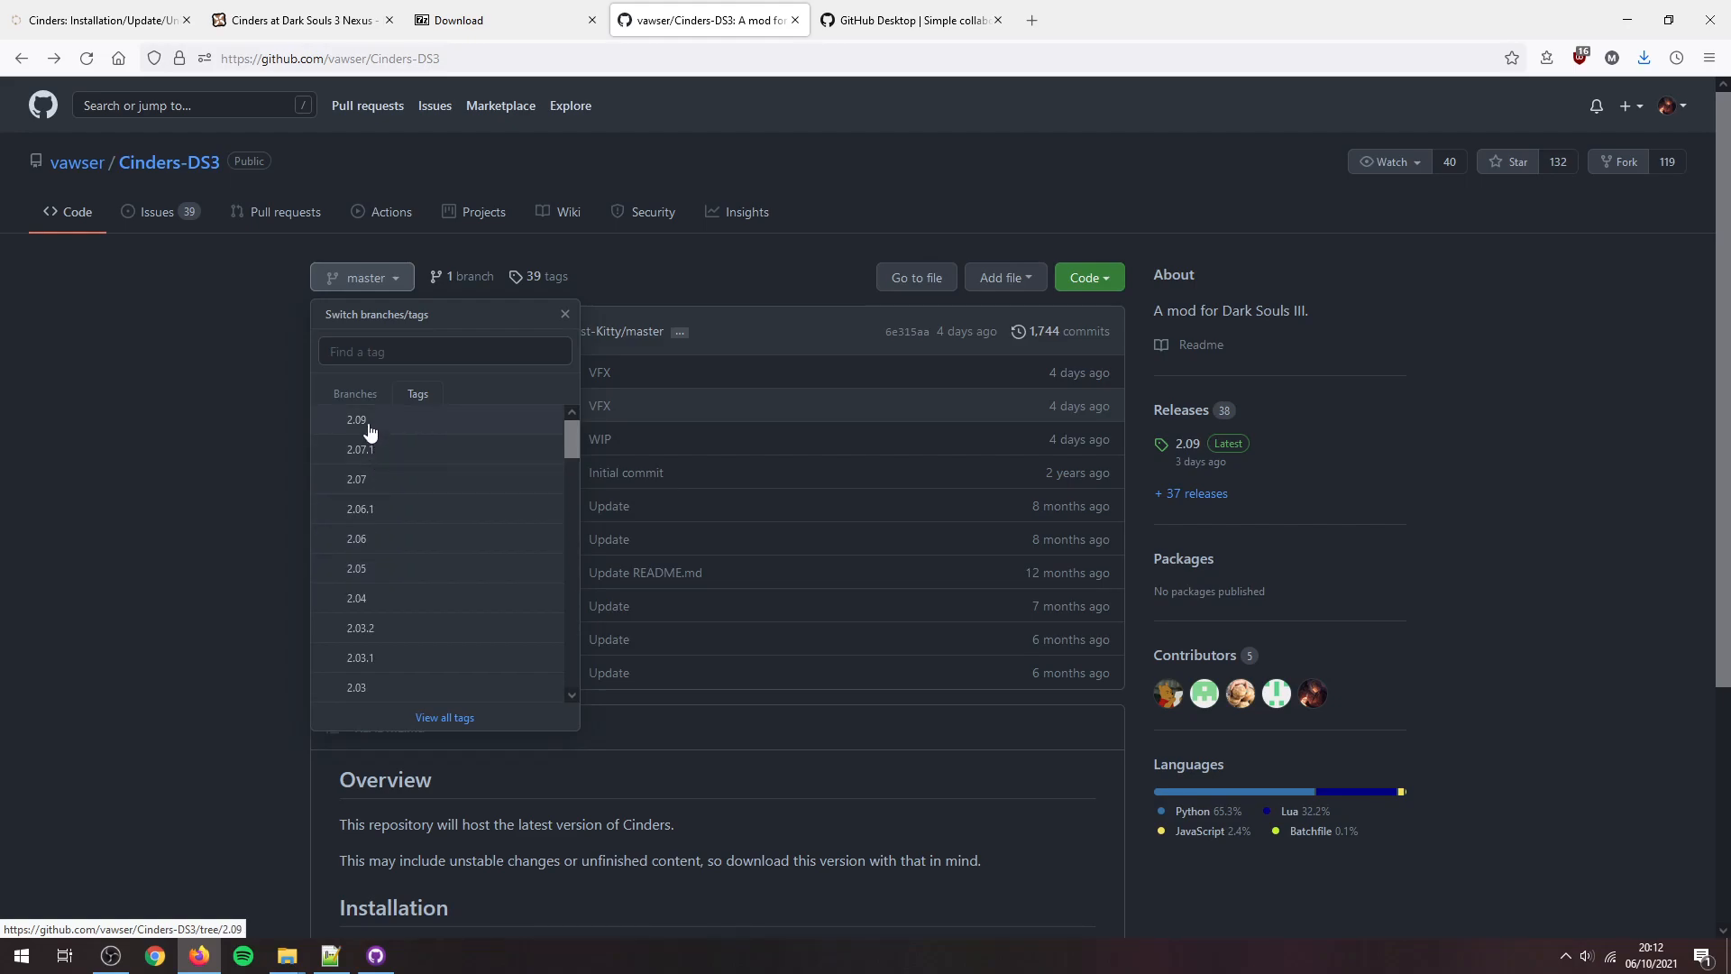
click(357, 419)
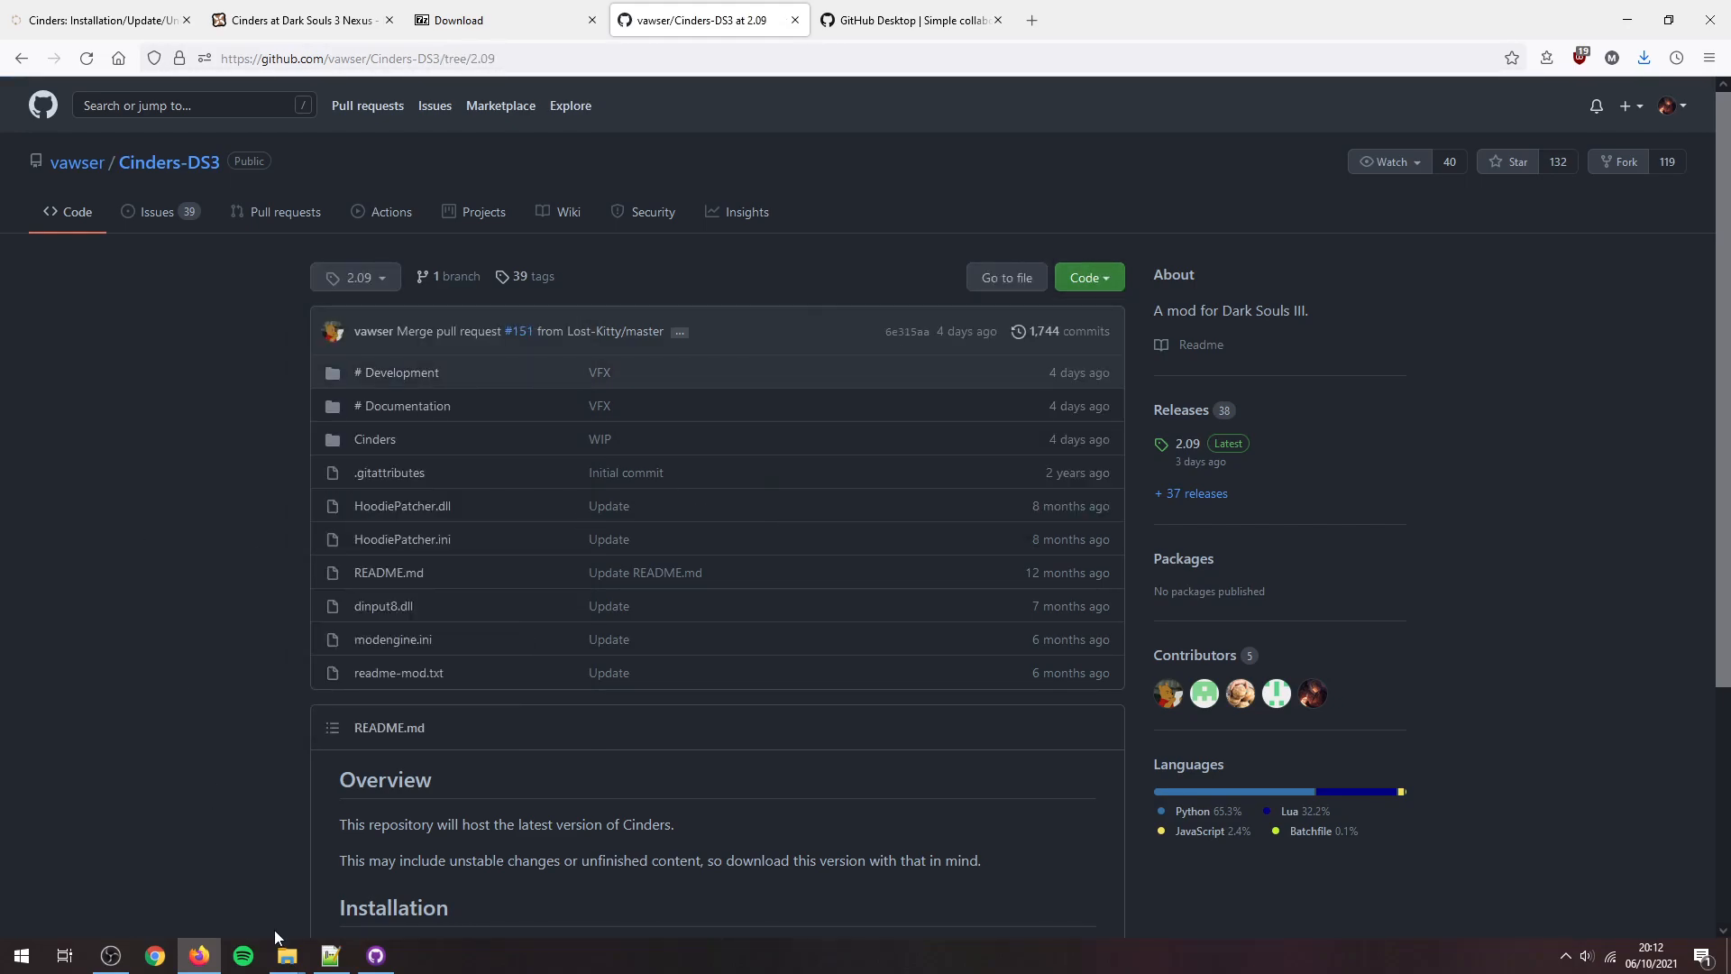
click(286, 962)
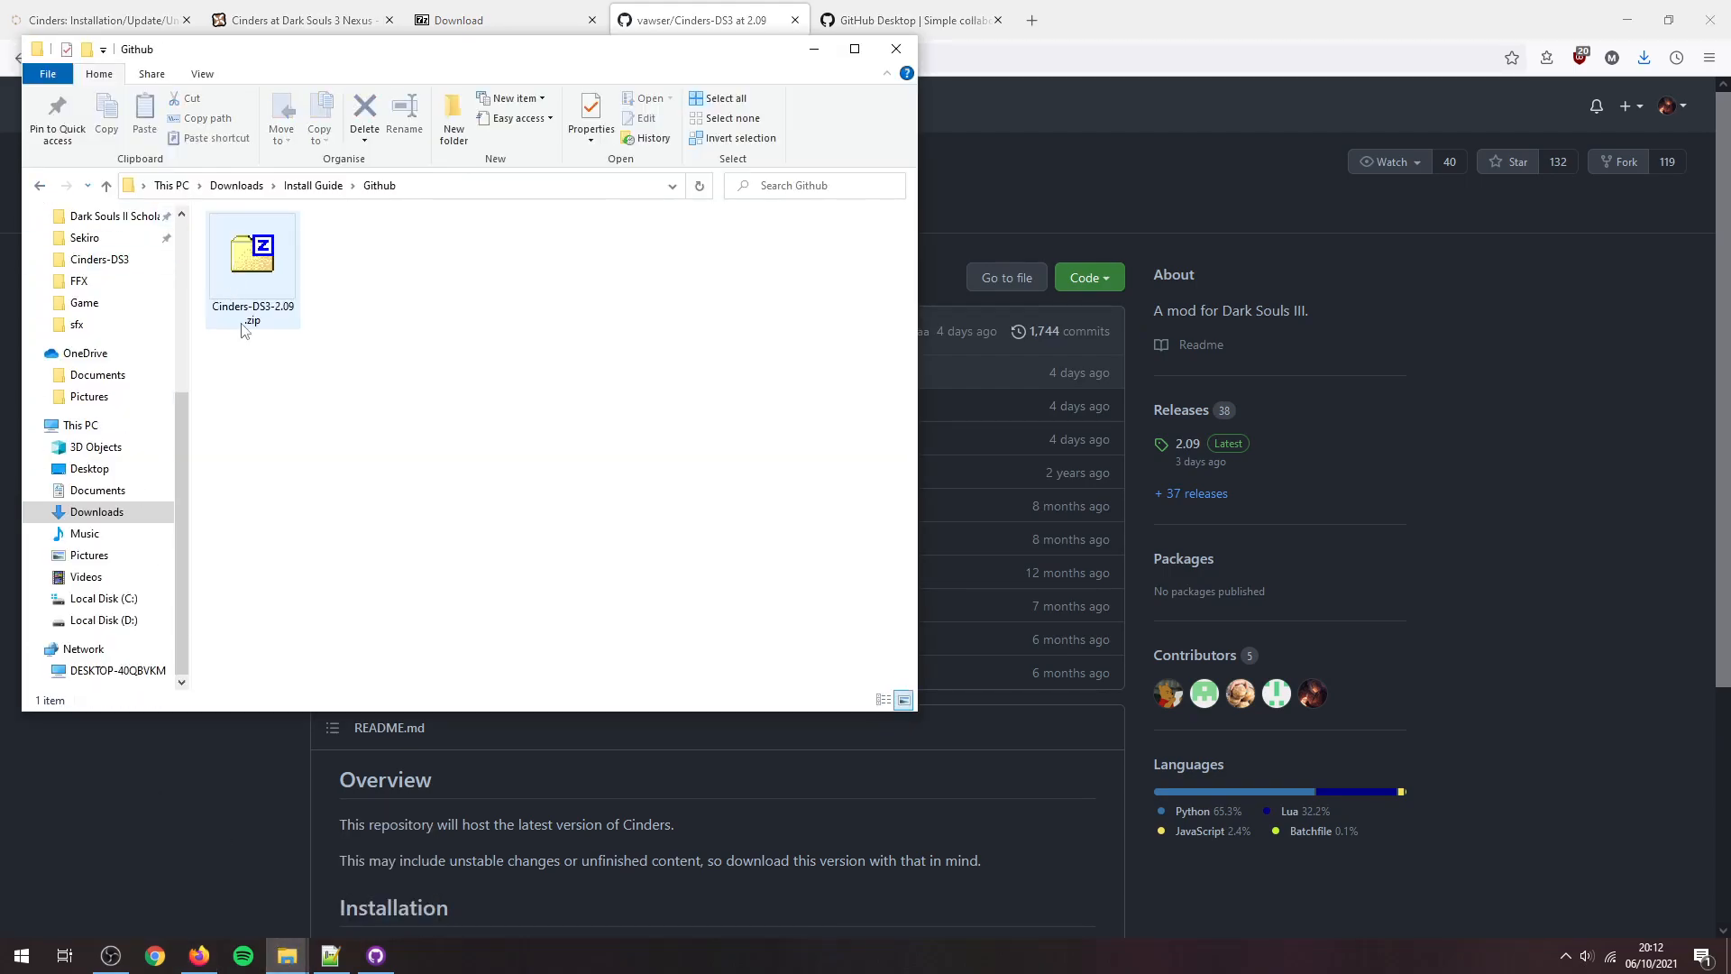
Step: Open Cinders-DS3-2.09.zip in 7-Zip and select the Cinders folder plus engine and patcher files
click(251, 254)
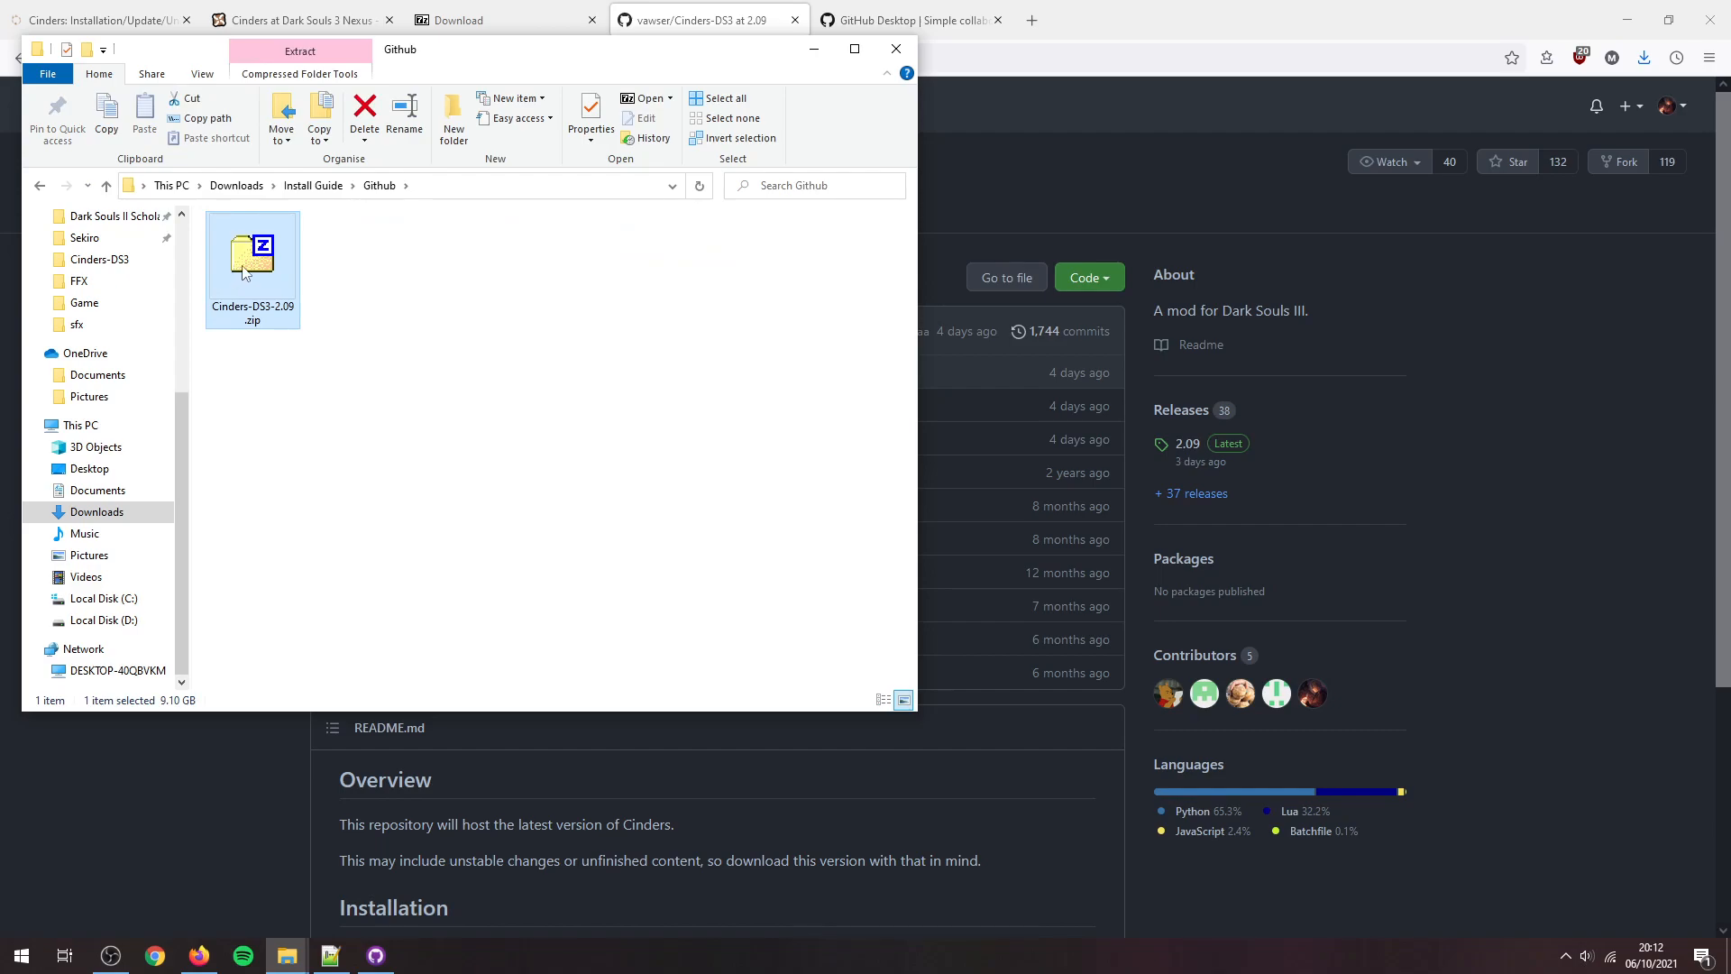
double_click(251, 252)
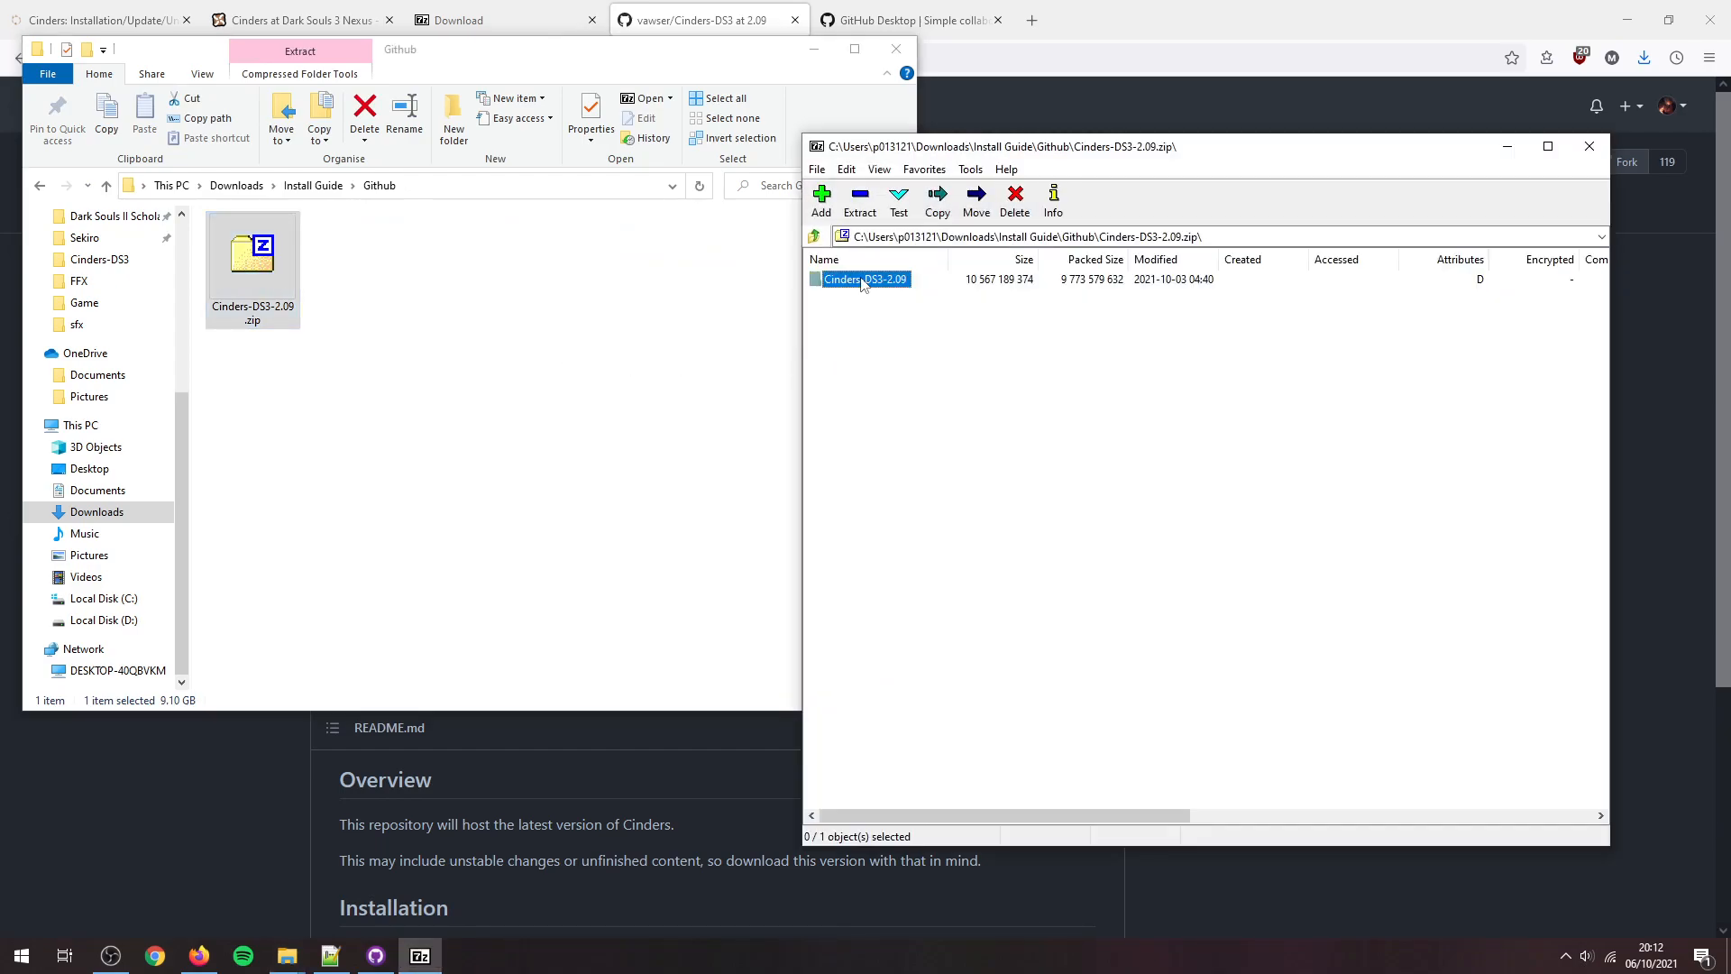
double_click(863, 279)
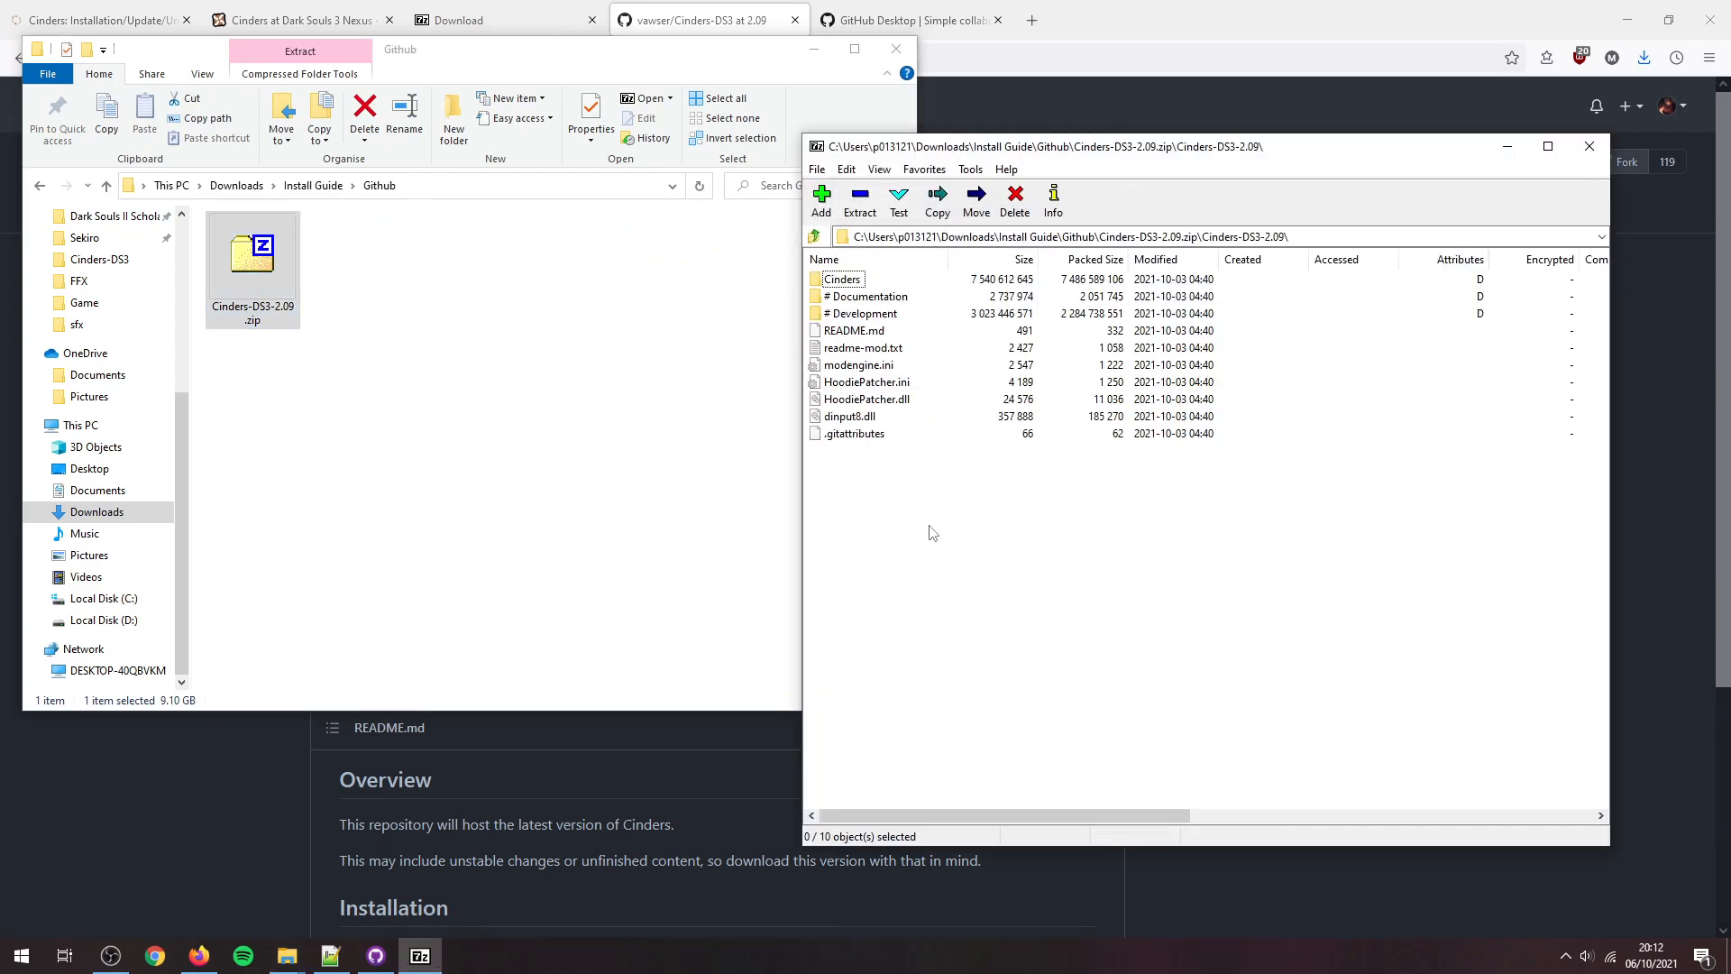
mouse_move(616, 501)
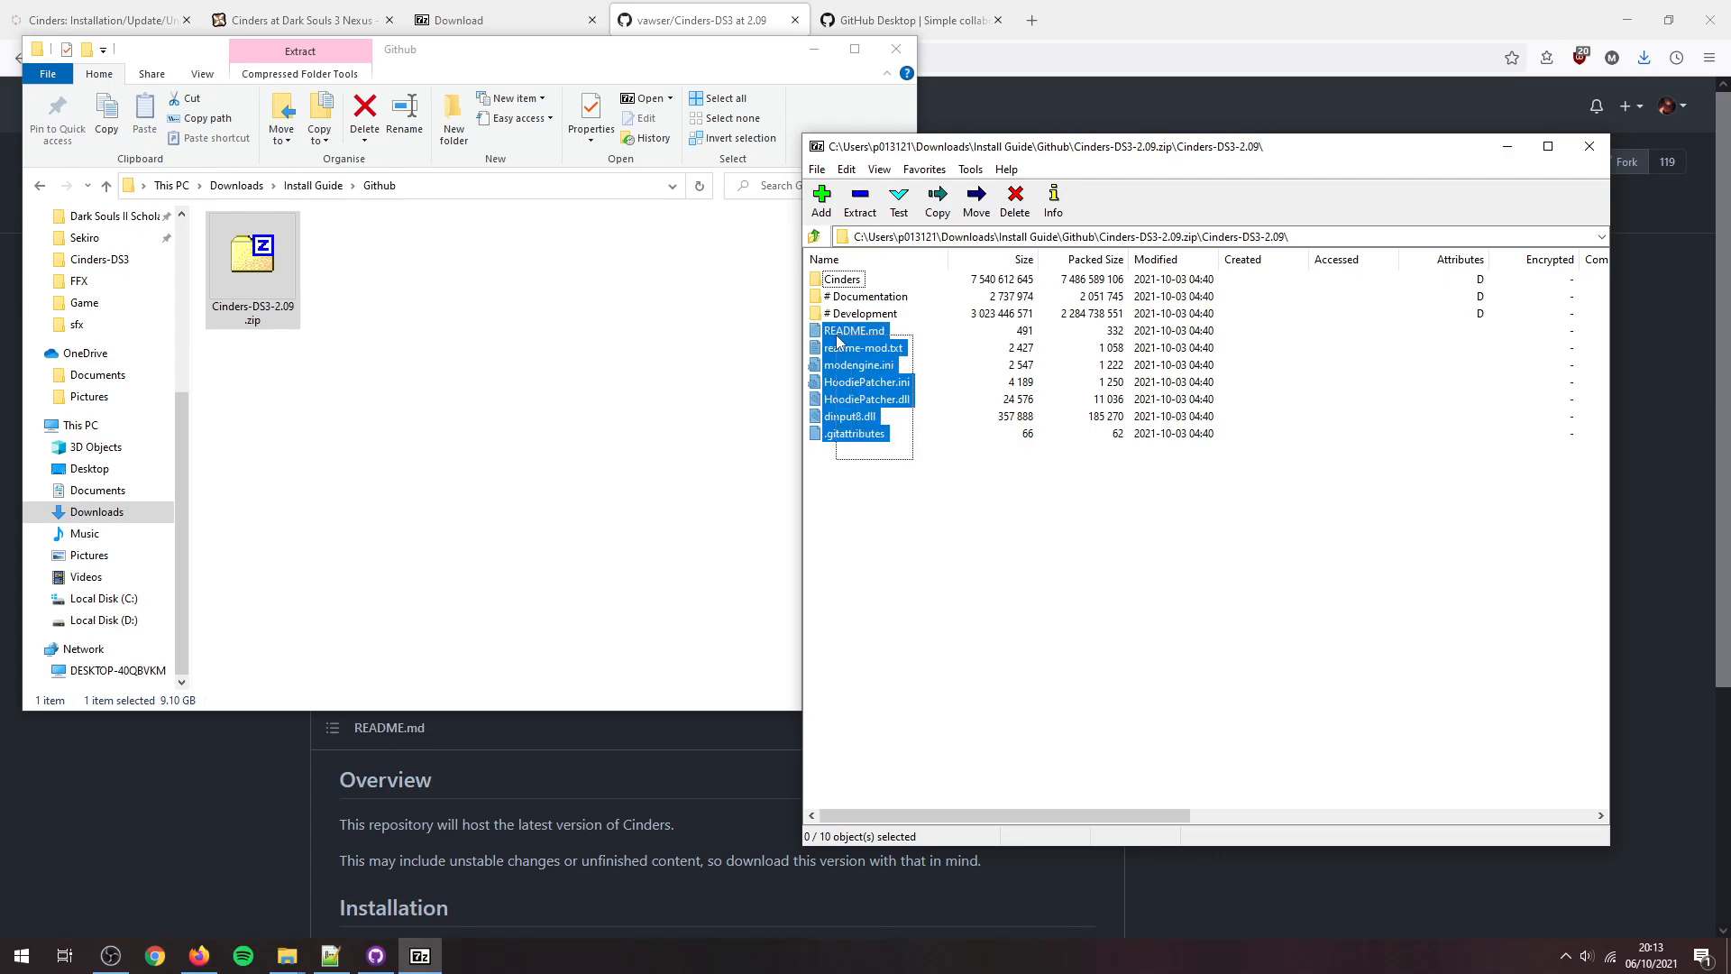
click(916, 493)
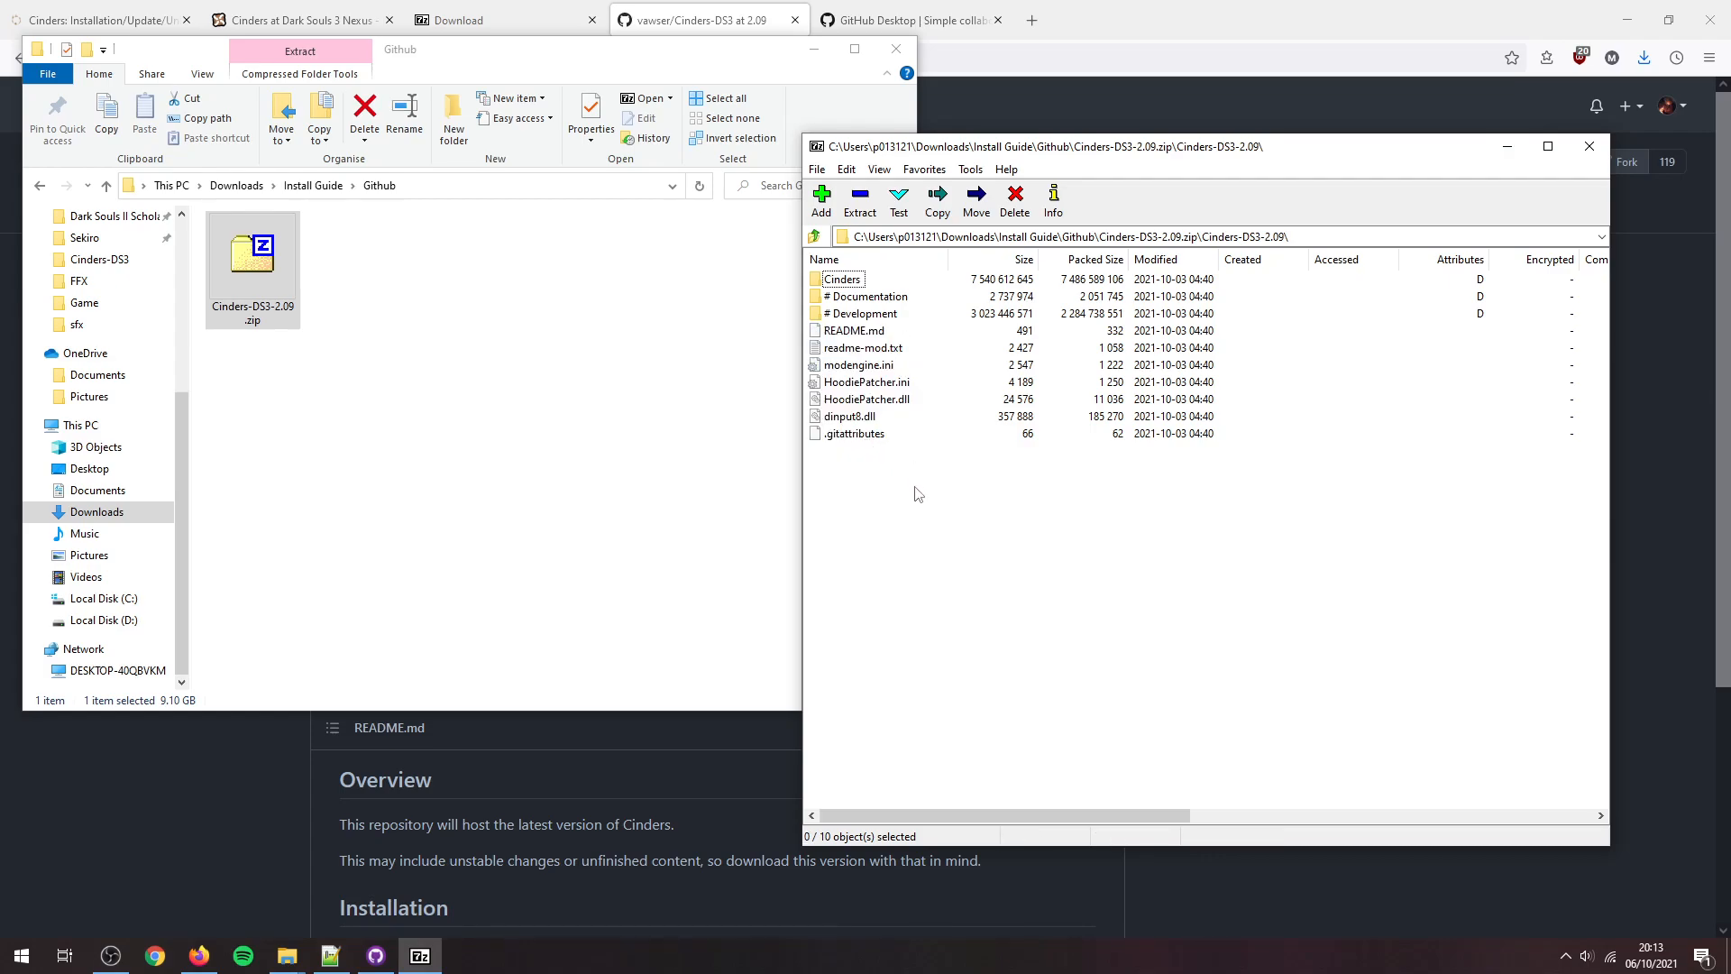
mouse_move(1025, 597)
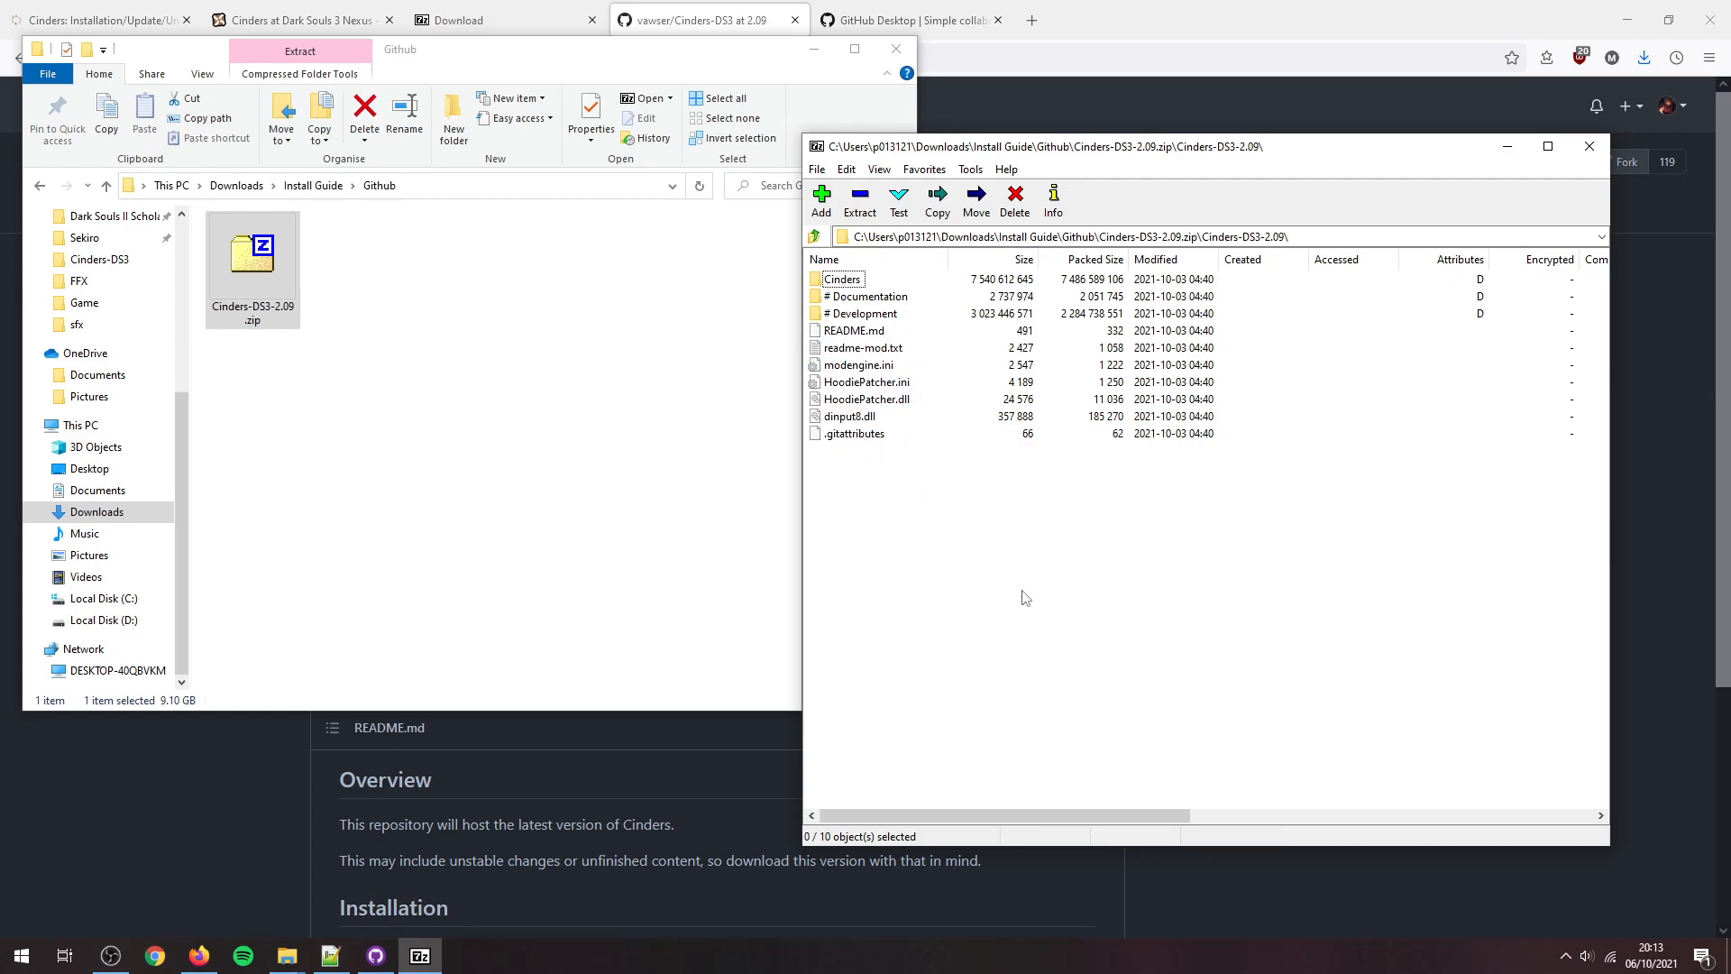
mouse_move(1021, 637)
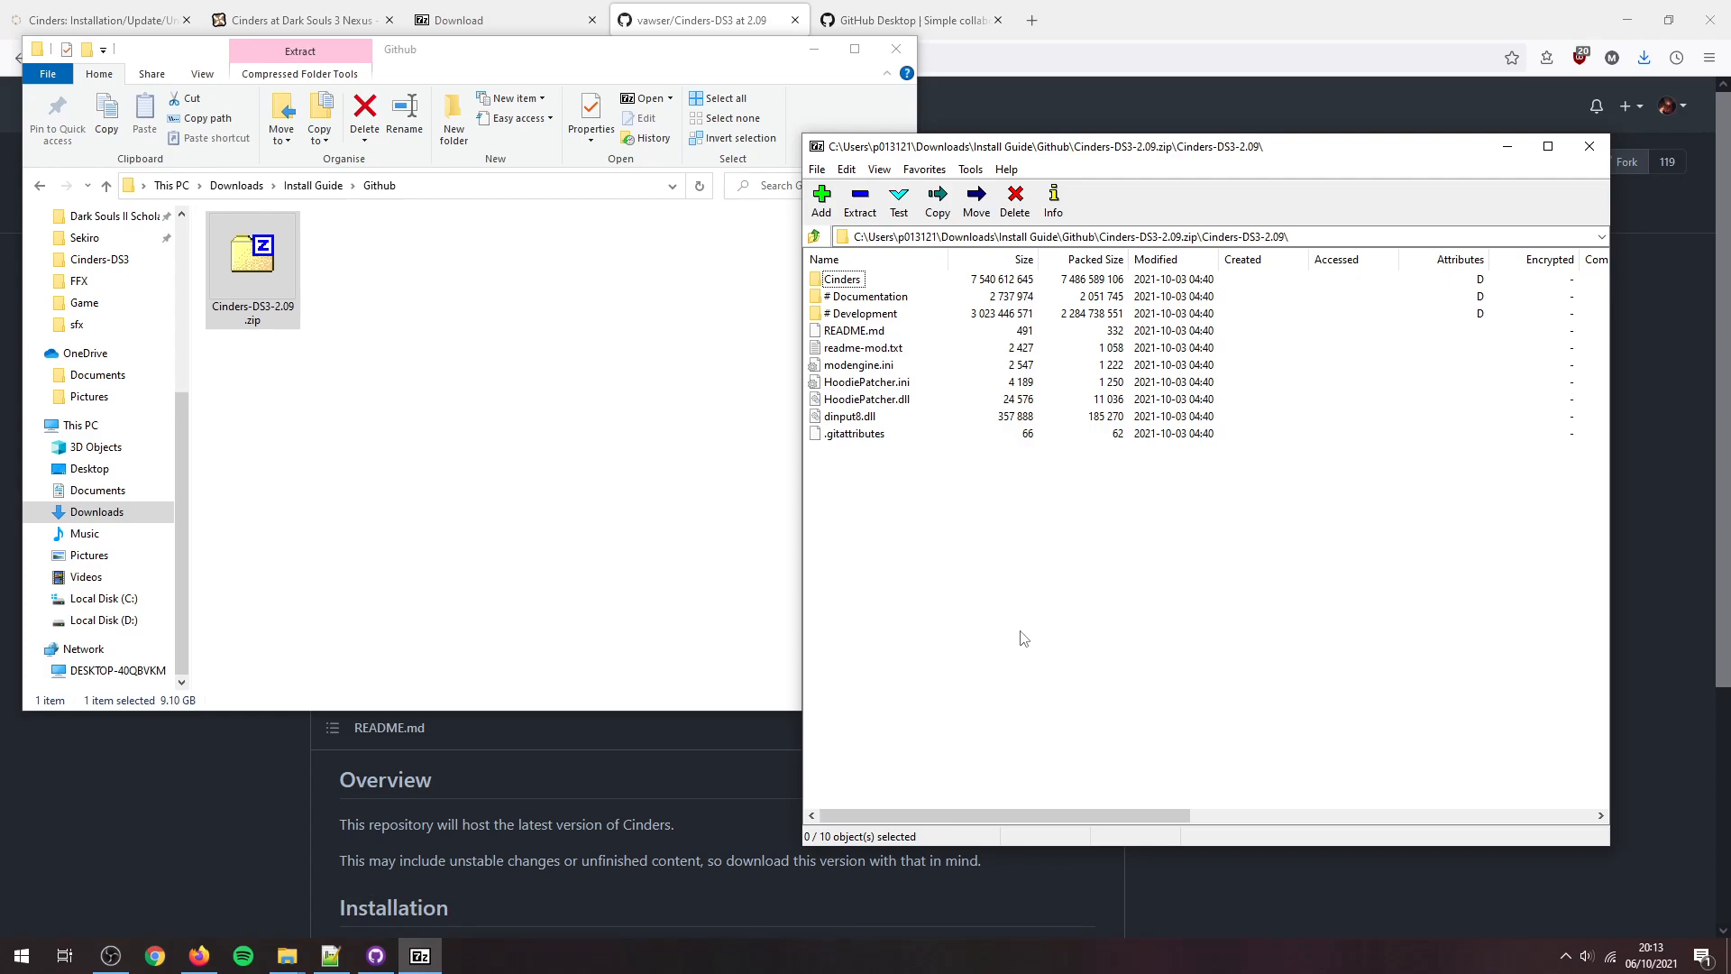
mouse_move(1023, 629)
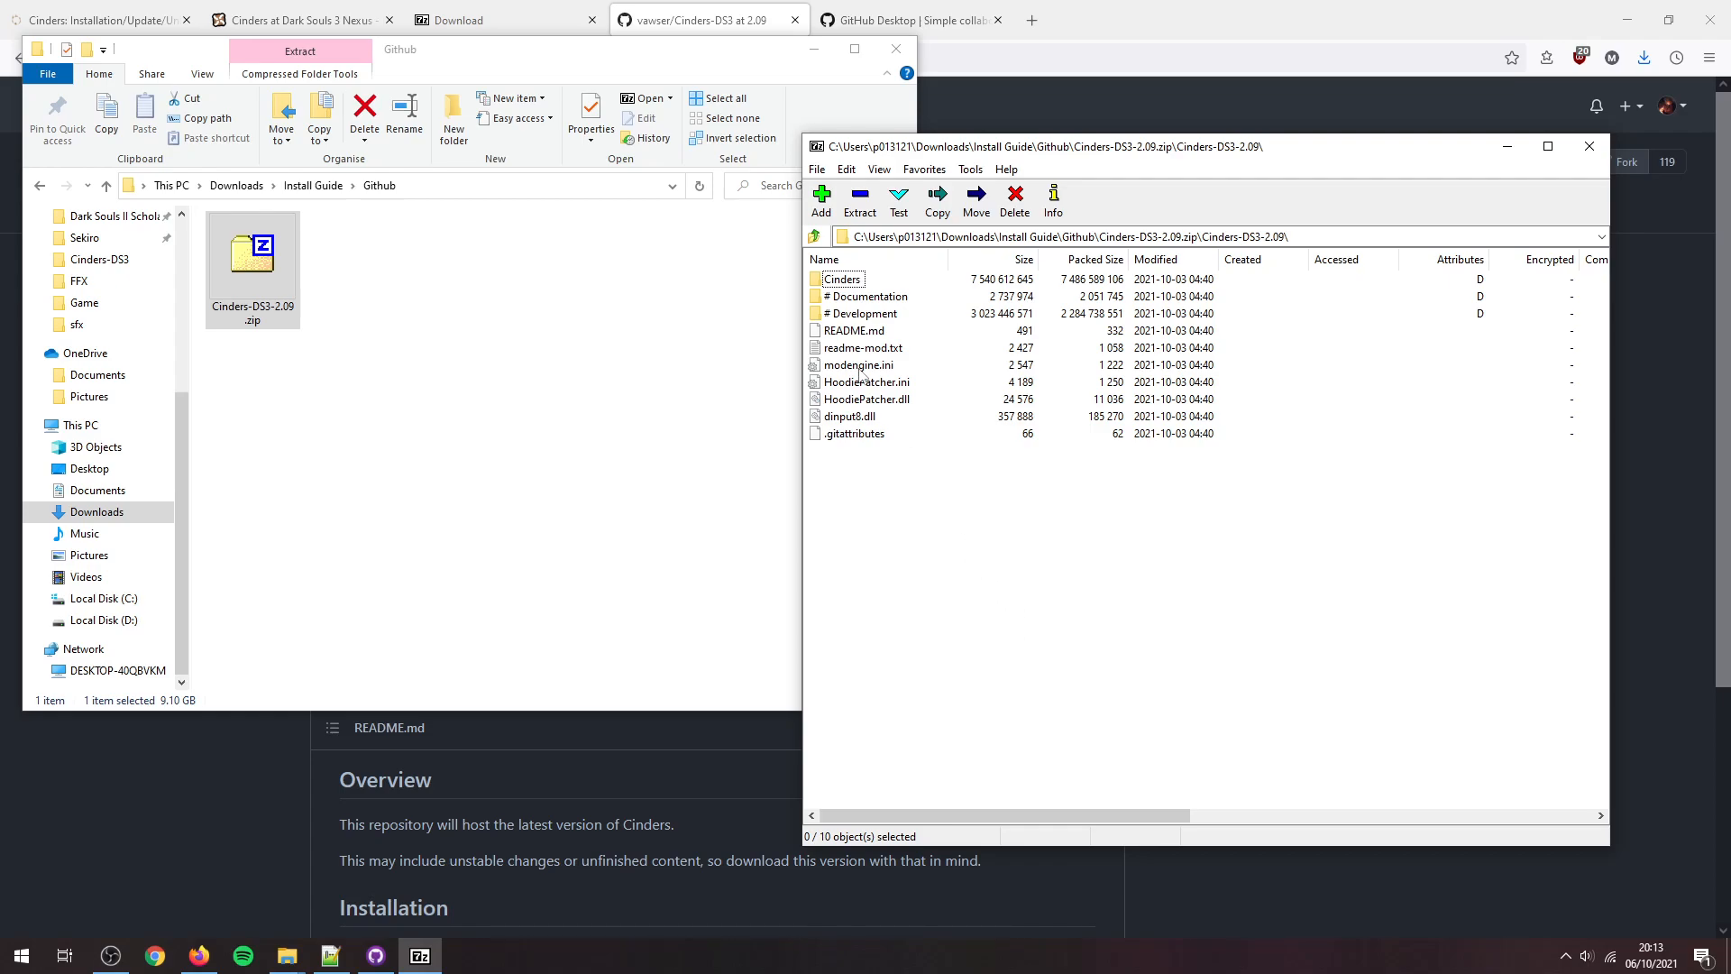
click(841, 279)
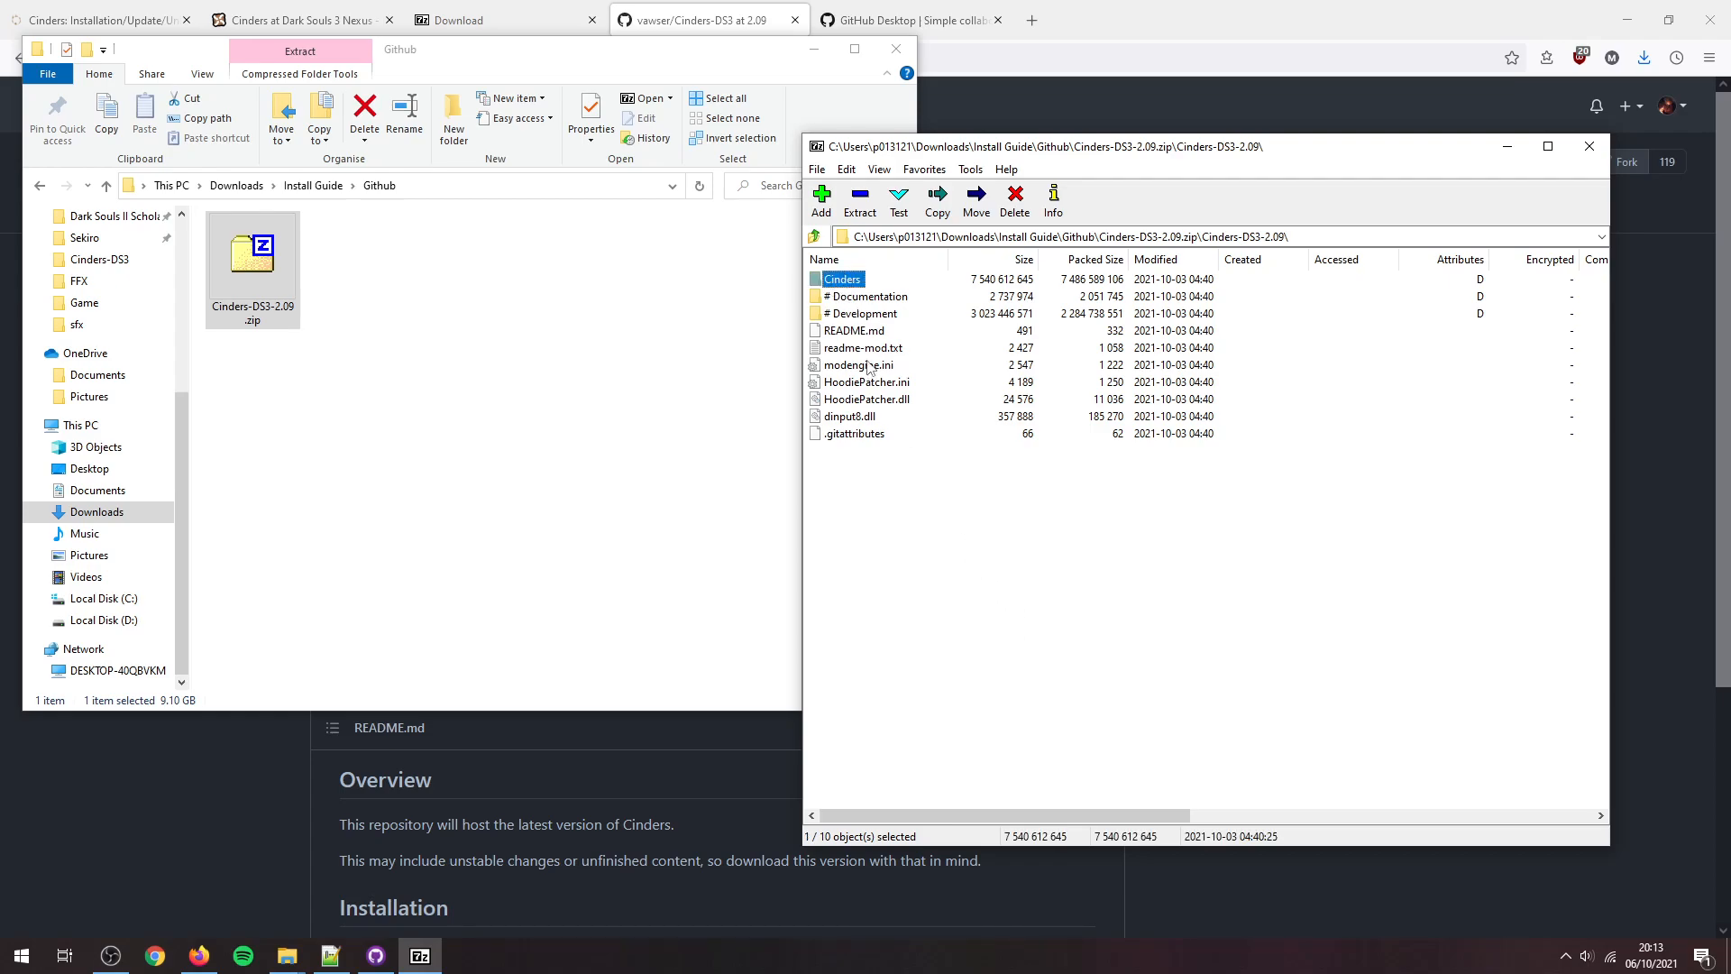
click(867, 382)
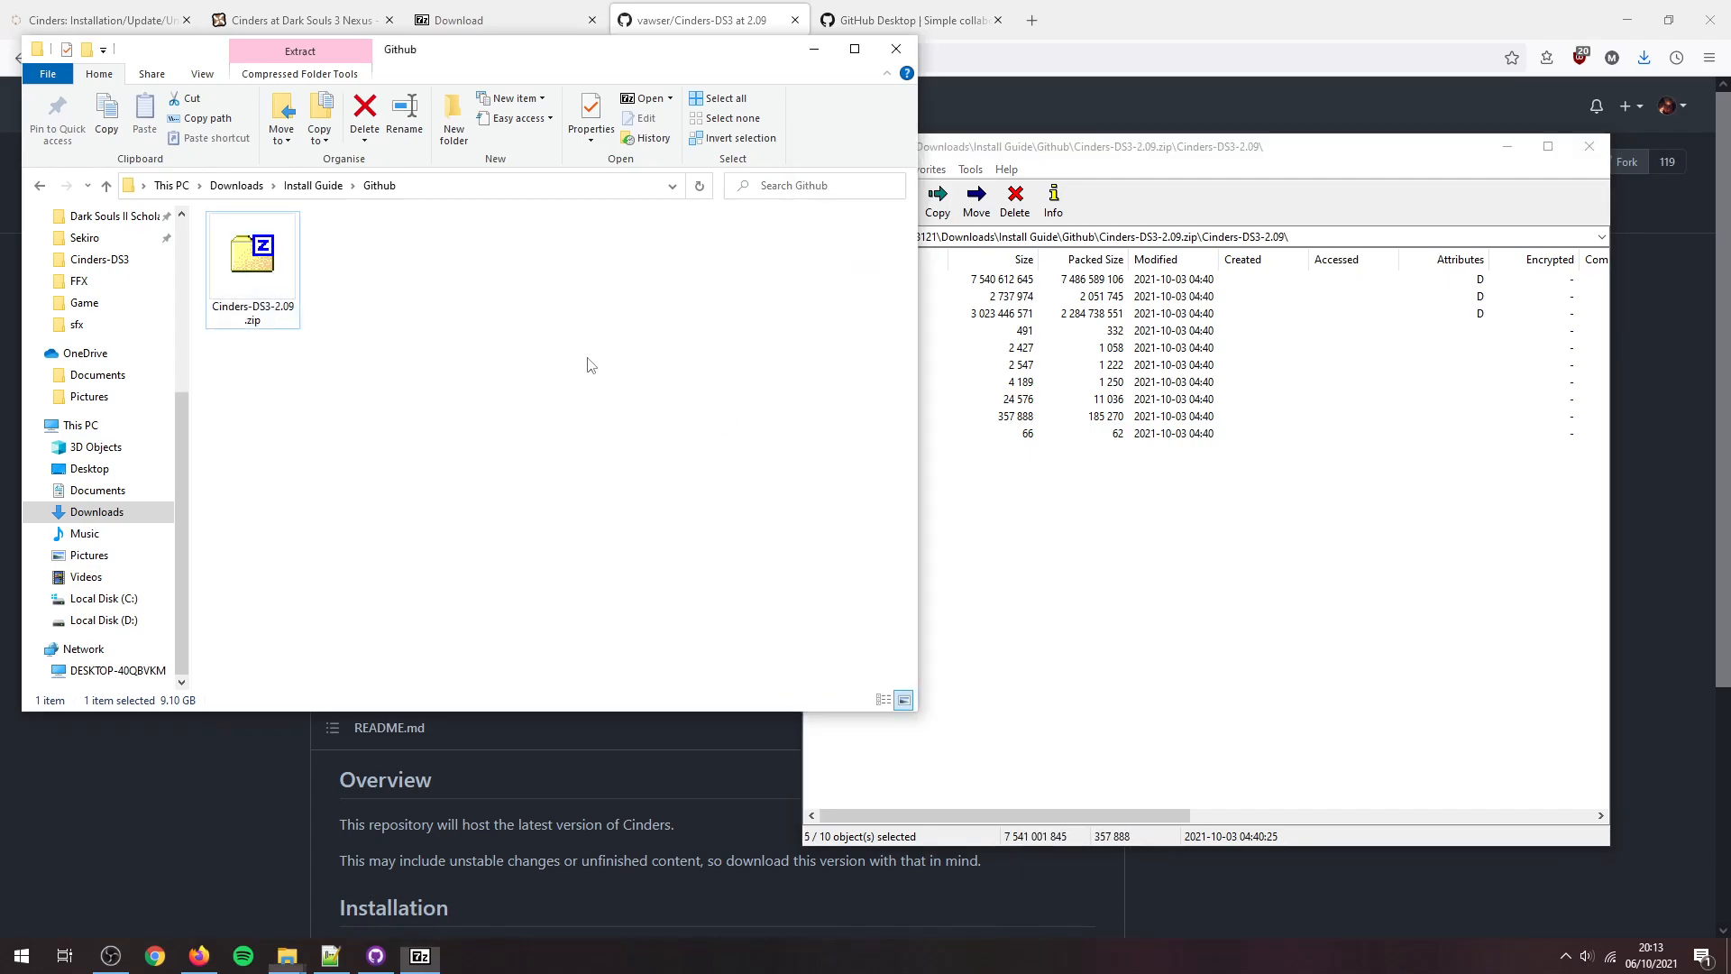
Step: Create a new Stuff folder next to the zip and open it
right_click(590, 364)
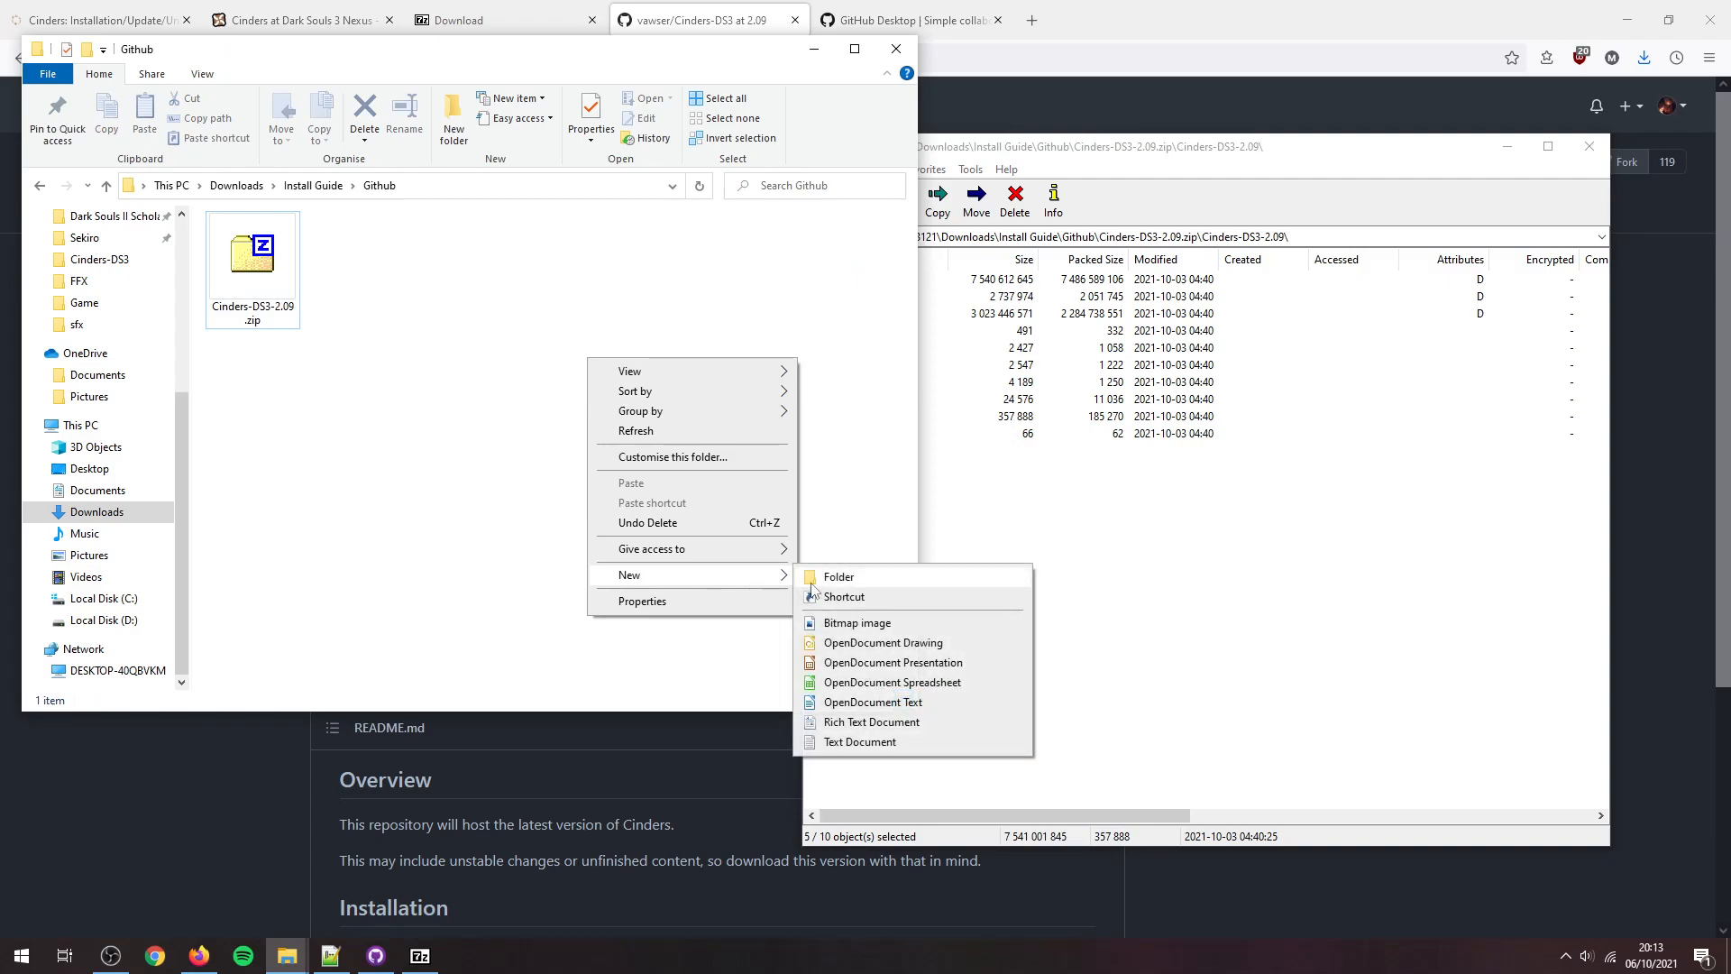
click(839, 575)
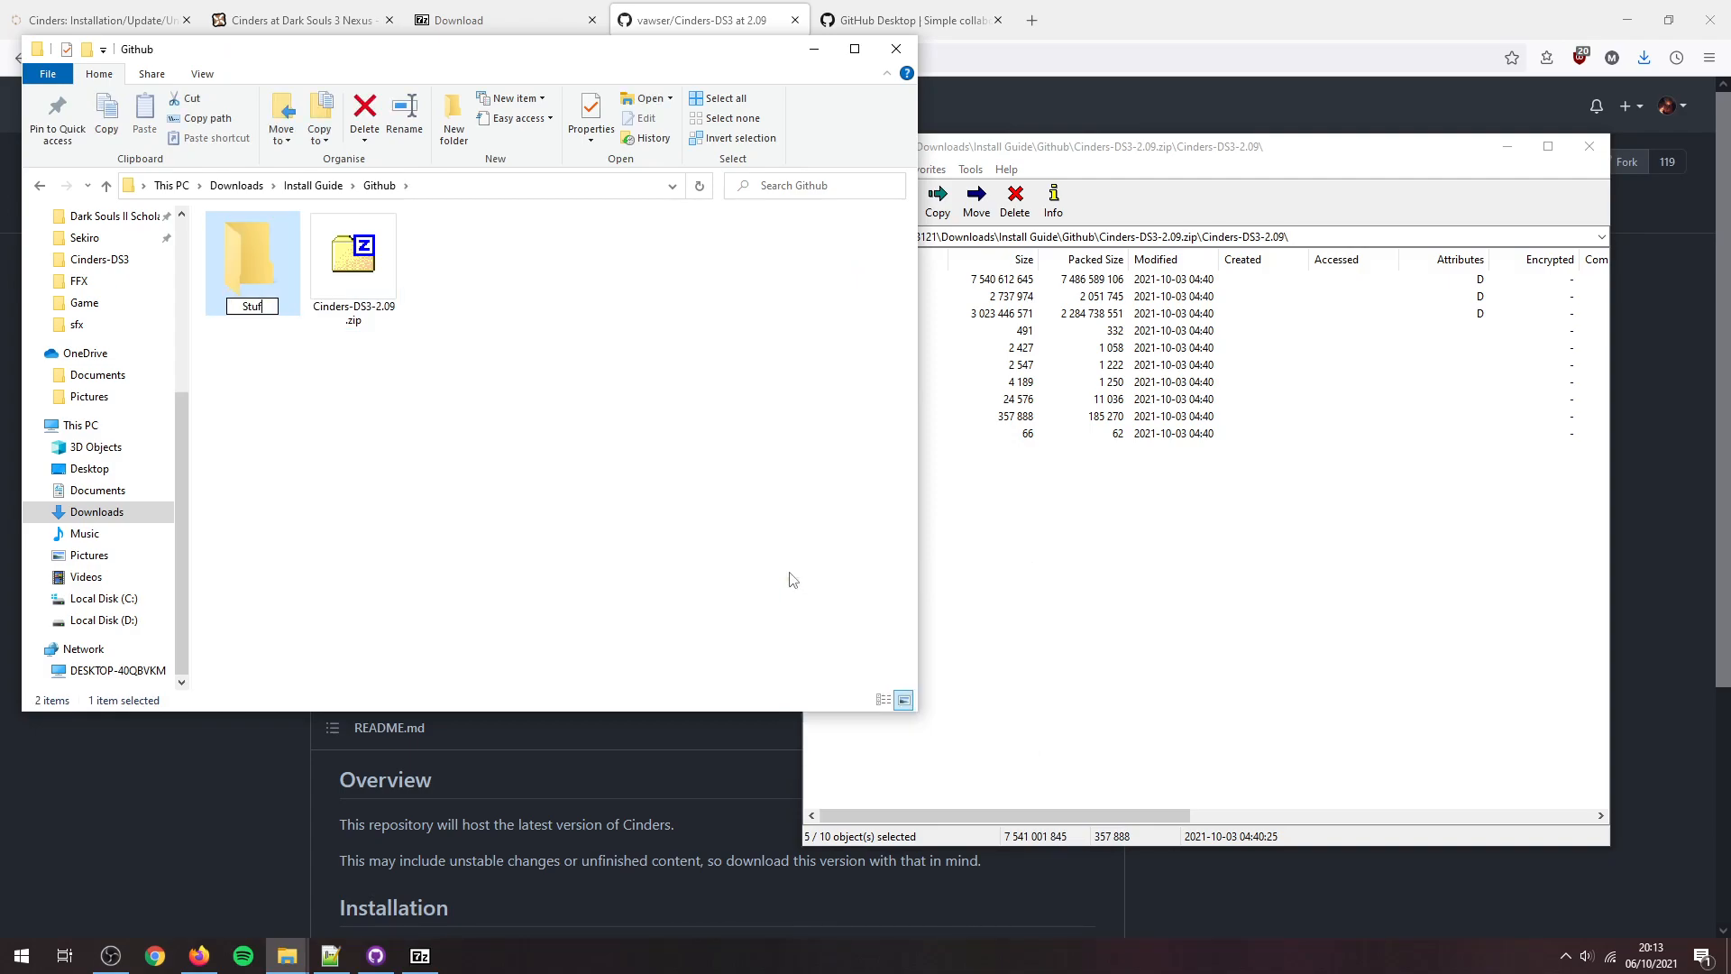
double_click(251, 254)
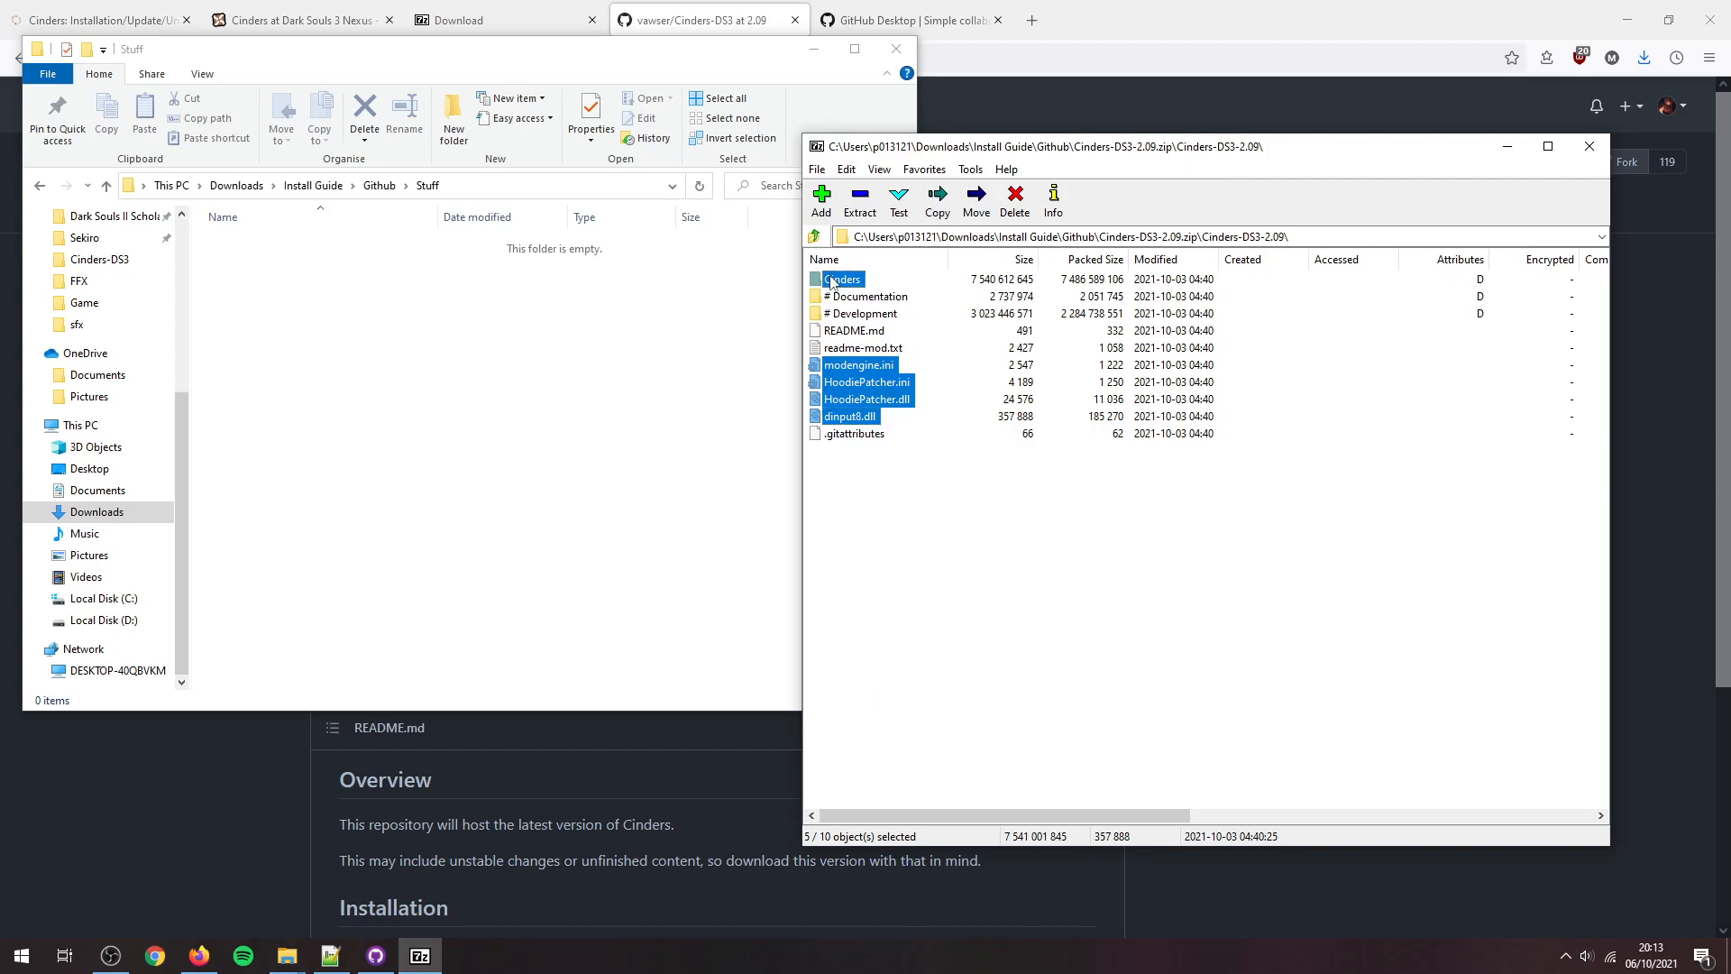
Step: Put the Cinders folder, dinput8.dll, HoodiePatcher files and modengine.ini into the Game folder
click(859, 202)
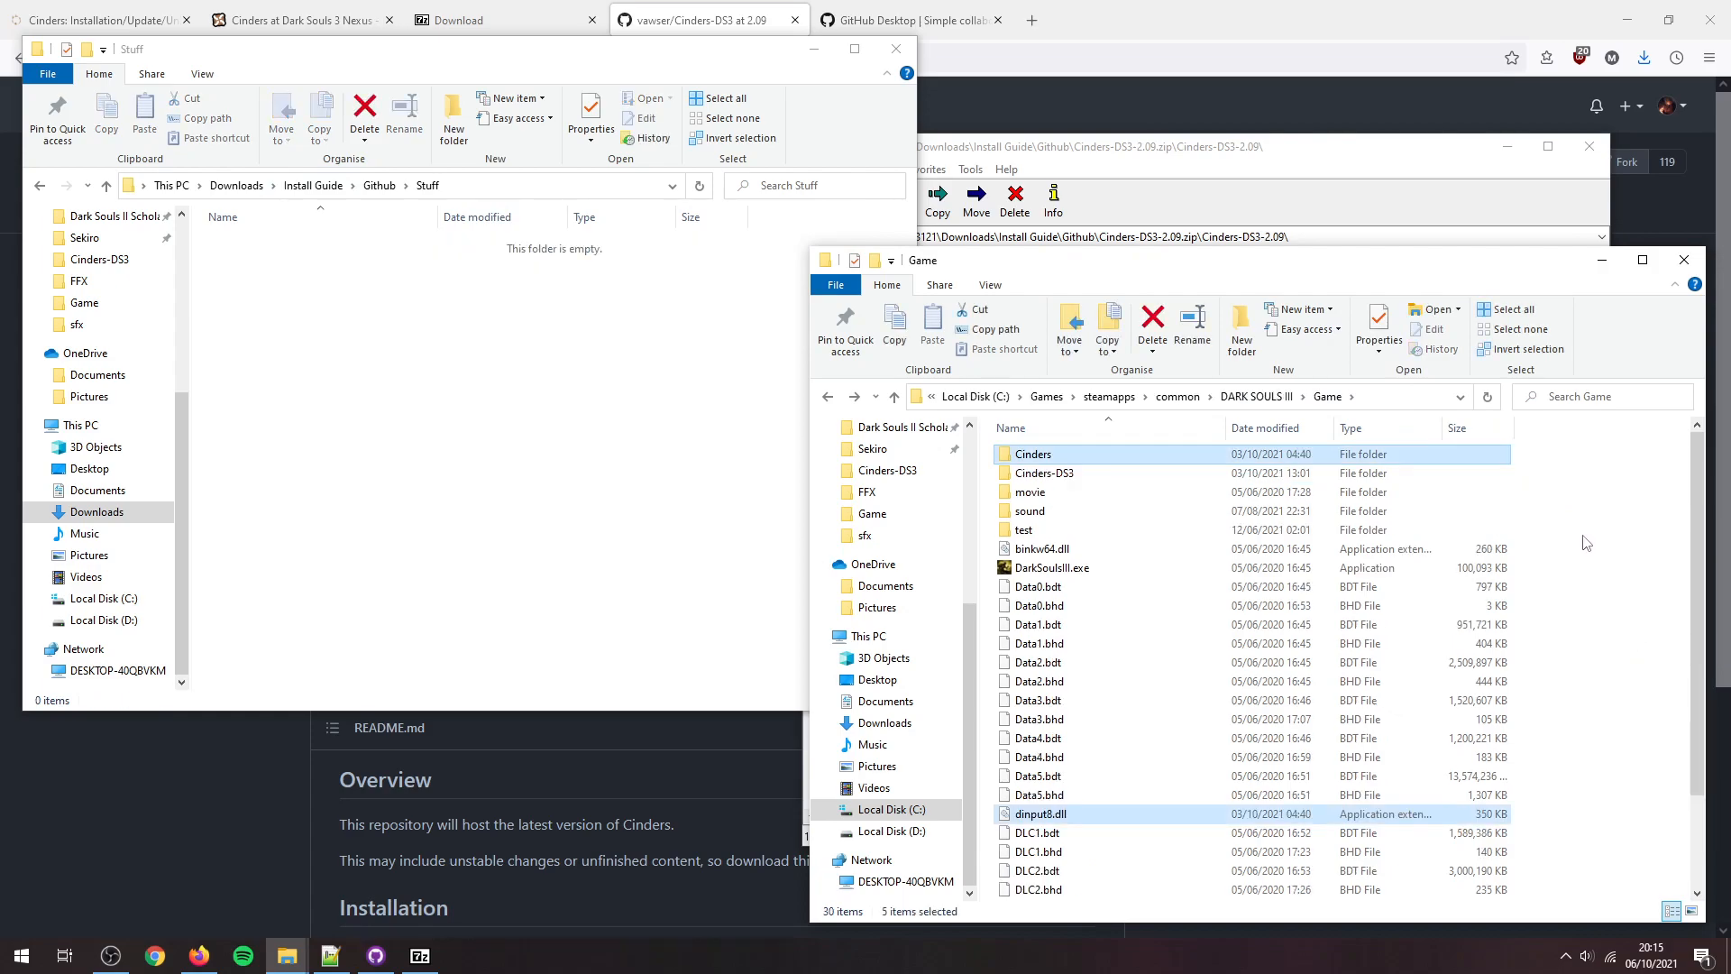
click(1050, 872)
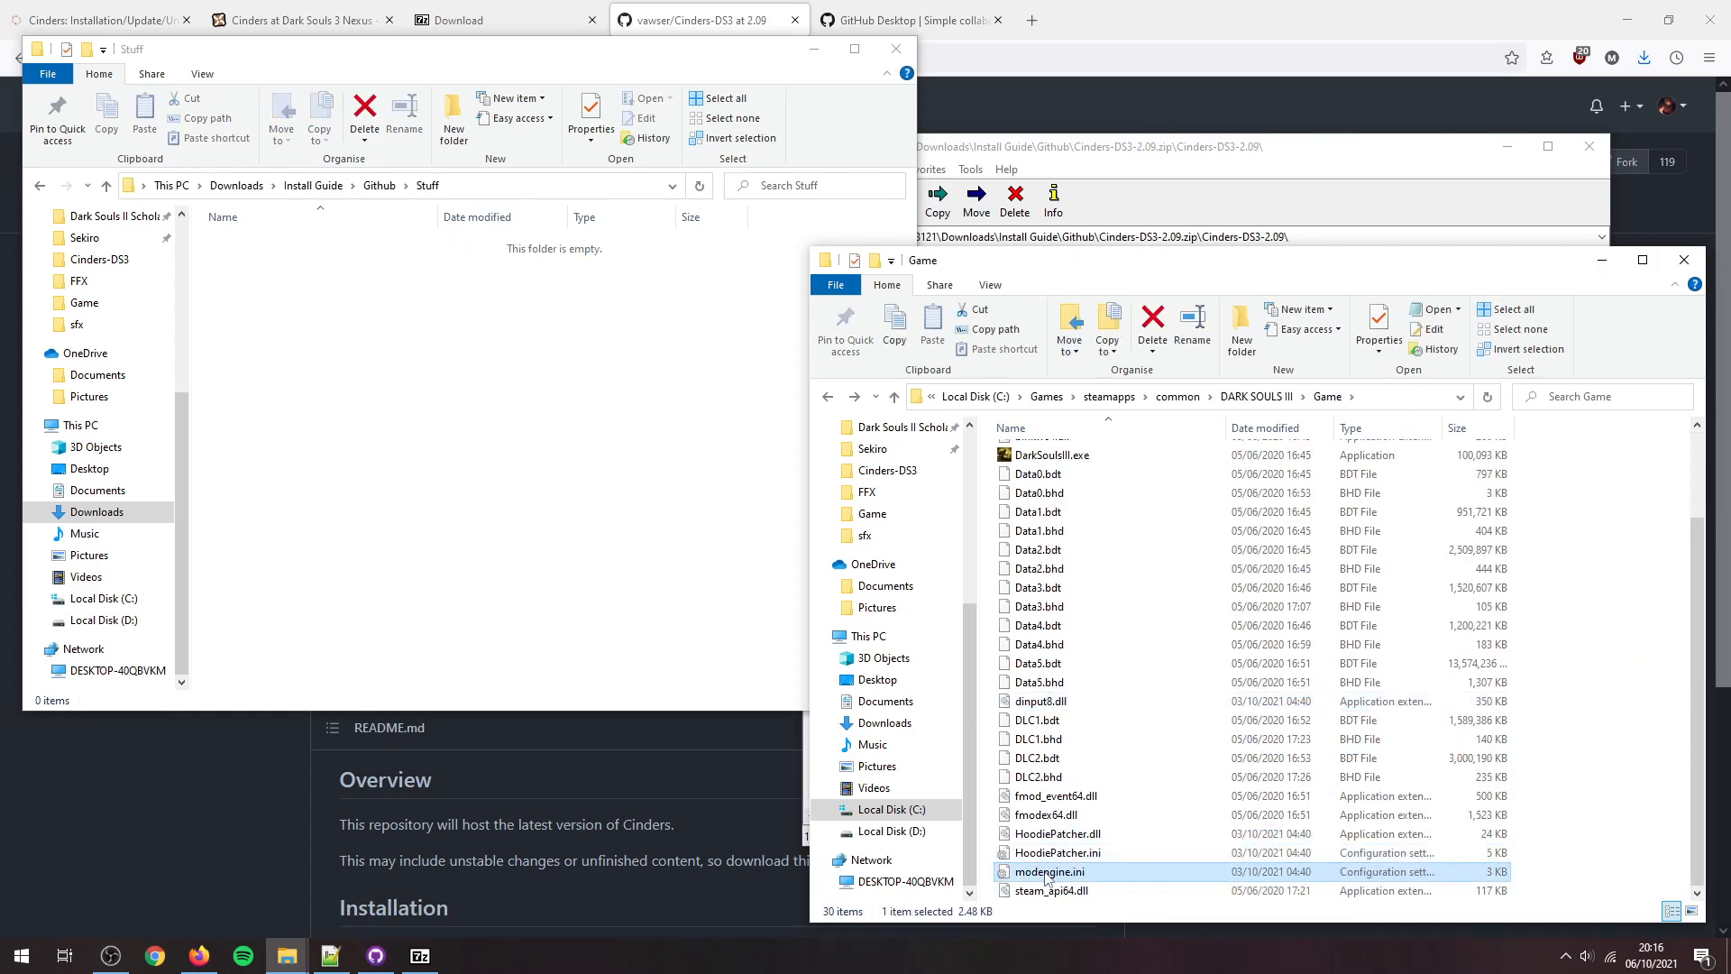
mouse_move(679, 447)
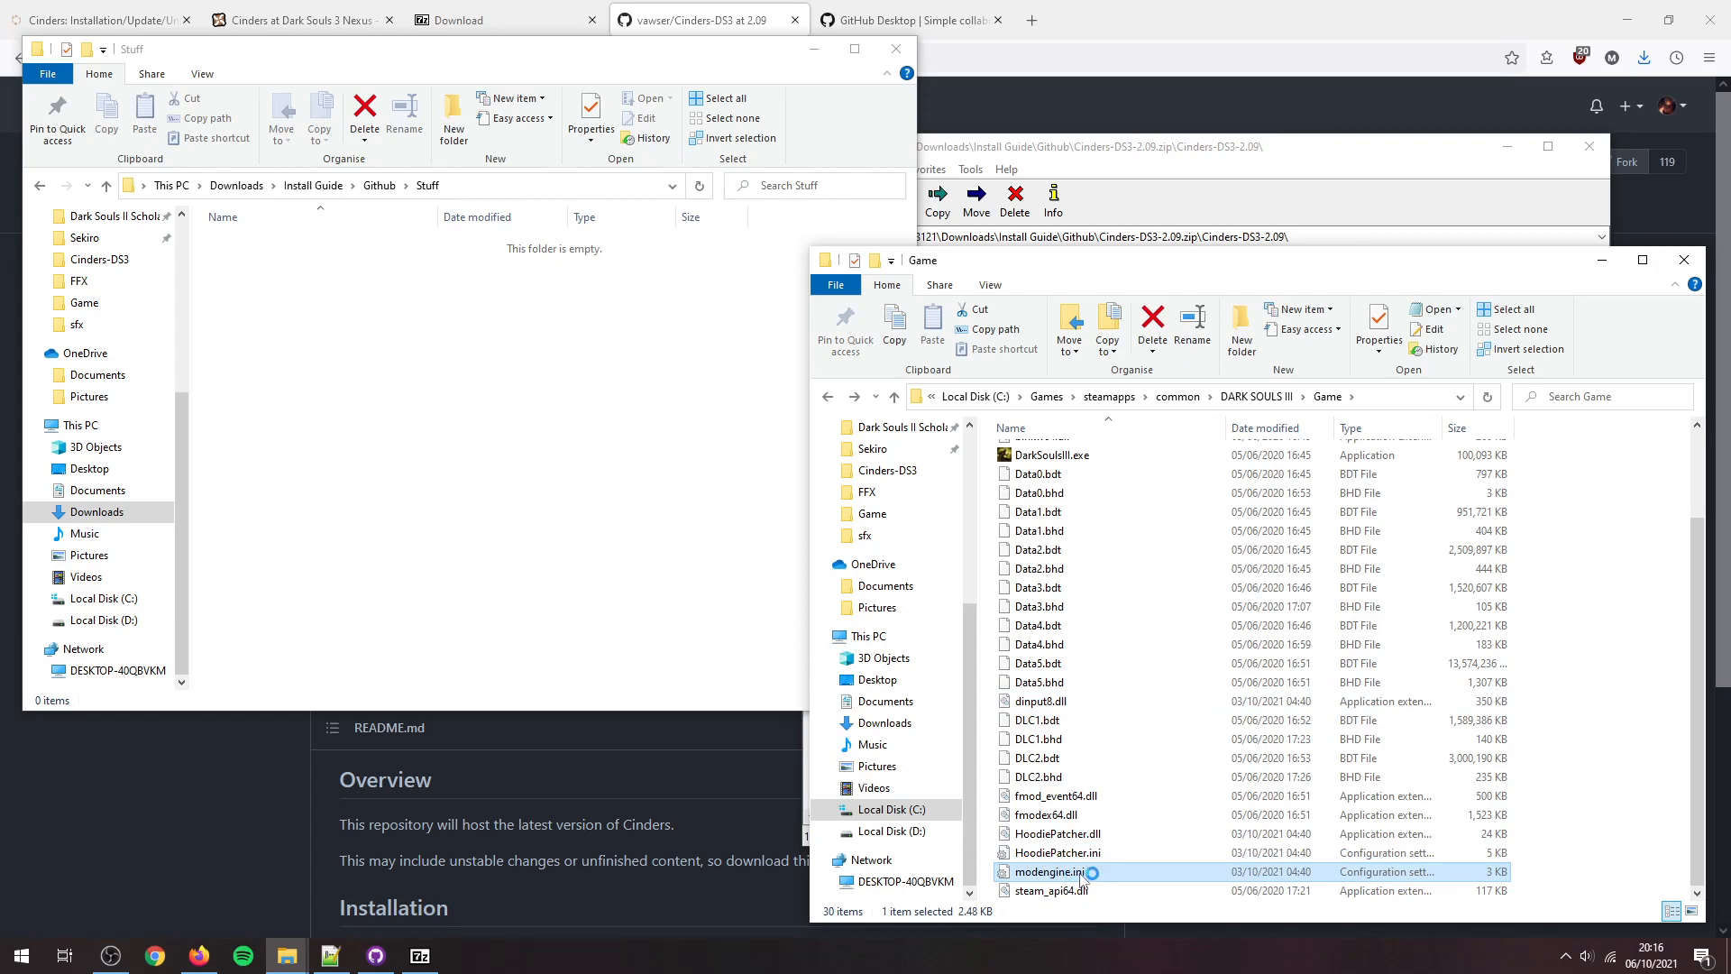
double_click(1049, 872)
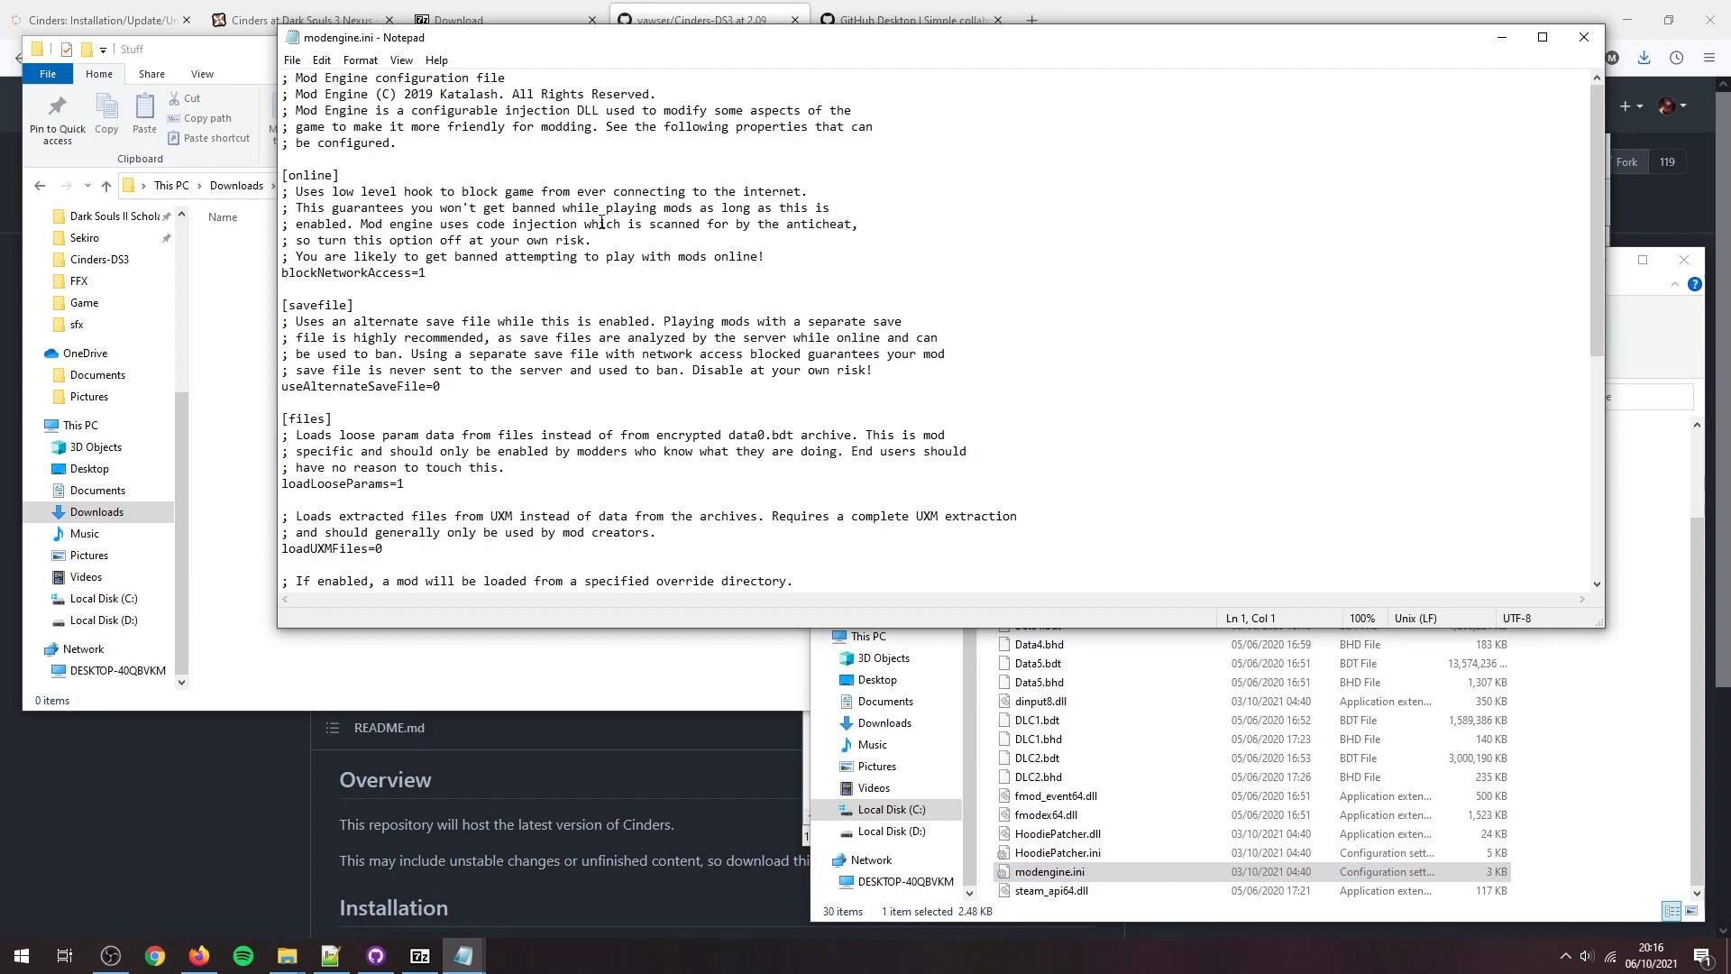
scroll(down, 3)
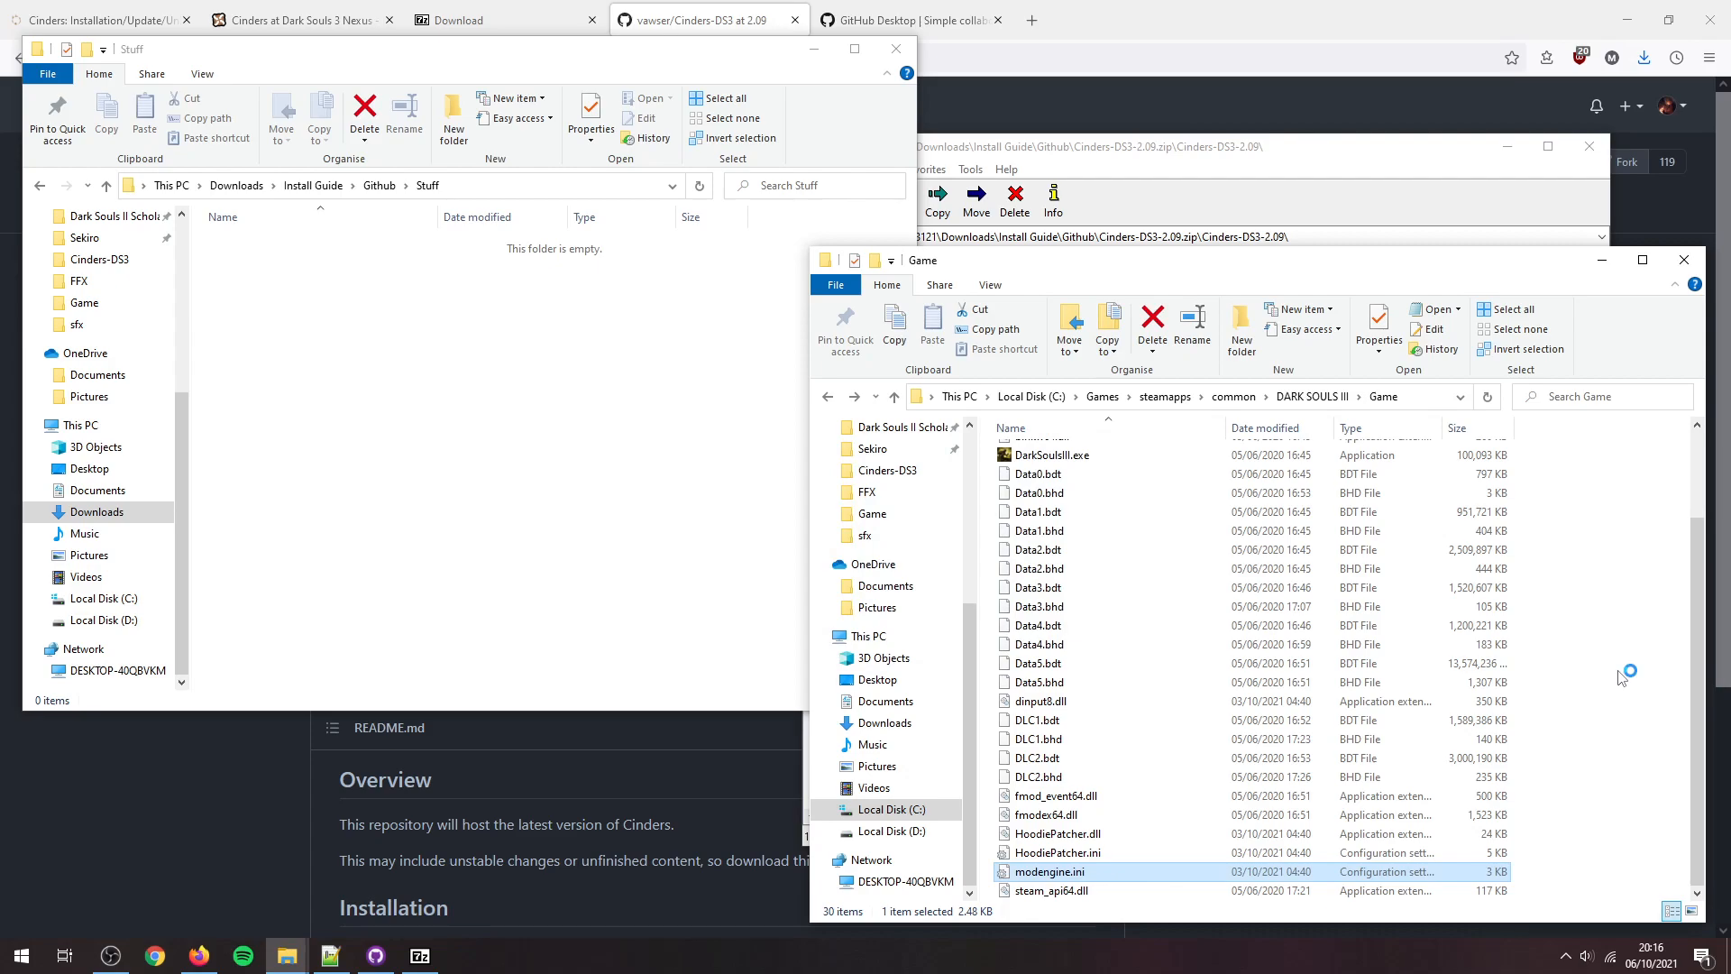
Step: Relaunch Dark Souls III, reach the Cinders - Version 2.09 main menu, then quit
double_click(1047, 455)
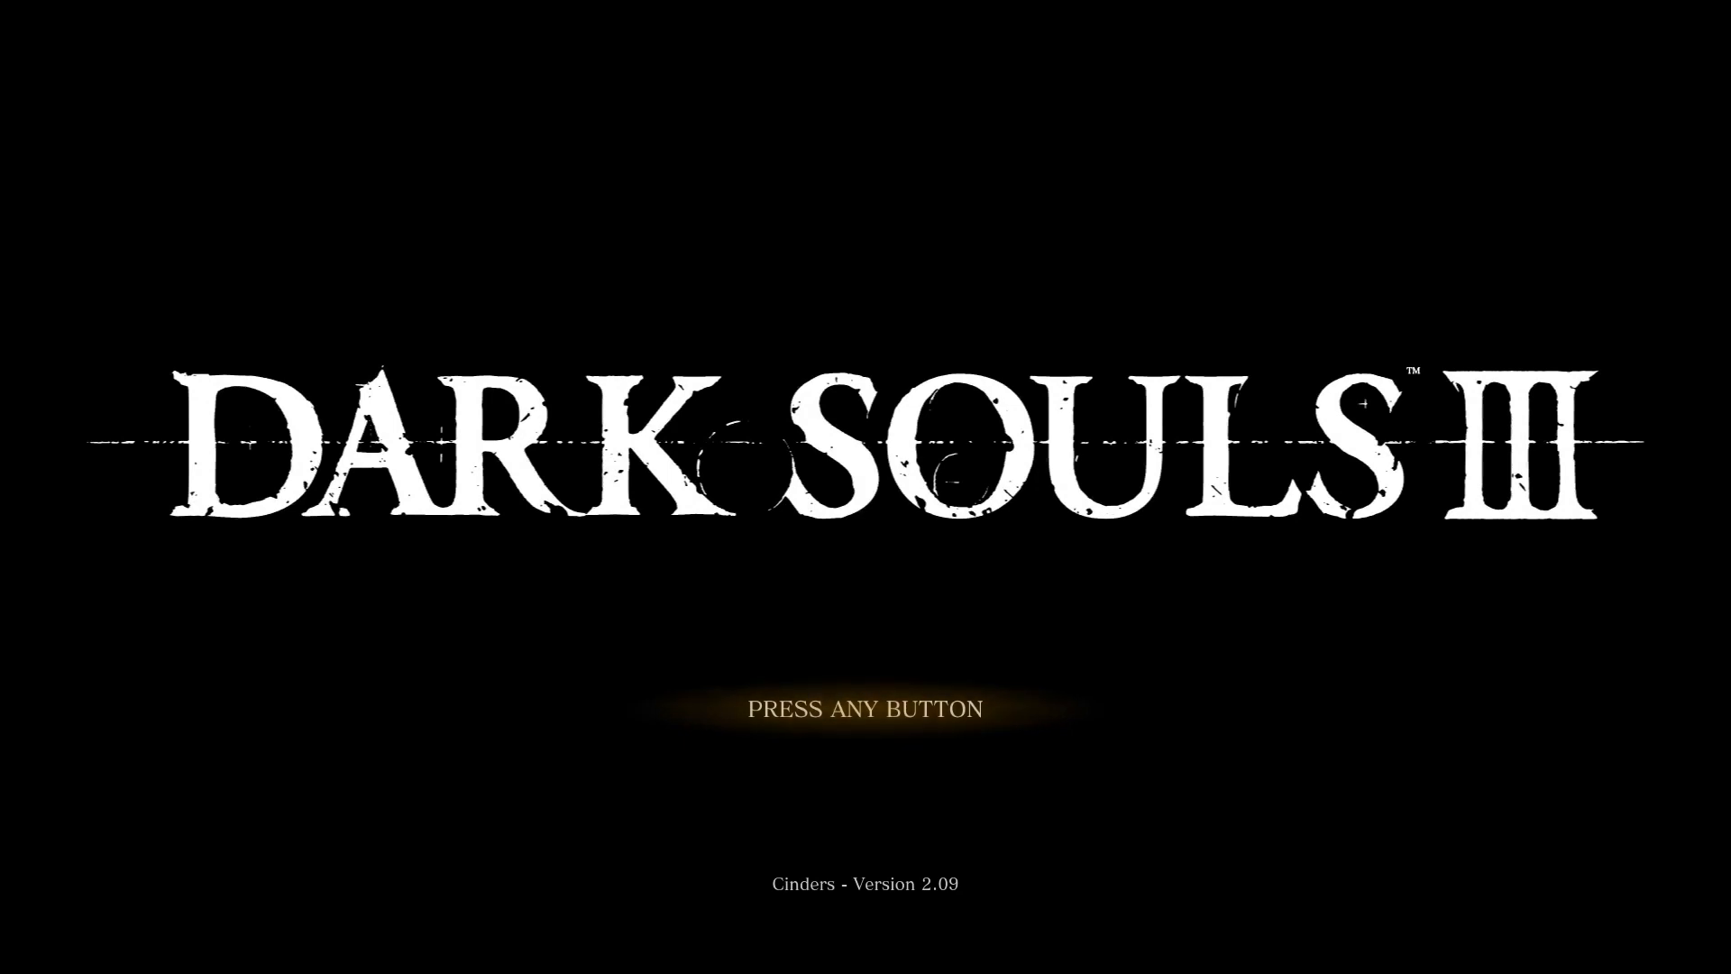
key(enter)
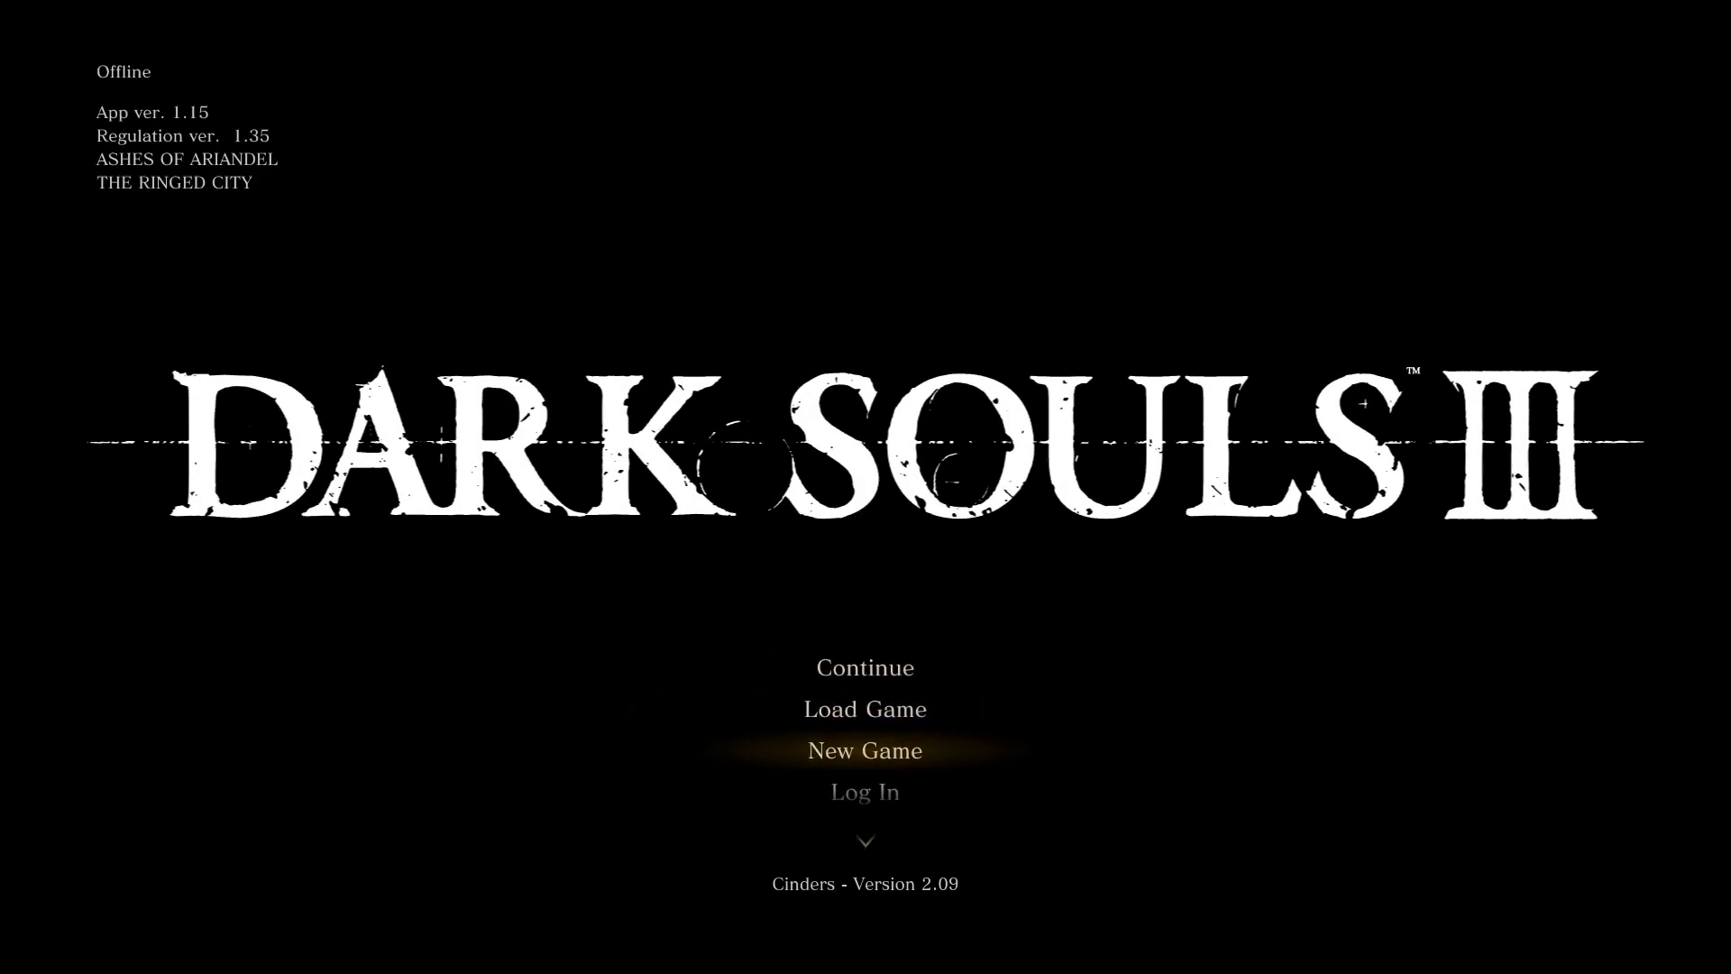
click(864, 749)
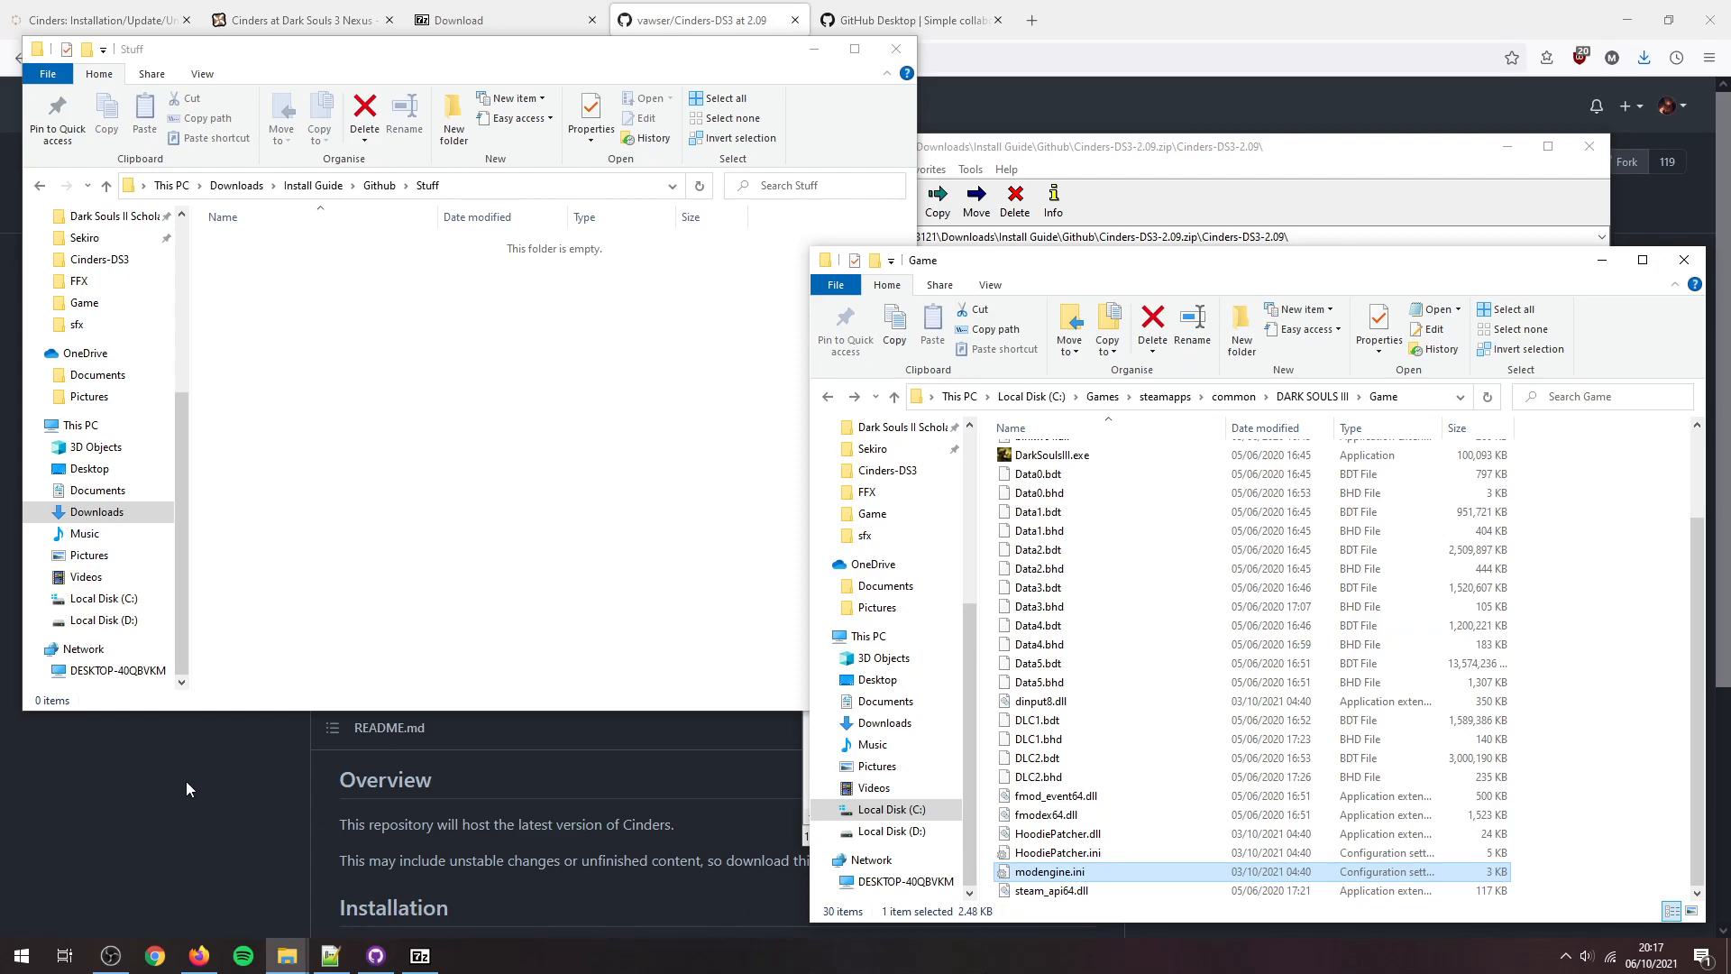
Step: Check the Cinders-DS3 and GitHub Desktop tabs, then show GitHub Desktop's local repository list
click(706, 20)
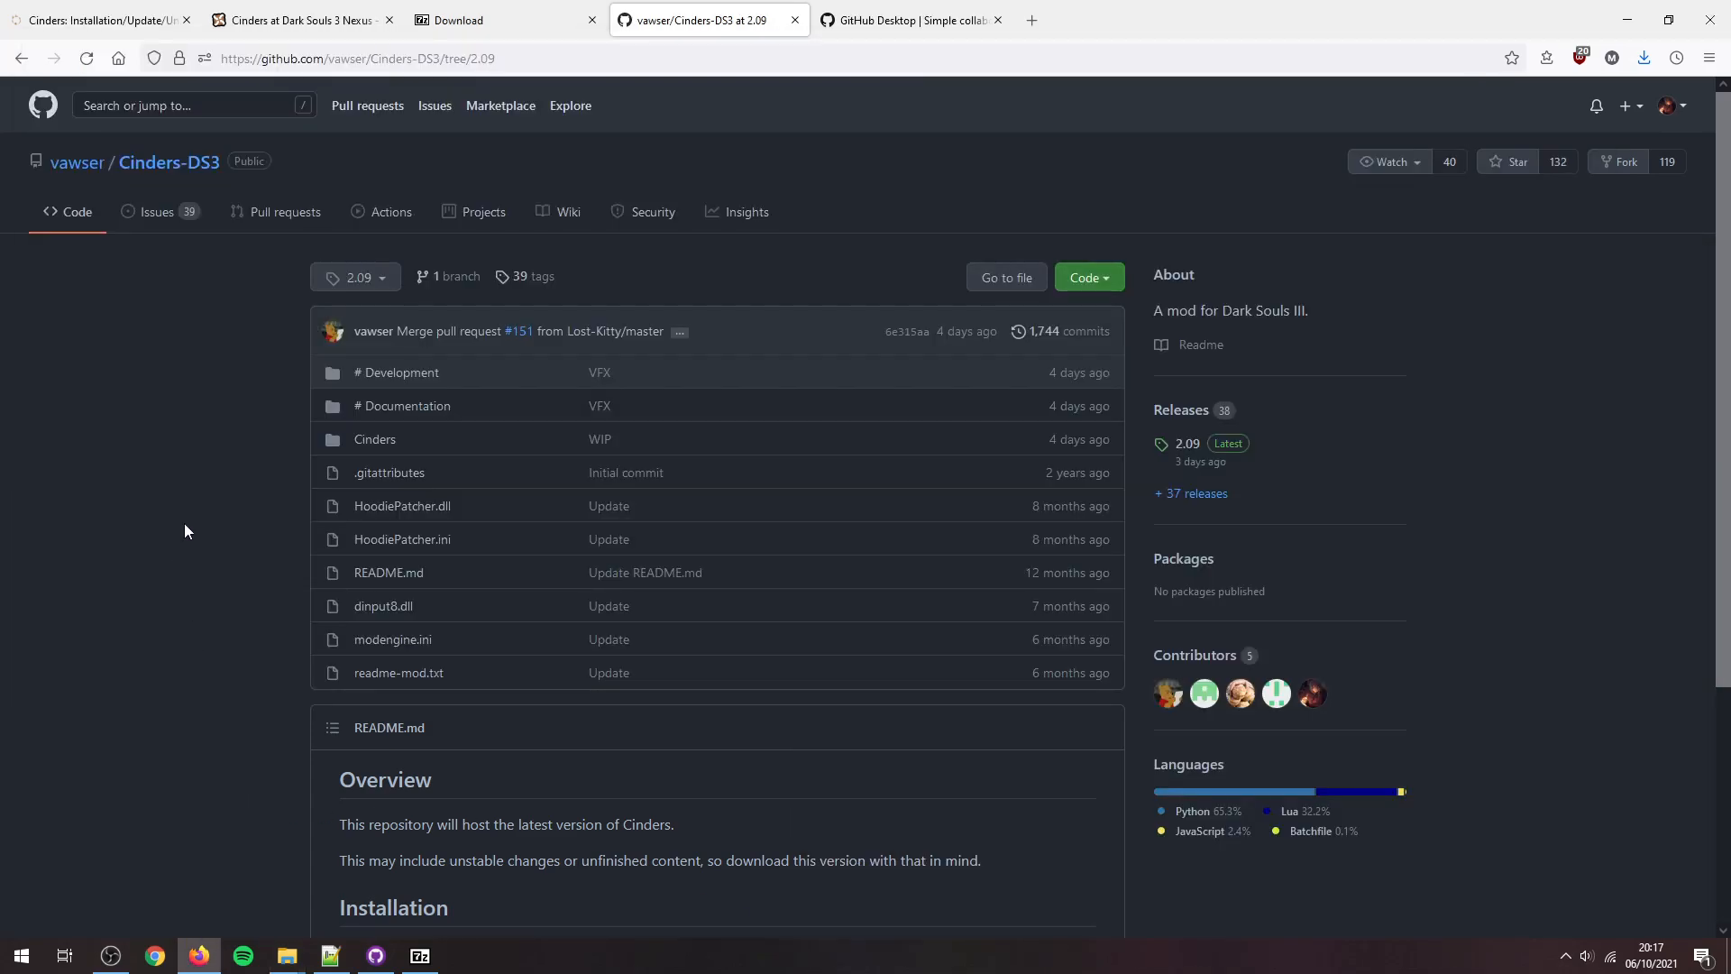
click(905, 20)
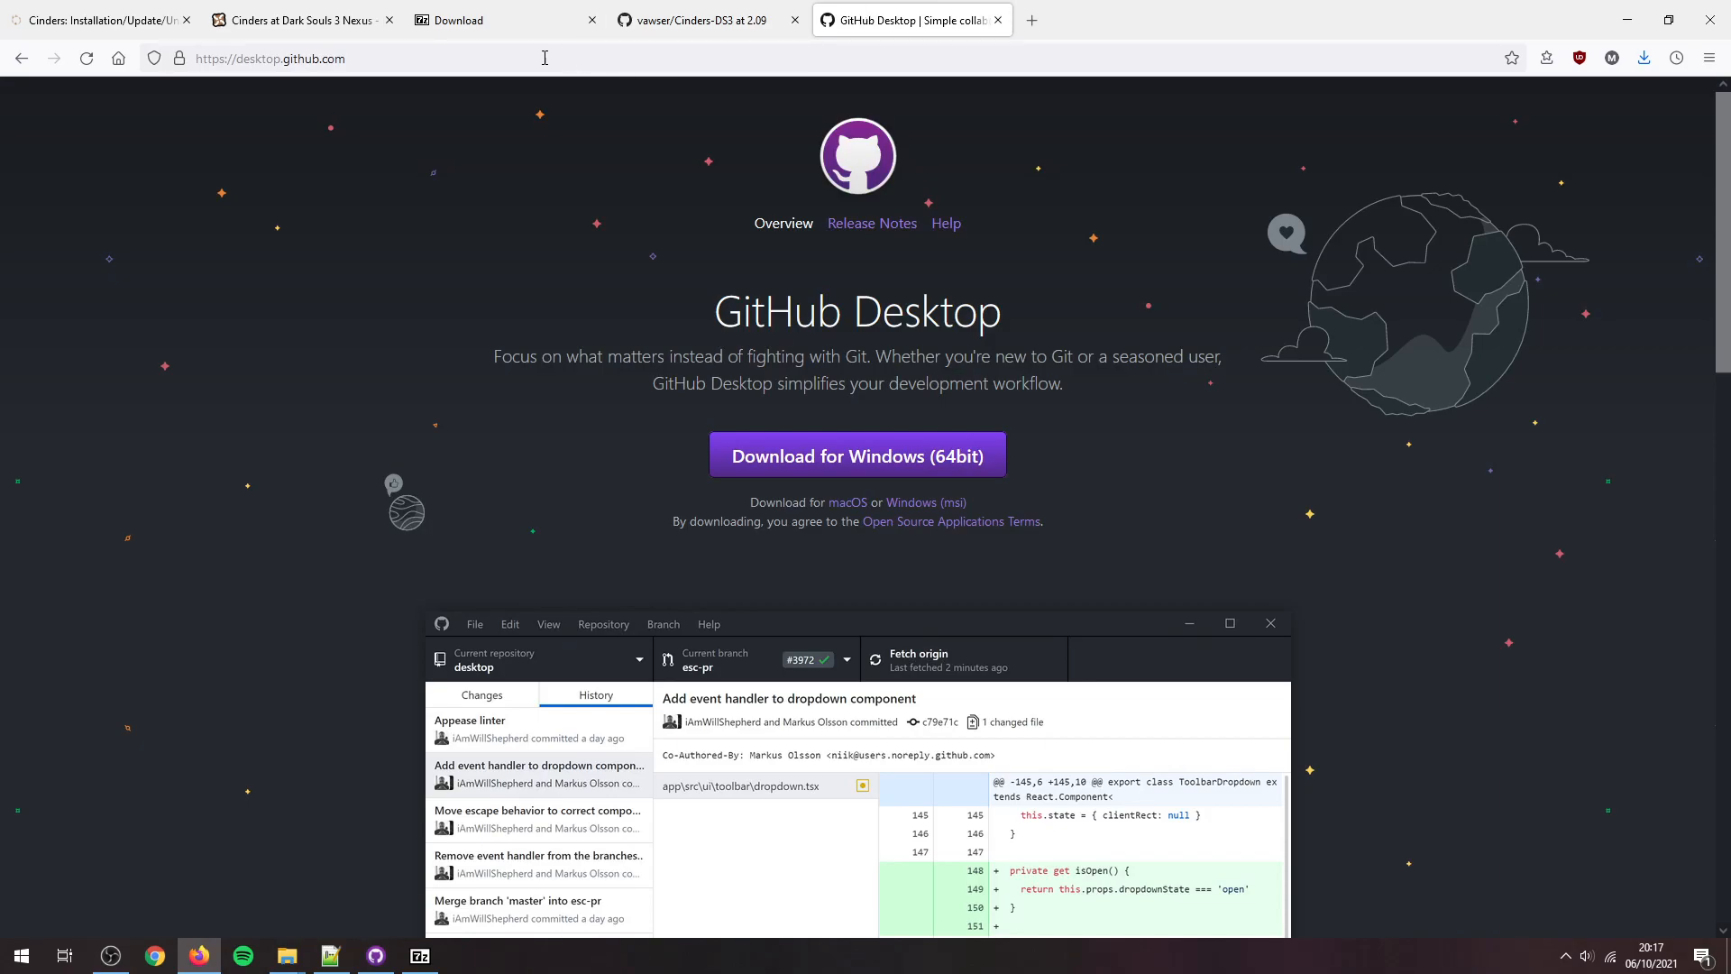
mouse_move(826, 434)
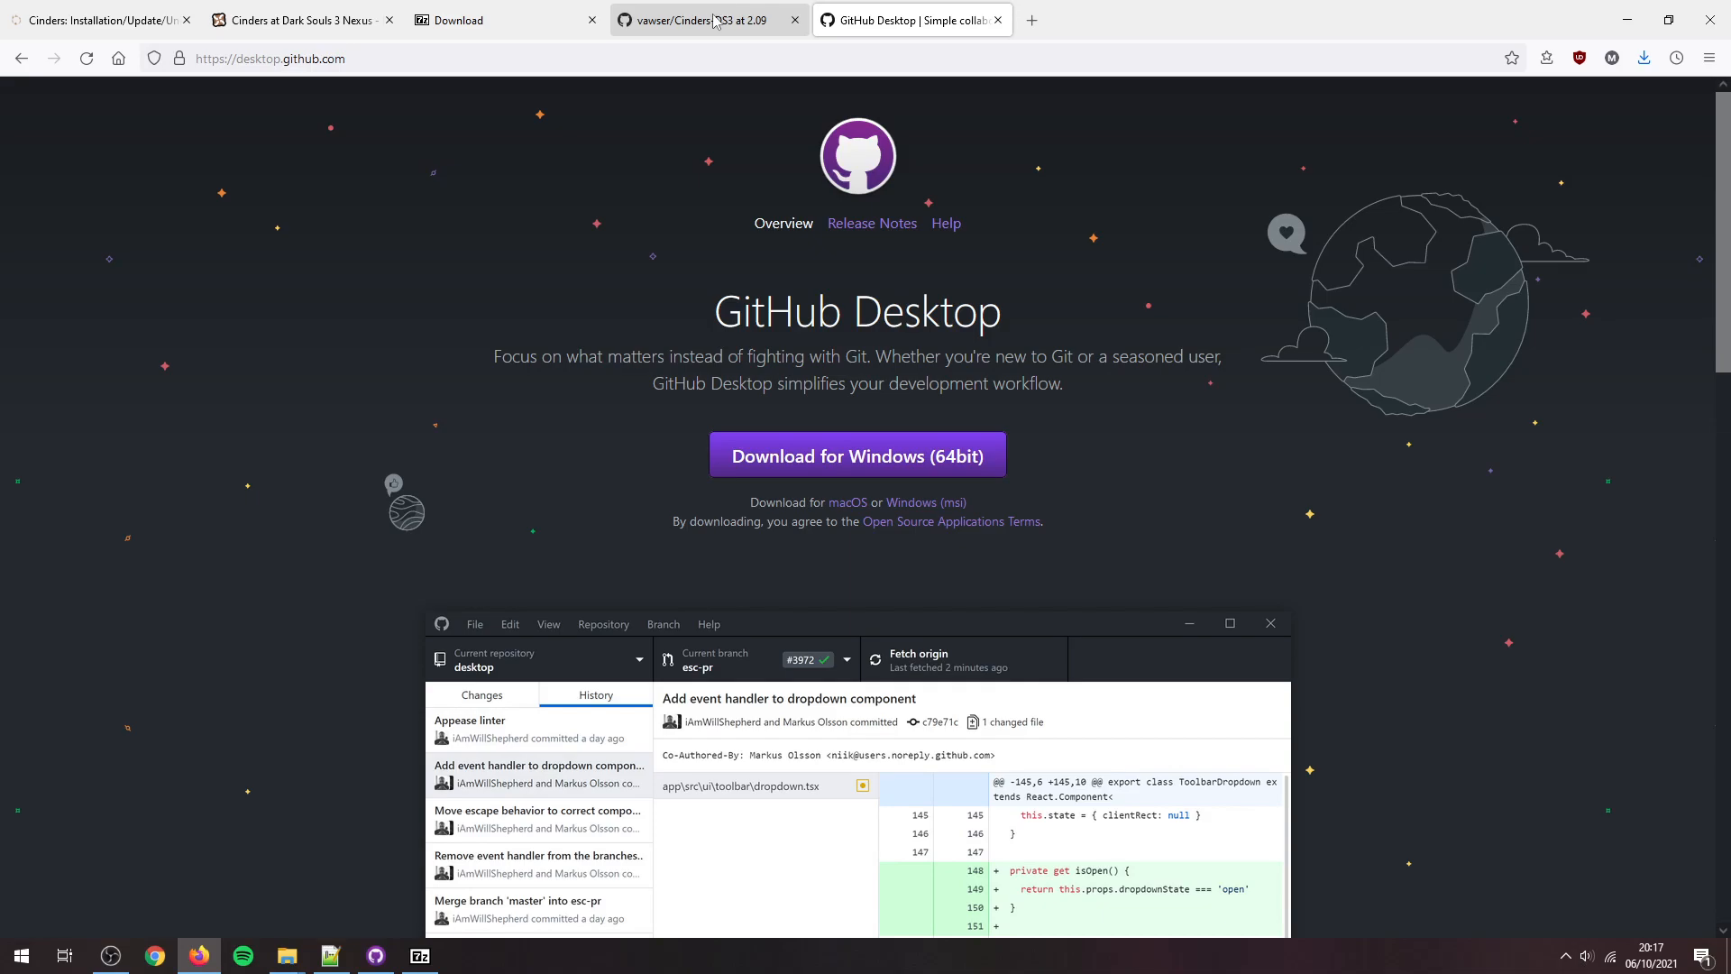
click(706, 20)
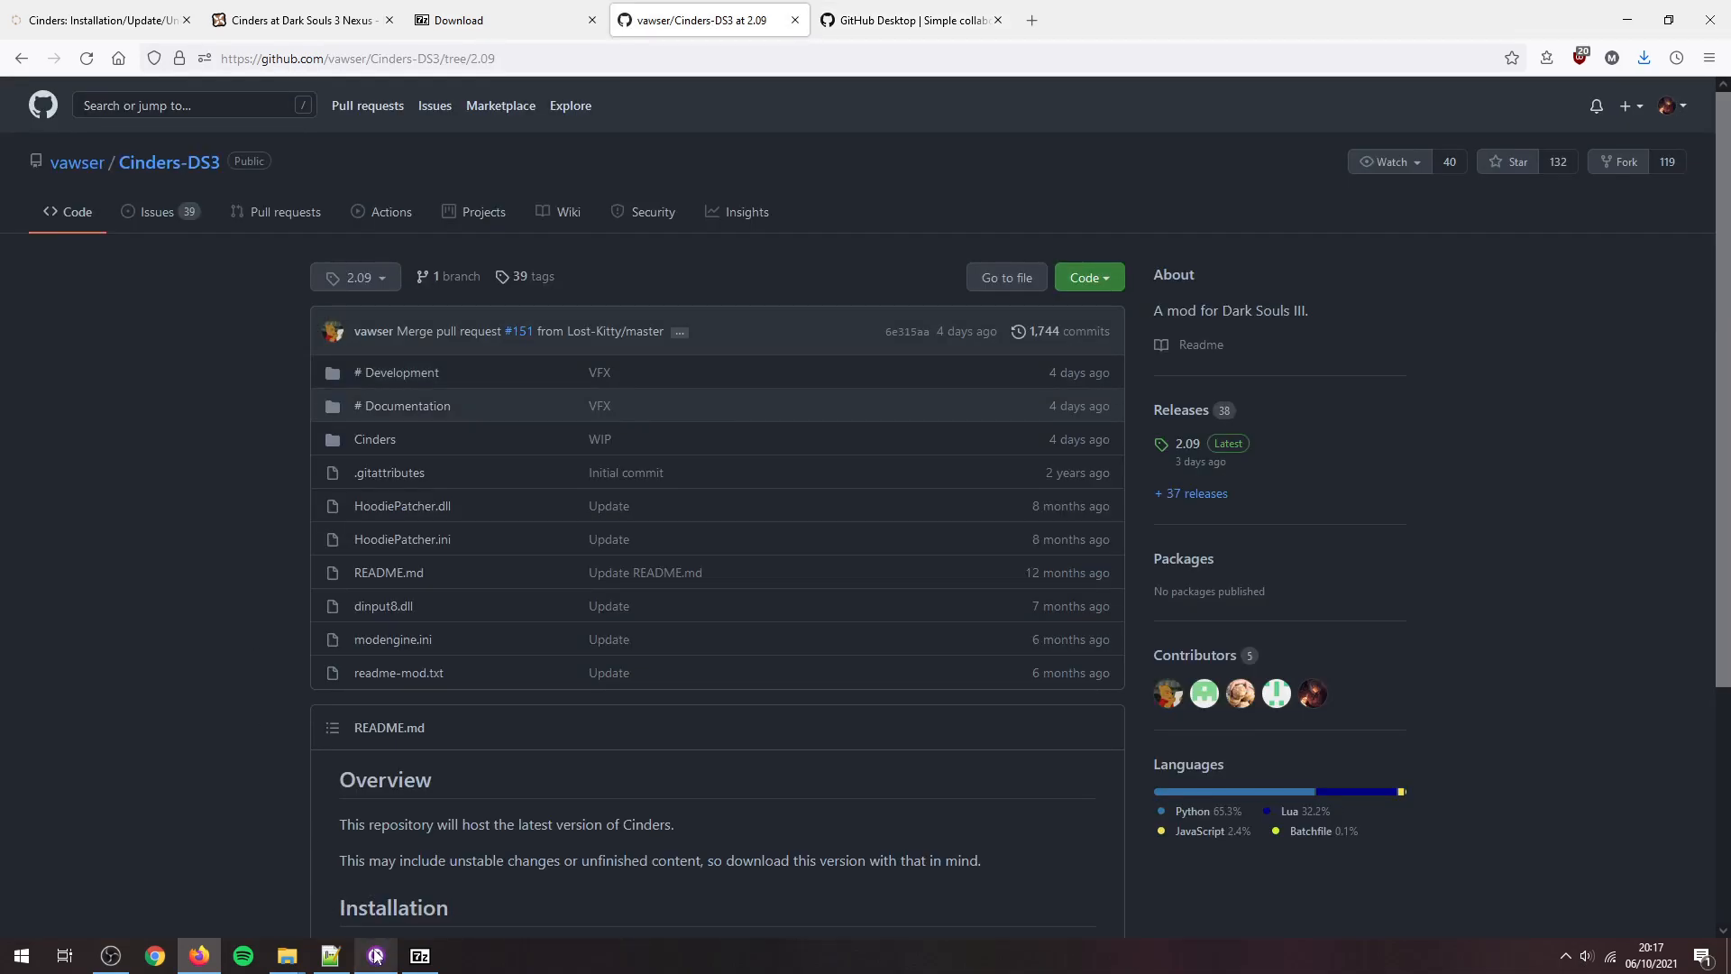
click(374, 954)
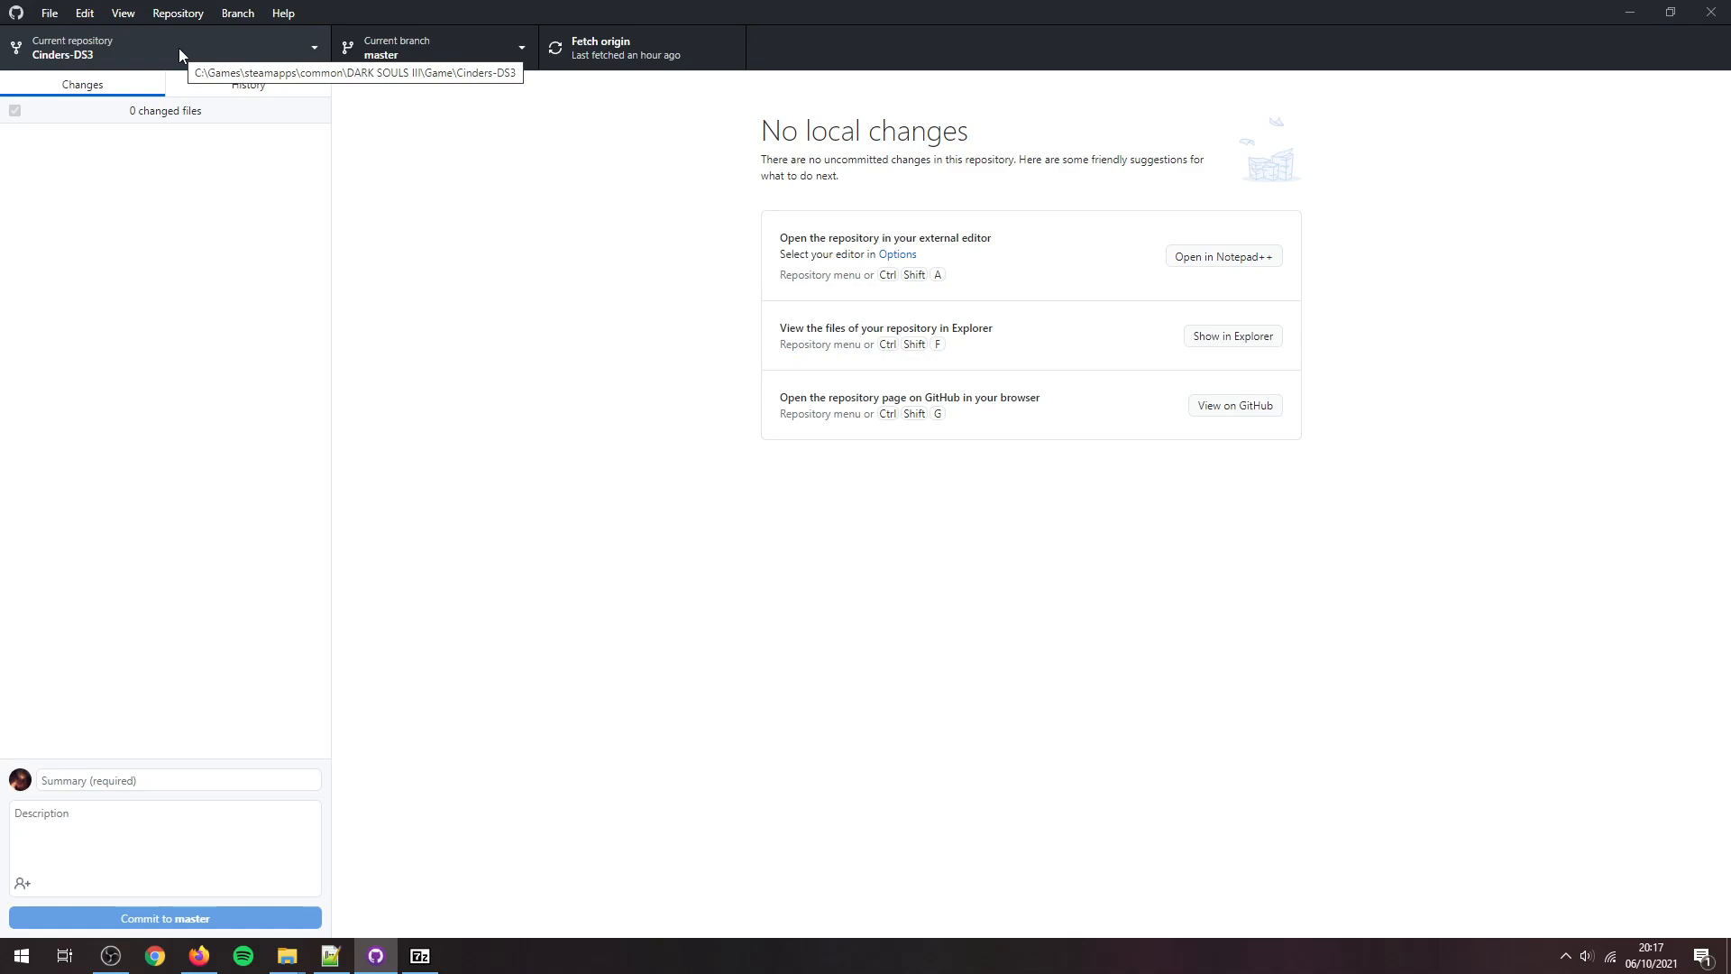
click(166, 48)
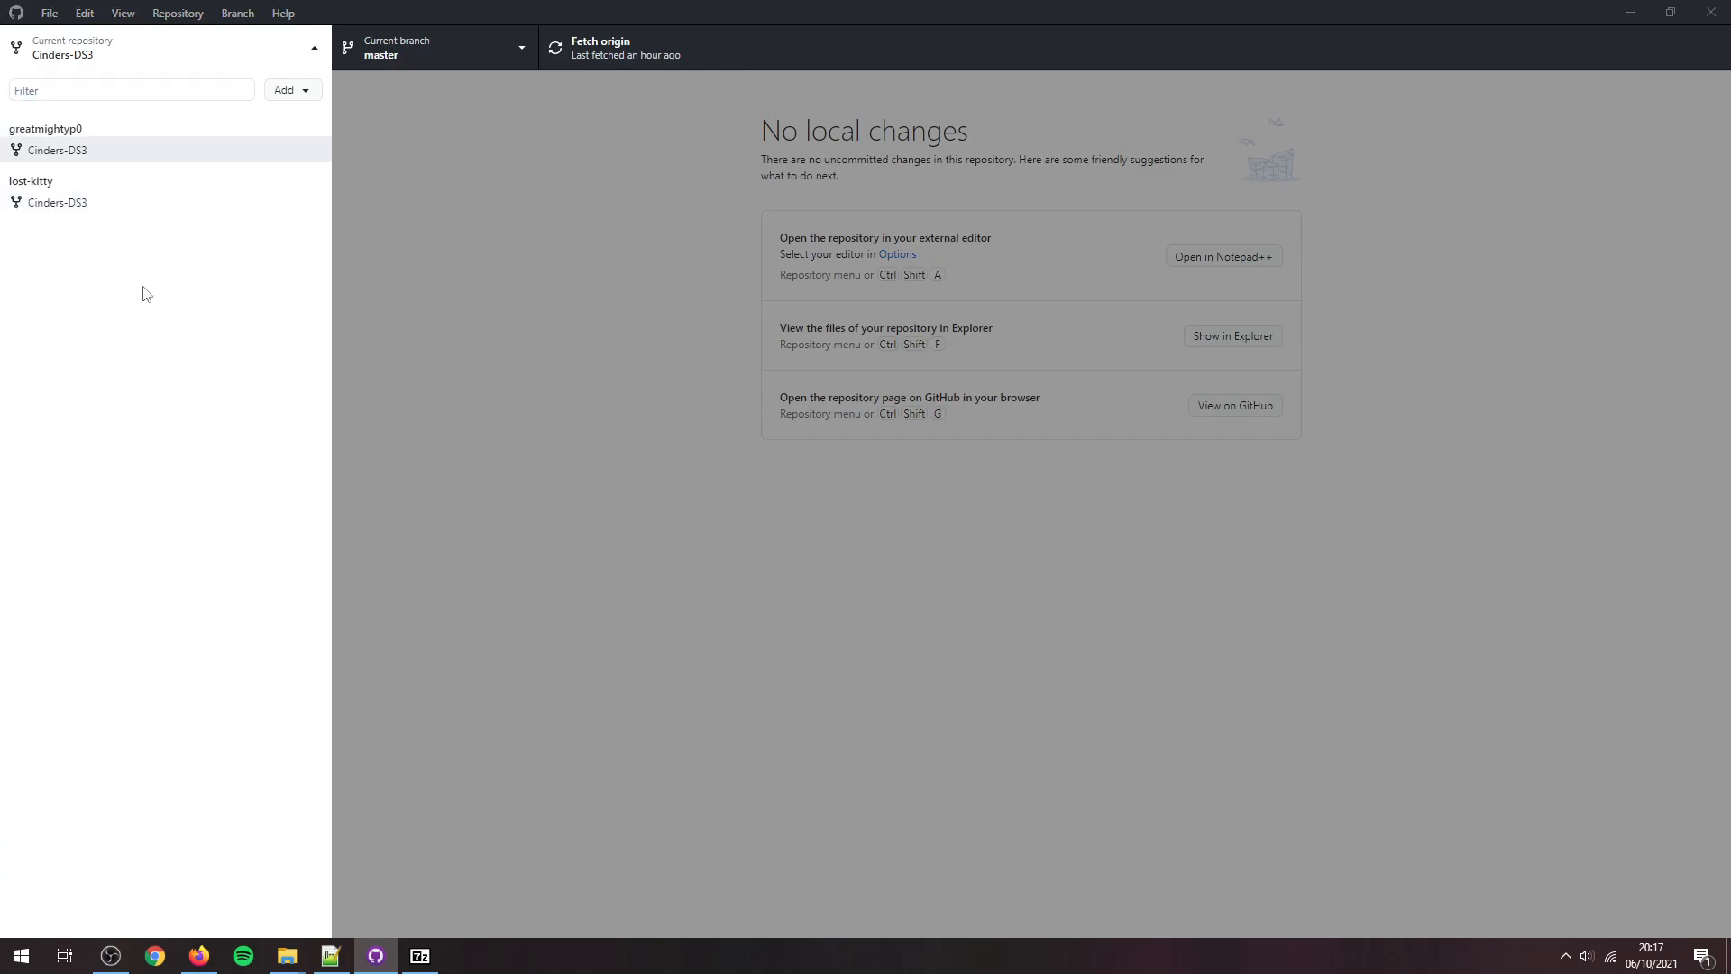
Step: Browse into the DARK SOULS III Game folder and look through the Cinders-DS3 folder
click(285, 963)
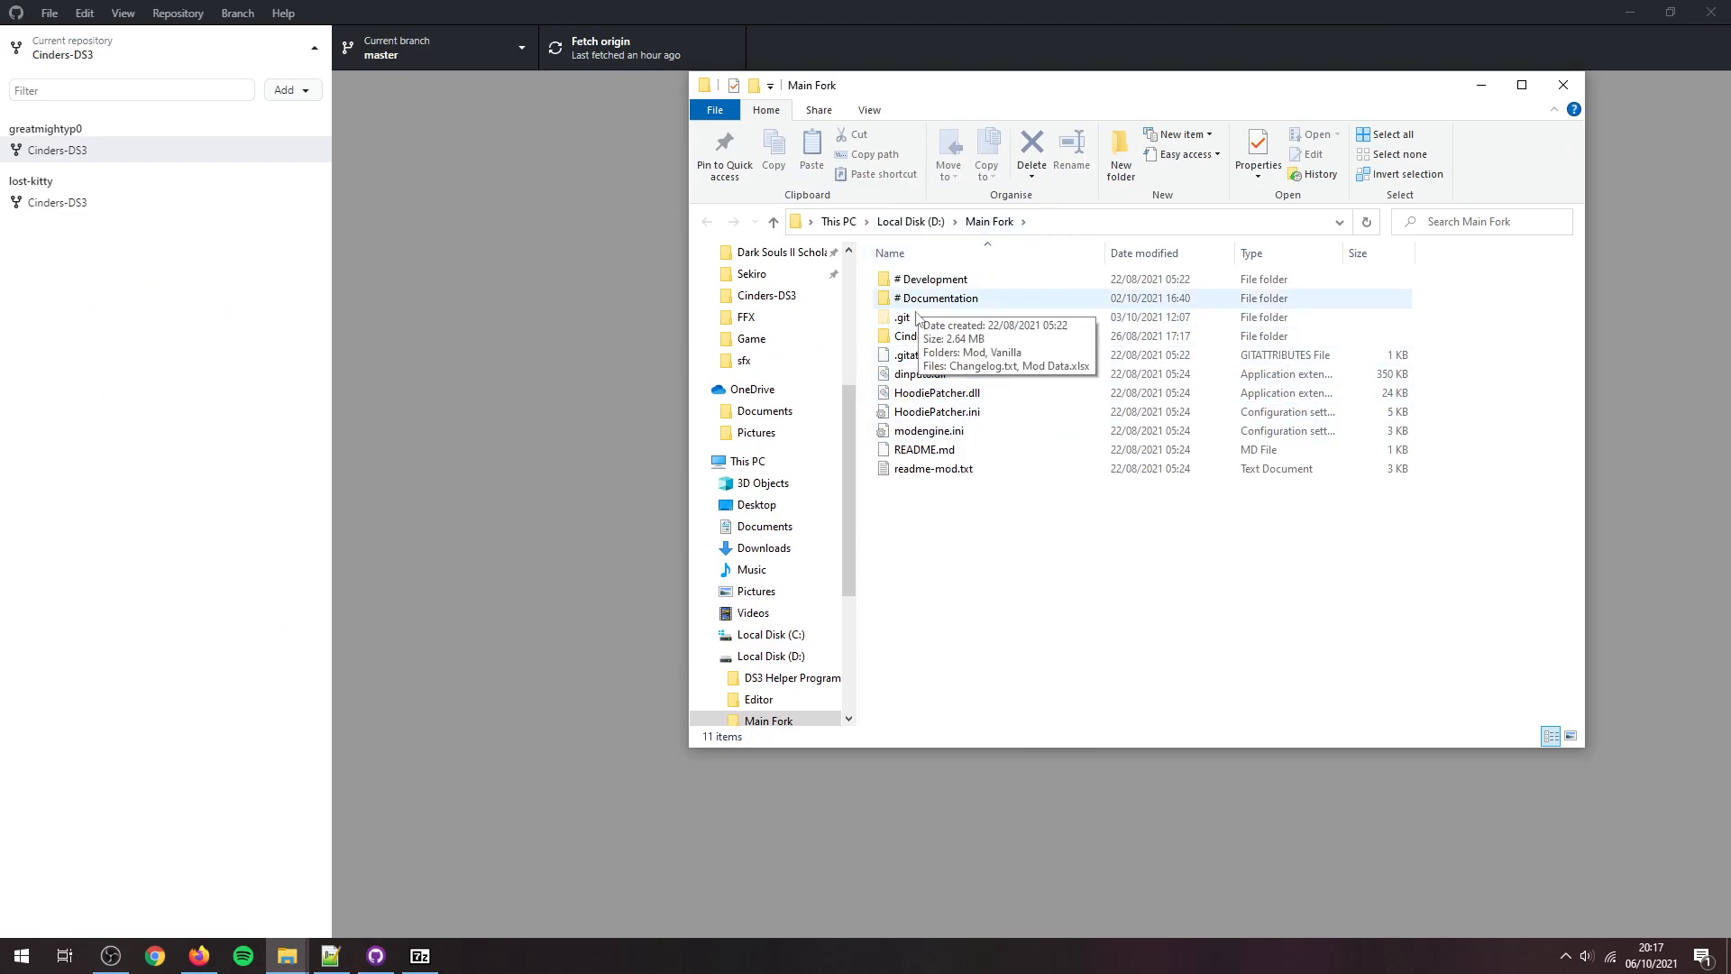
mouse_move(911, 336)
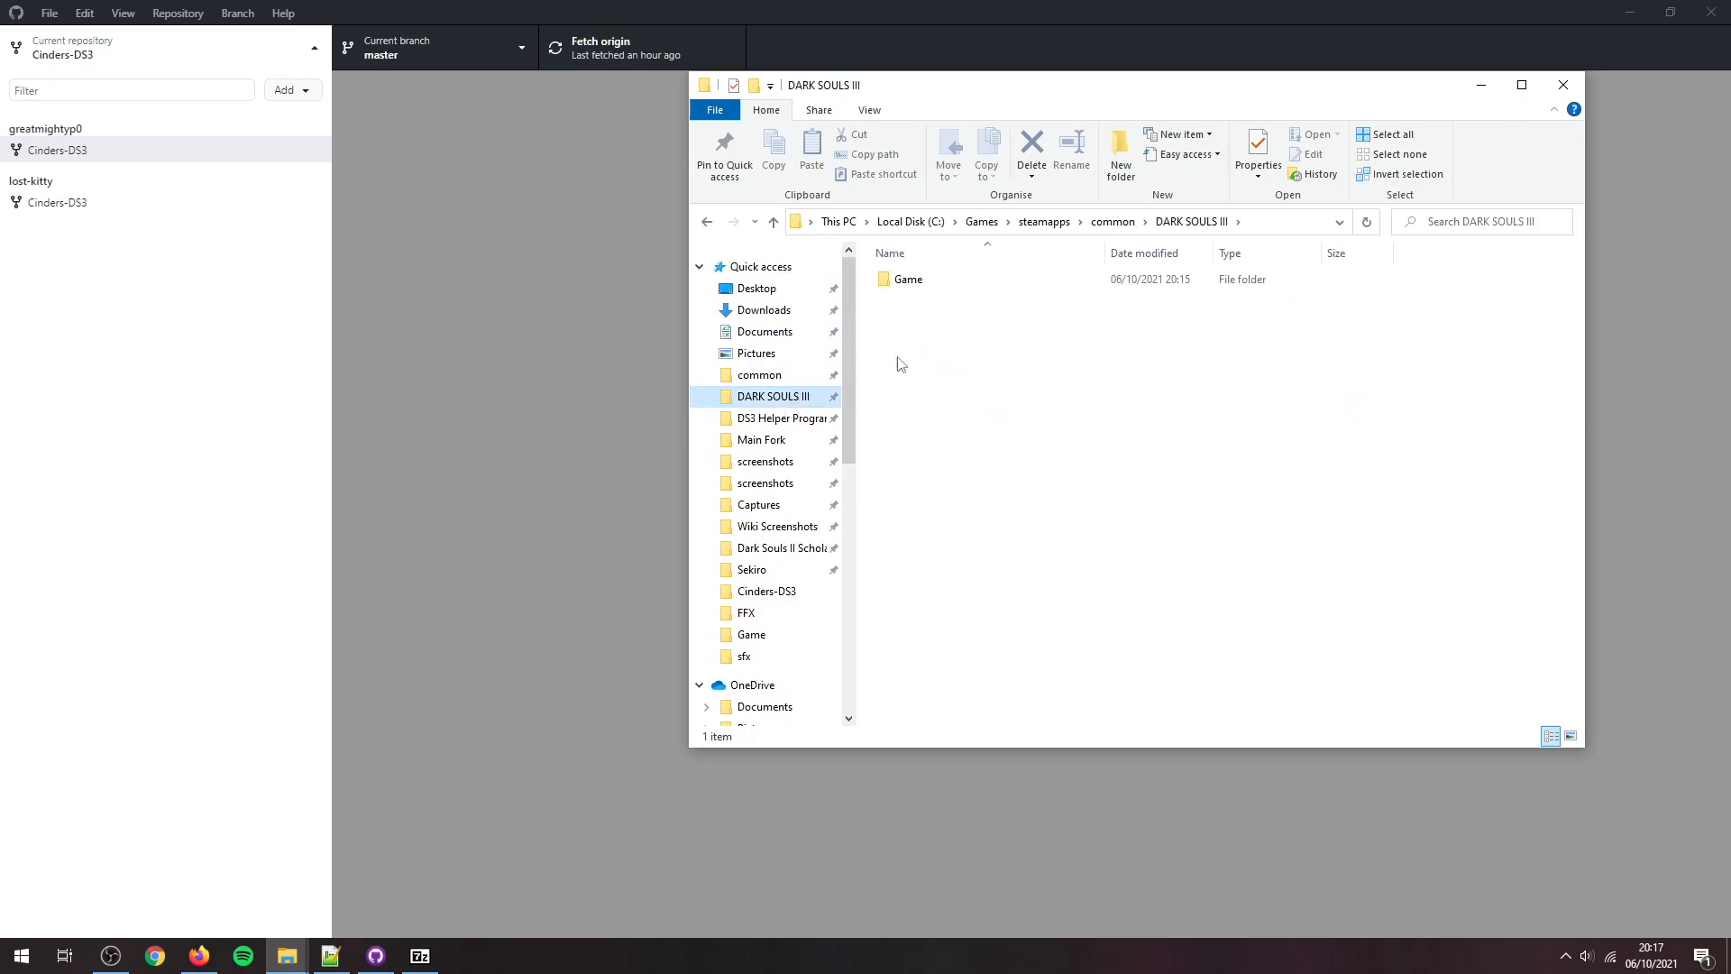
double_click(909, 278)
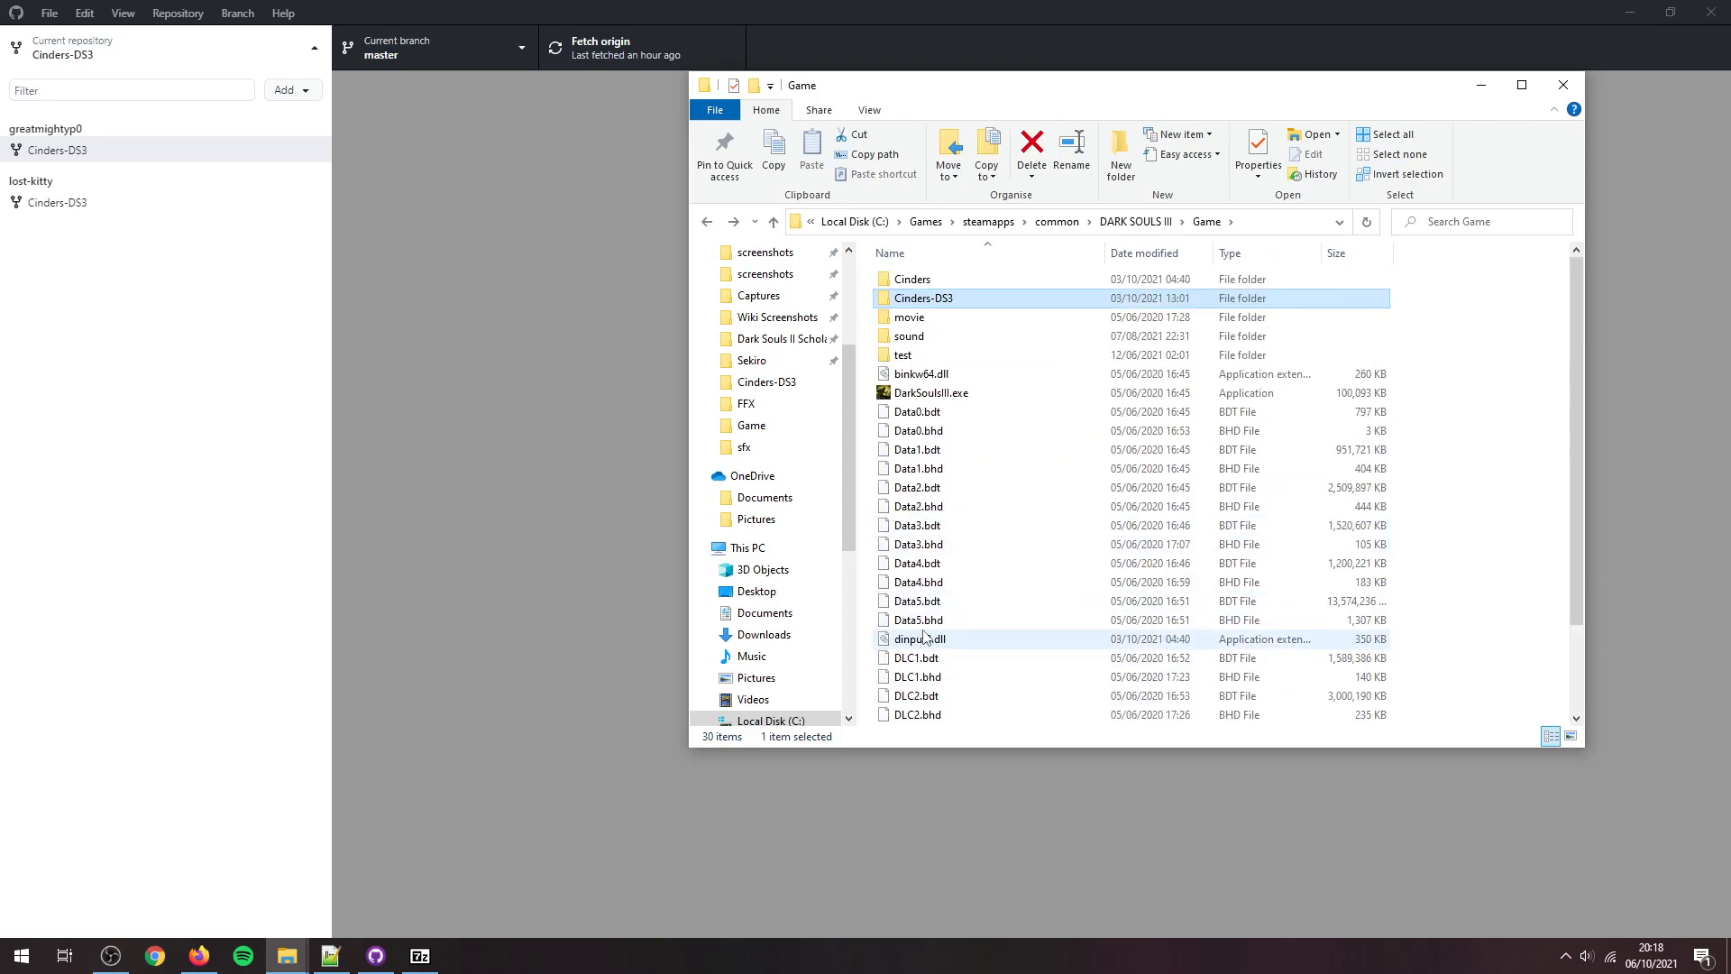
mouse_move(945, 298)
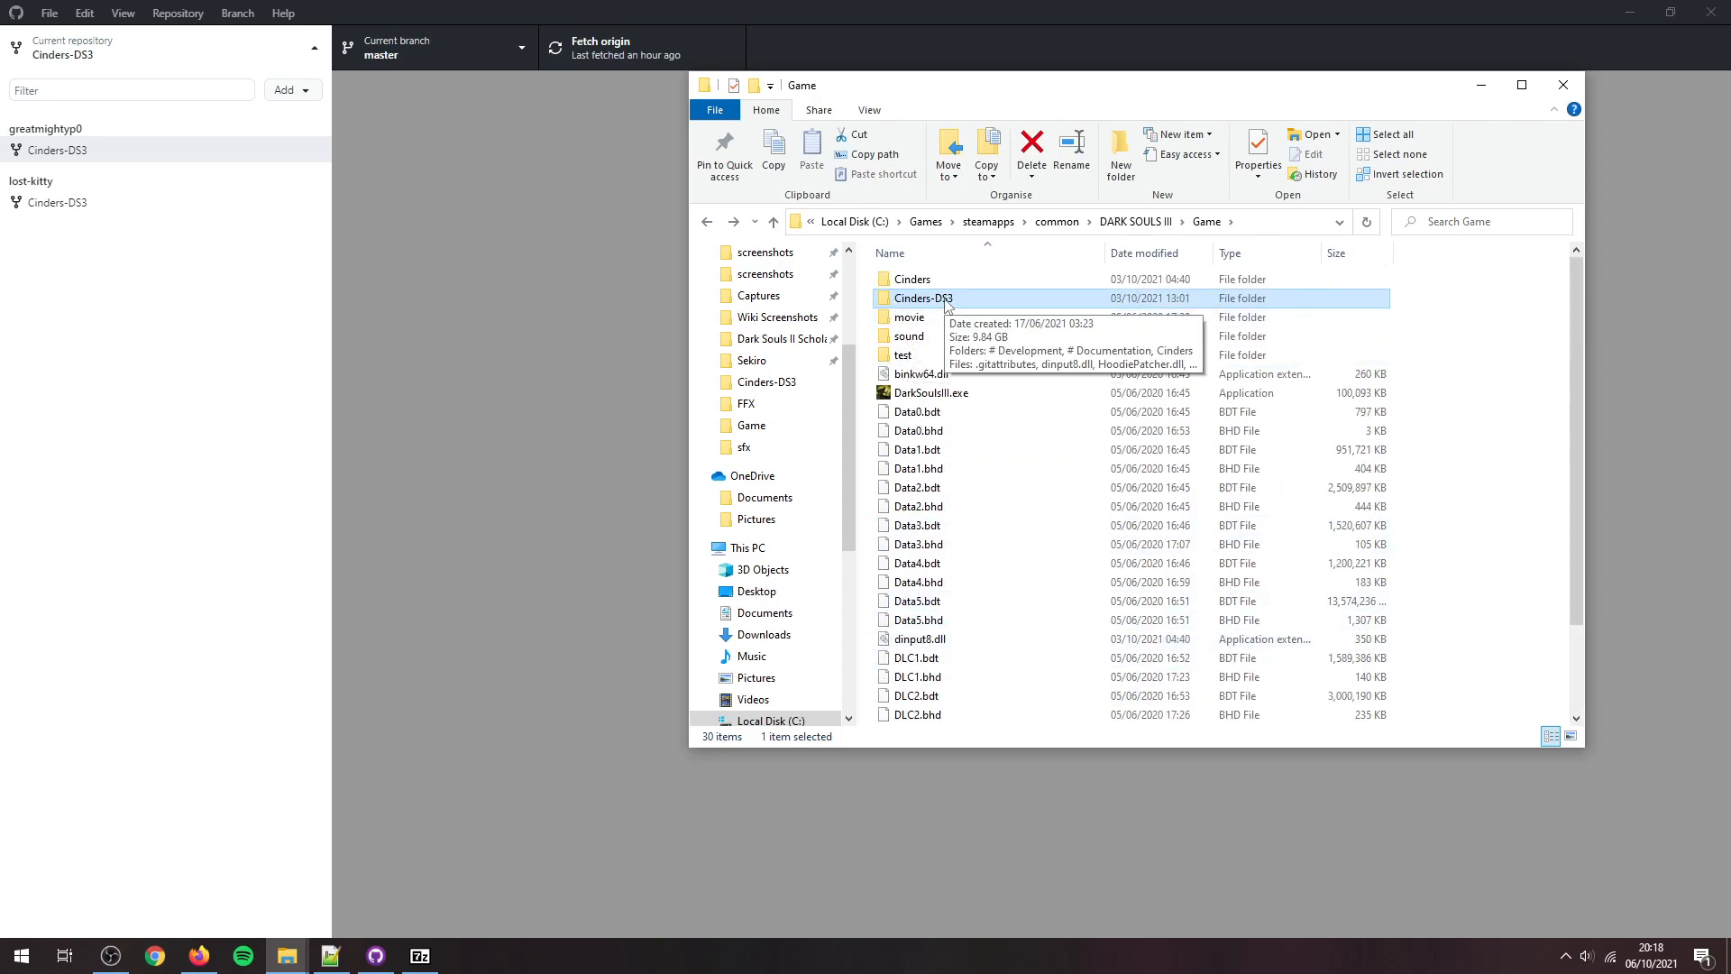
double_click(920, 298)
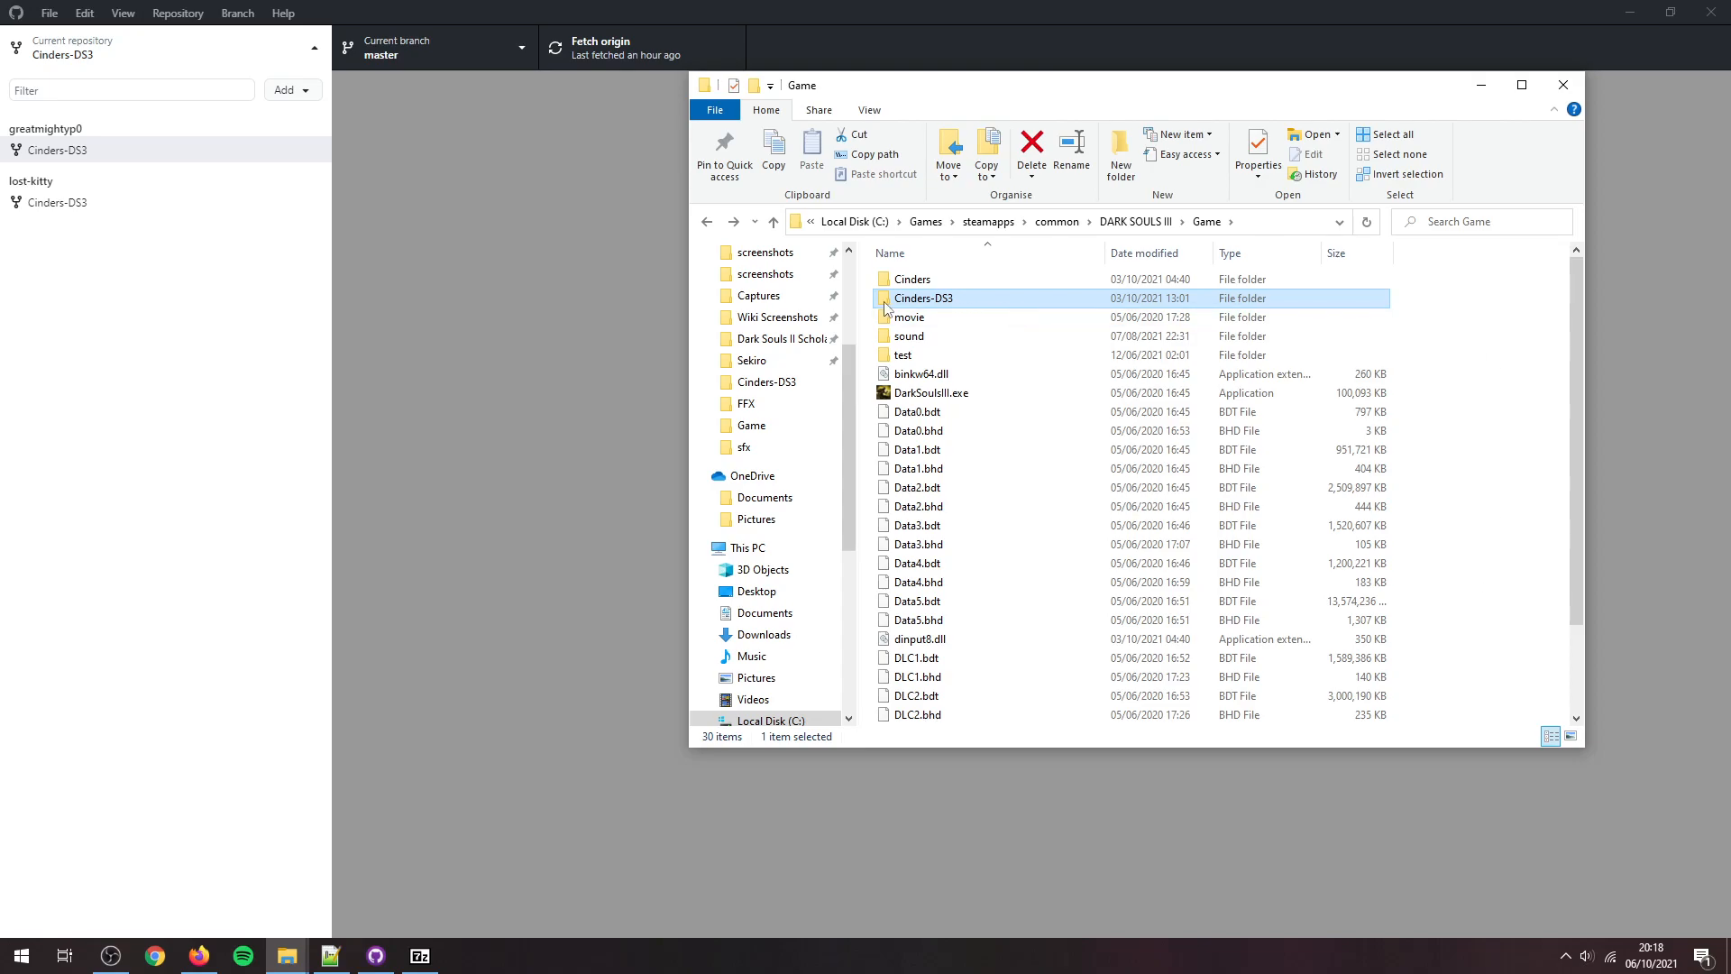
scroll(down, 3)
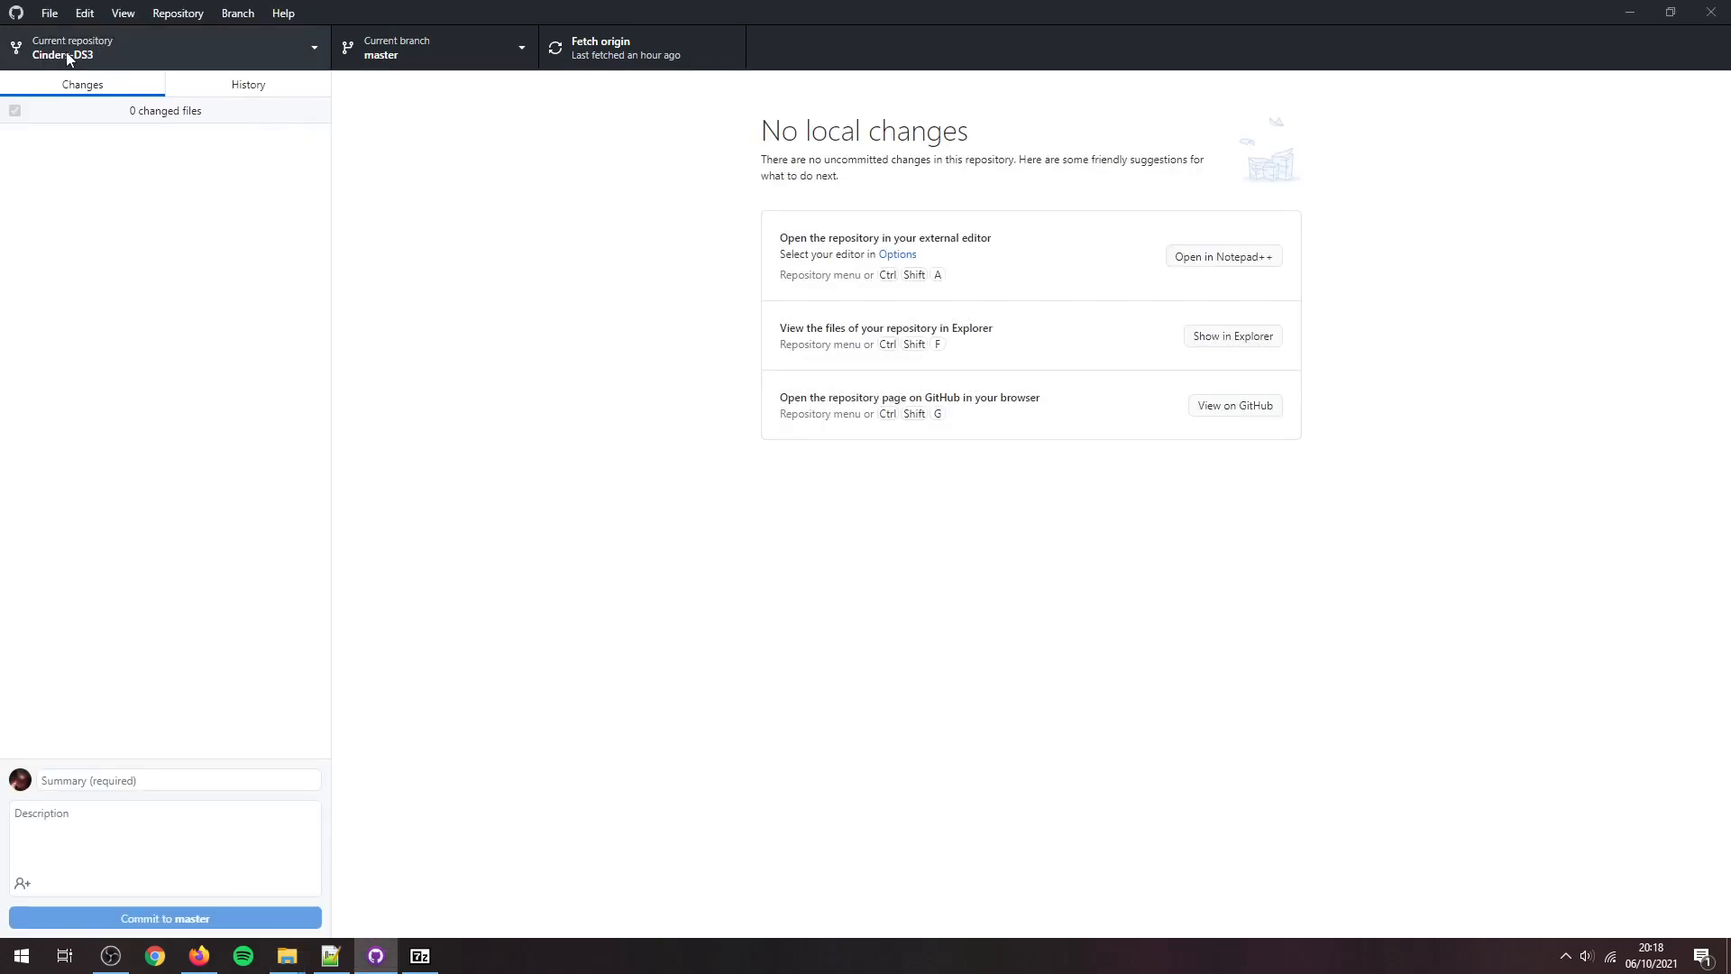
click(50, 11)
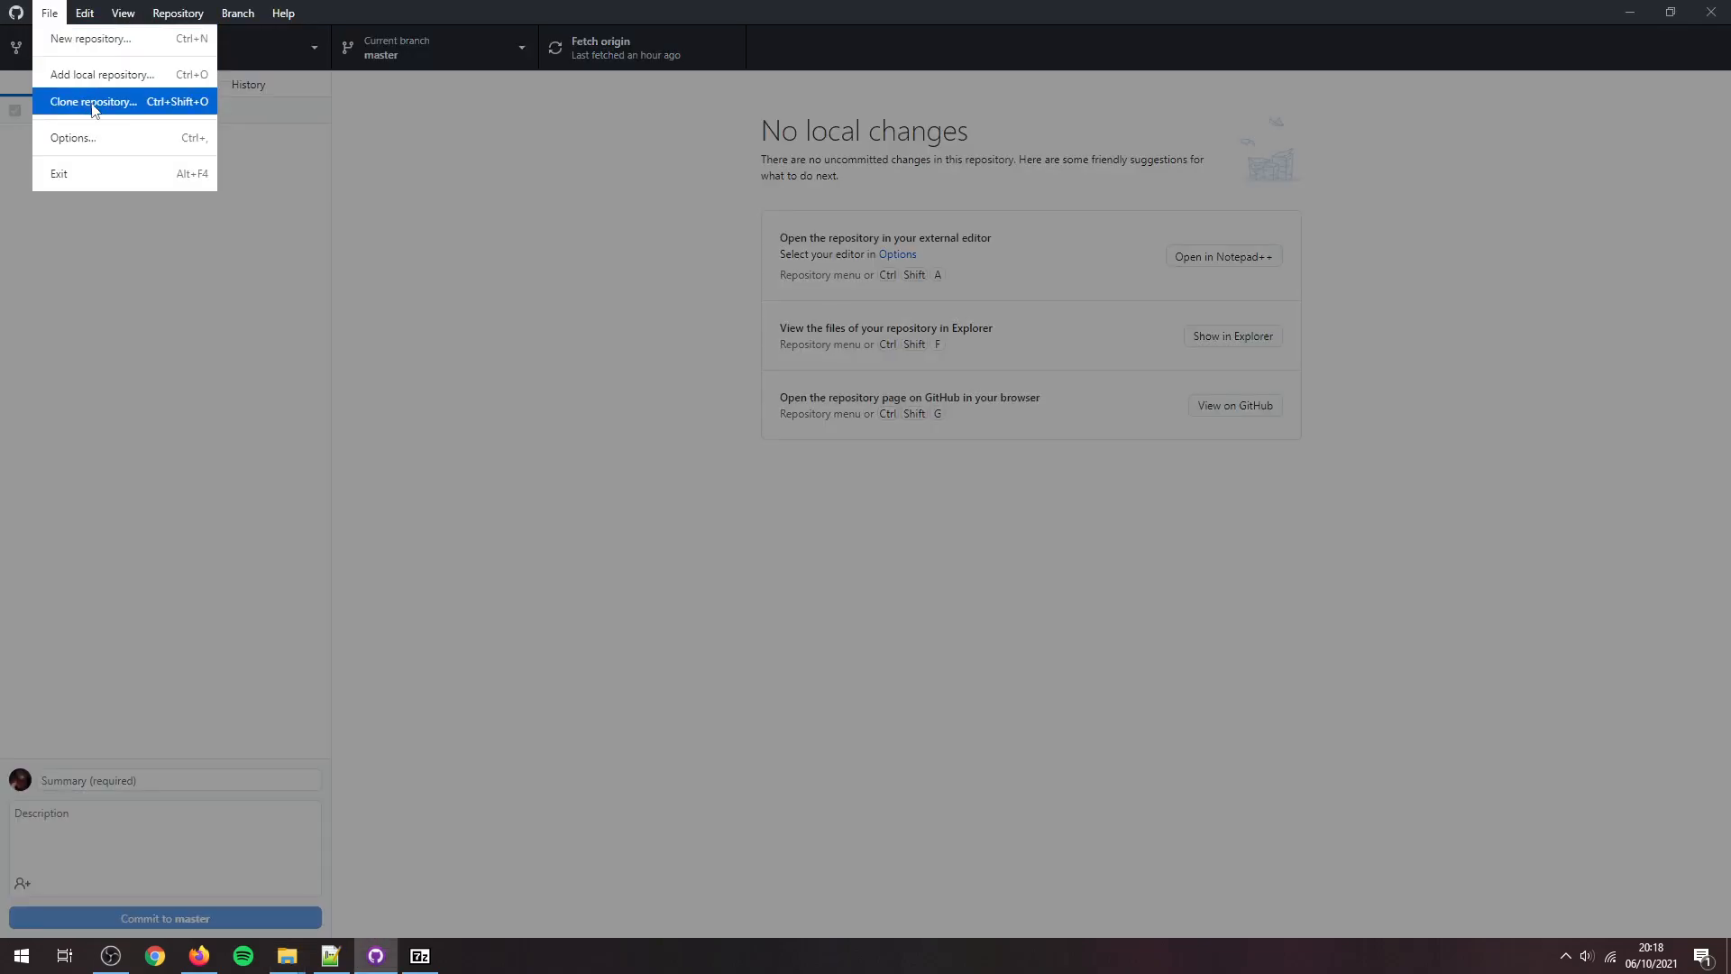
click(94, 102)
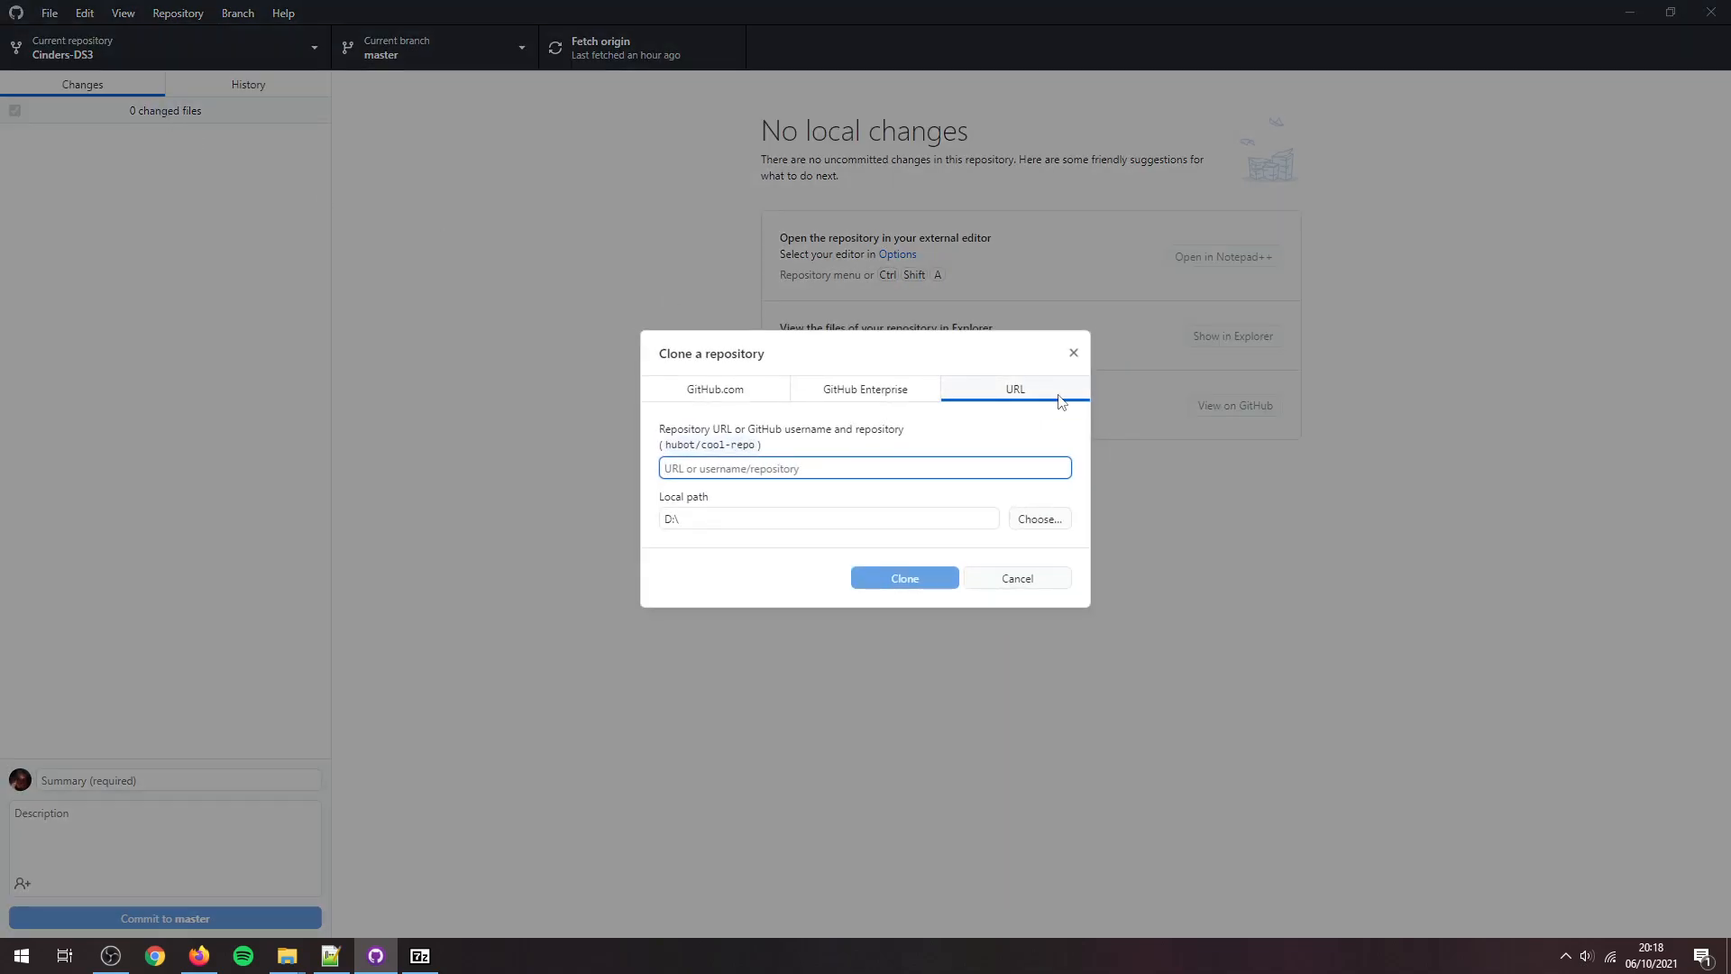
mouse_move(211, 933)
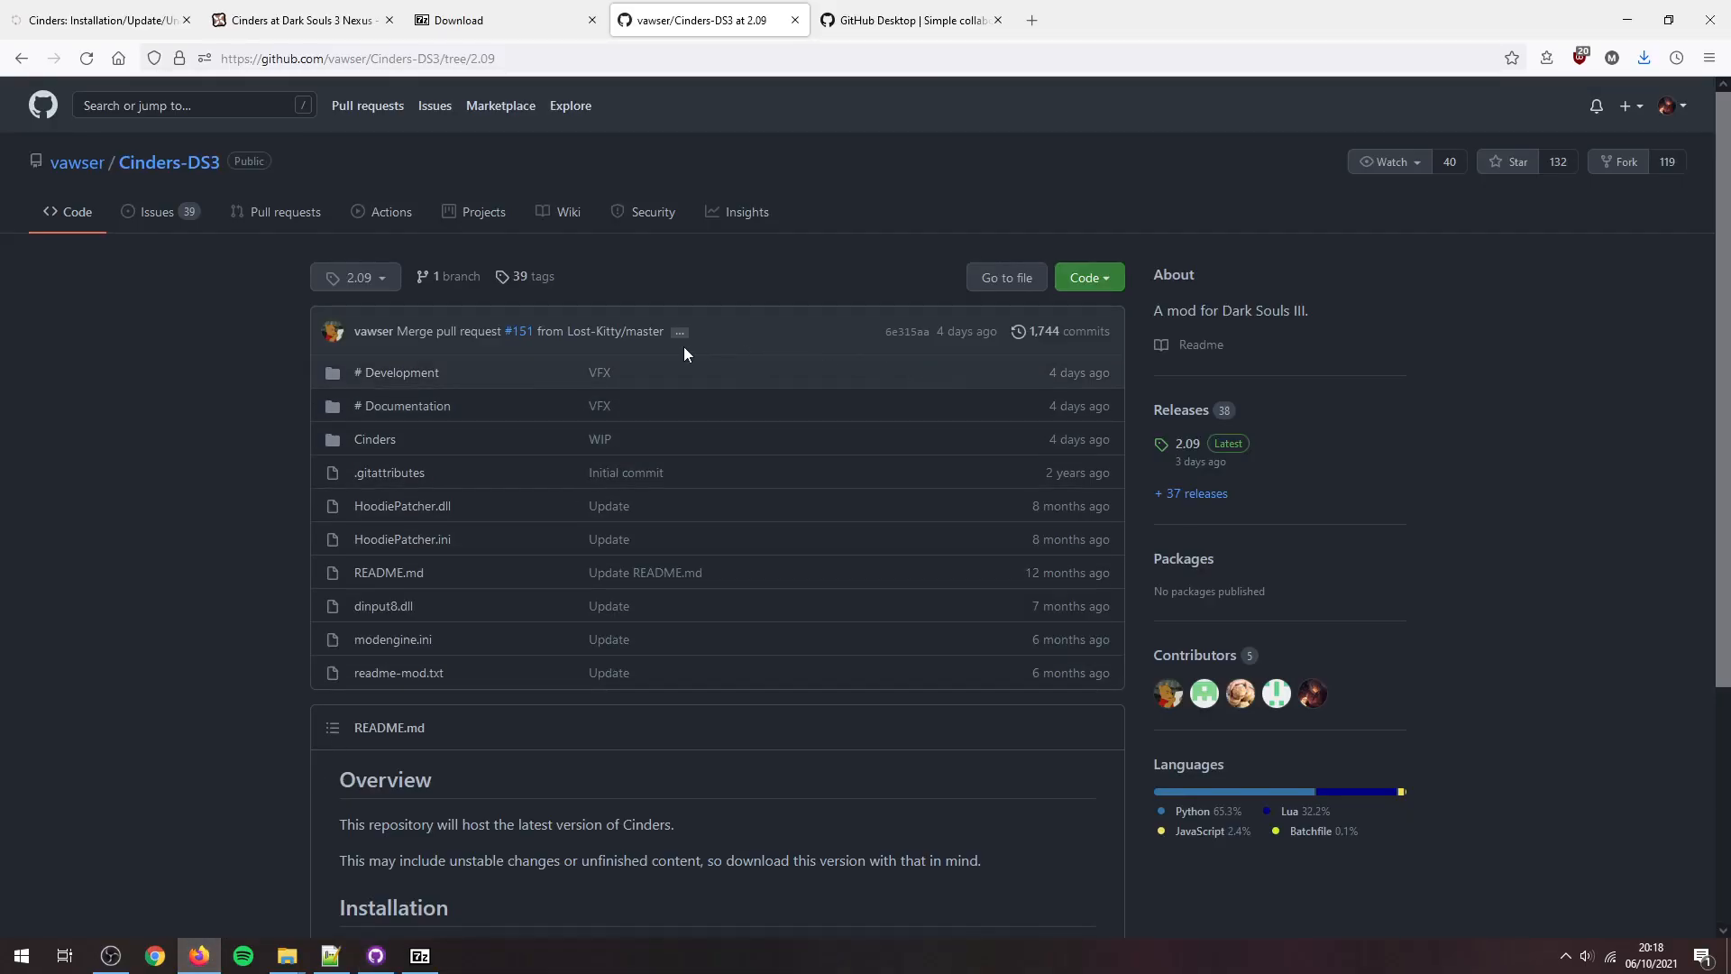
click(354, 276)
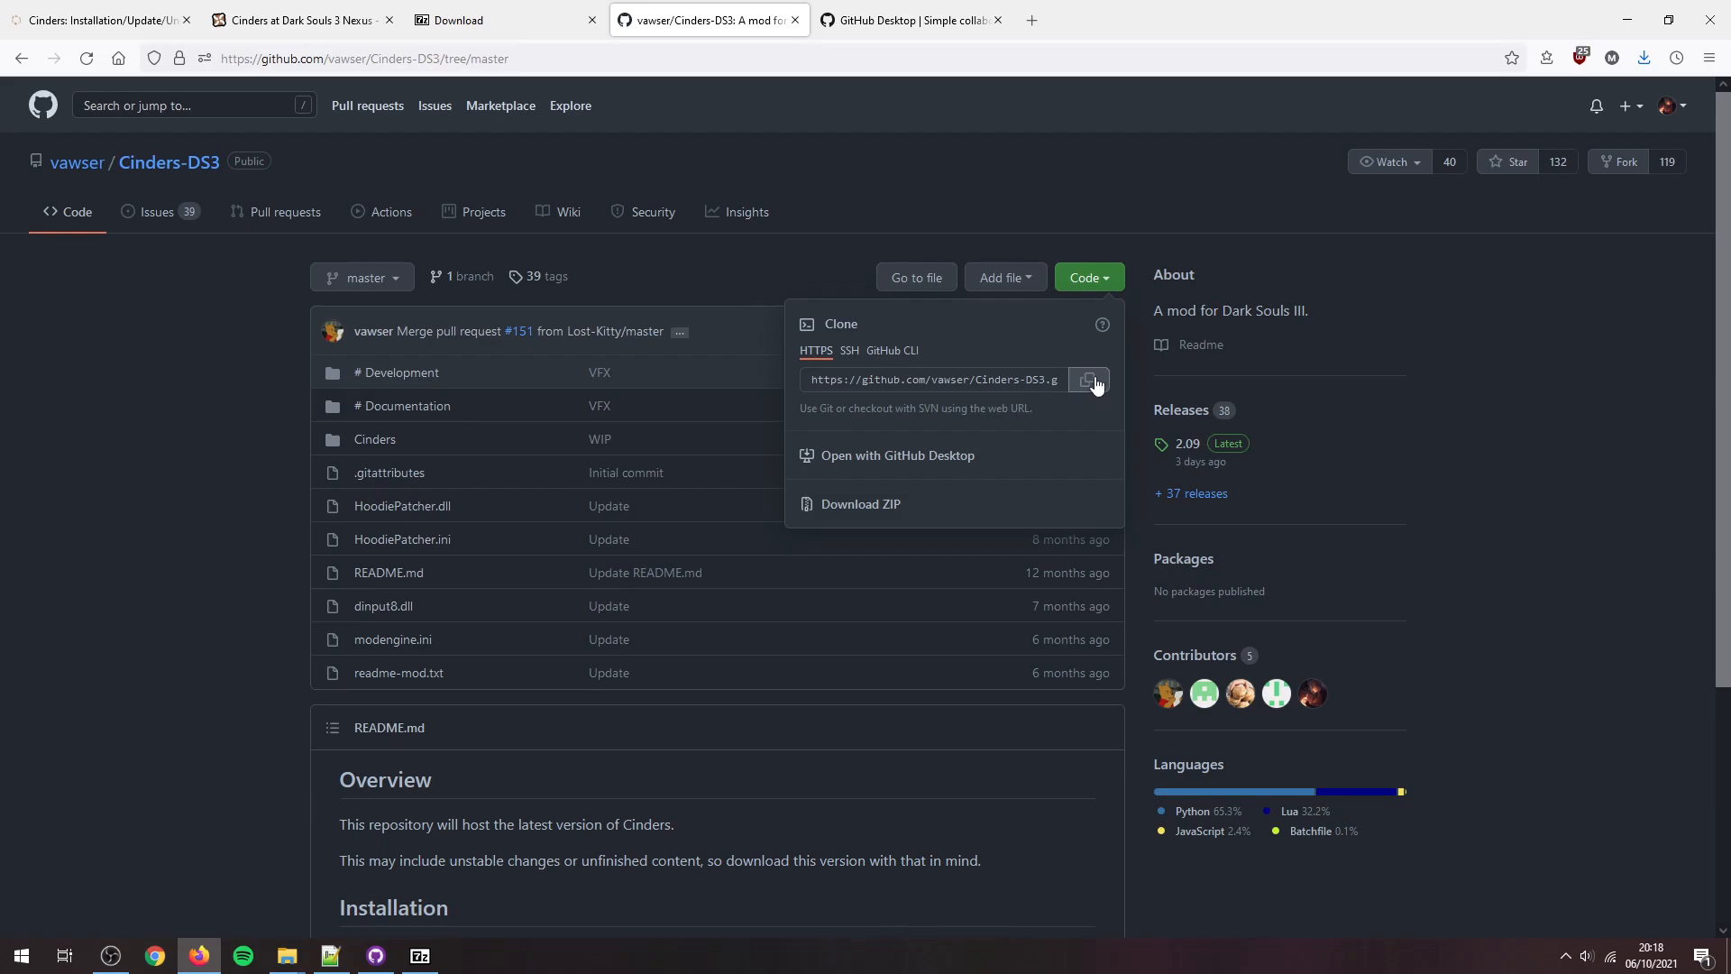
click(1088, 378)
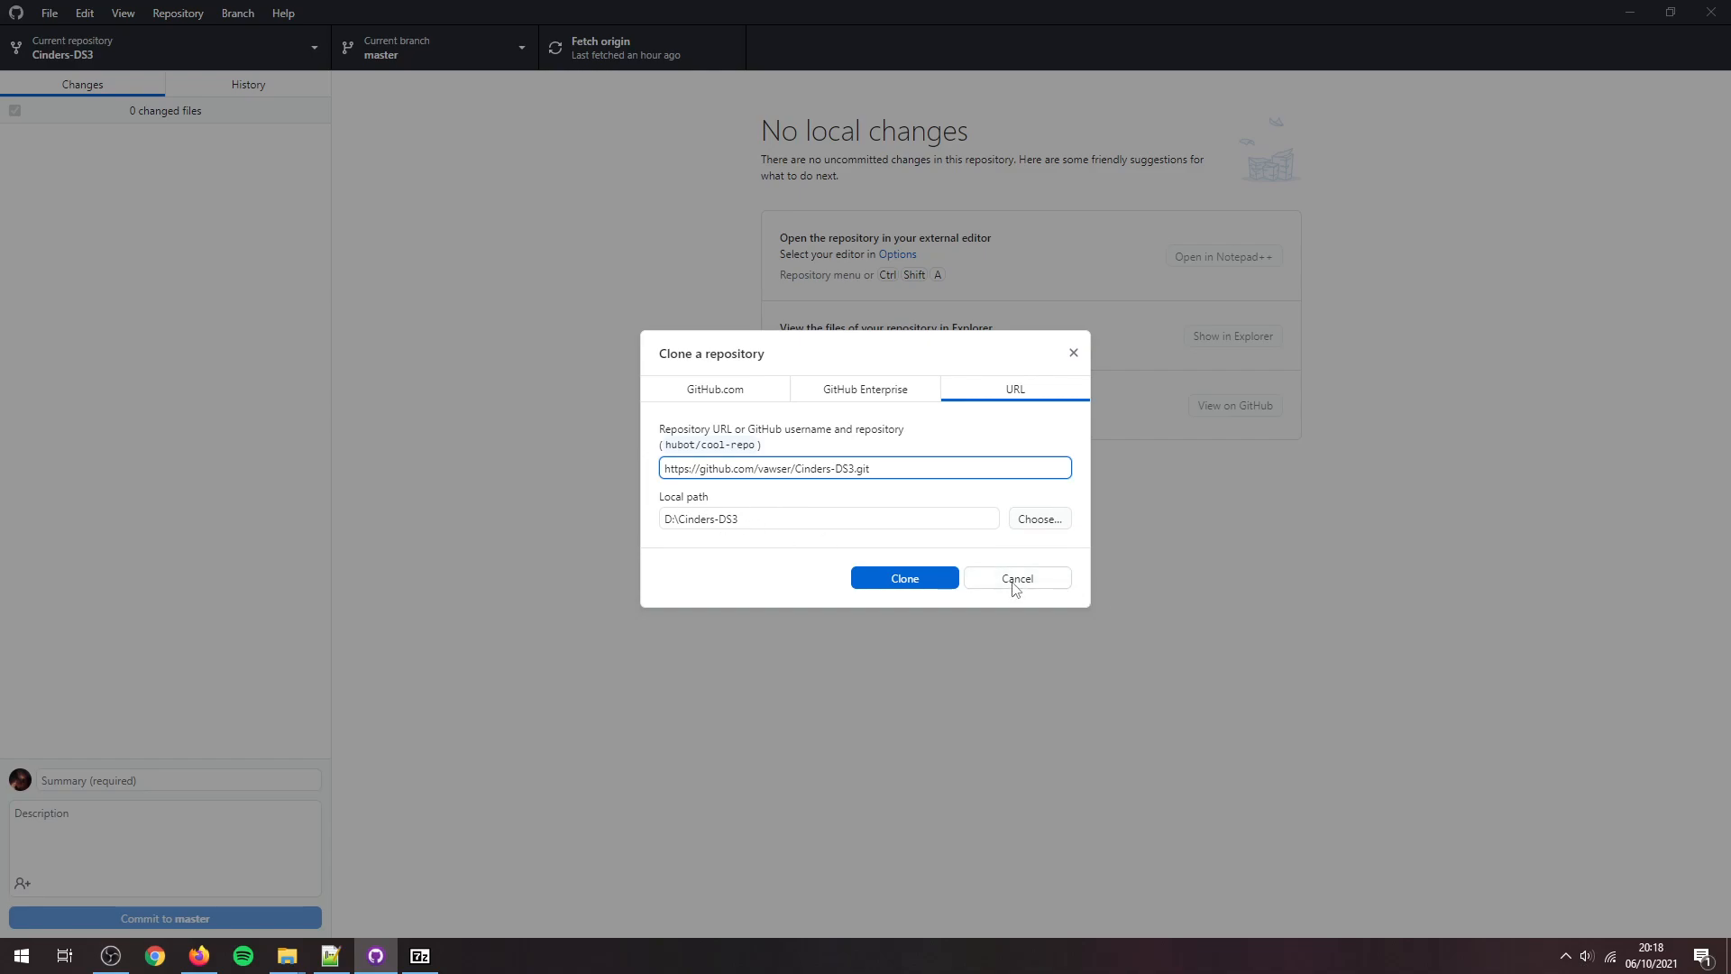
click(1015, 577)
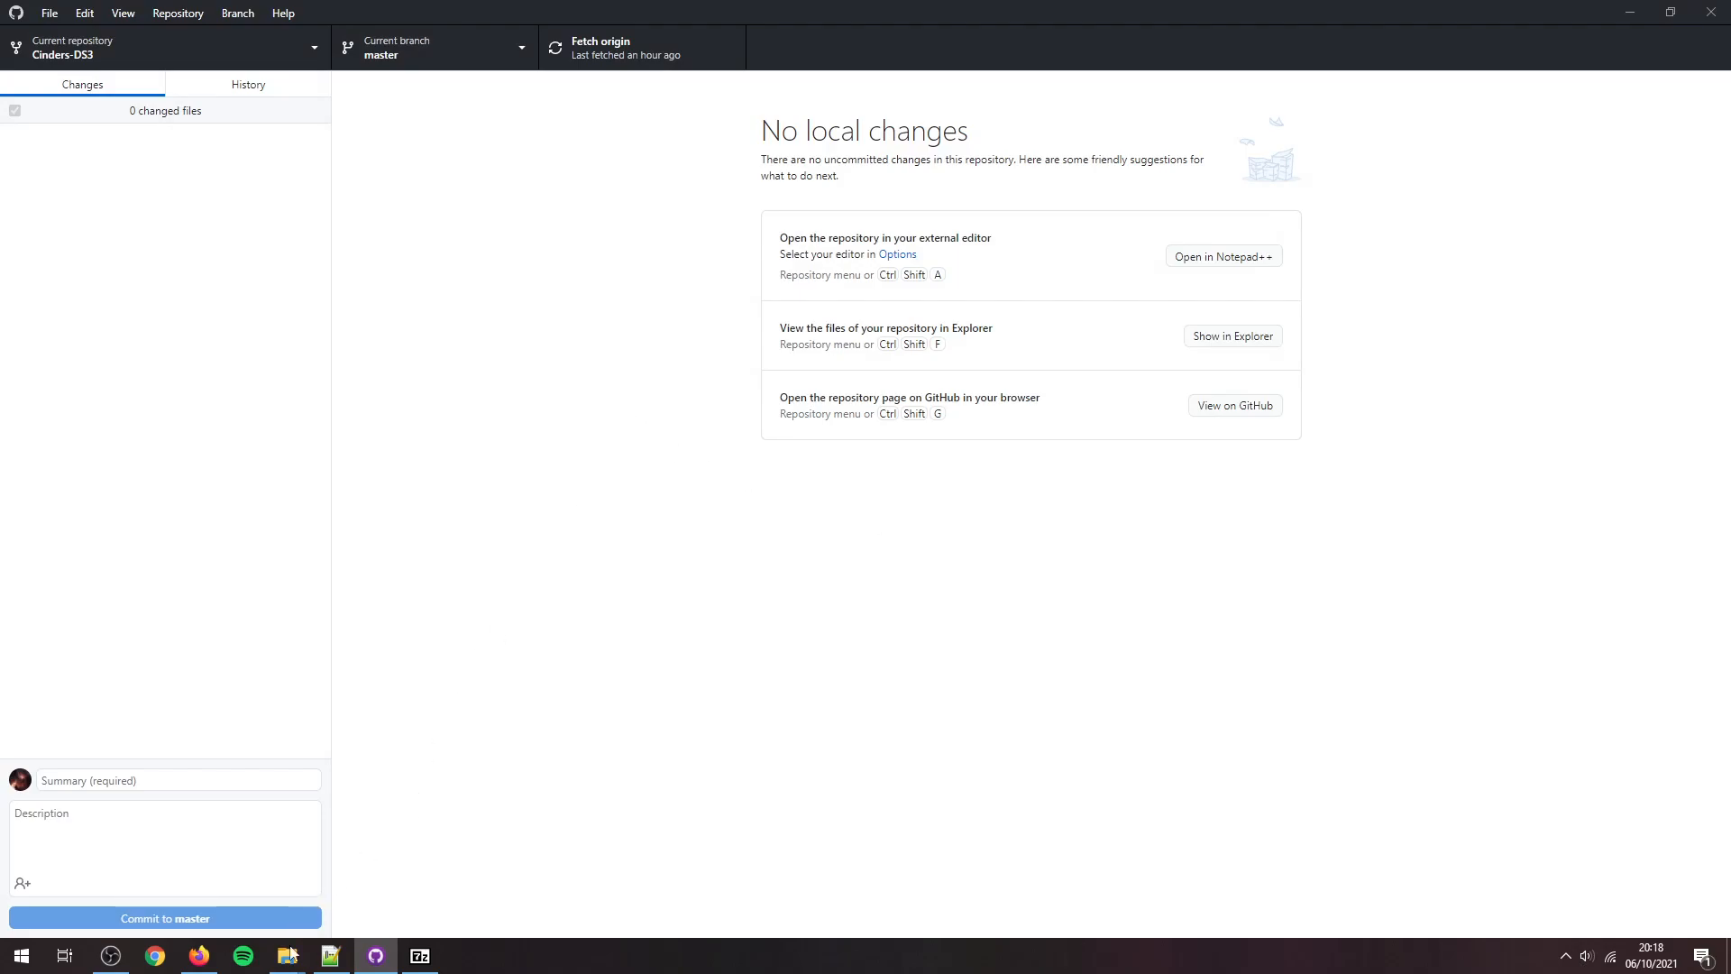
Step: Open modengine.ini from the Game folder and select its modOverrideDirectory value
click(284, 955)
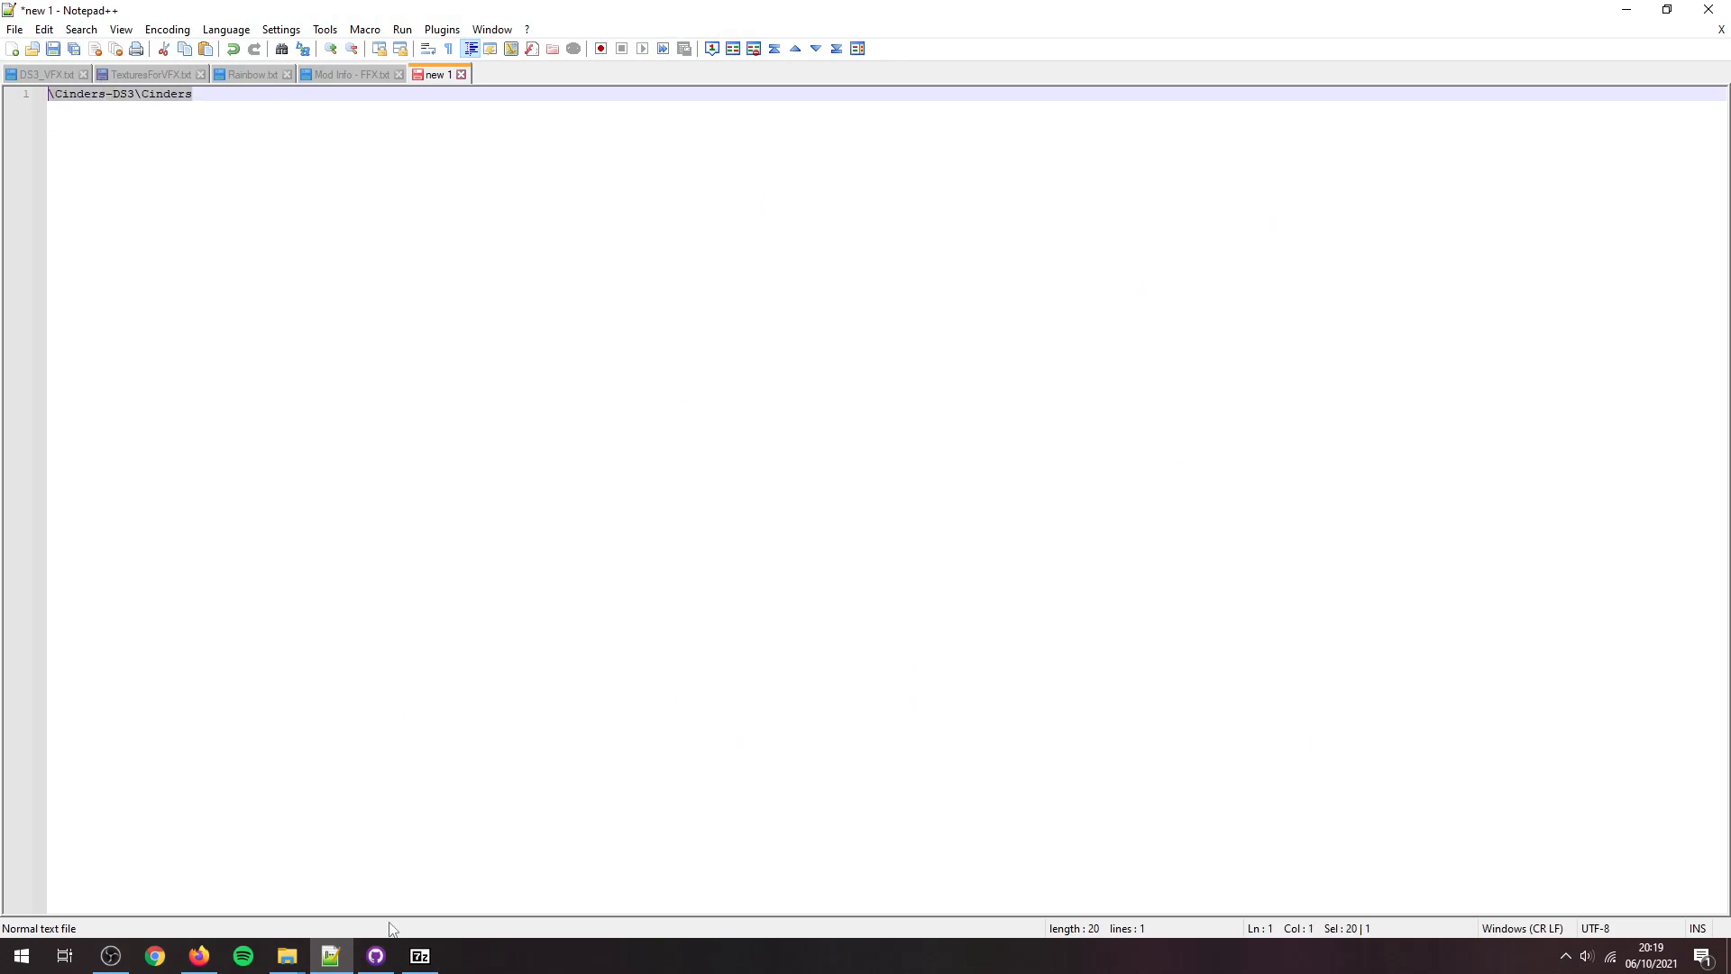
mouse_move(286, 955)
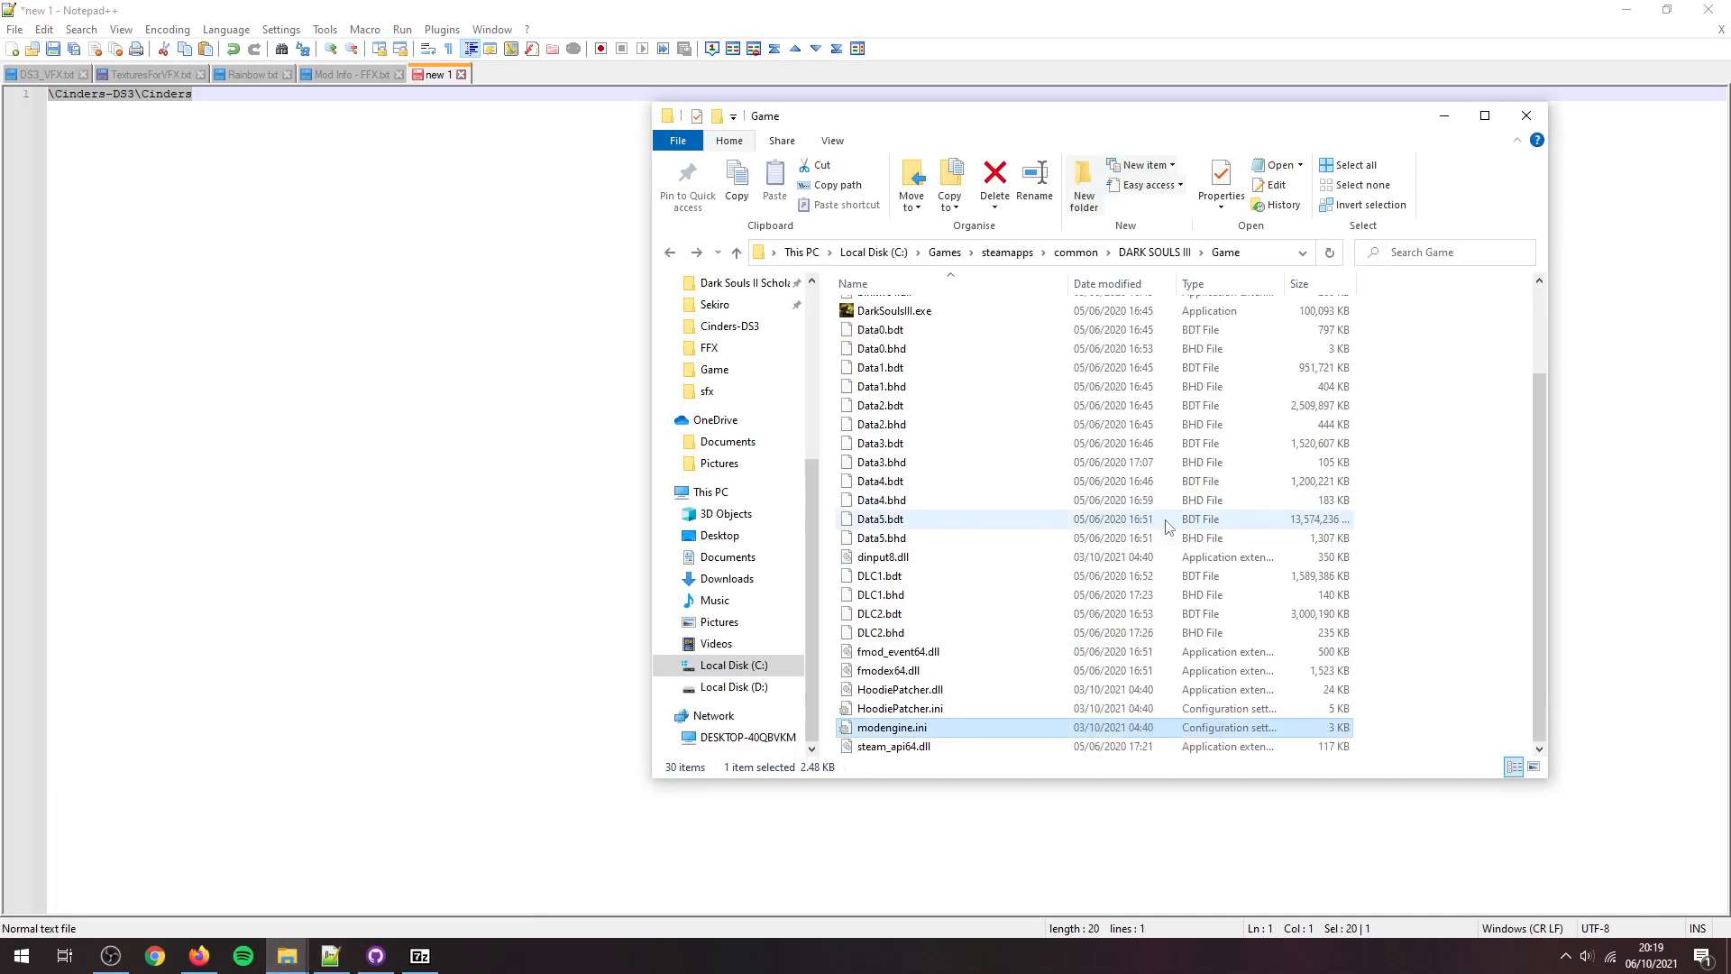
double_click(891, 727)
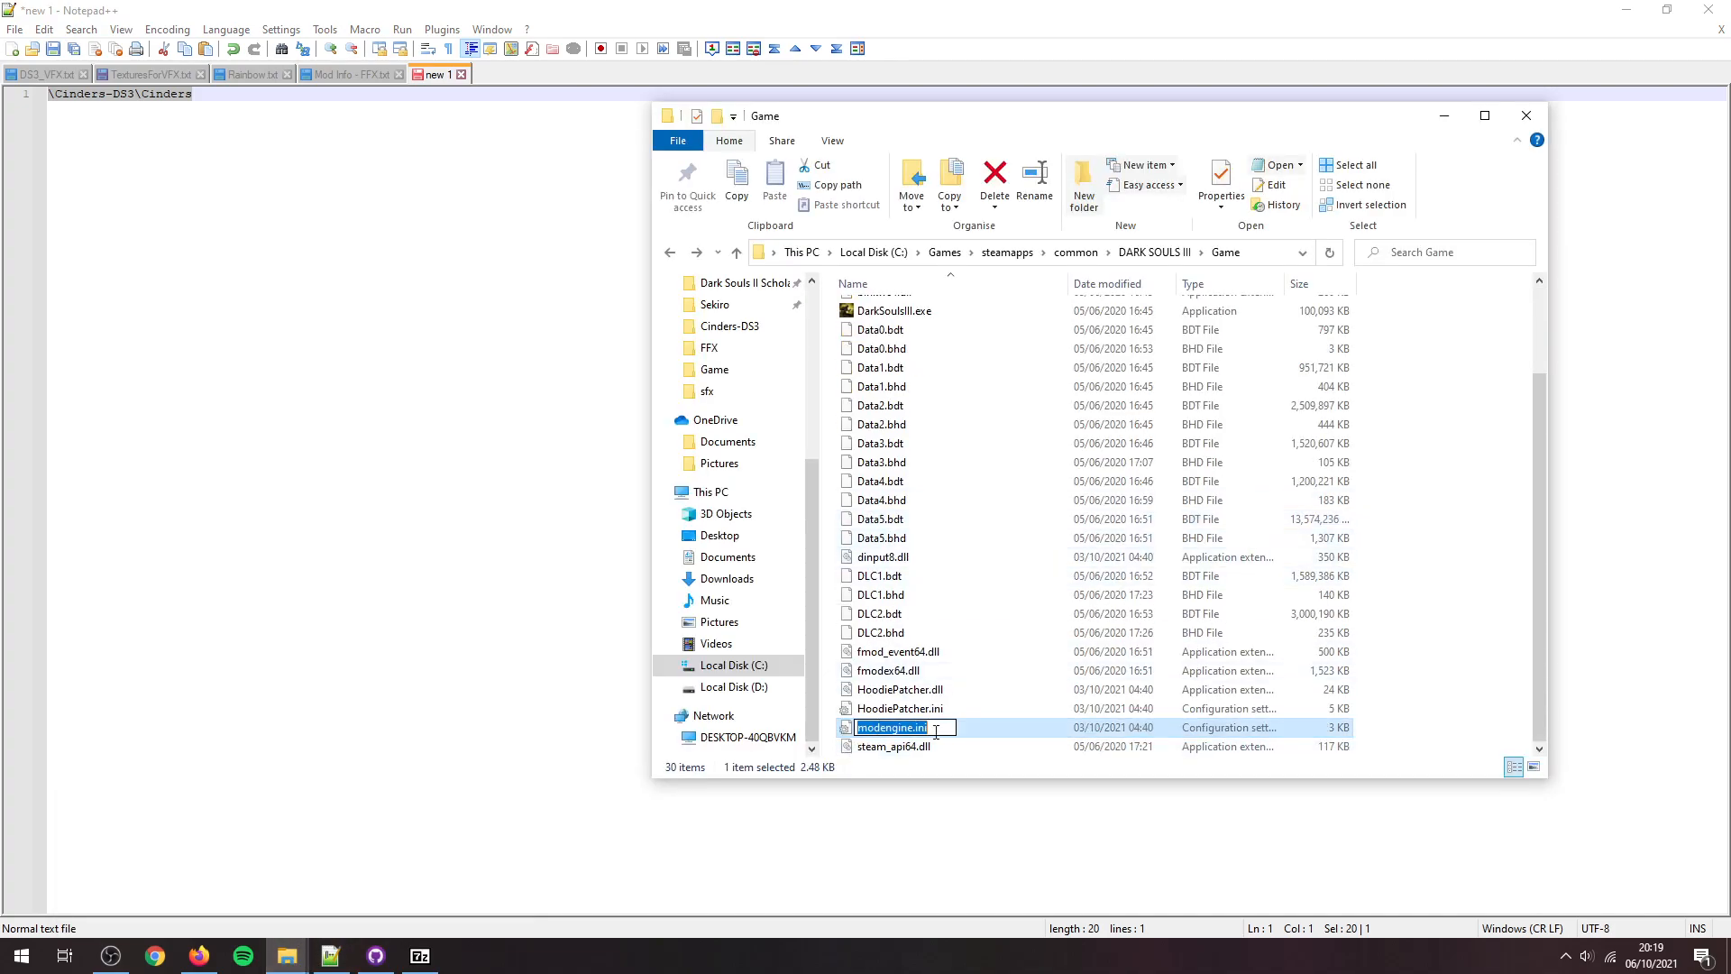
double_click(891, 727)
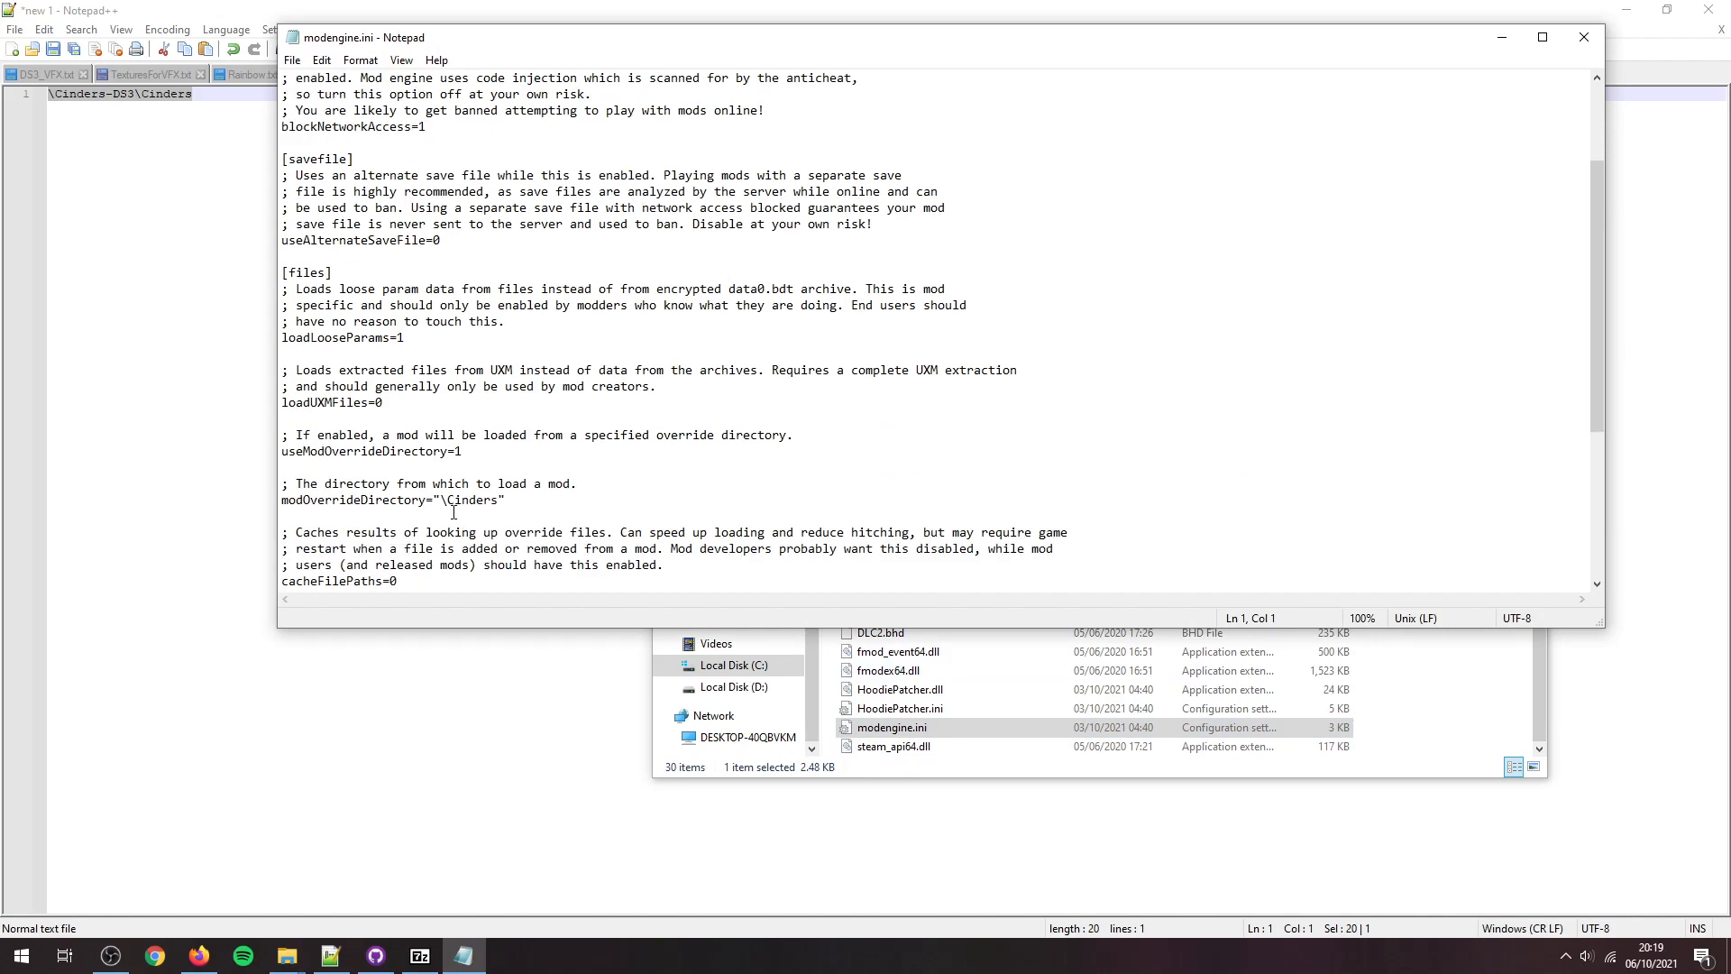
double_click(468, 498)
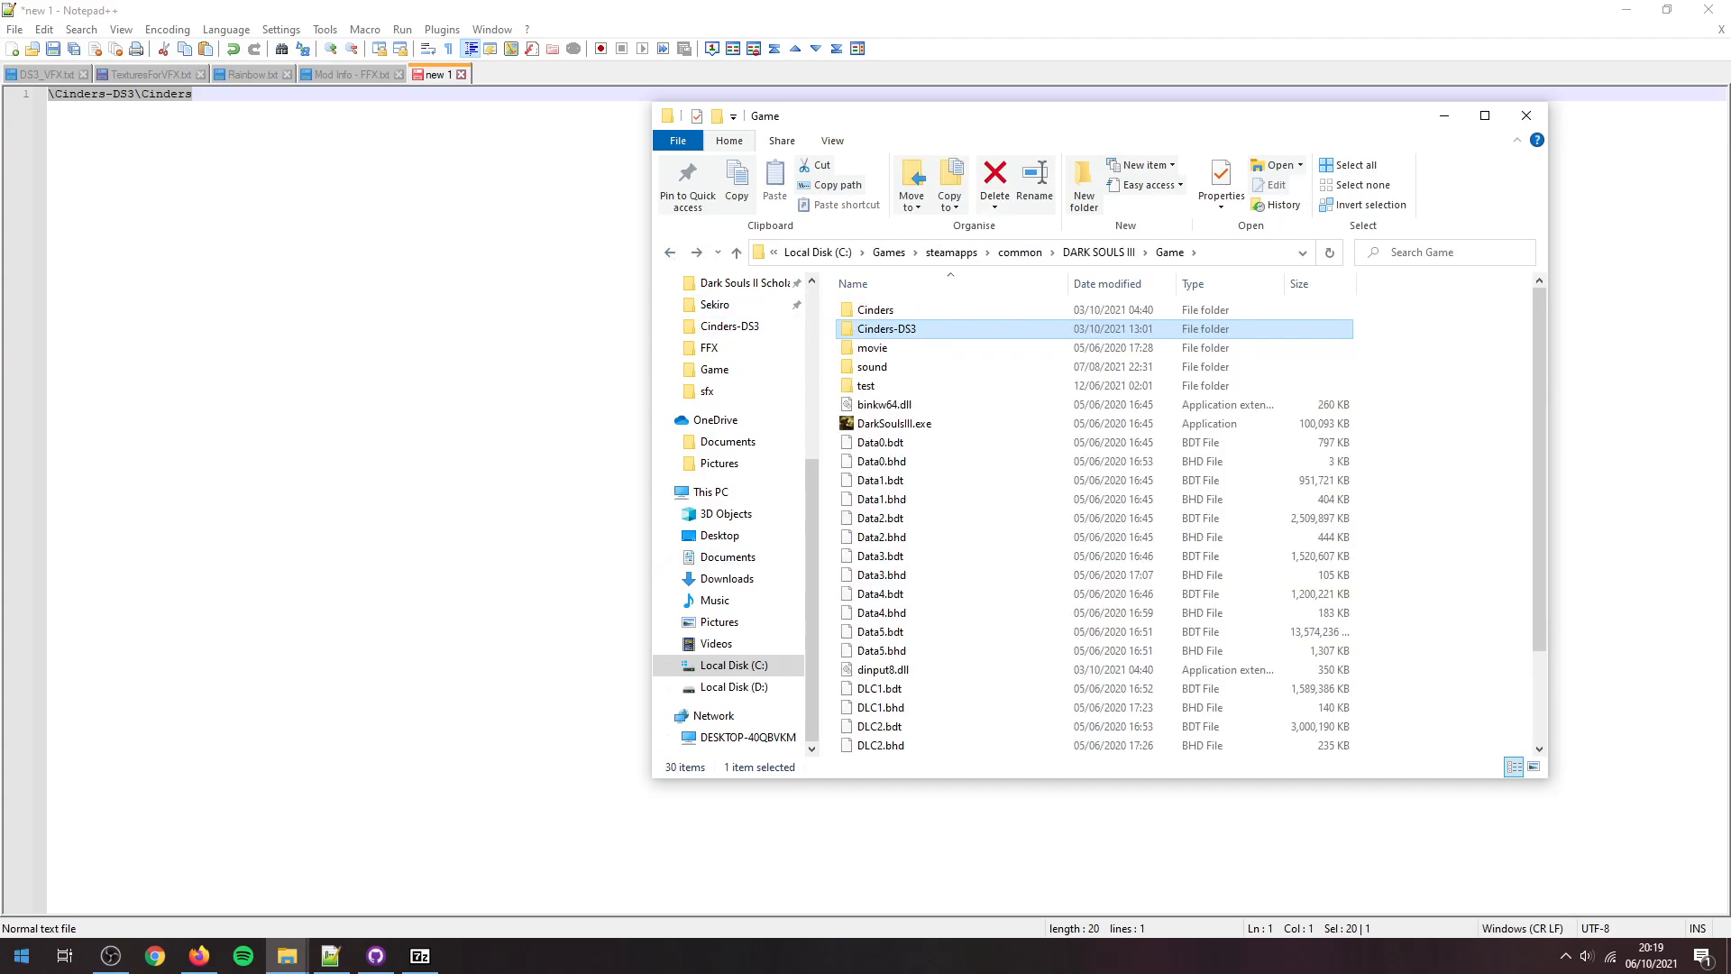
Step: Launch DARK SOULS III from the Start menu's Most used list
click(20, 955)
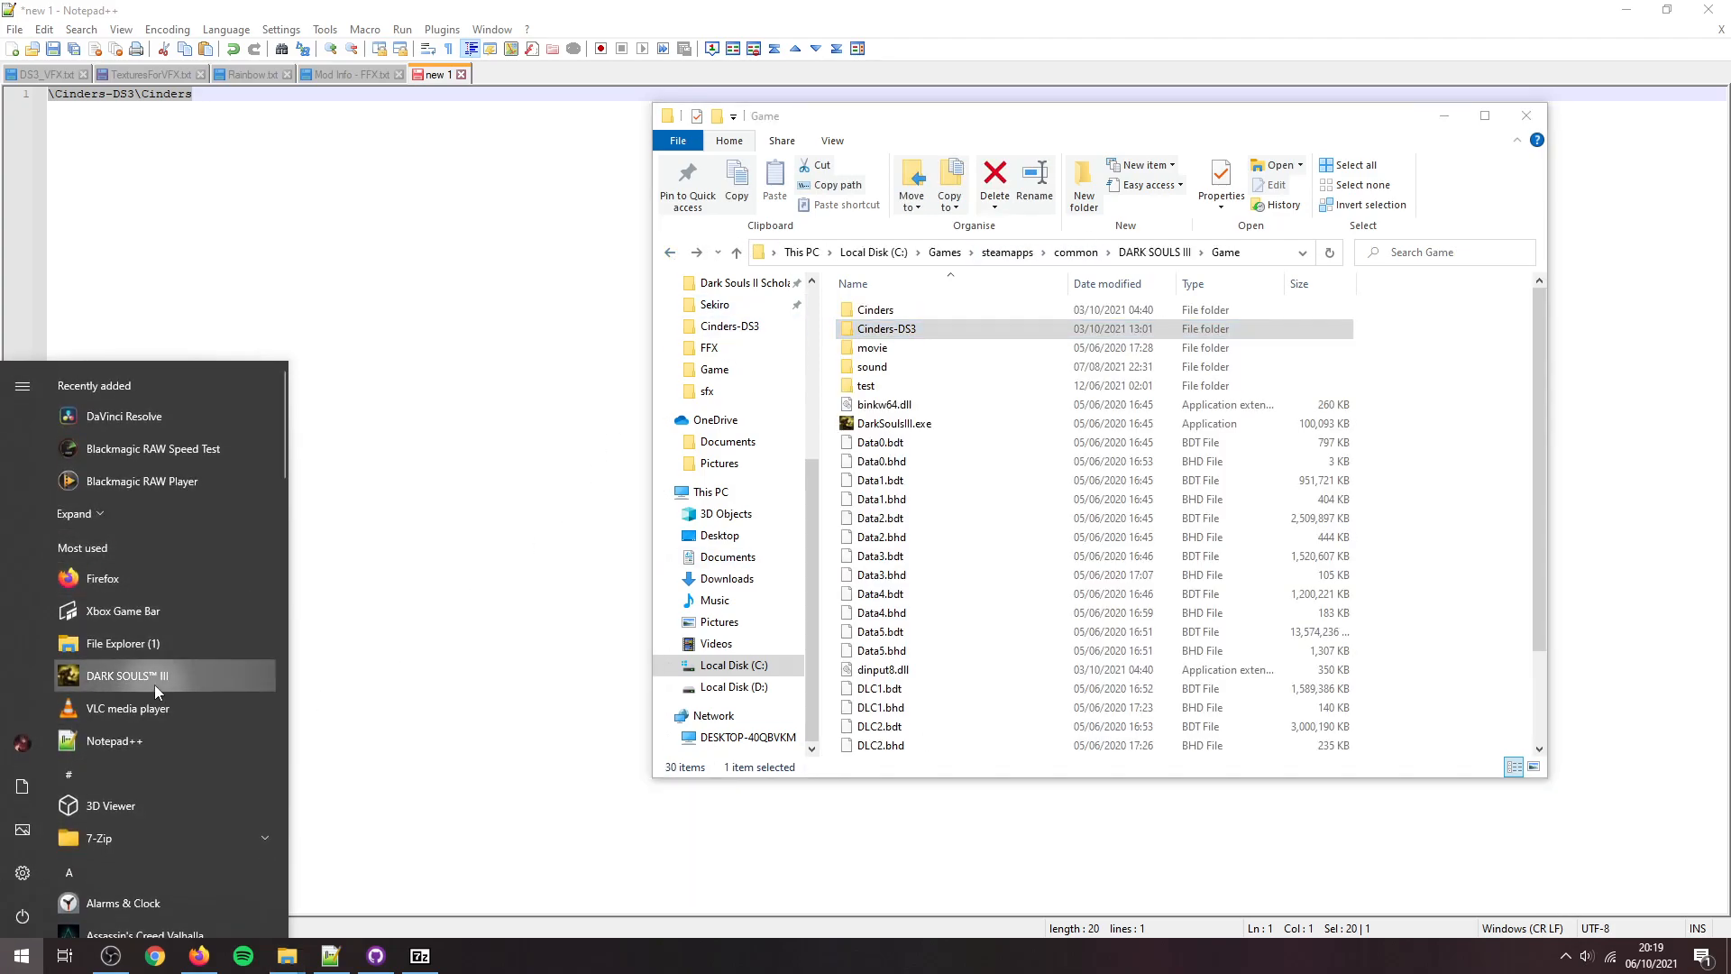
click(342, 516)
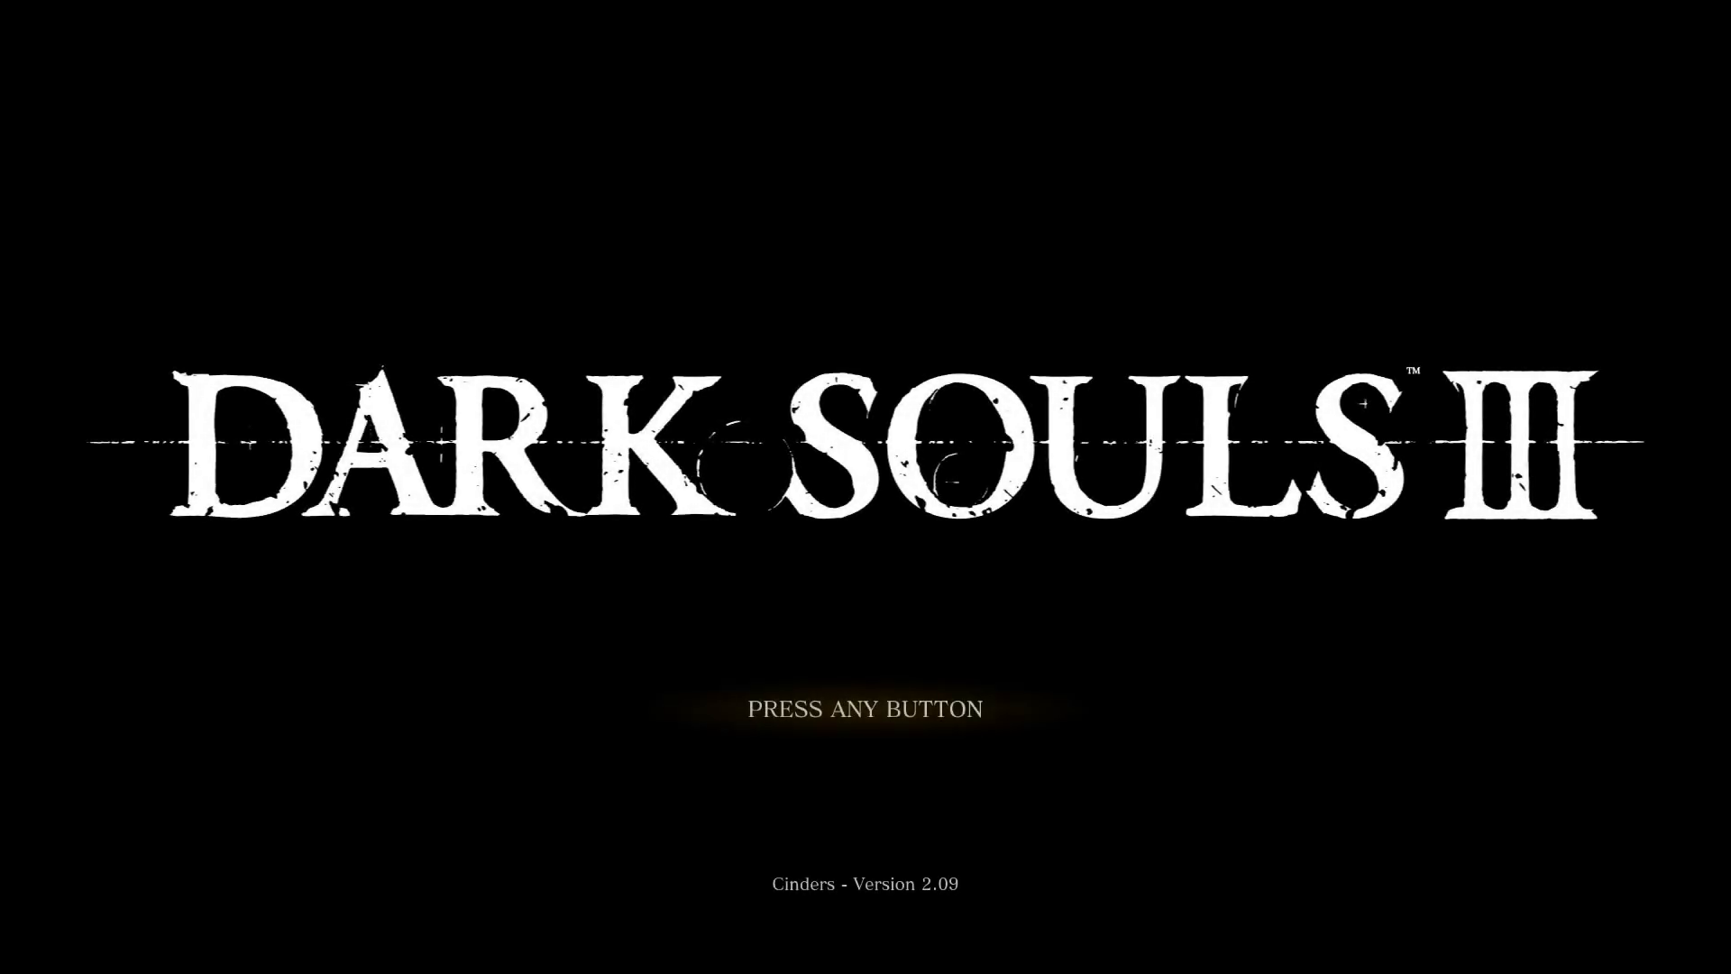
Step: Advance from the Cinders 2.09 title screen to the main menu
key(enter)
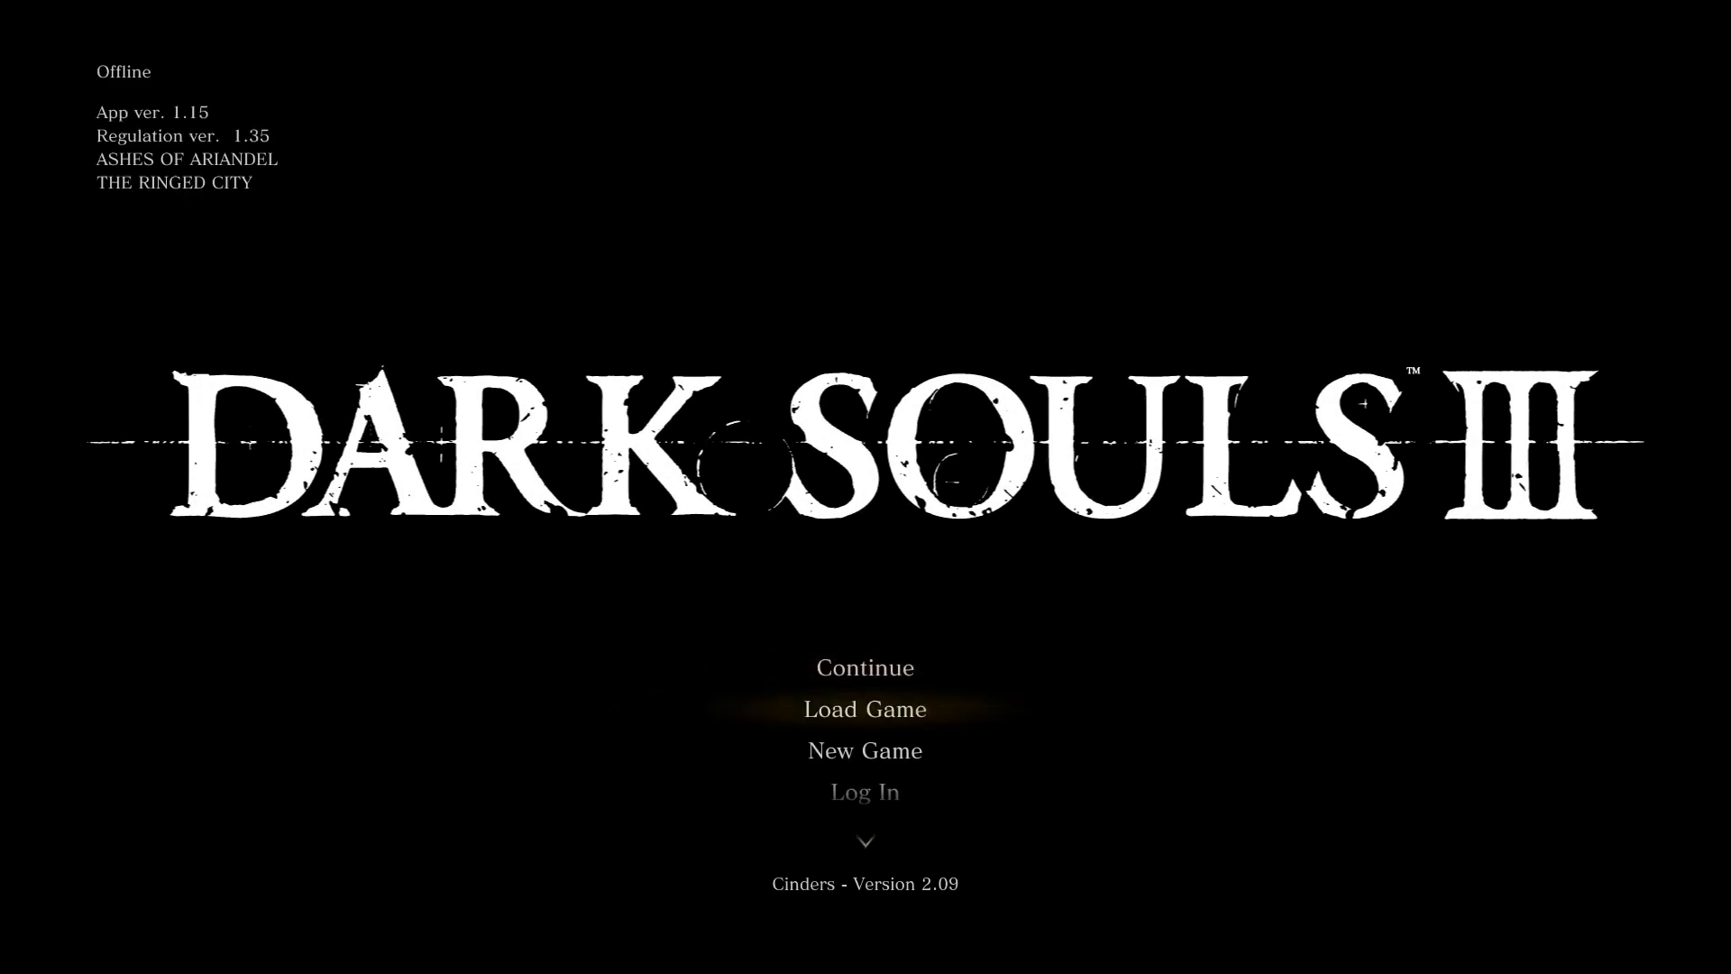
Step: Start a New Game to reach Create Character with the Deprived class
click(864, 749)
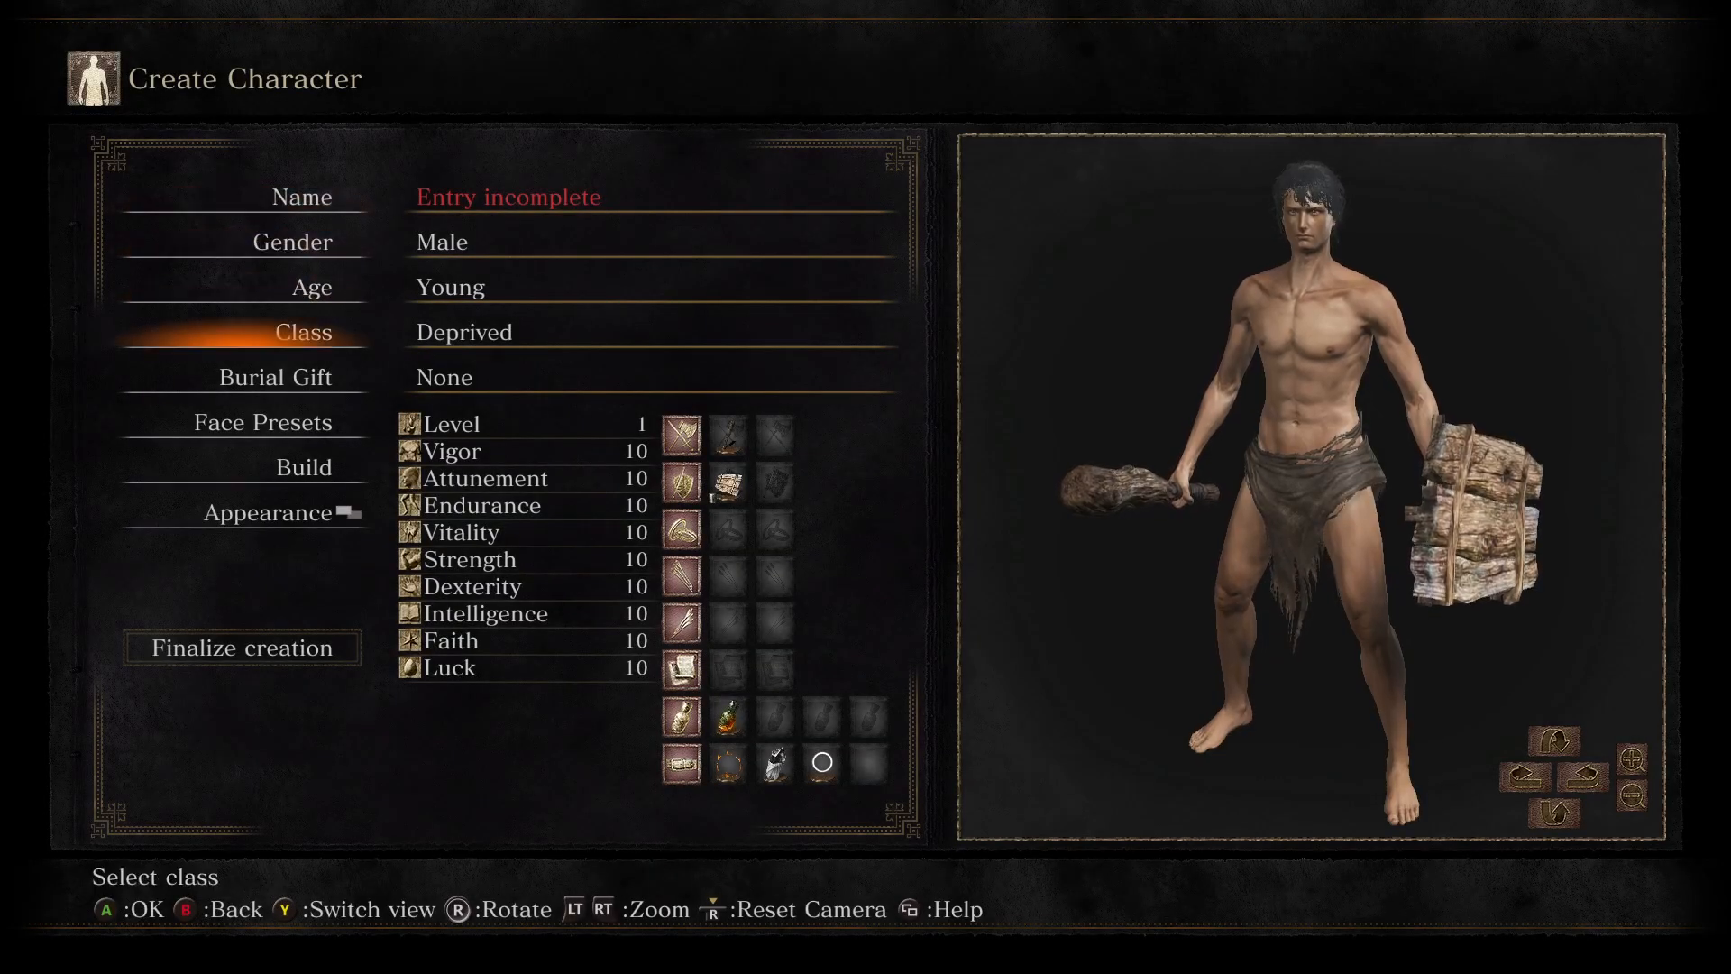